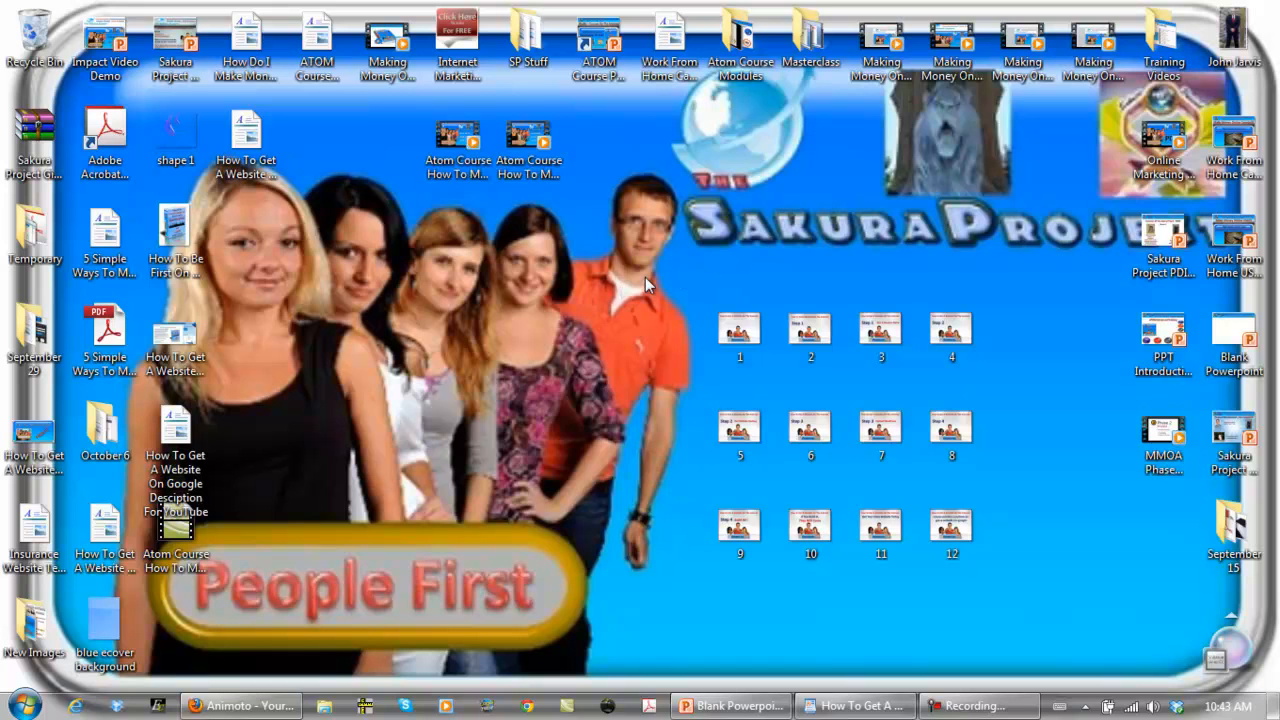
pyautogui.moveTo(396, 110)
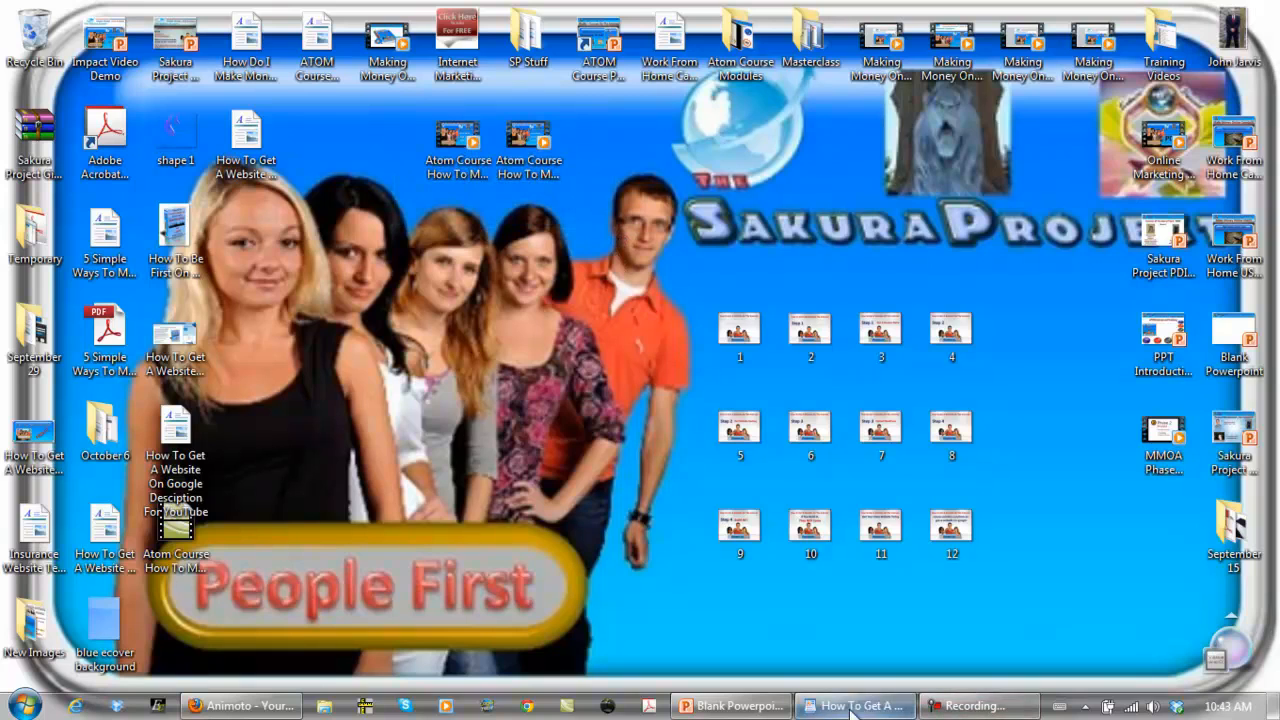
# Step: Bring Firefox forward on the 'How To Get A Website On Google' post
pyautogui.click(855, 705)
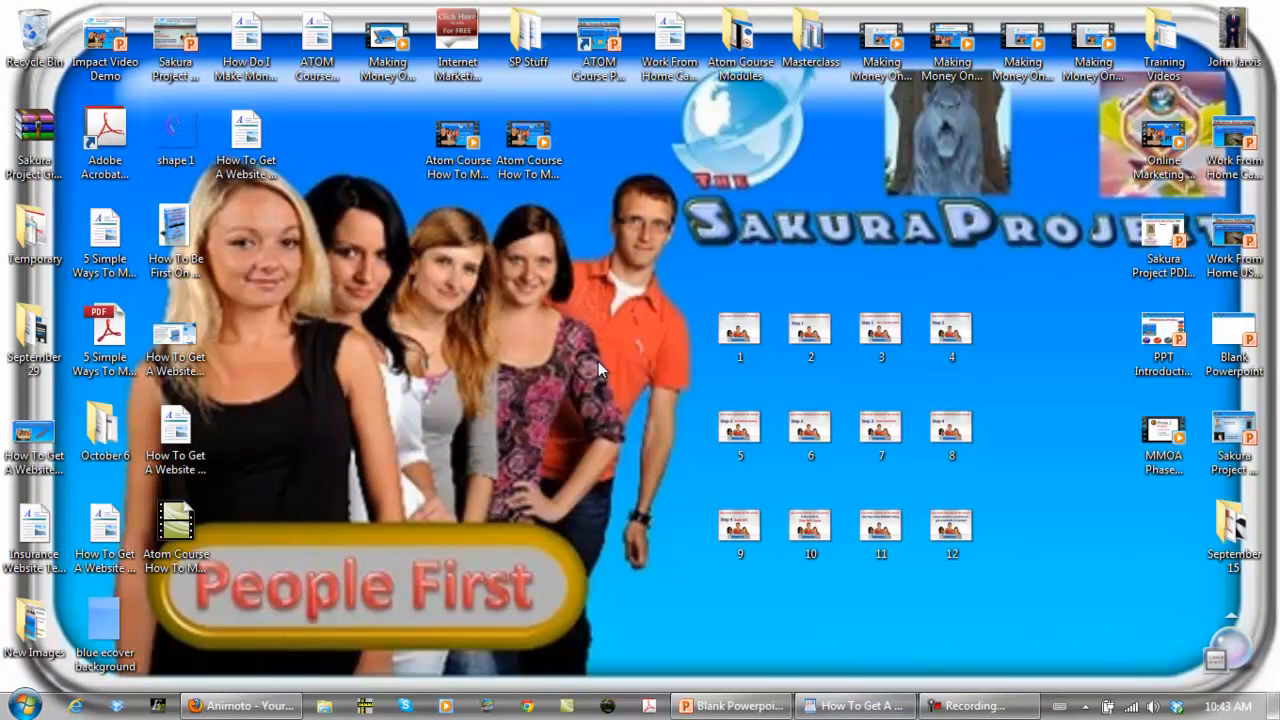
pyautogui.click(240, 706)
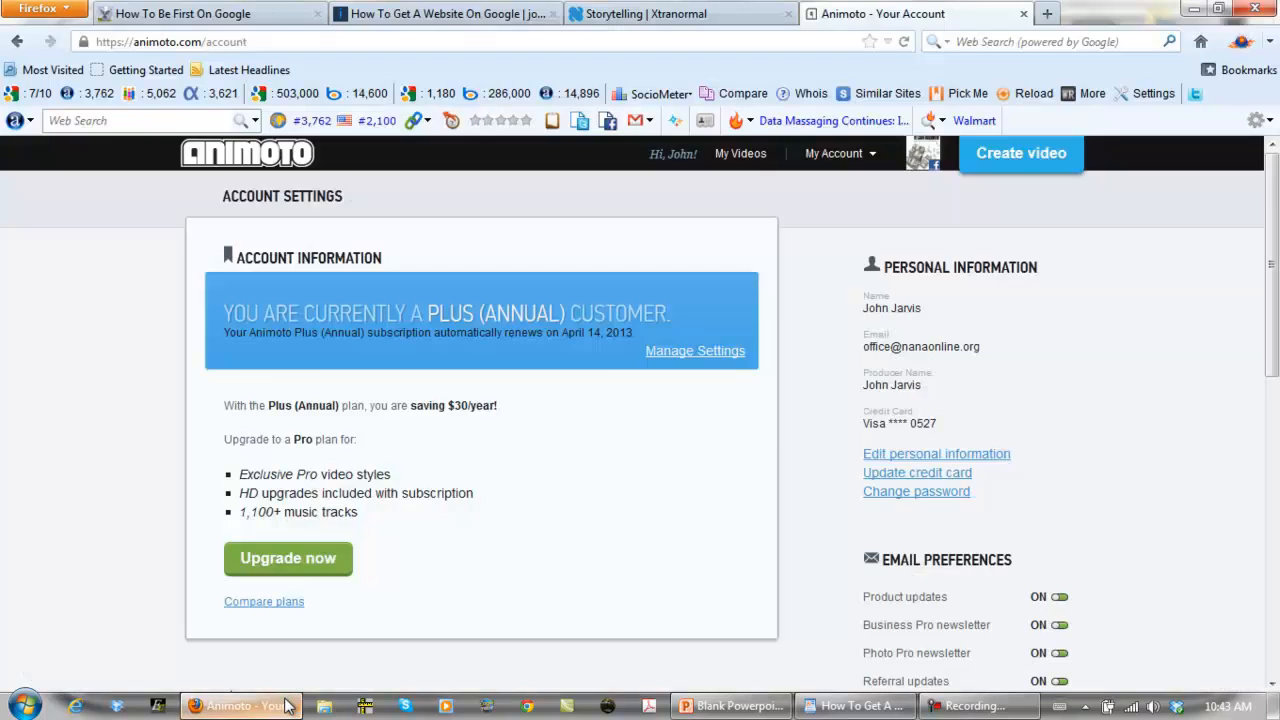
pyautogui.click(444, 13)
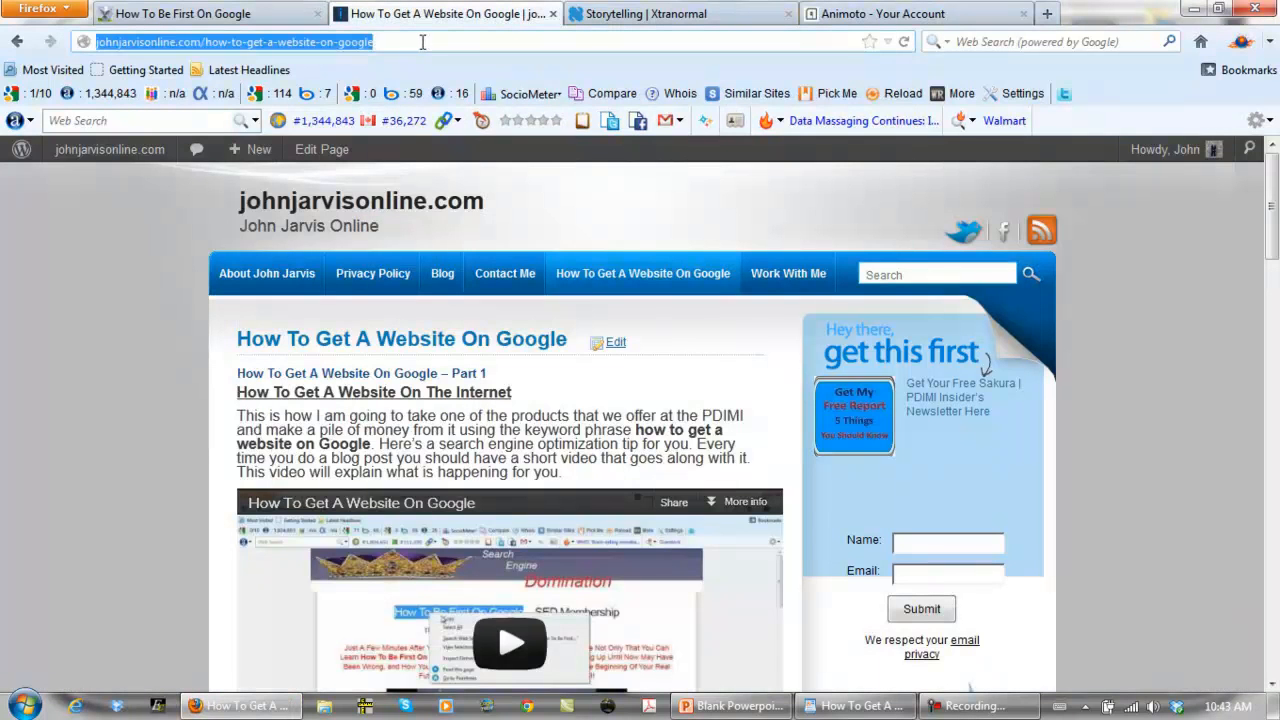
pyautogui.moveTo(135, 390)
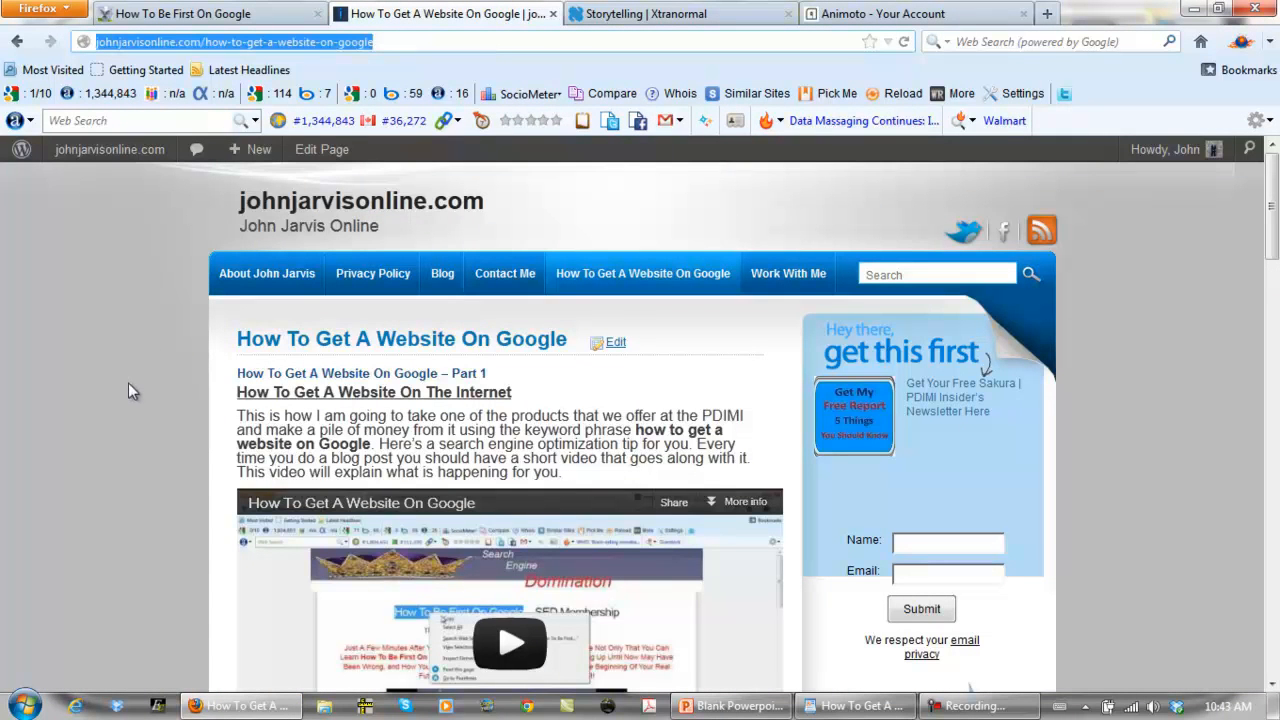
pyautogui.moveTo(232, 347)
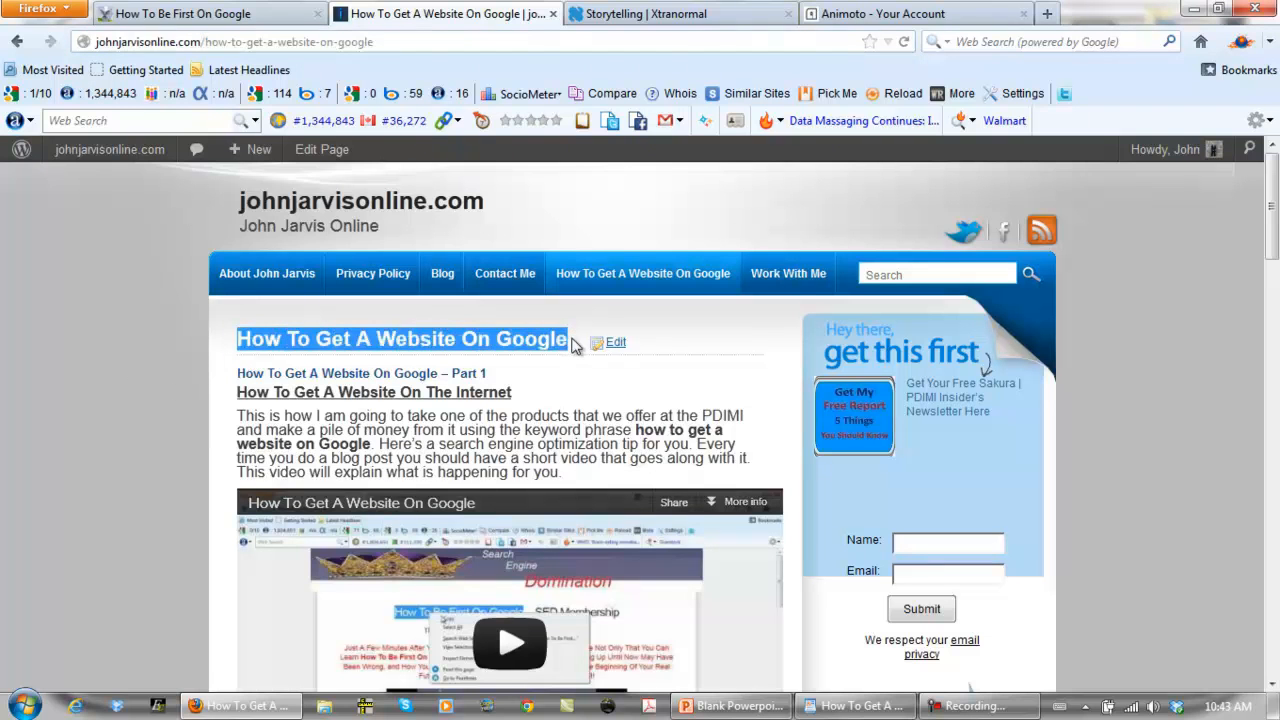
pyautogui.moveTo(170, 473)
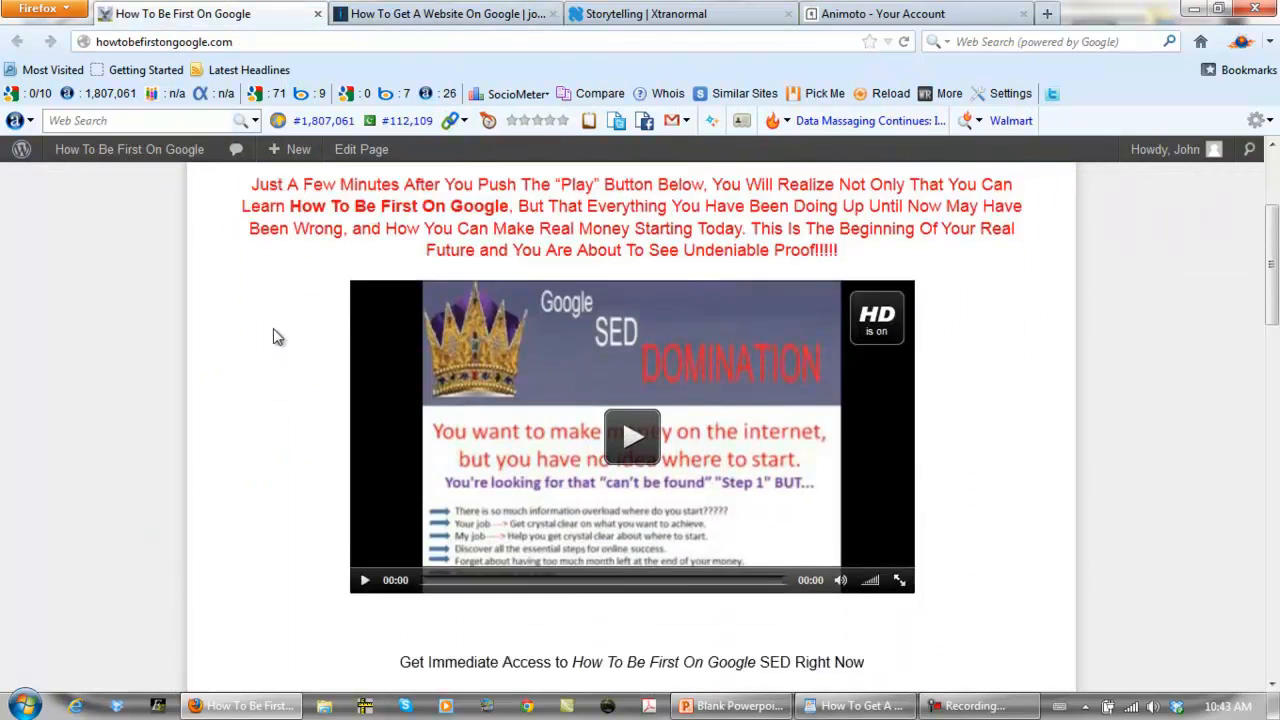
pyautogui.scroll(-3)
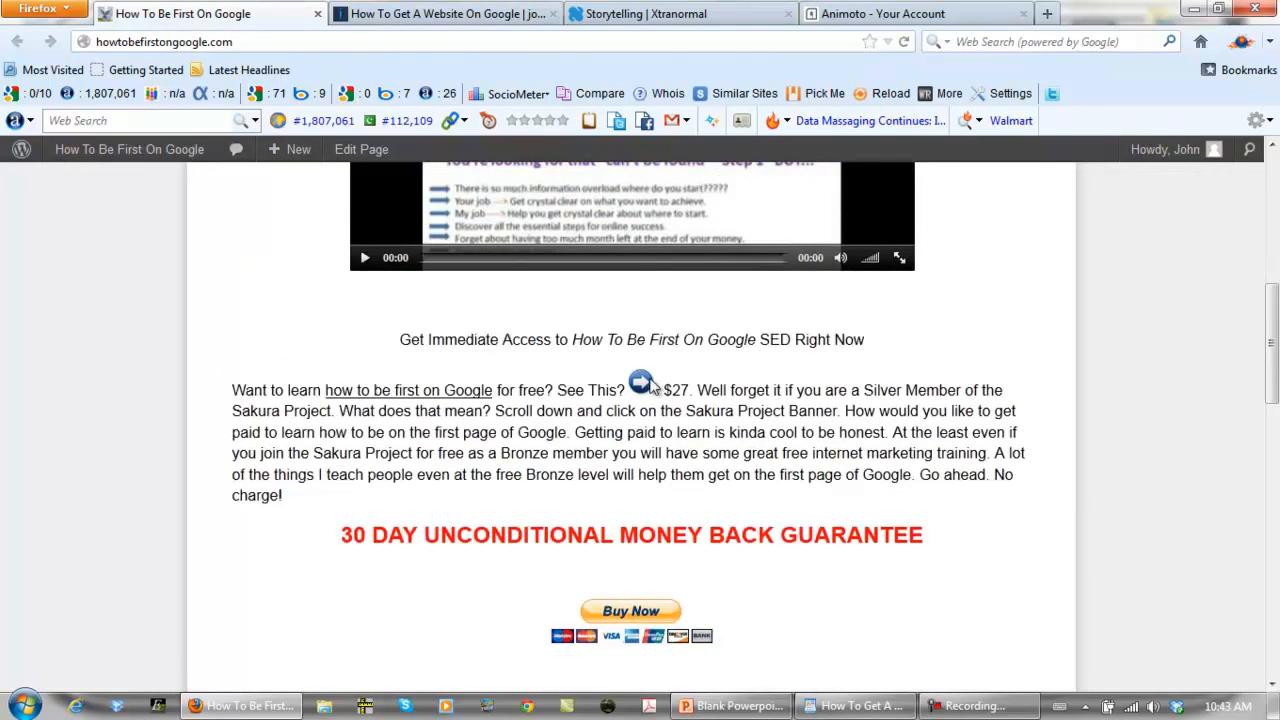
pyautogui.doubleClick(677, 390)
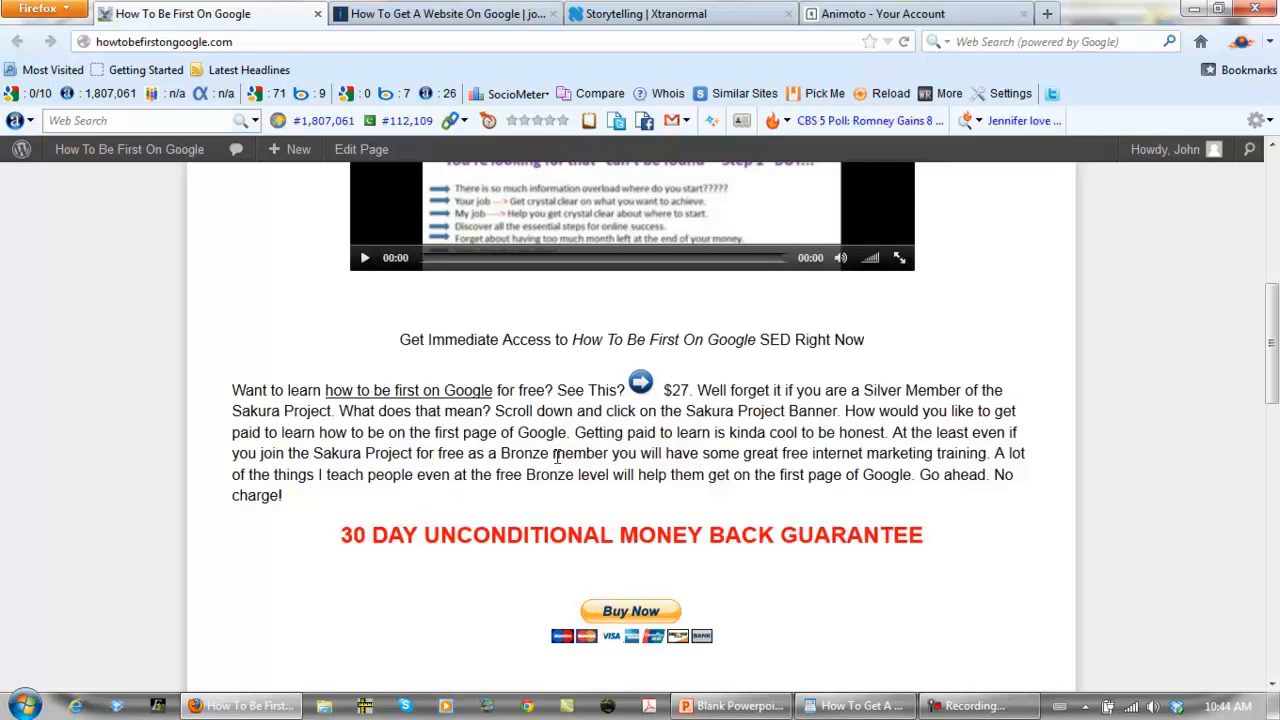
pyautogui.moveTo(228, 470)
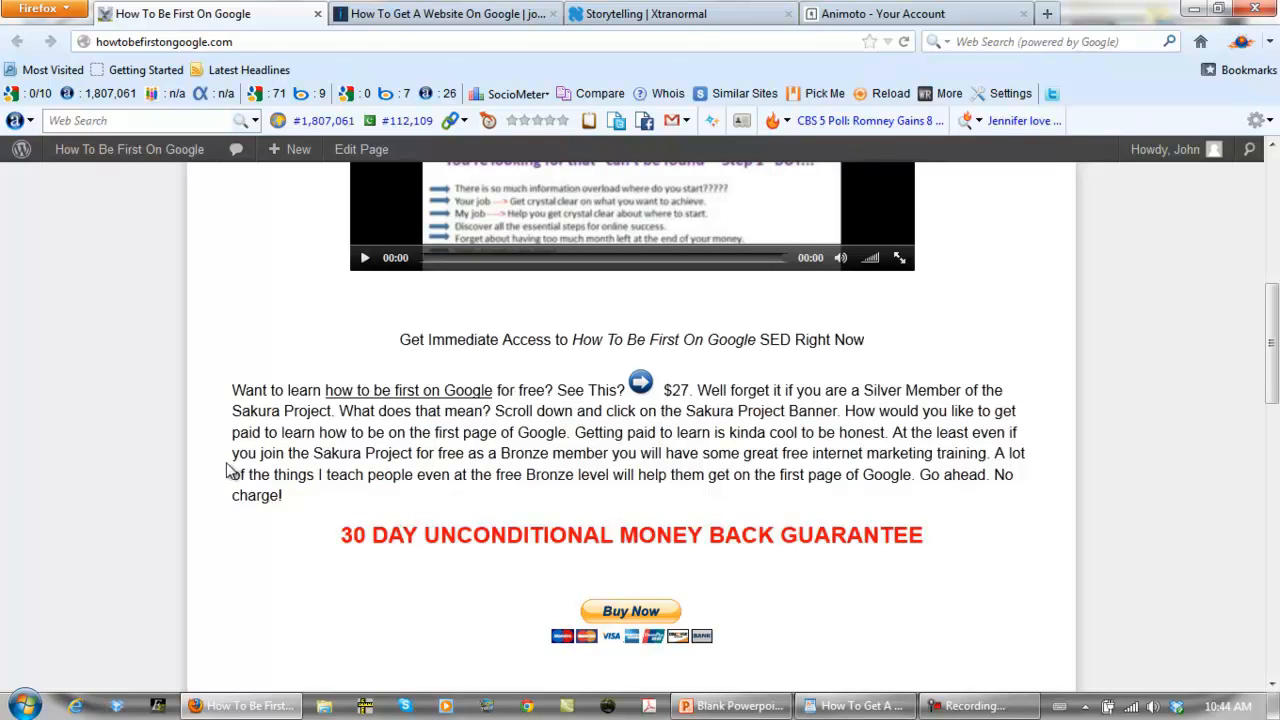
pyautogui.scroll(3)
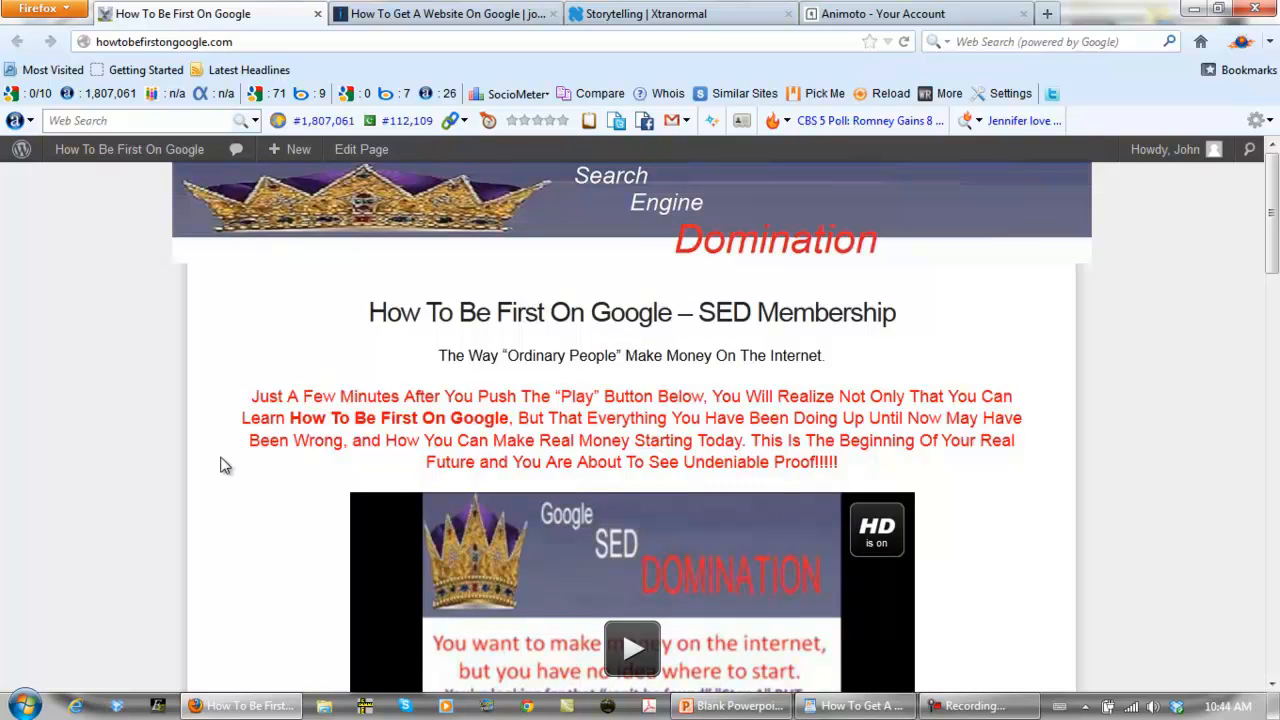
pyautogui.moveTo(472, 355)
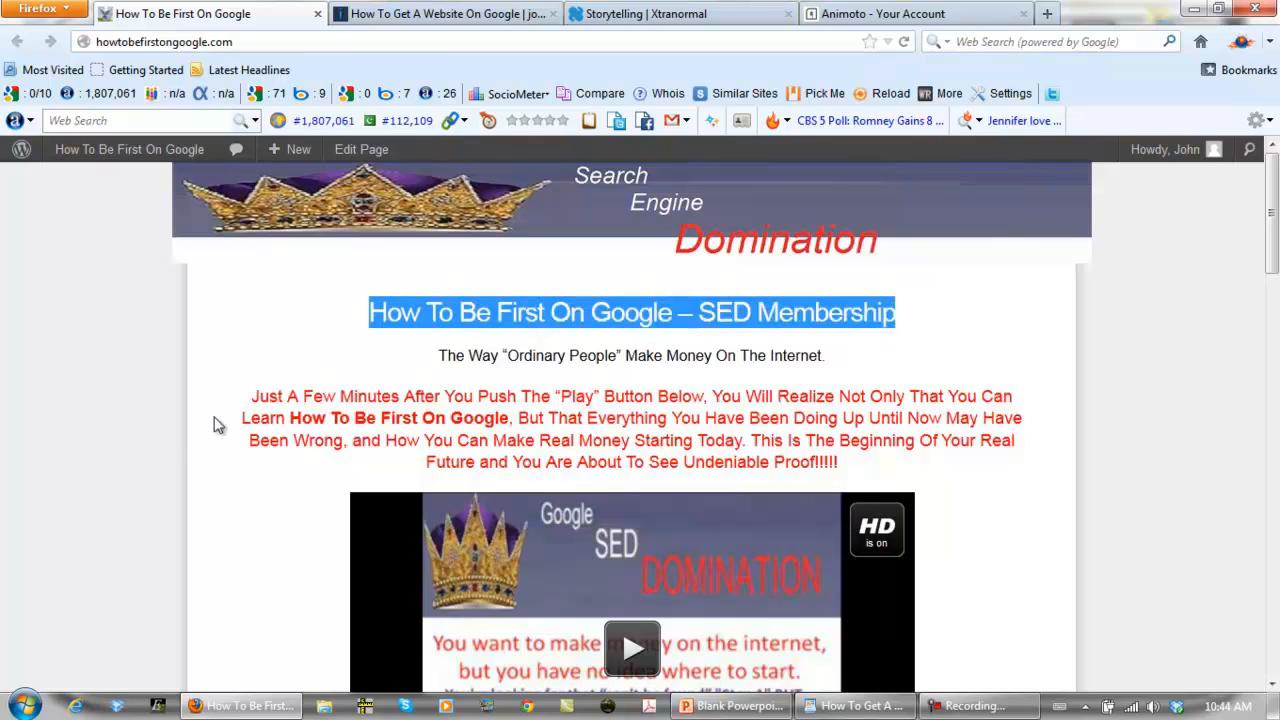
pyautogui.moveTo(230, 438)
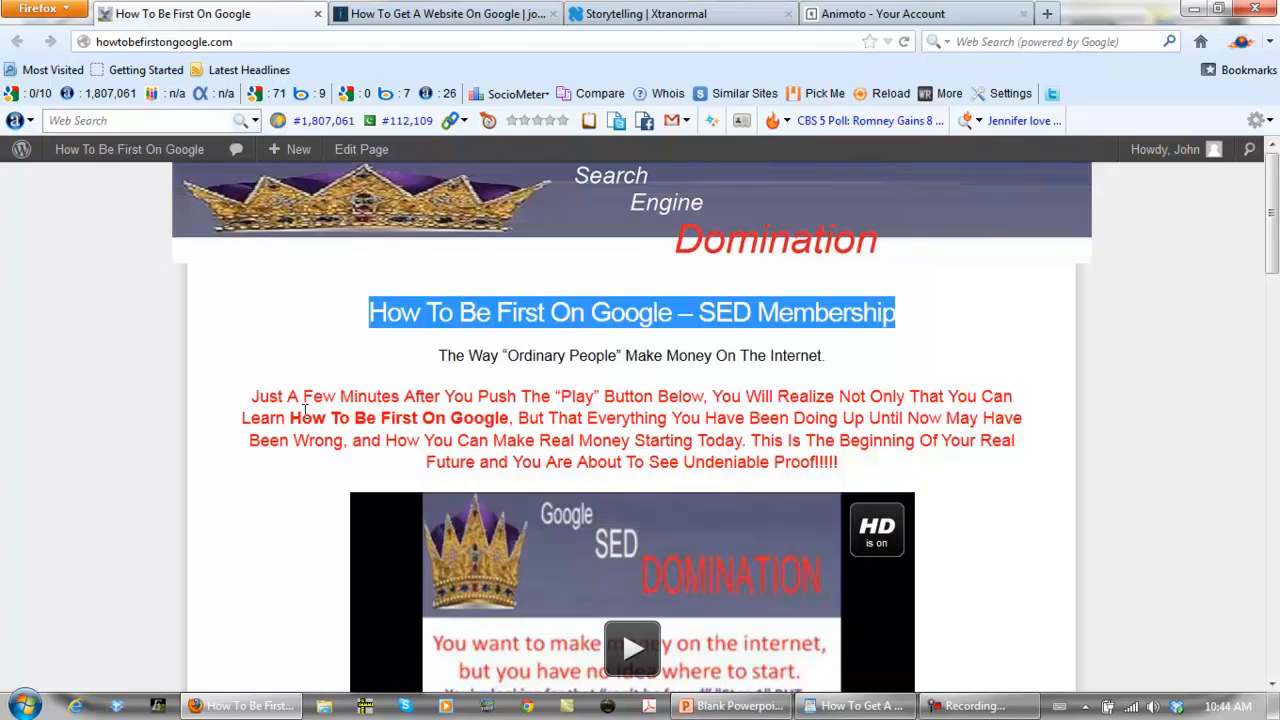
# Step: Return to the Animoto account page and open My Videos
pyautogui.click(890, 14)
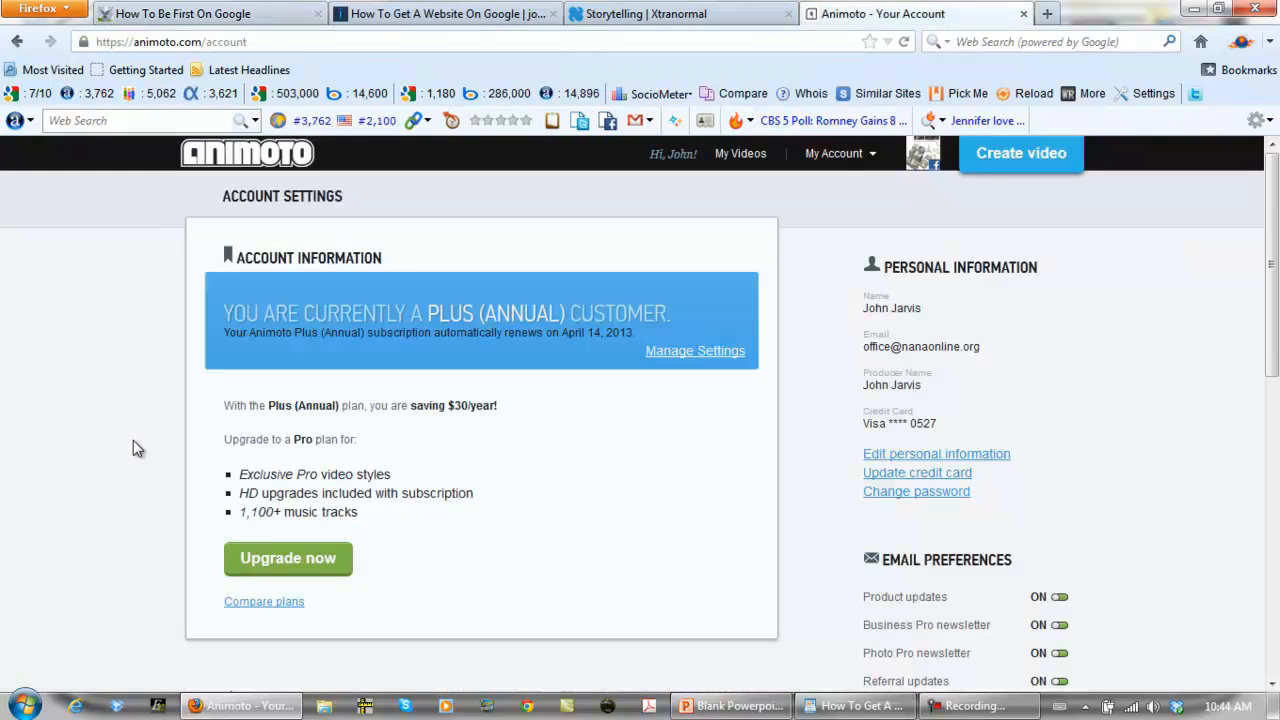
pyautogui.moveTo(779, 200)
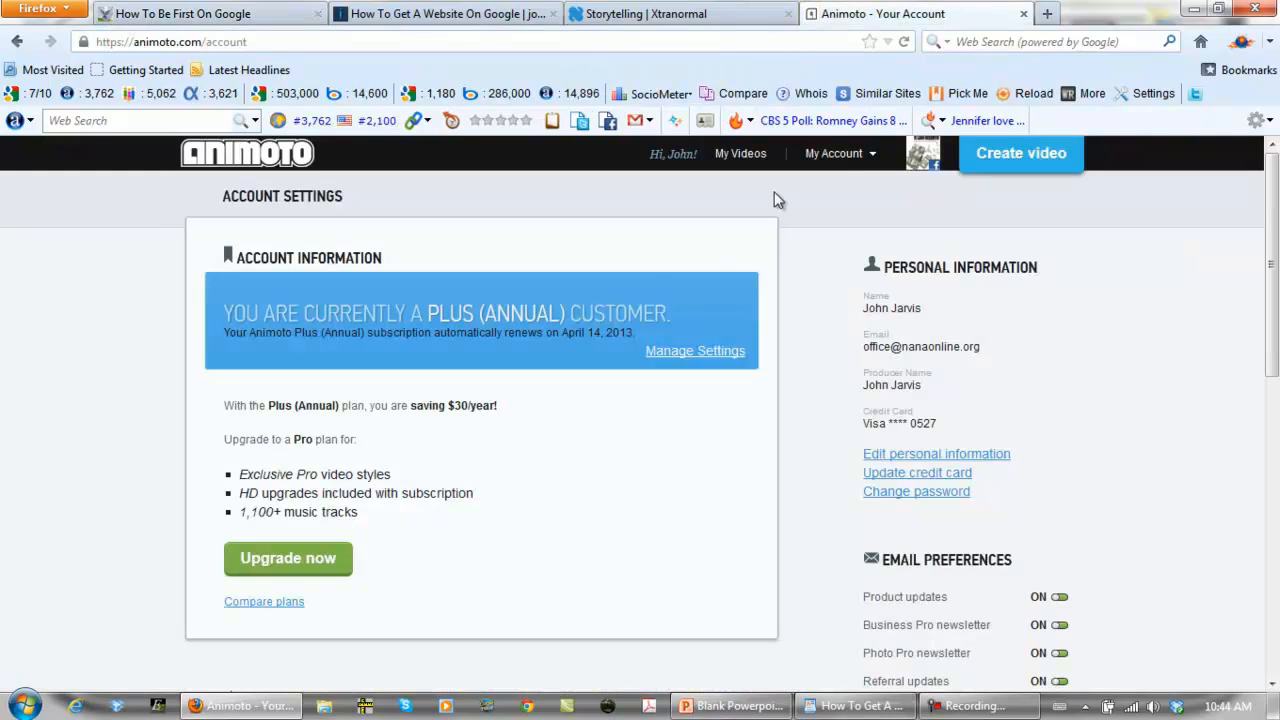
pyautogui.click(740, 153)
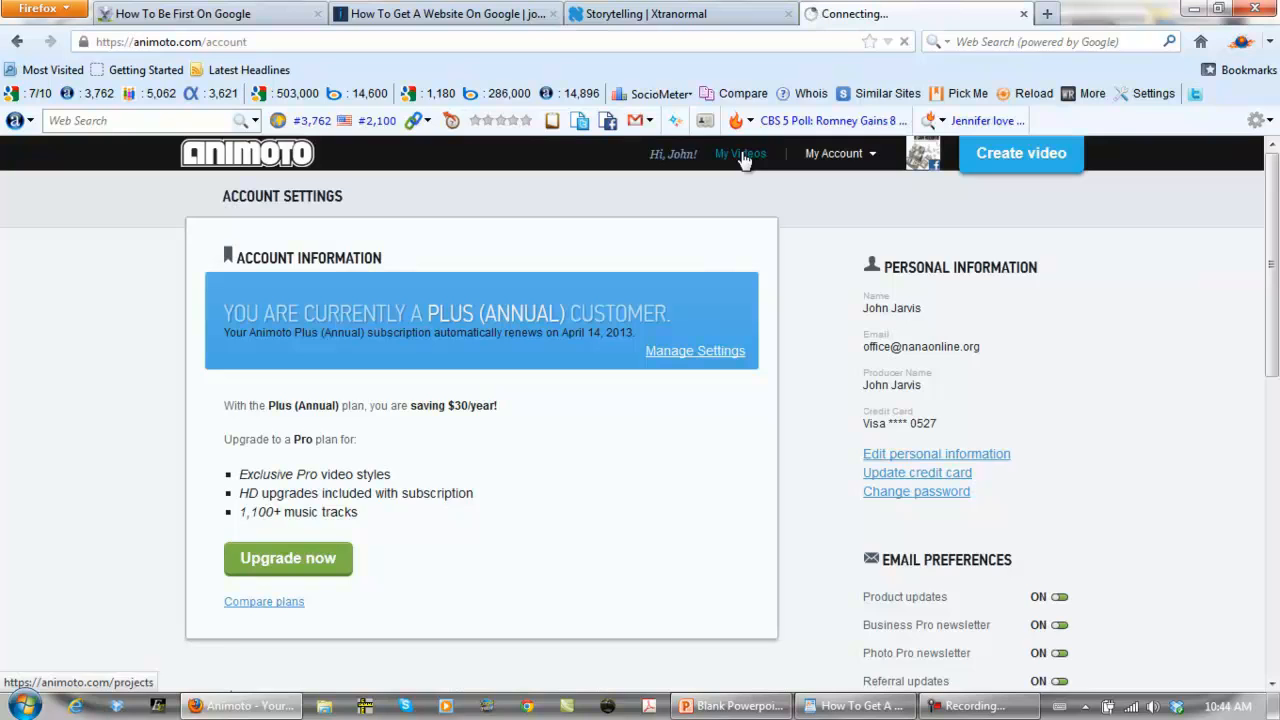
pyautogui.click(740, 153)
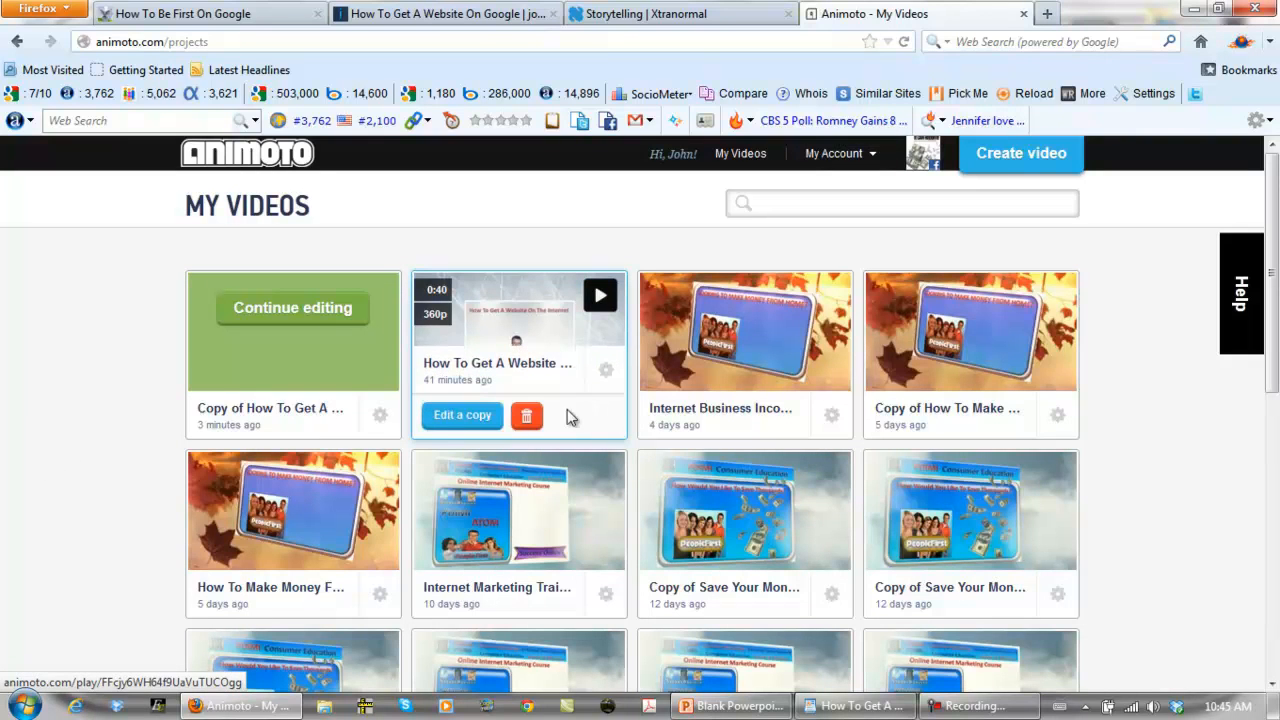
# Step: Copy the 'How To Get A Website On Google' project and scroll through its slides
pyautogui.click(462, 414)
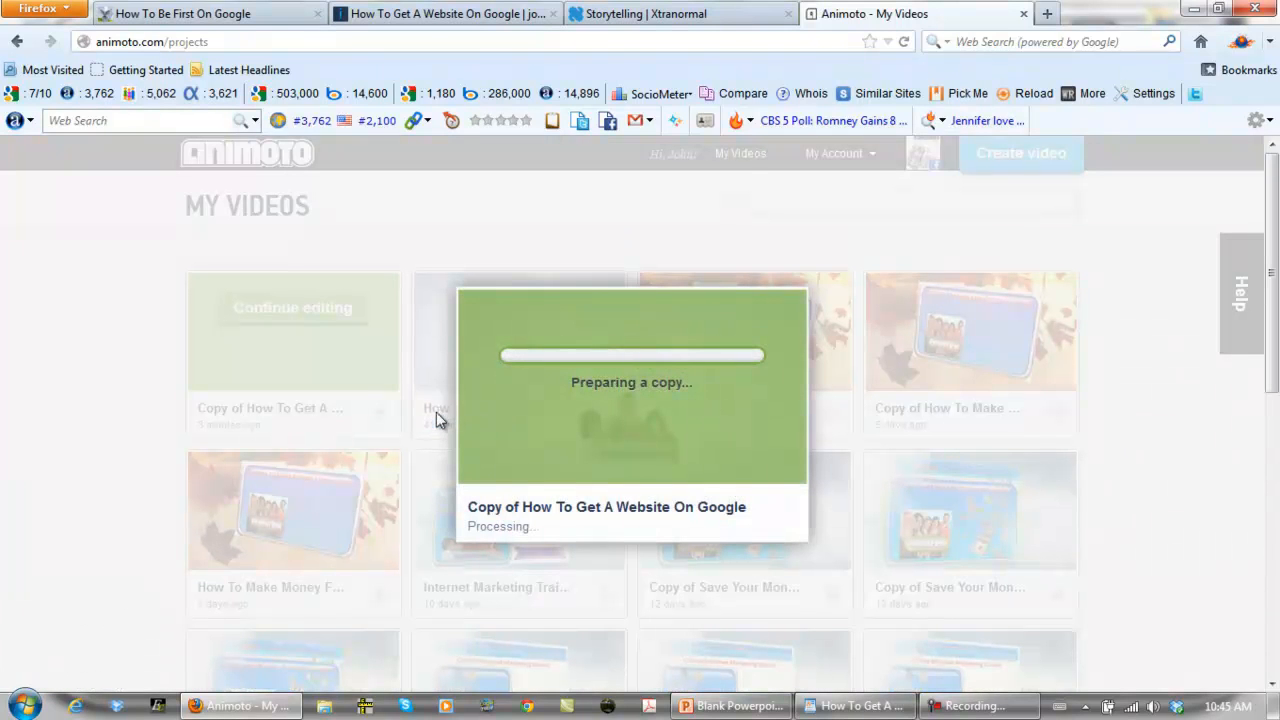
pyautogui.moveTo(66, 350)
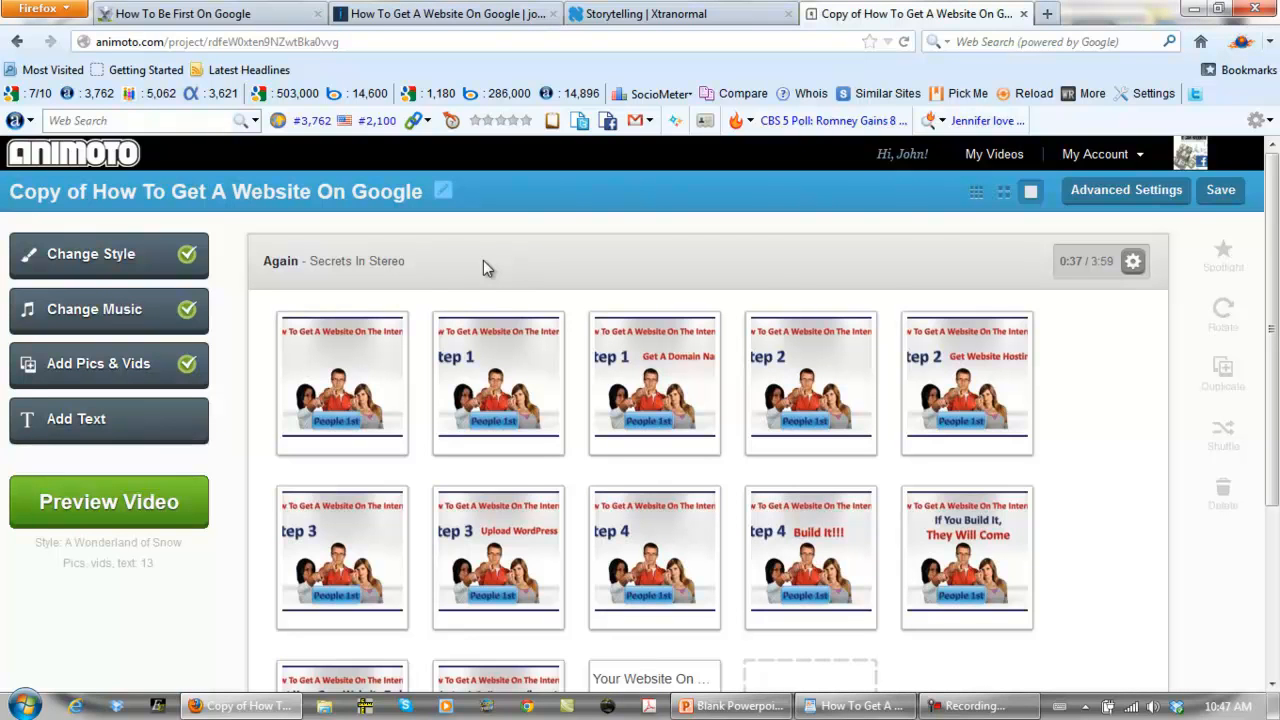
pyautogui.moveTo(585, 258)
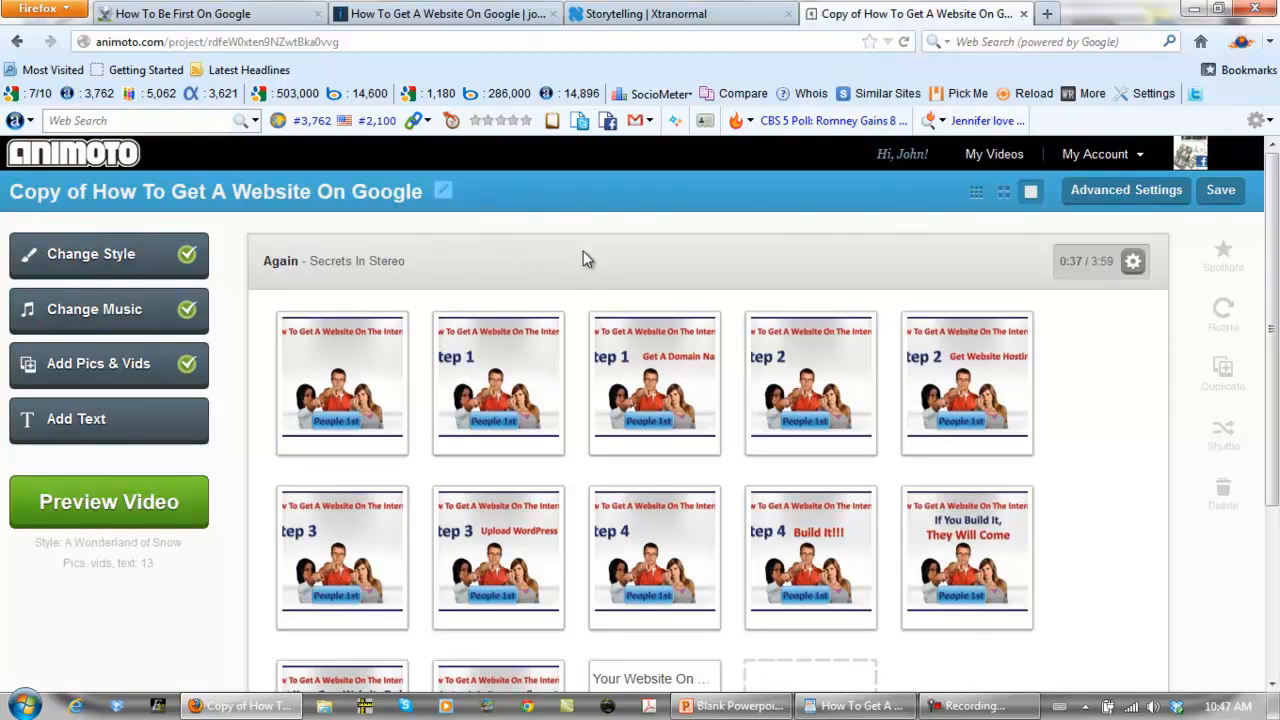
pyautogui.moveTo(733, 263)
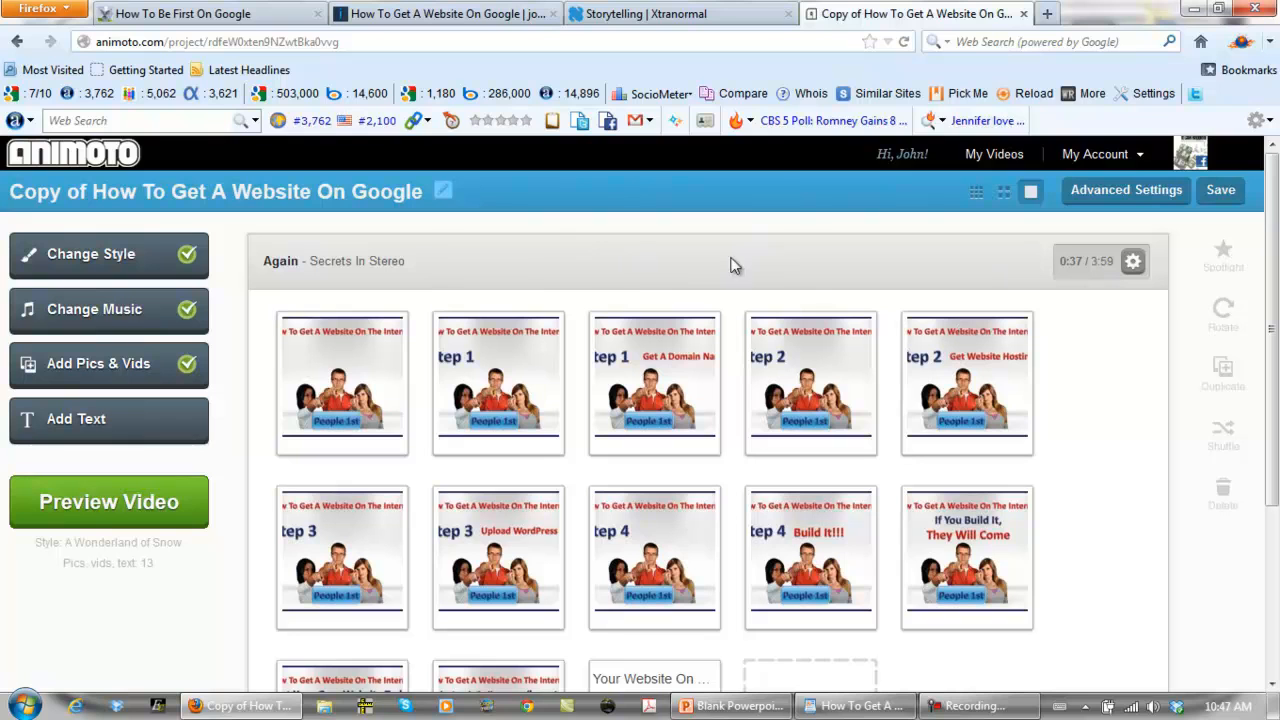
pyautogui.moveTo(545, 267)
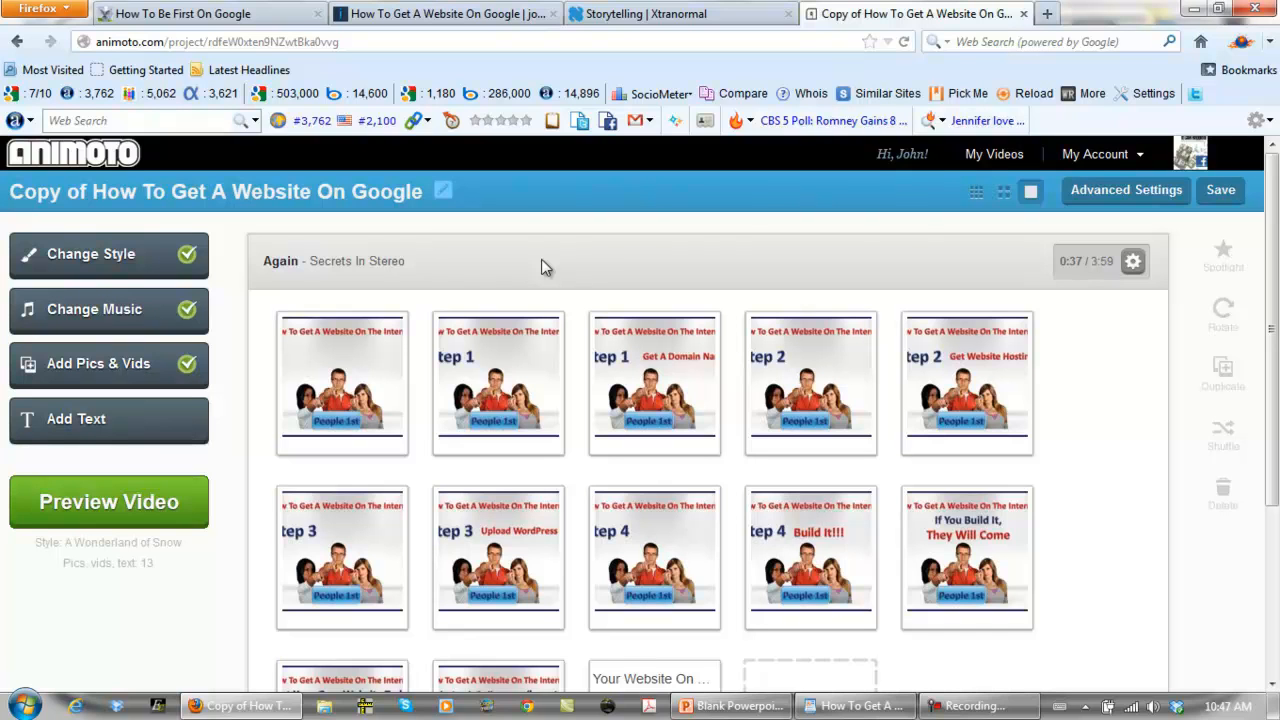
pyautogui.moveTo(1100, 432)
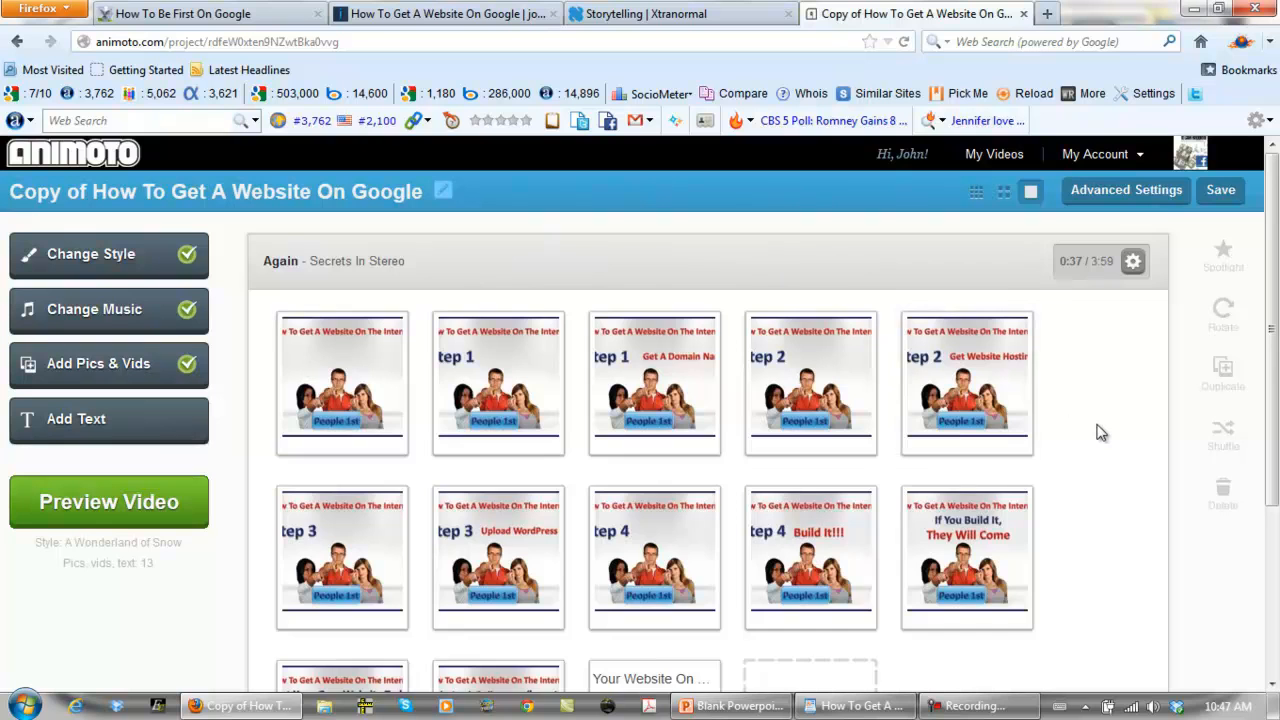
pyautogui.scroll(-3)
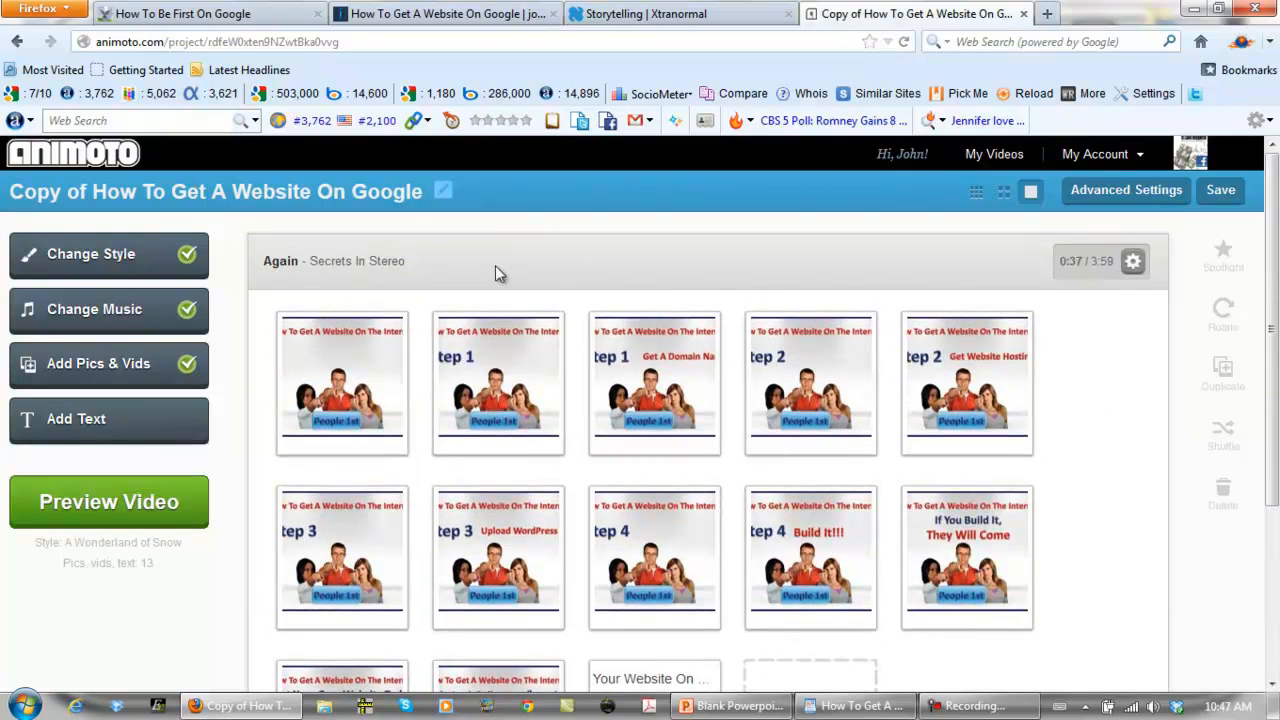
pyautogui.moveTo(654, 383)
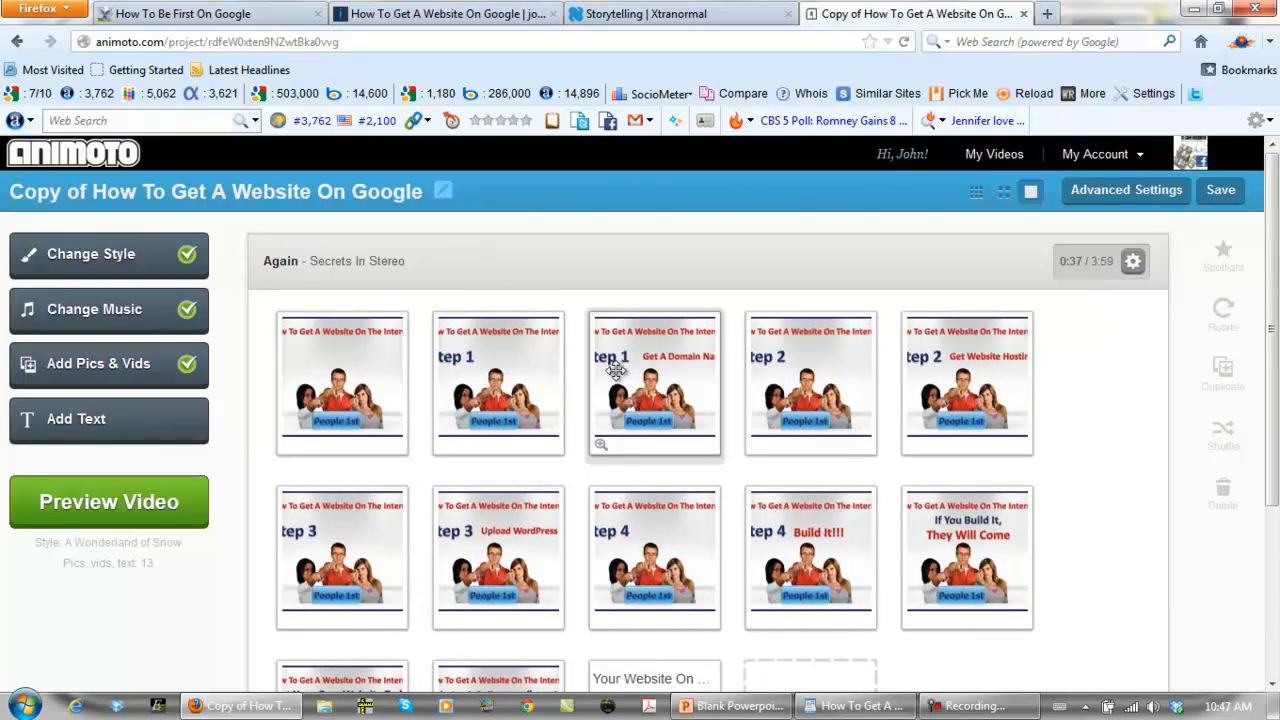
pyautogui.moveTo(547, 247)
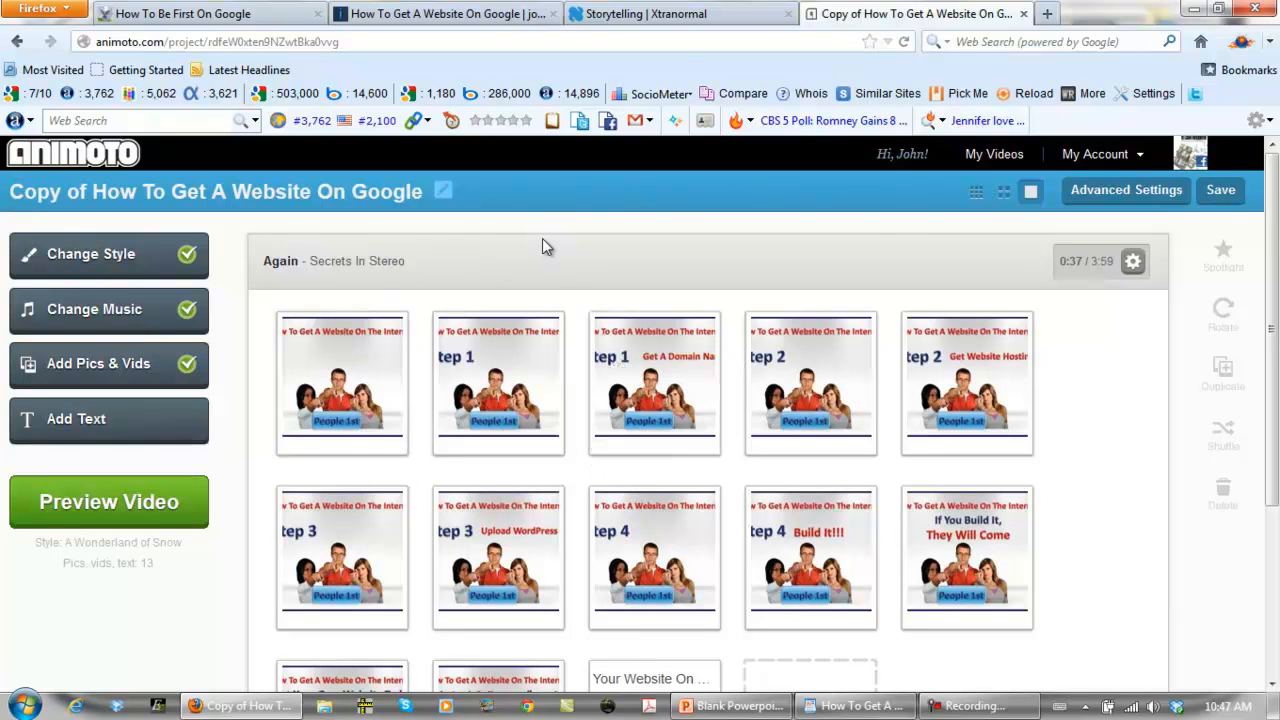
pyautogui.moveTo(558, 247)
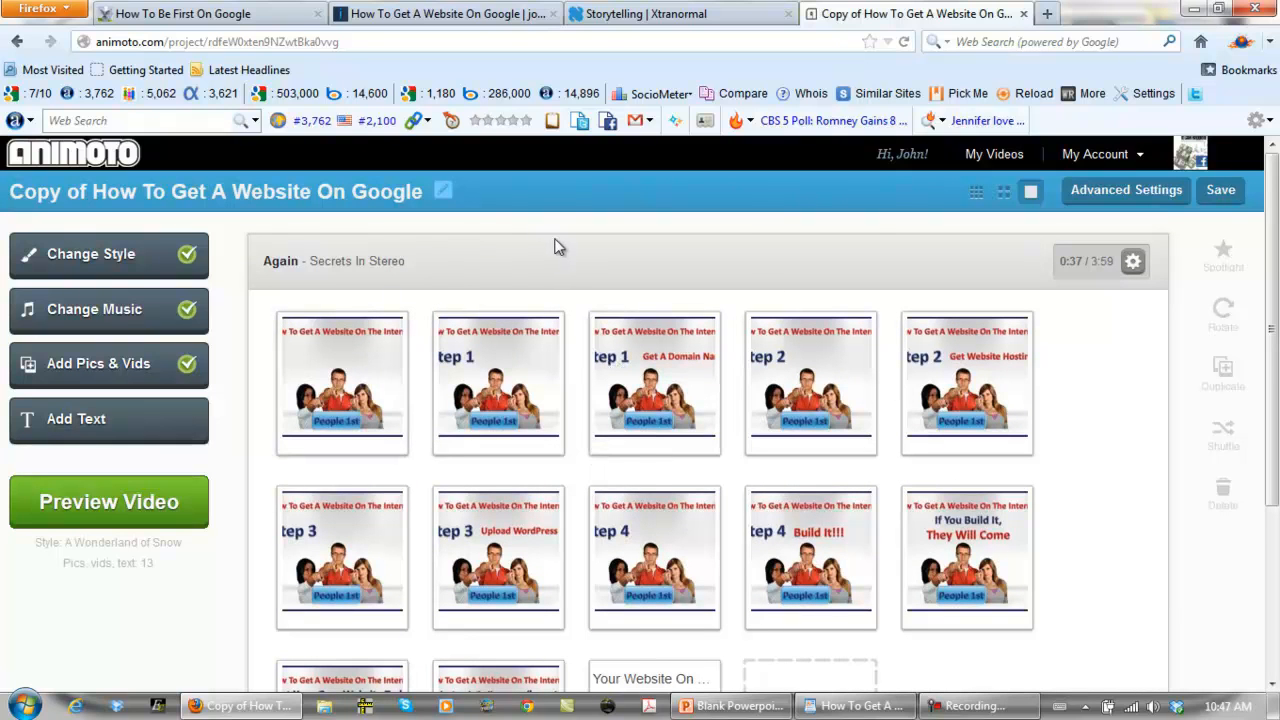
pyautogui.scroll(-3)
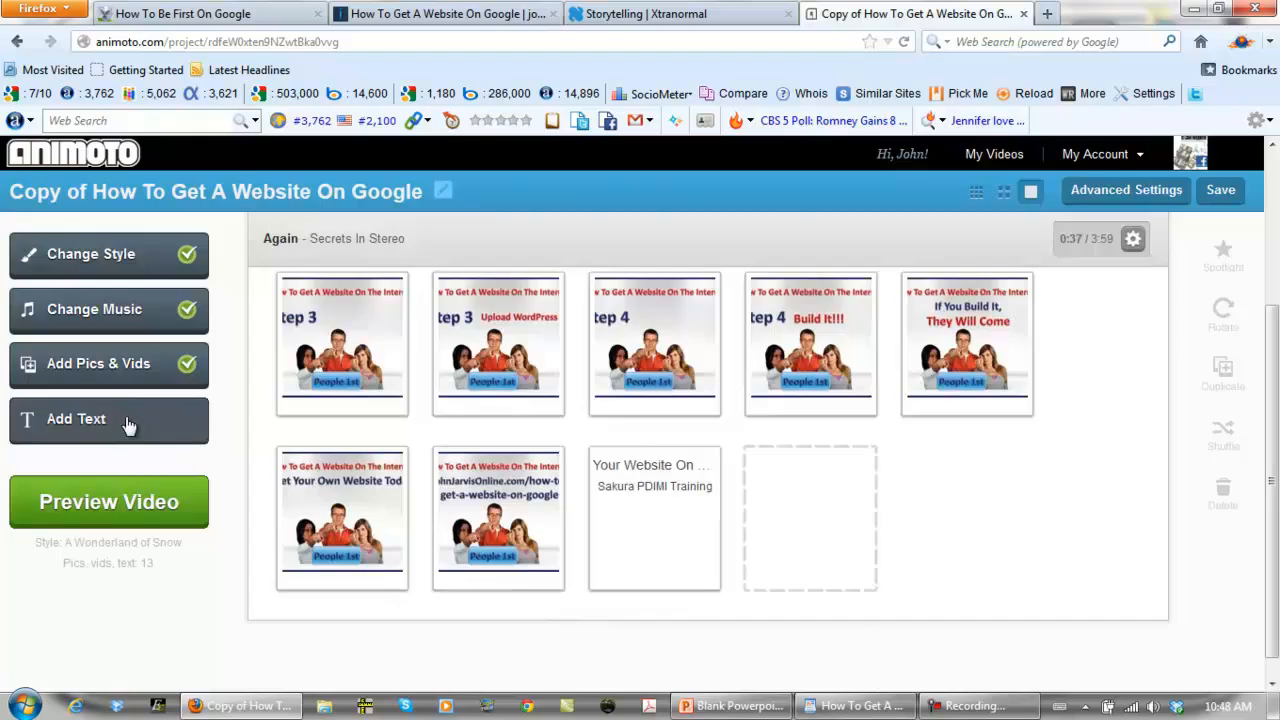
# Step: Save a text slide reading 'Get Your Own Website' / 'PDIMI | The Sakura Project'
pyautogui.click(76, 418)
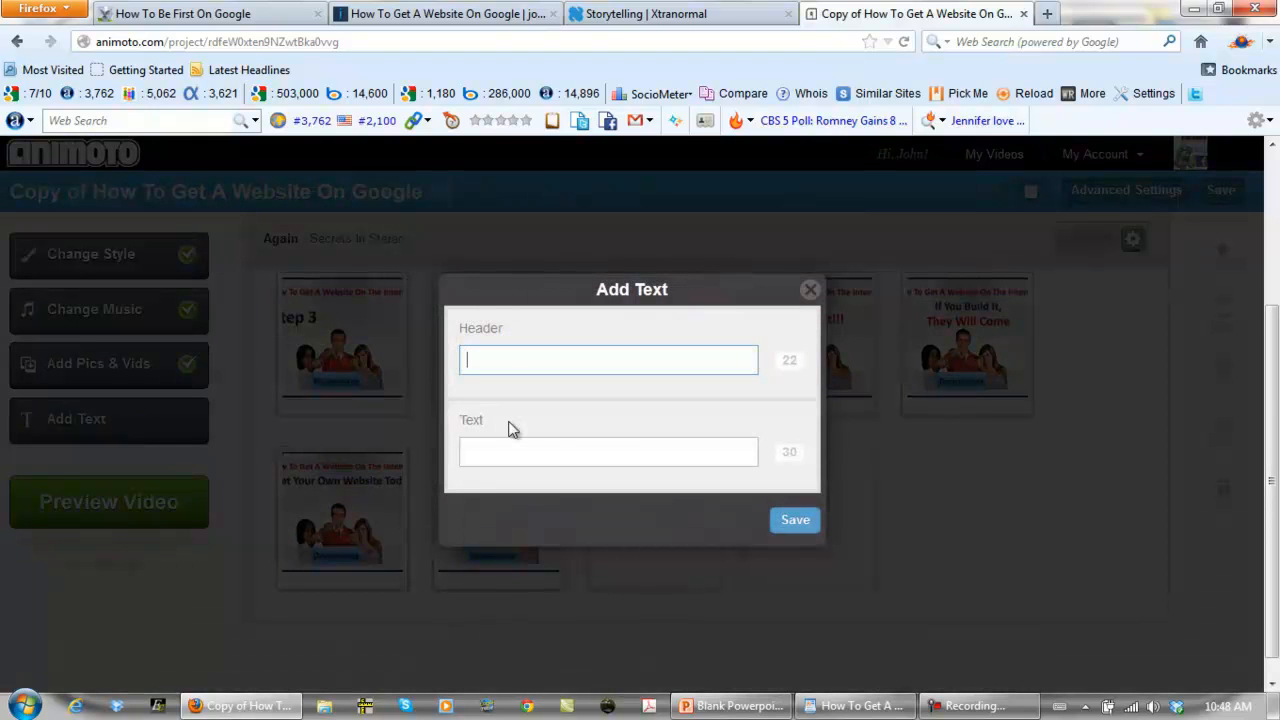
pyautogui.write('Get Your Own Website')
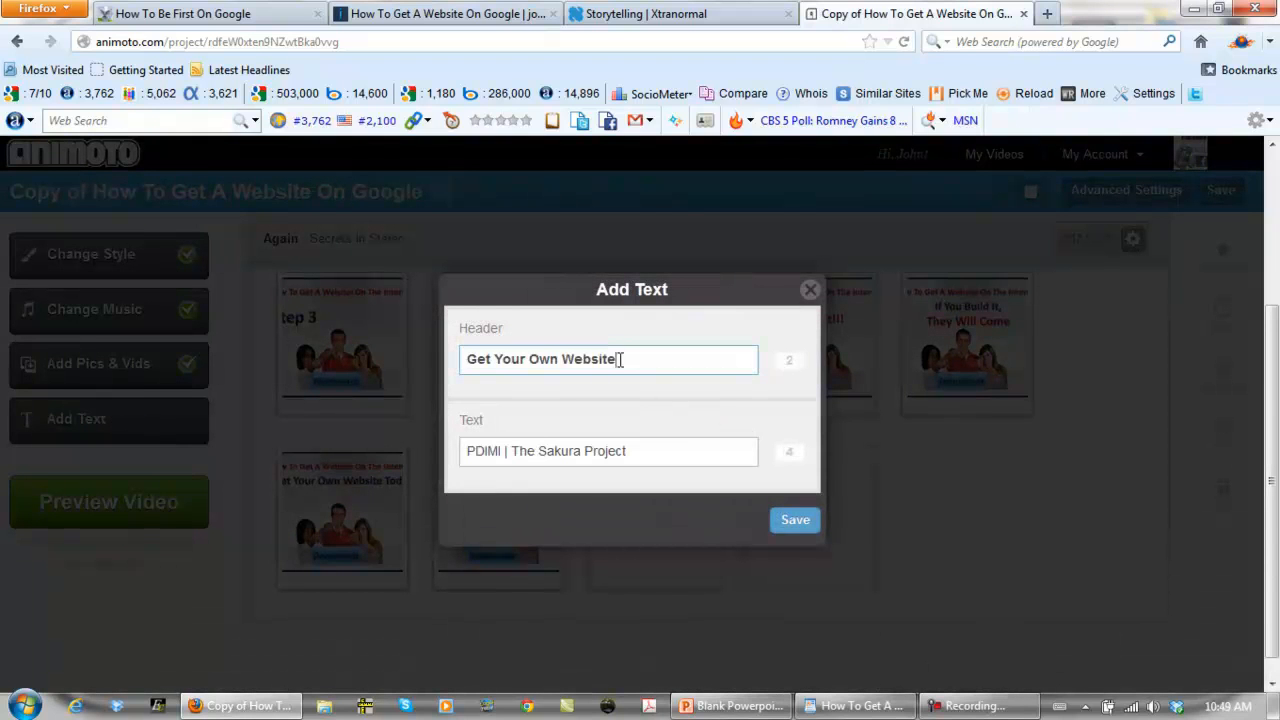
pyautogui.click(608, 451)
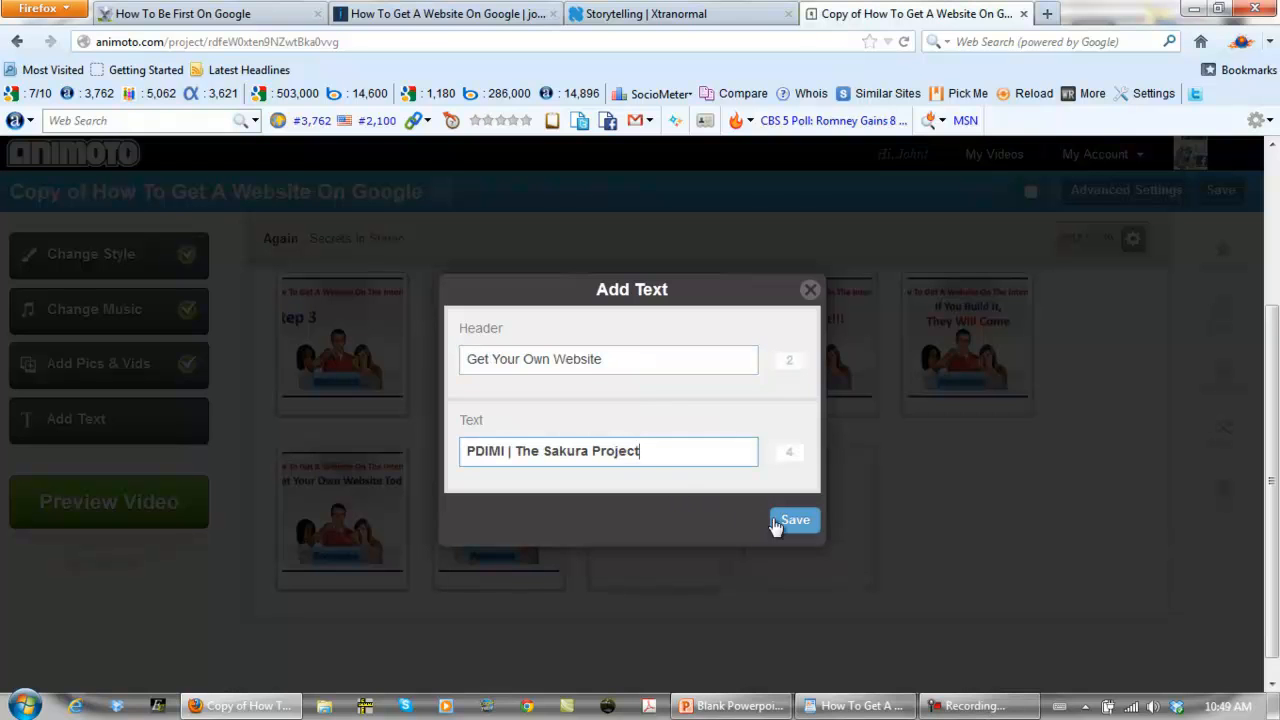
pyautogui.click(793, 520)
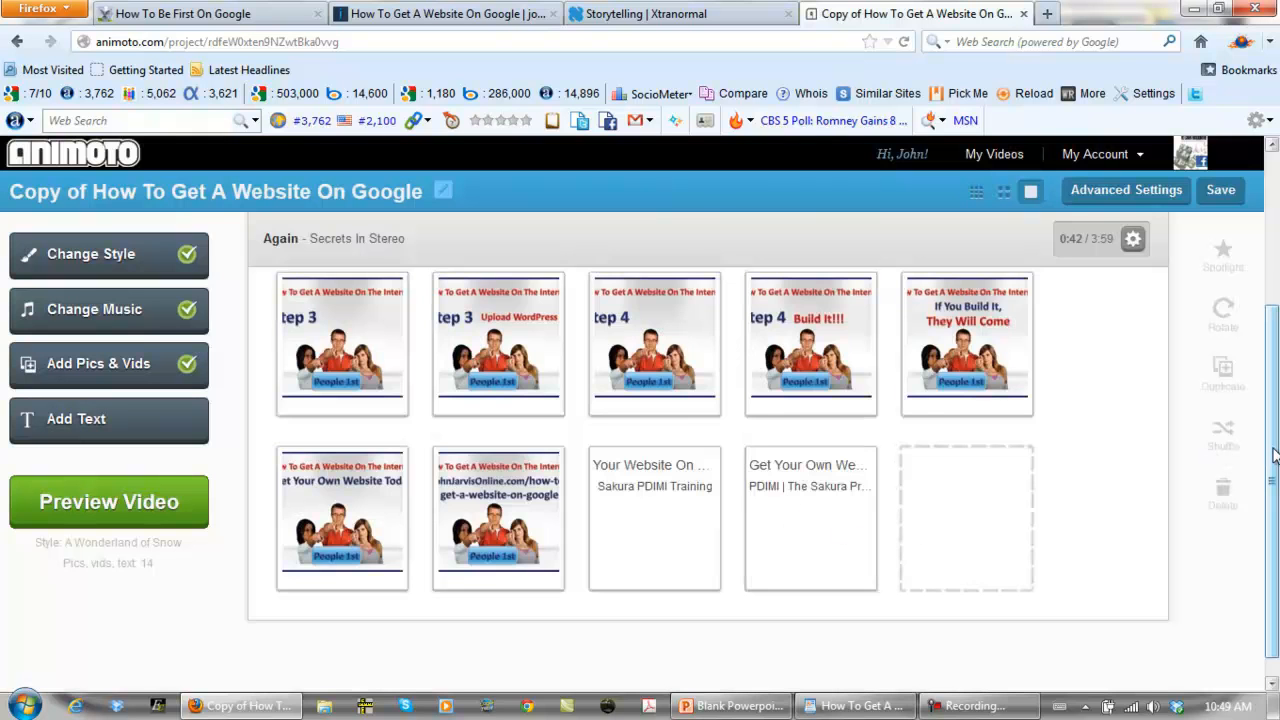
# Step: Scroll the storyboard to move the 'Get Your Own Website' slide to first
pyautogui.scroll(-3)
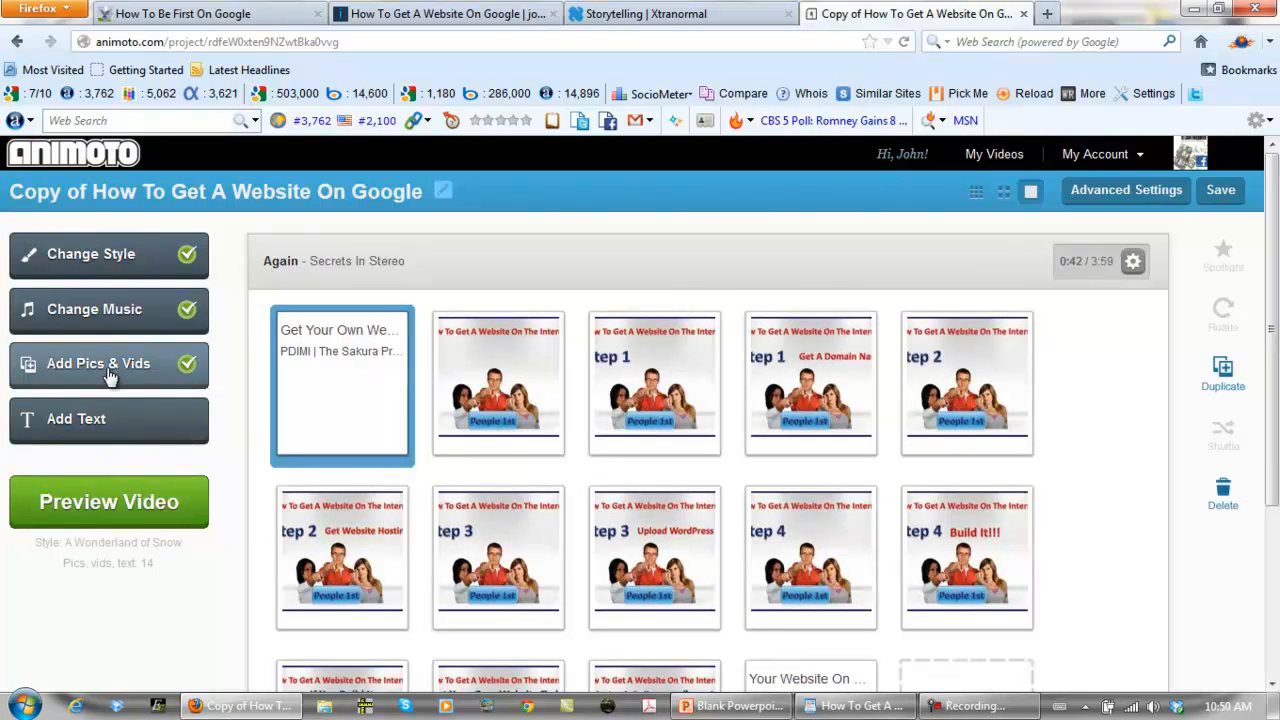
# Step: Upload 1.jpg from the desktop as a new picture slide
pyautogui.click(98, 363)
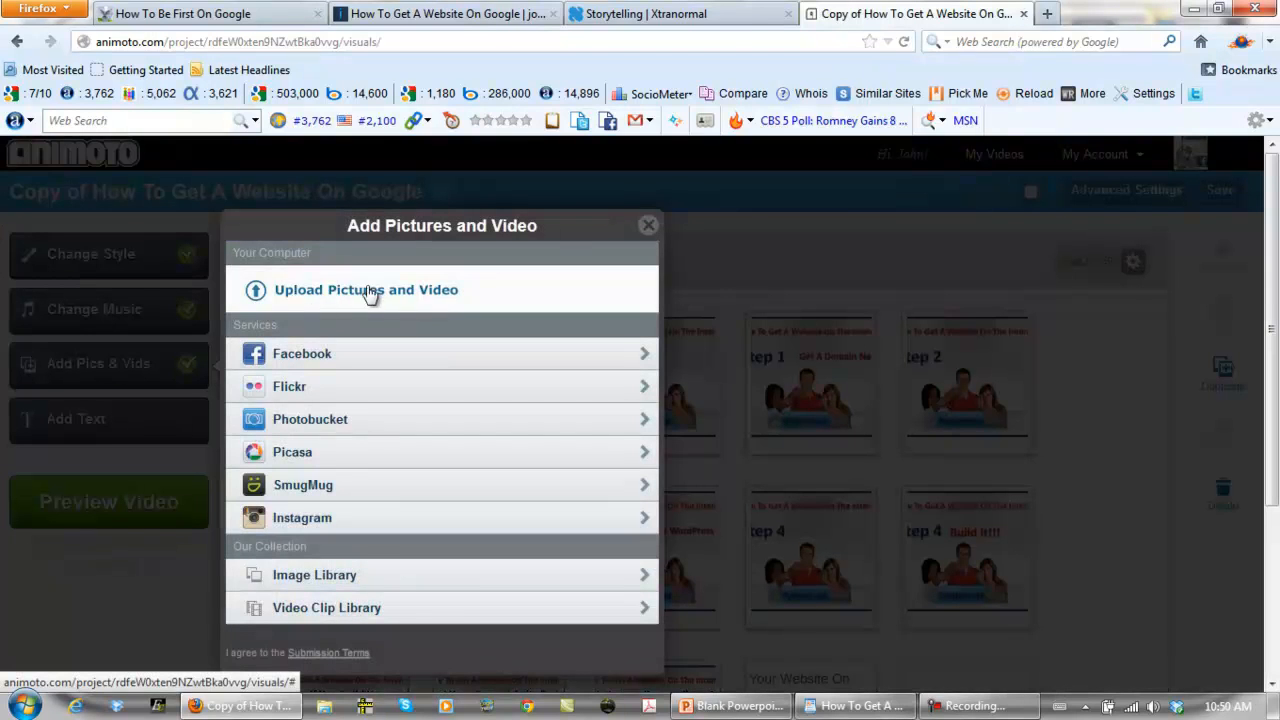
pyautogui.click(366, 289)
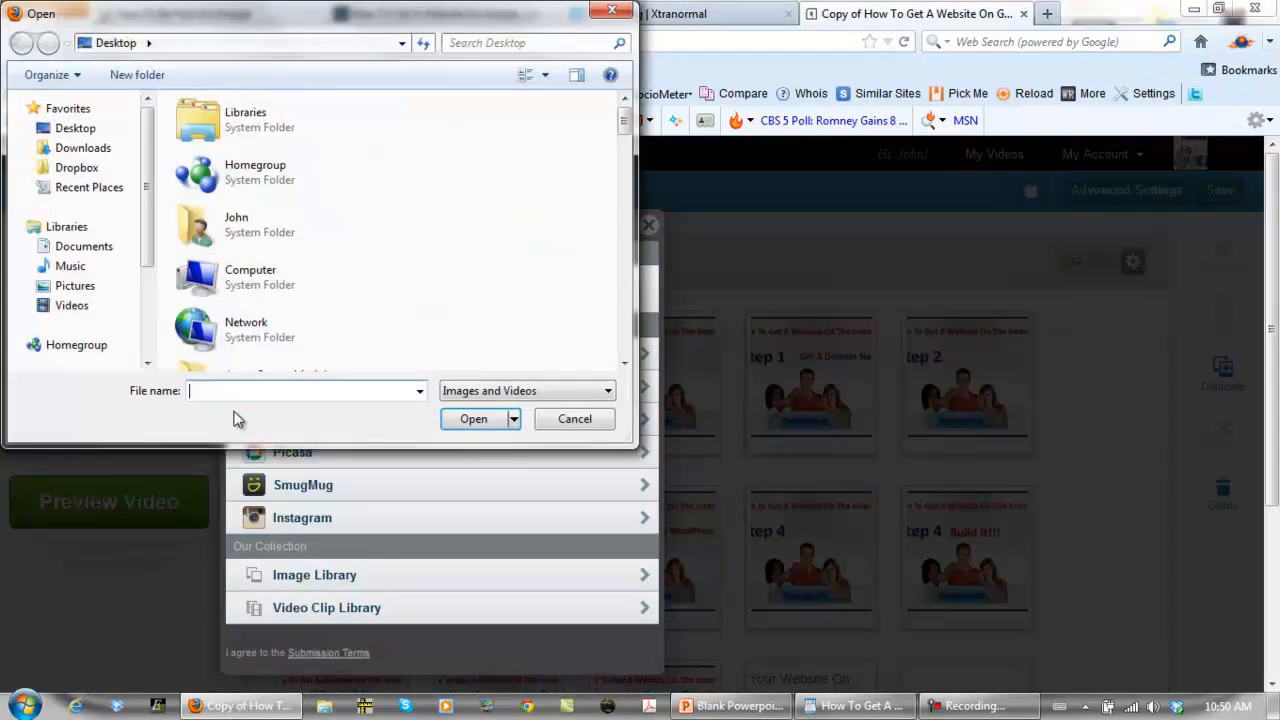
pyautogui.write('1')
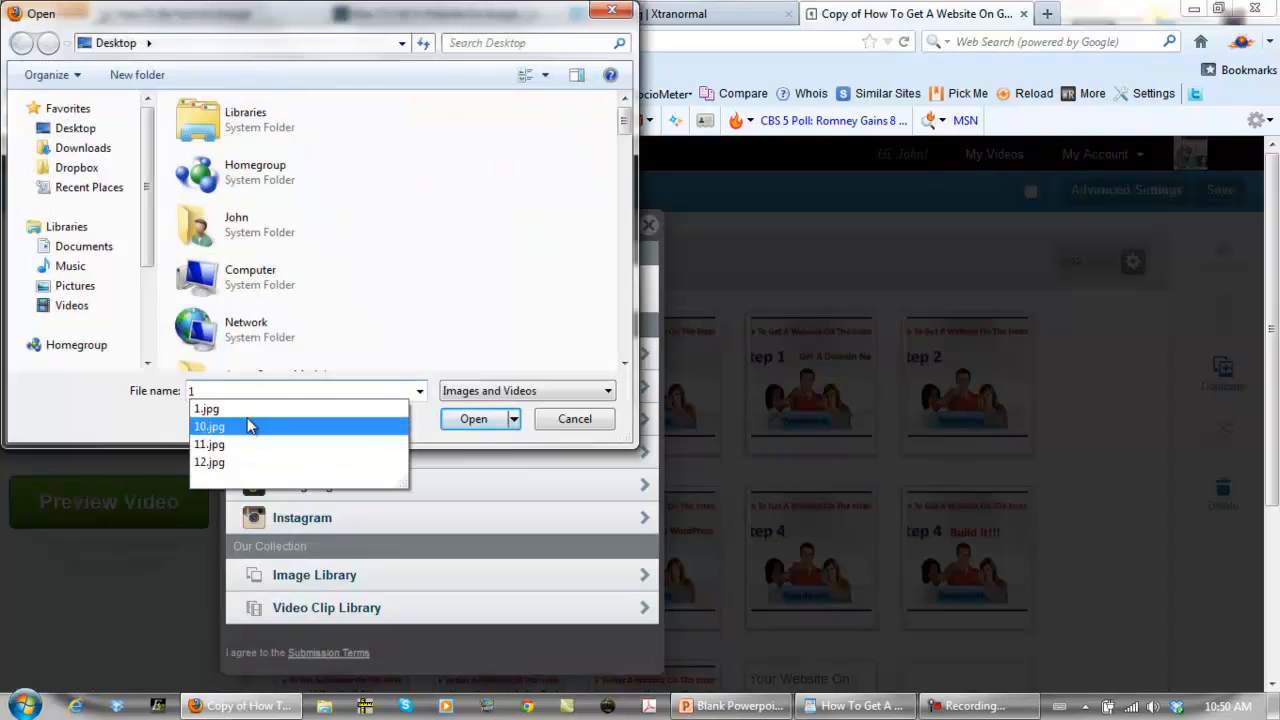
pyautogui.click(207, 408)
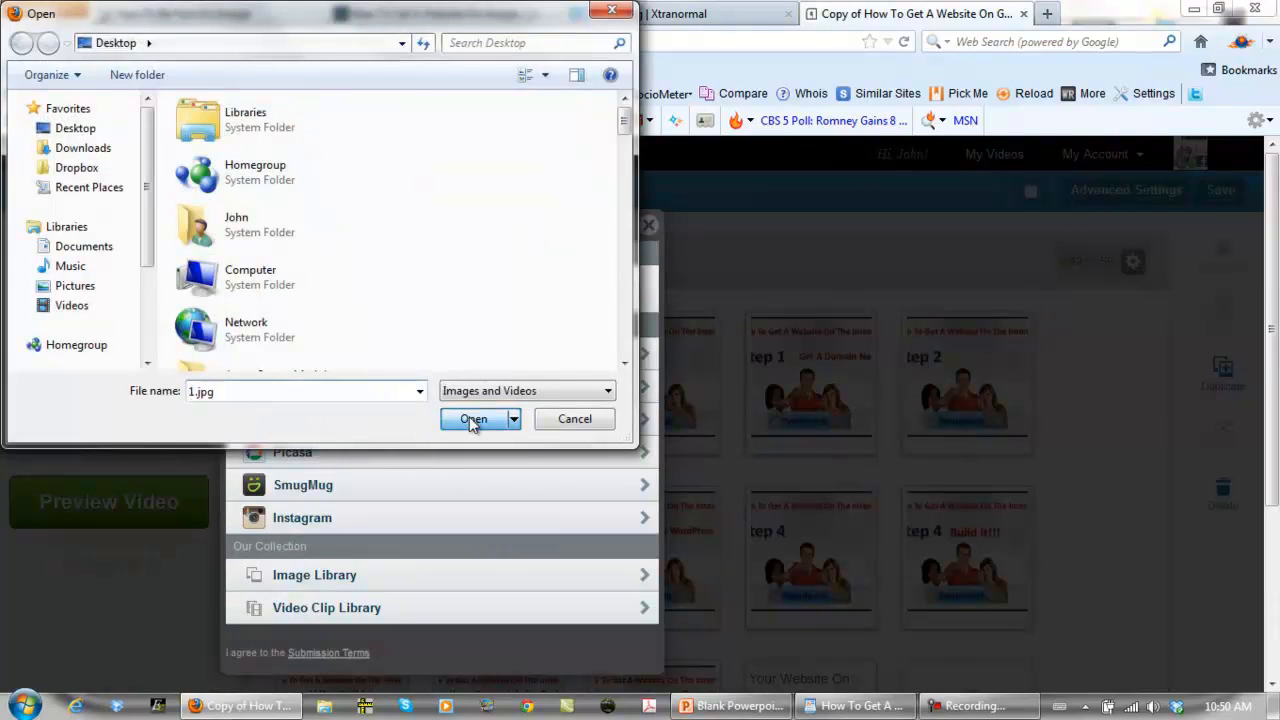
pyautogui.click(473, 418)
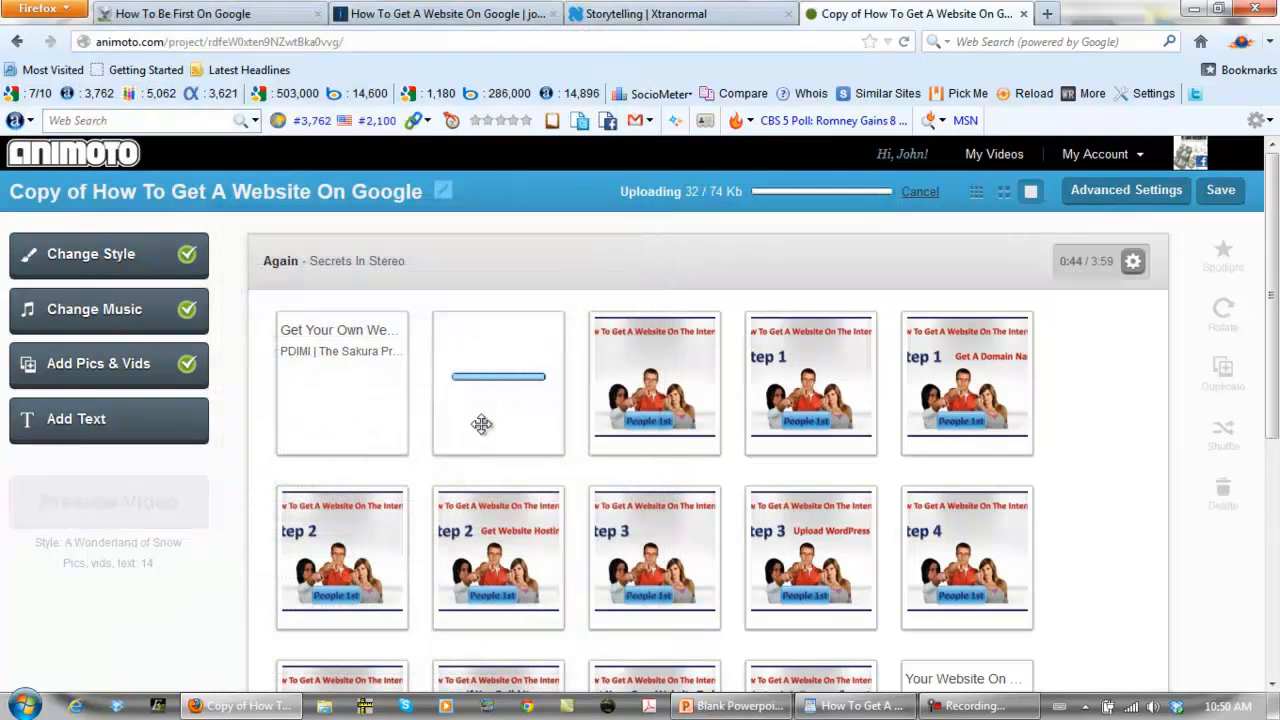
pyautogui.moveTo(537, 457)
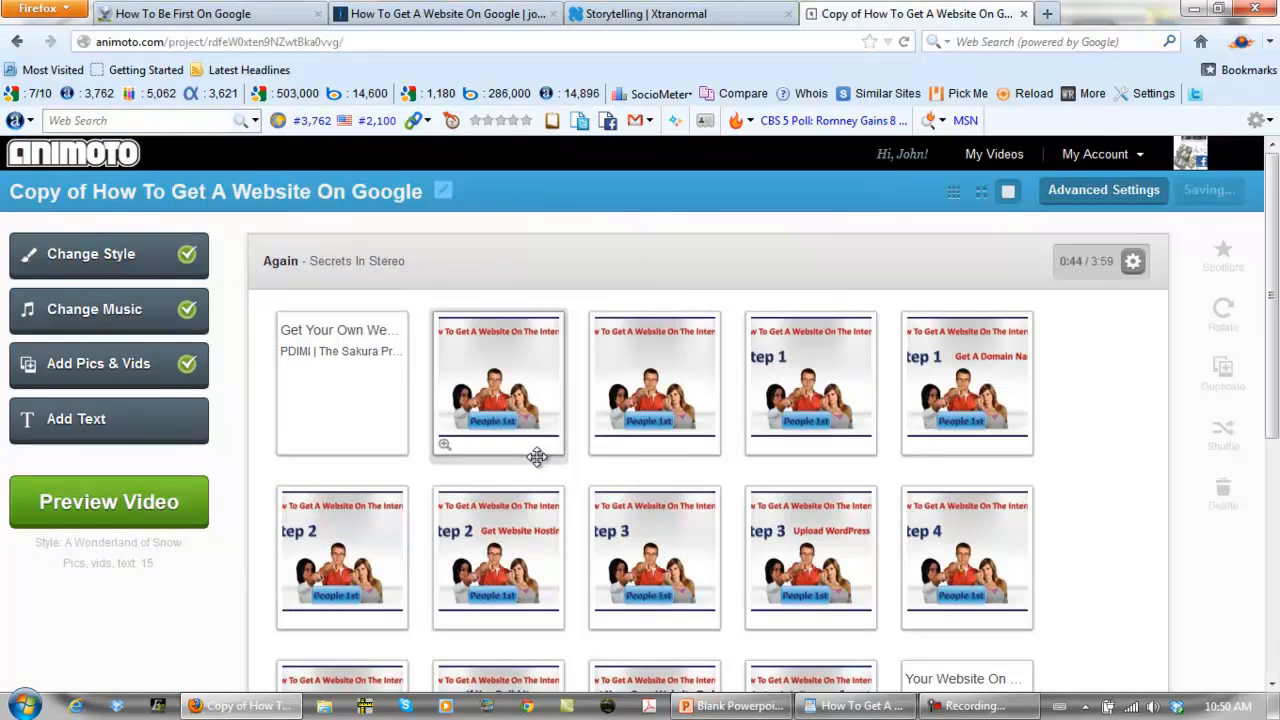
pyautogui.moveTo(343, 367)
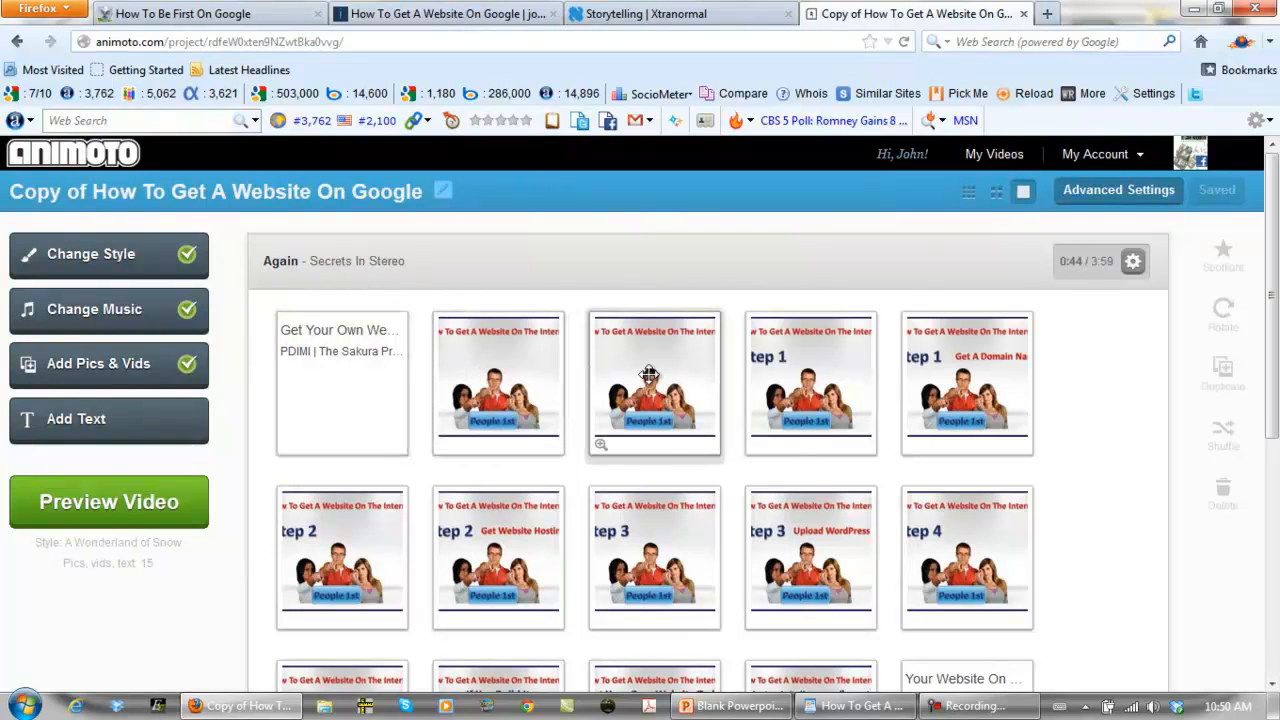
pyautogui.moveTo(109, 419)
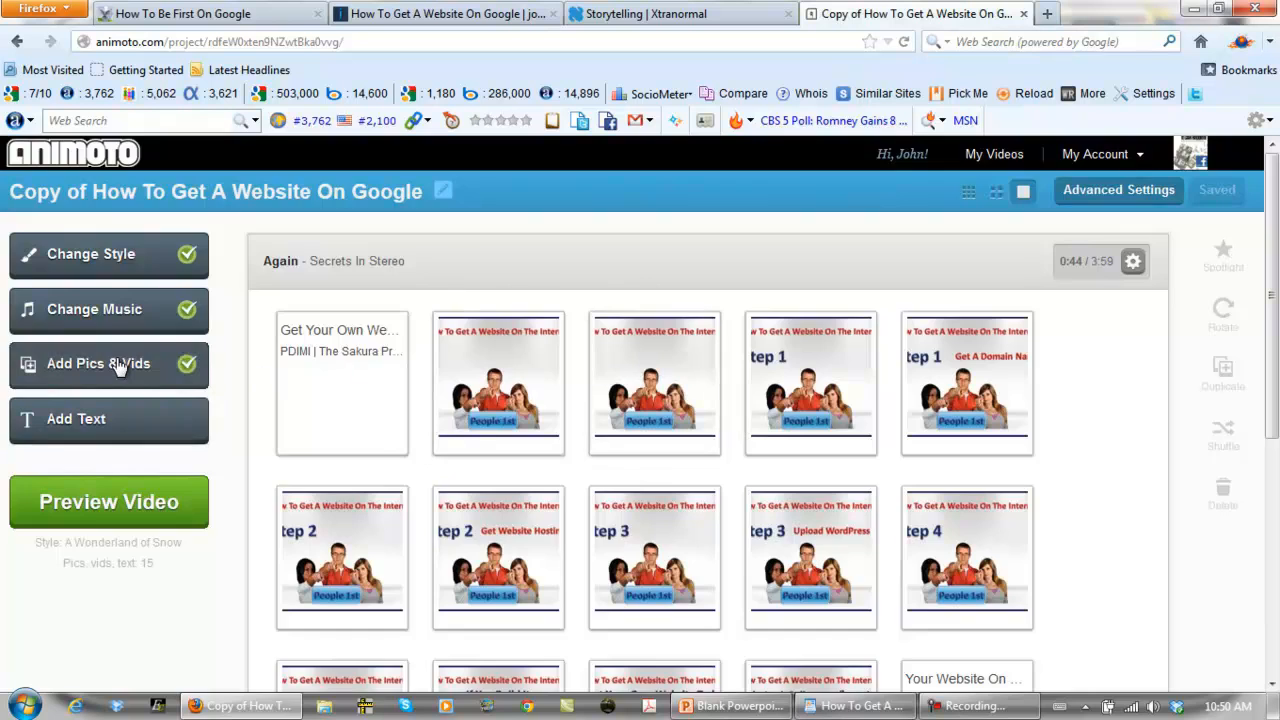
# Step: Upload the next image, 2.jpg, as a picture slide
pyautogui.click(98, 363)
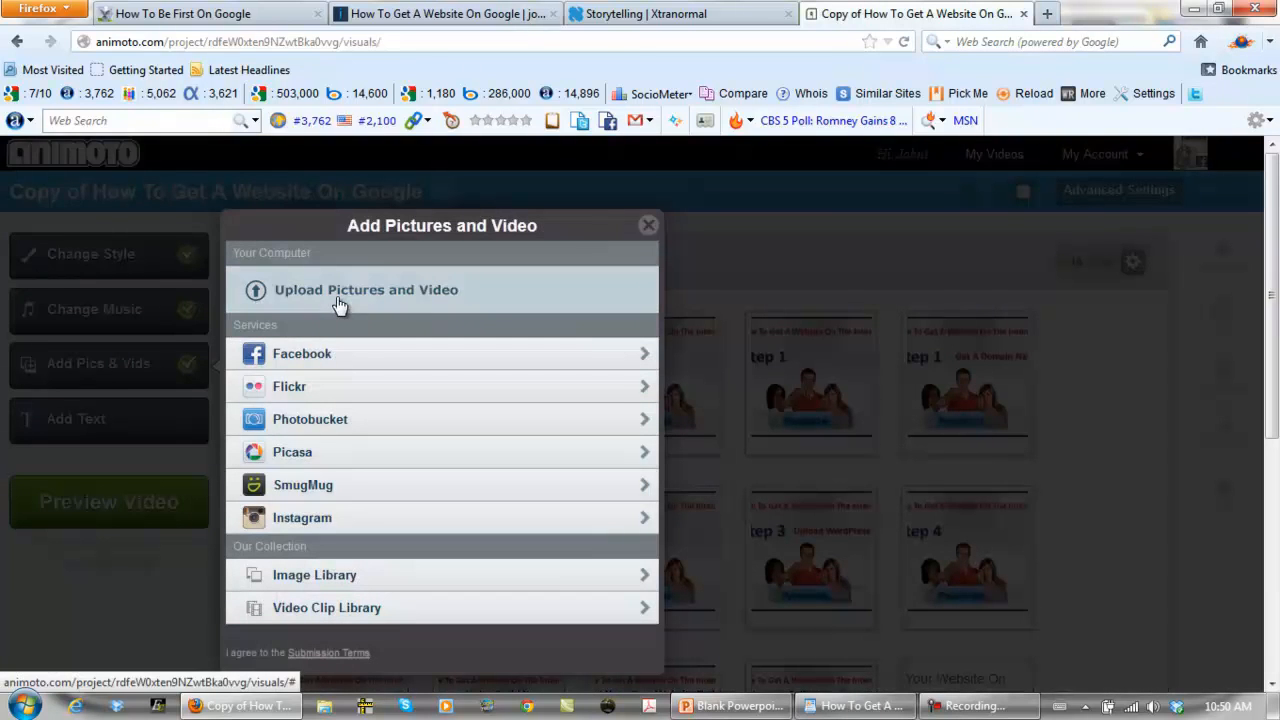
pyautogui.click(366, 289)
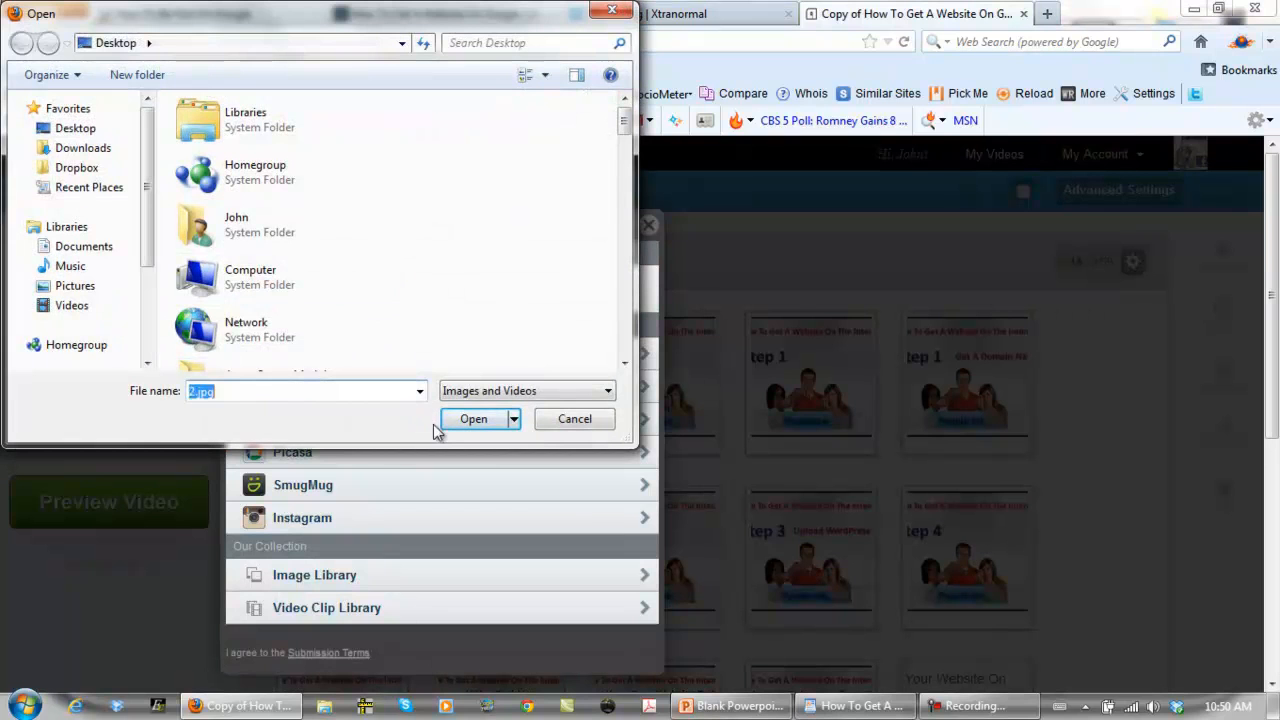
pyautogui.click(473, 418)
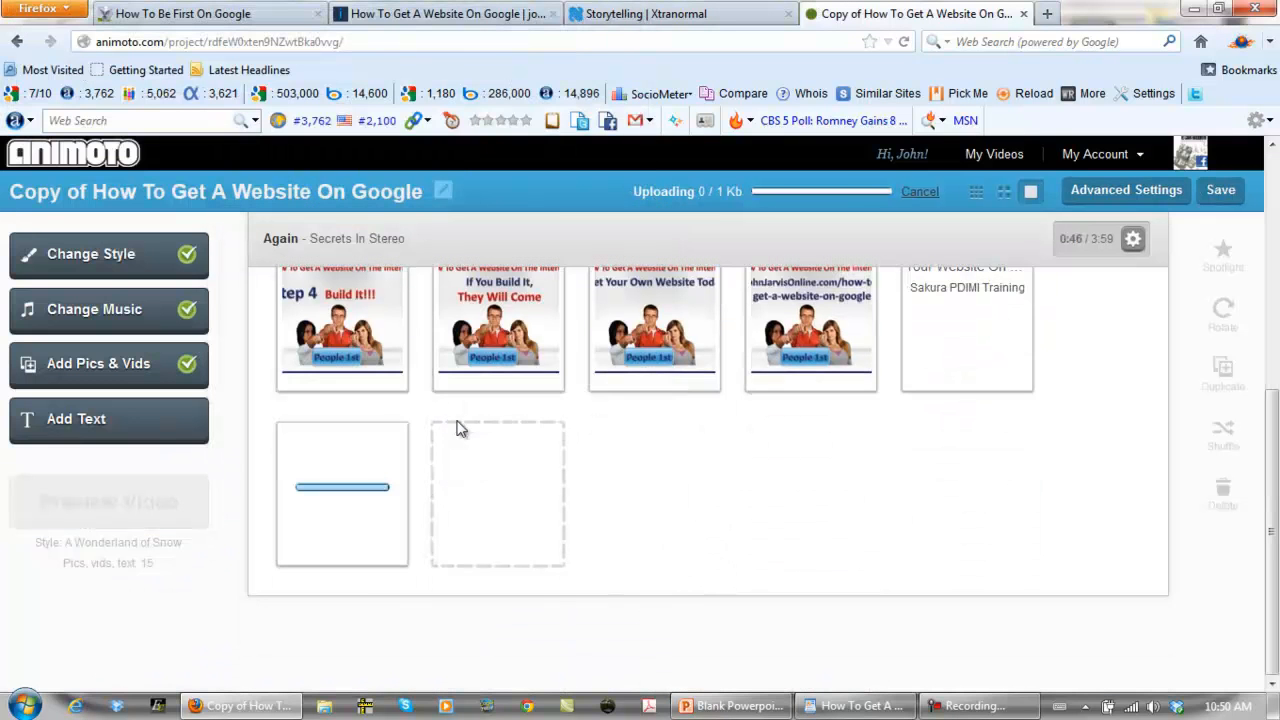
pyautogui.moveTo(700, 508)
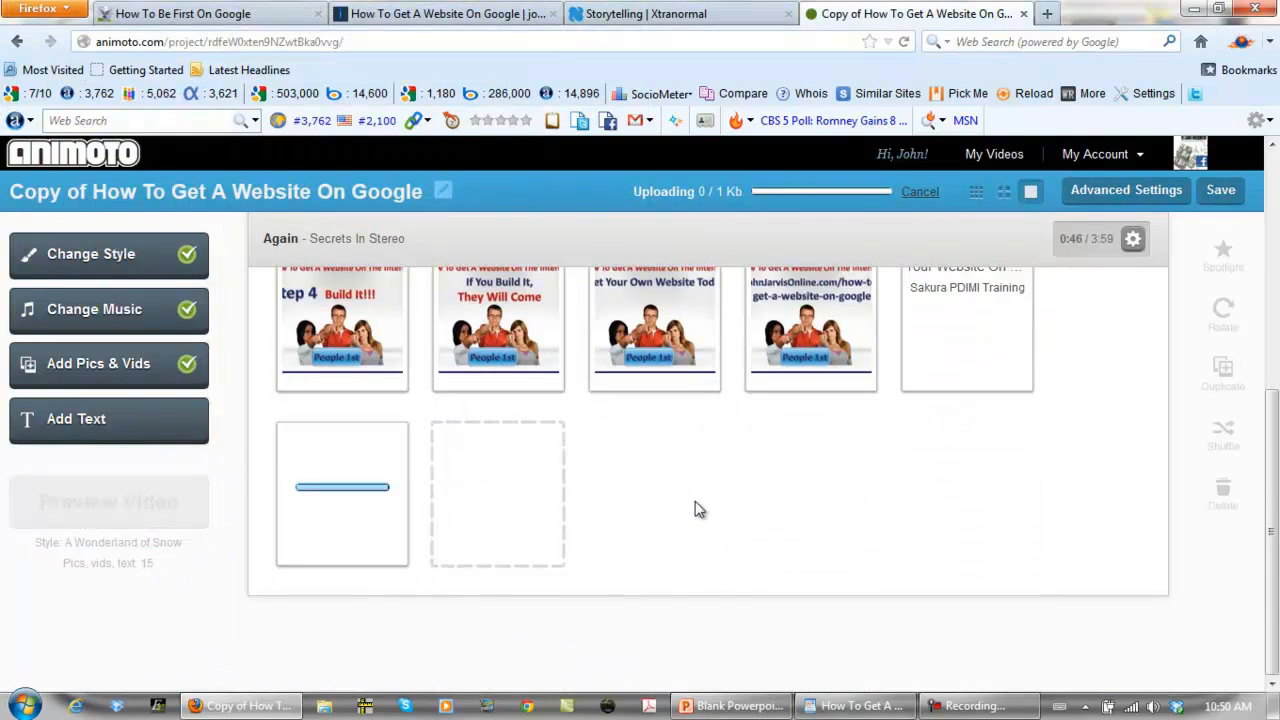
pyautogui.moveTo(751, 514)
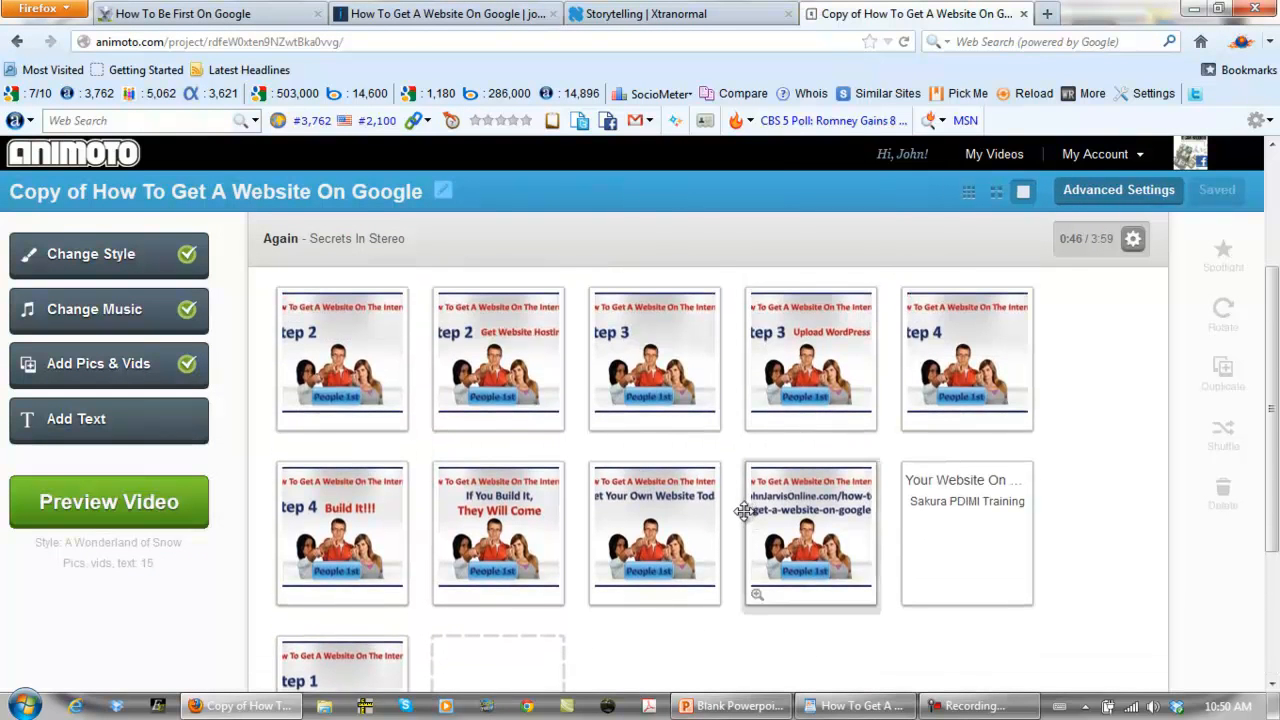
# Step: Drag the Step 1 image slide ahead of the text slide
pyautogui.scroll(-3)
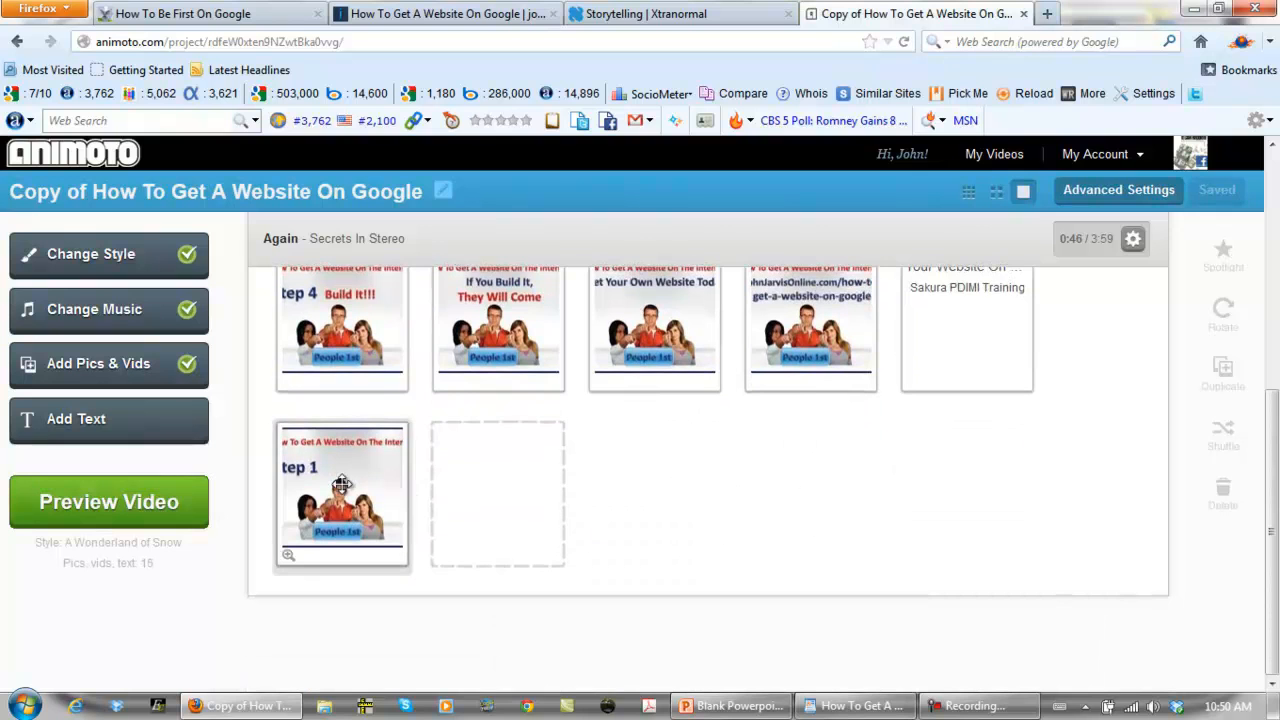
pyautogui.moveTo(342, 495); pyautogui.dragTo(842, 260)
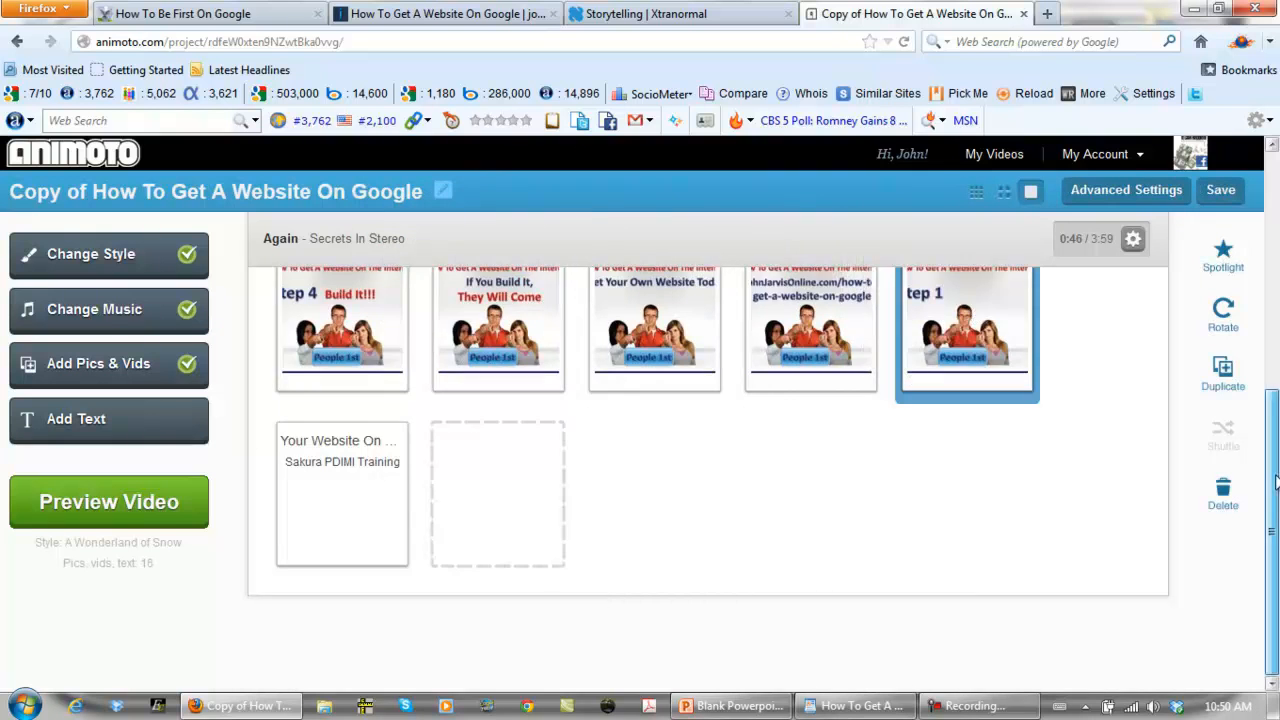
pyautogui.scroll(-3)
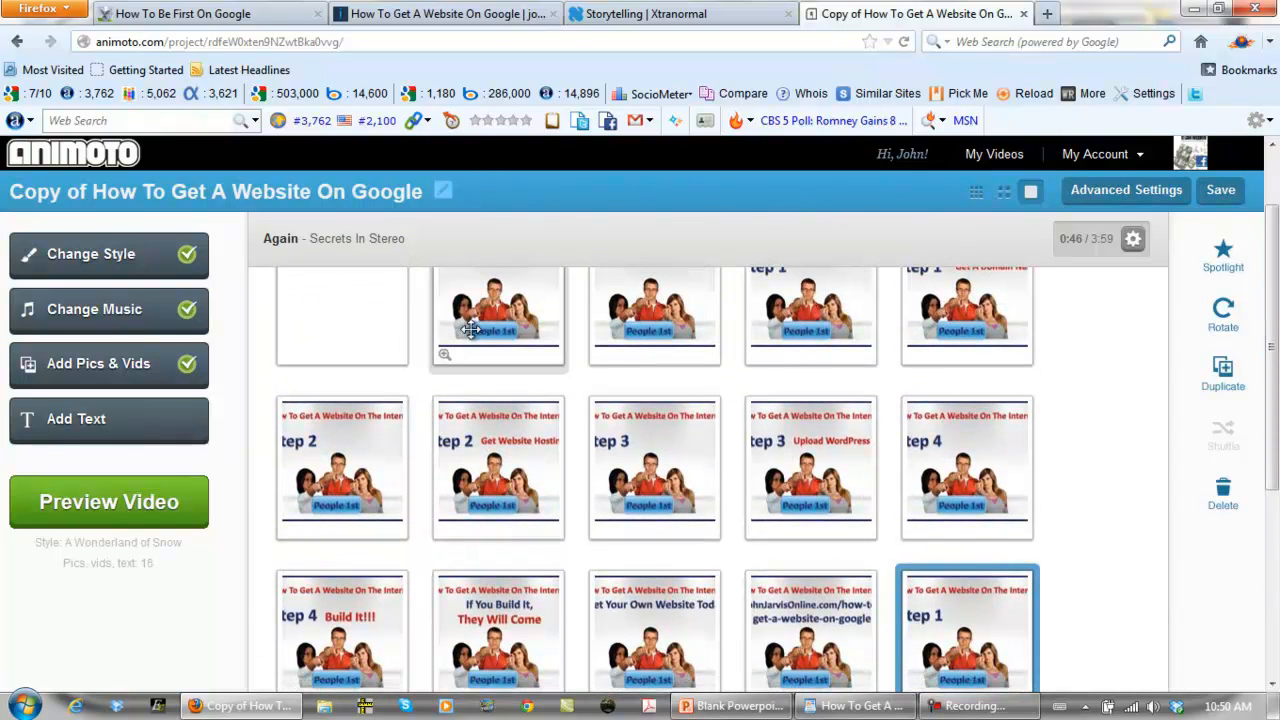
pyautogui.moveTo(946, 603)
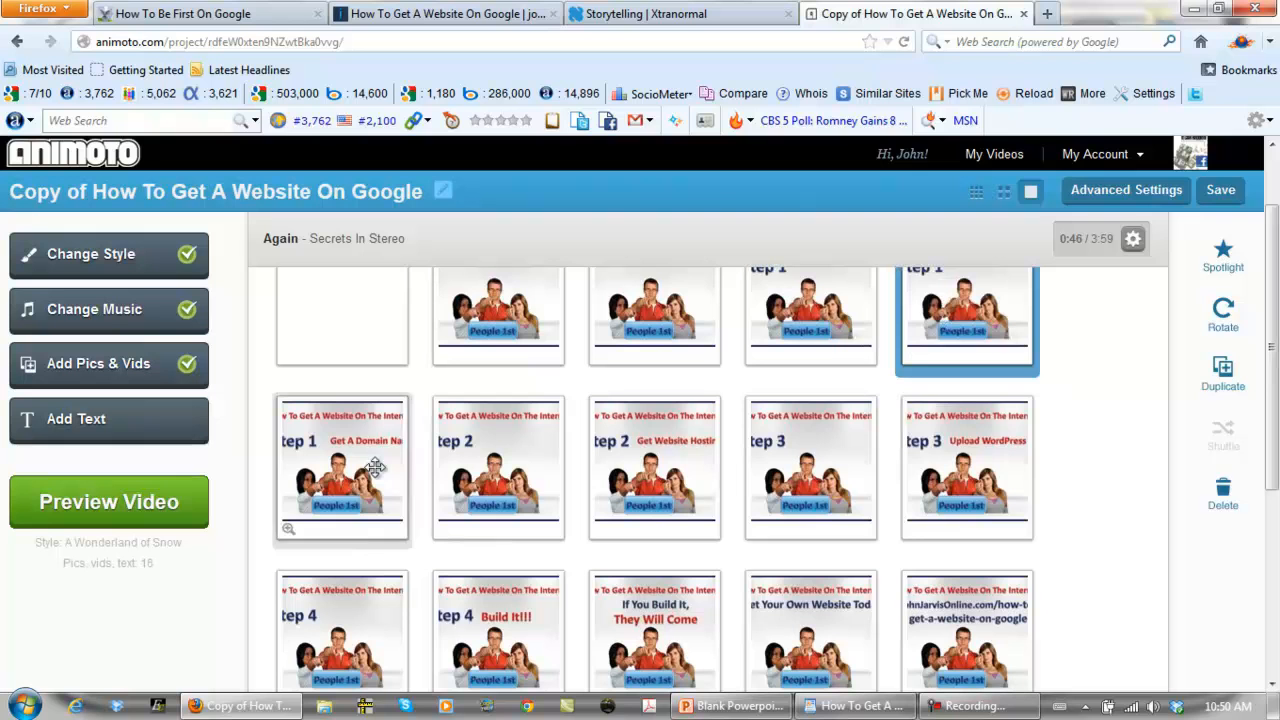
pyautogui.moveTo(1120, 567)
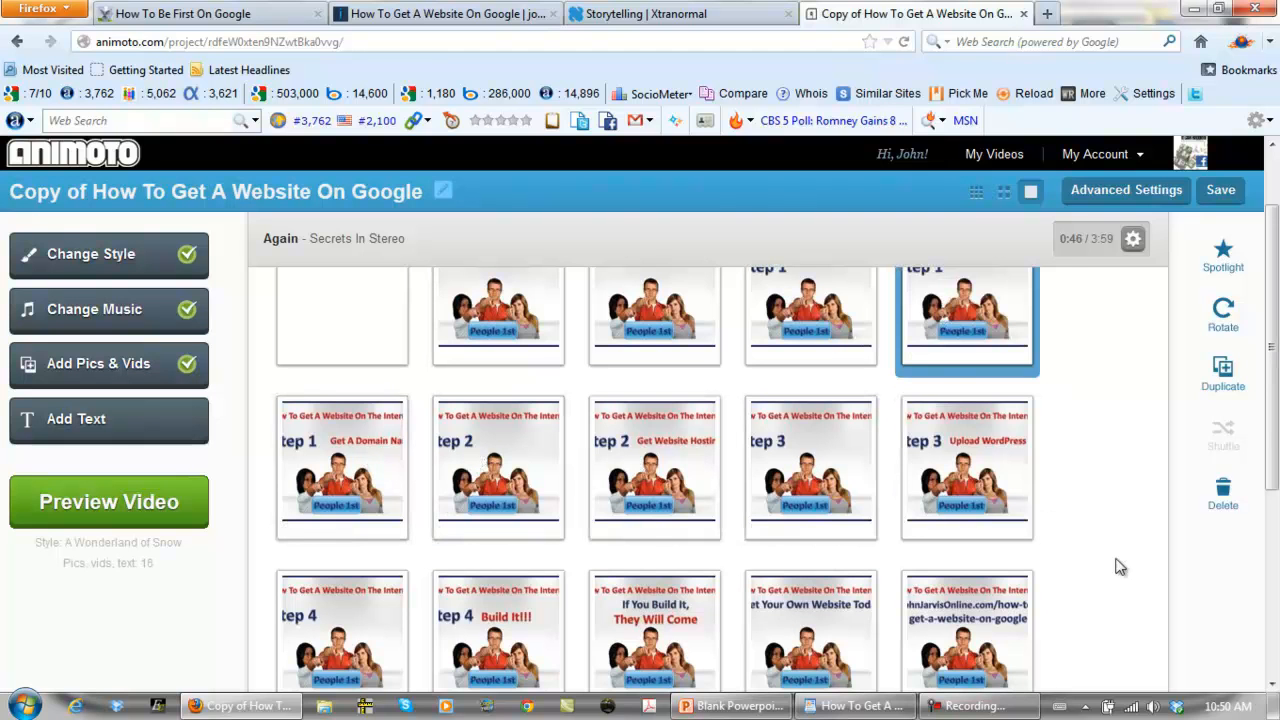
pyautogui.scroll(-3)
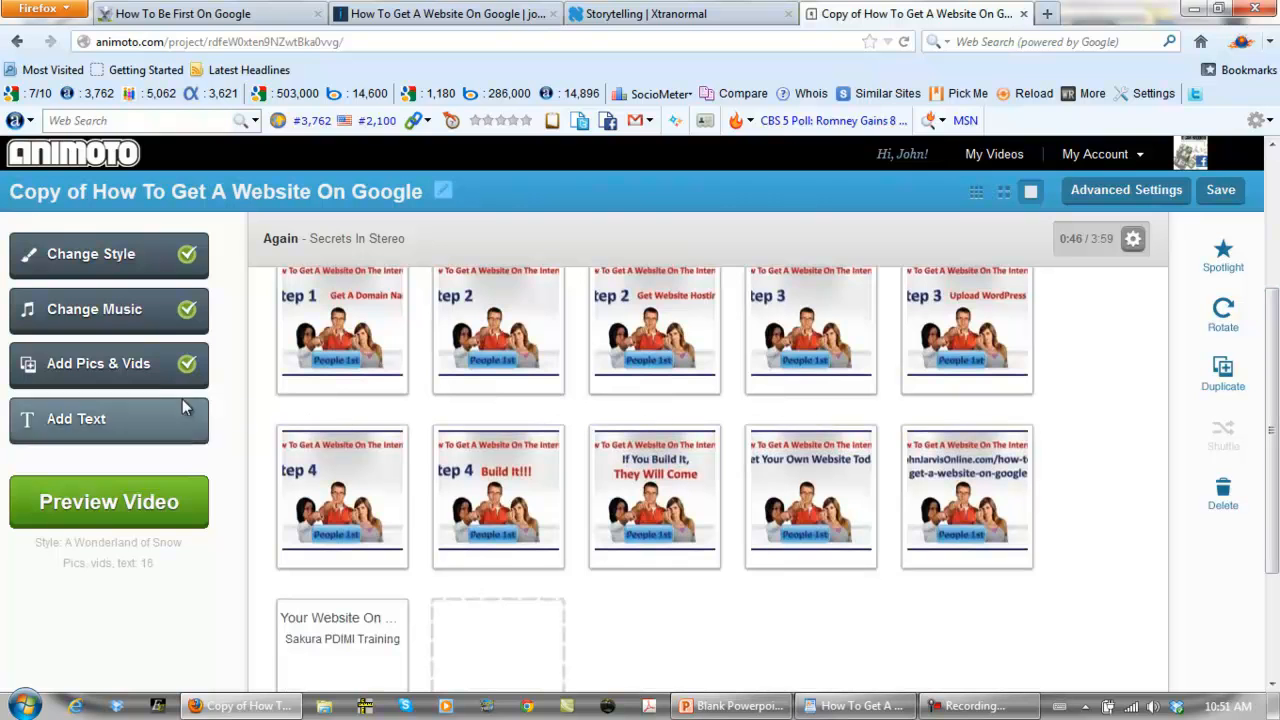
pyautogui.moveTo(95, 370)
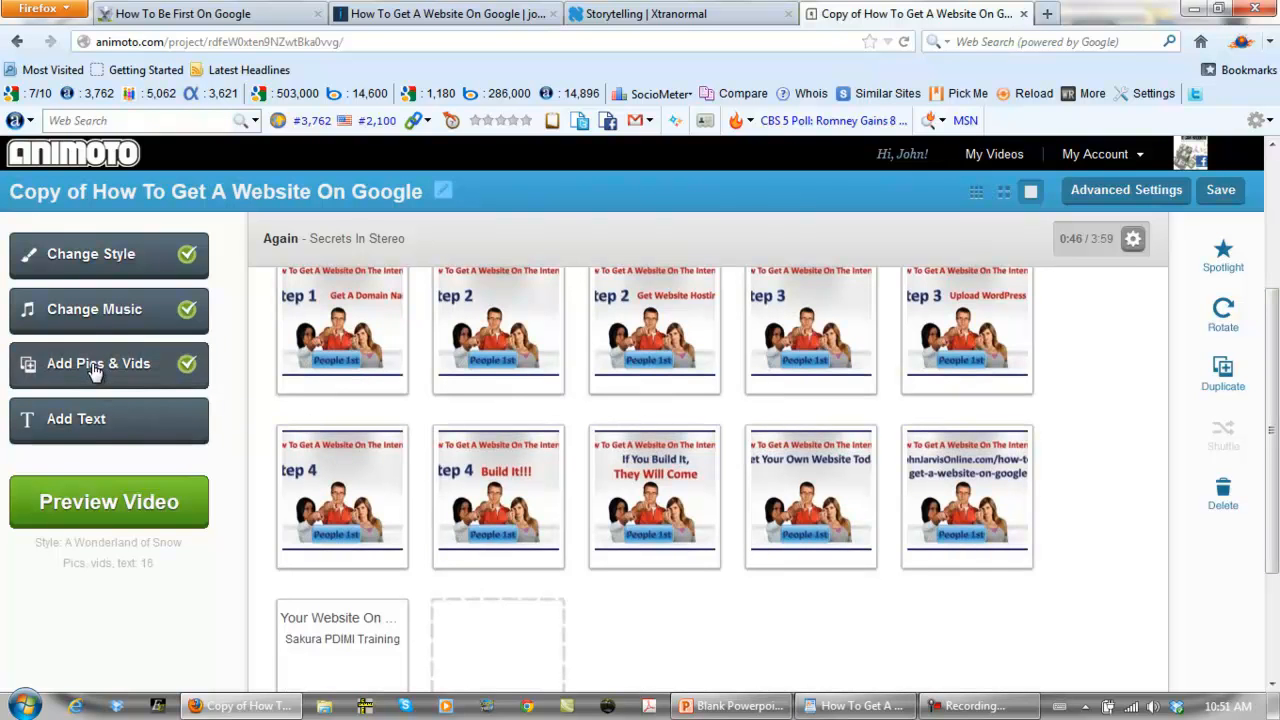
# Step: Upload another image slide, bringing the storyboard to 17 slides
pyautogui.click(98, 363)
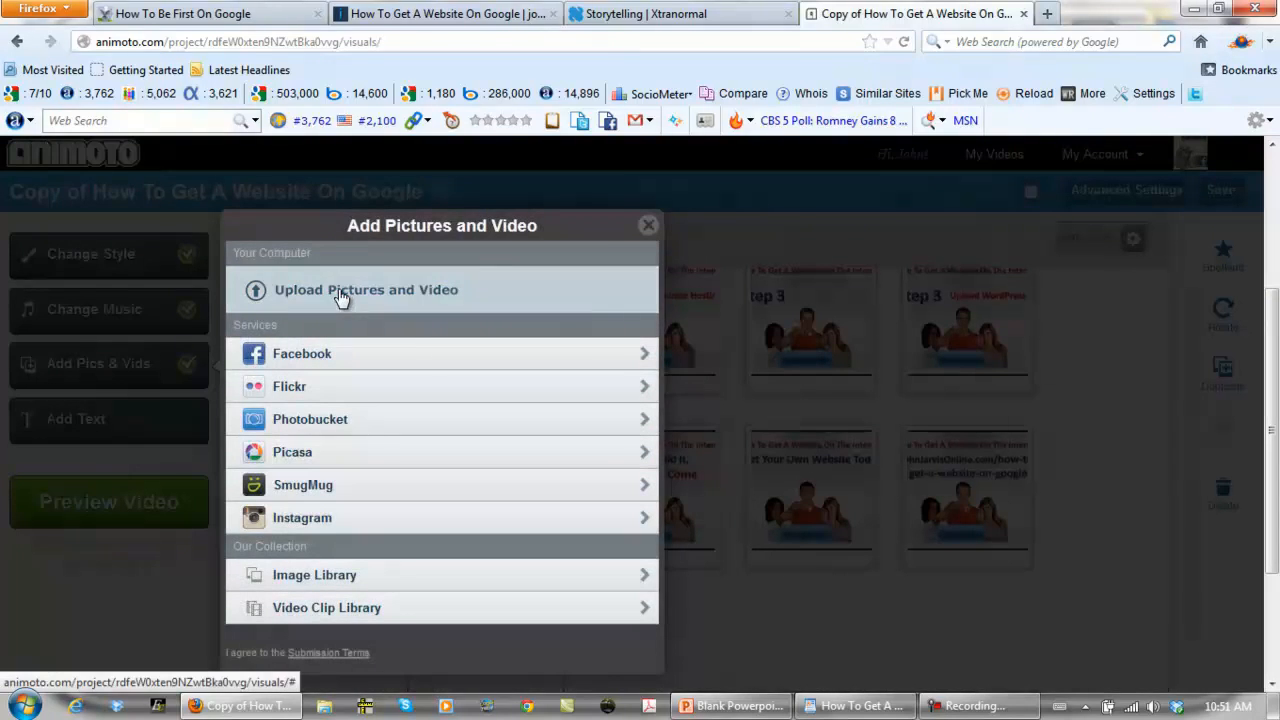
pyautogui.click(366, 289)
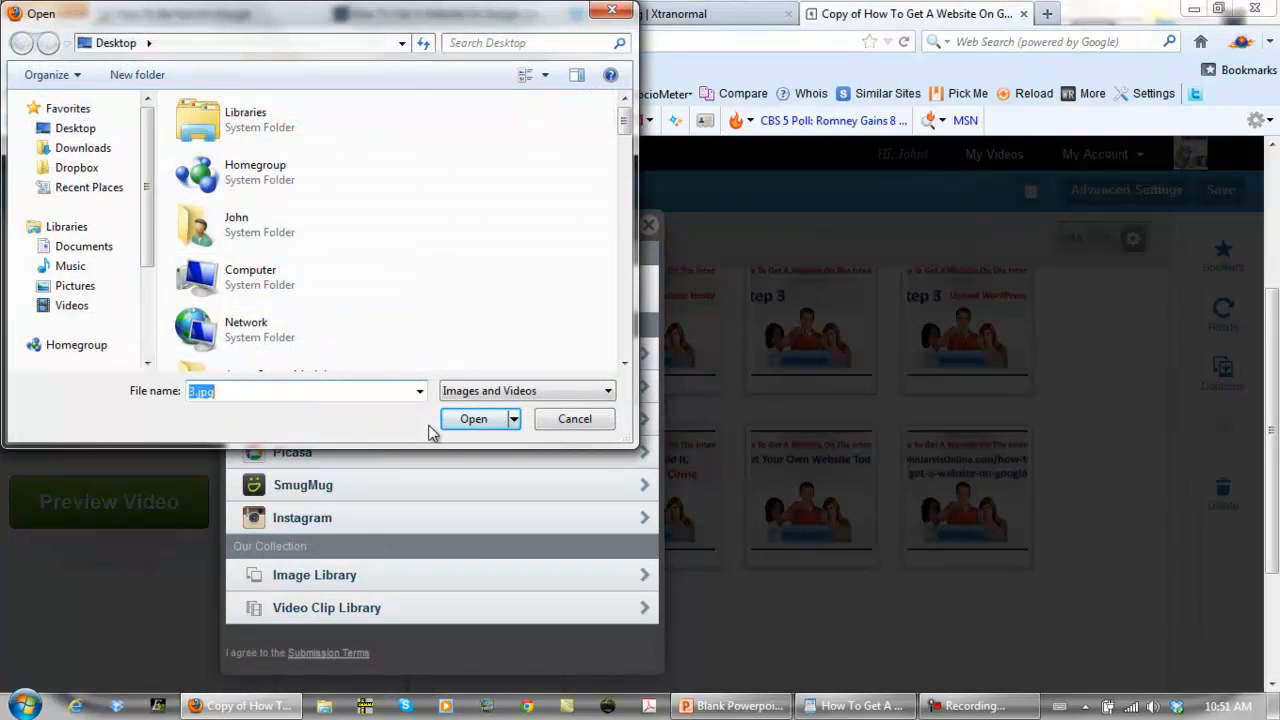
pyautogui.click(473, 419)
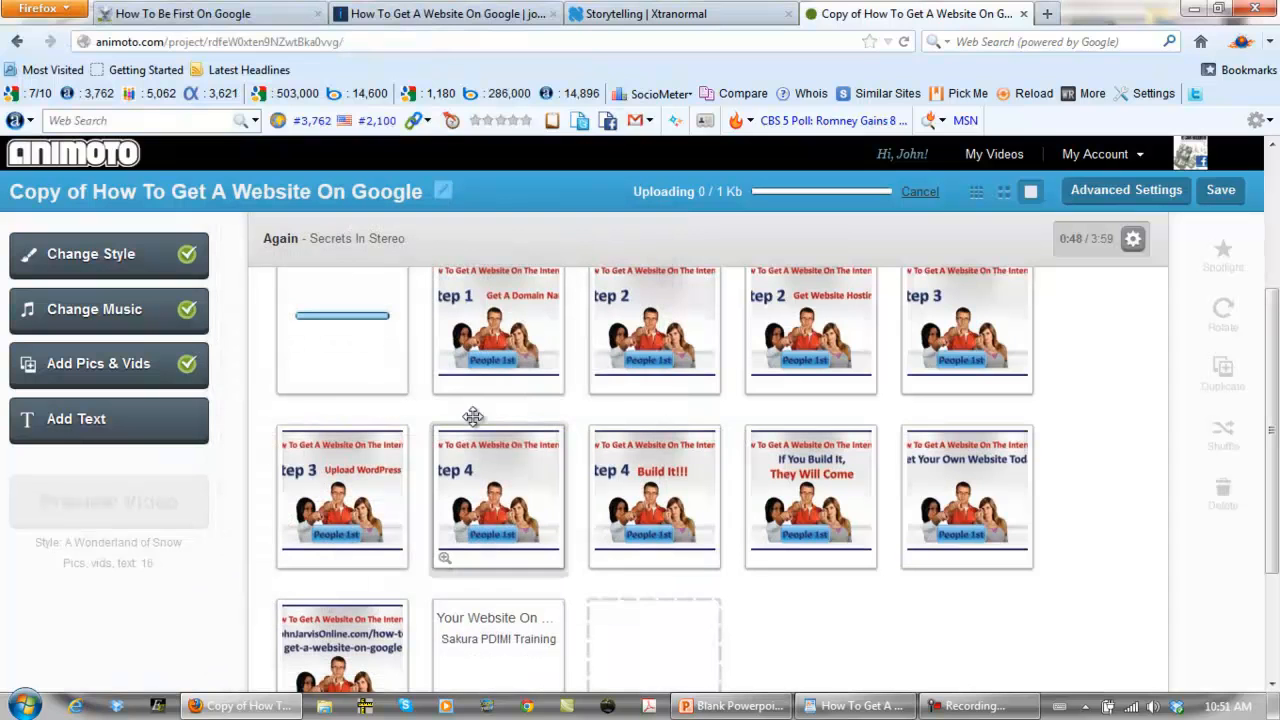
pyautogui.moveTo(793, 627)
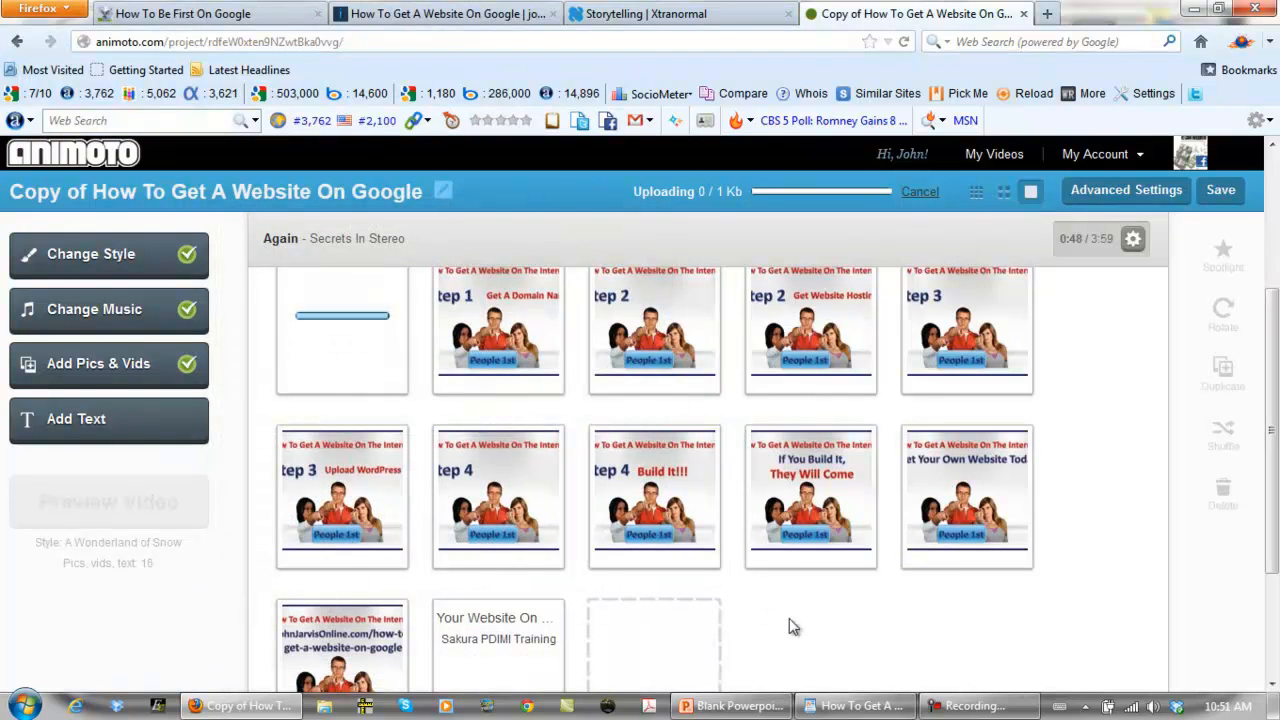
pyautogui.moveTo(1059, 645)
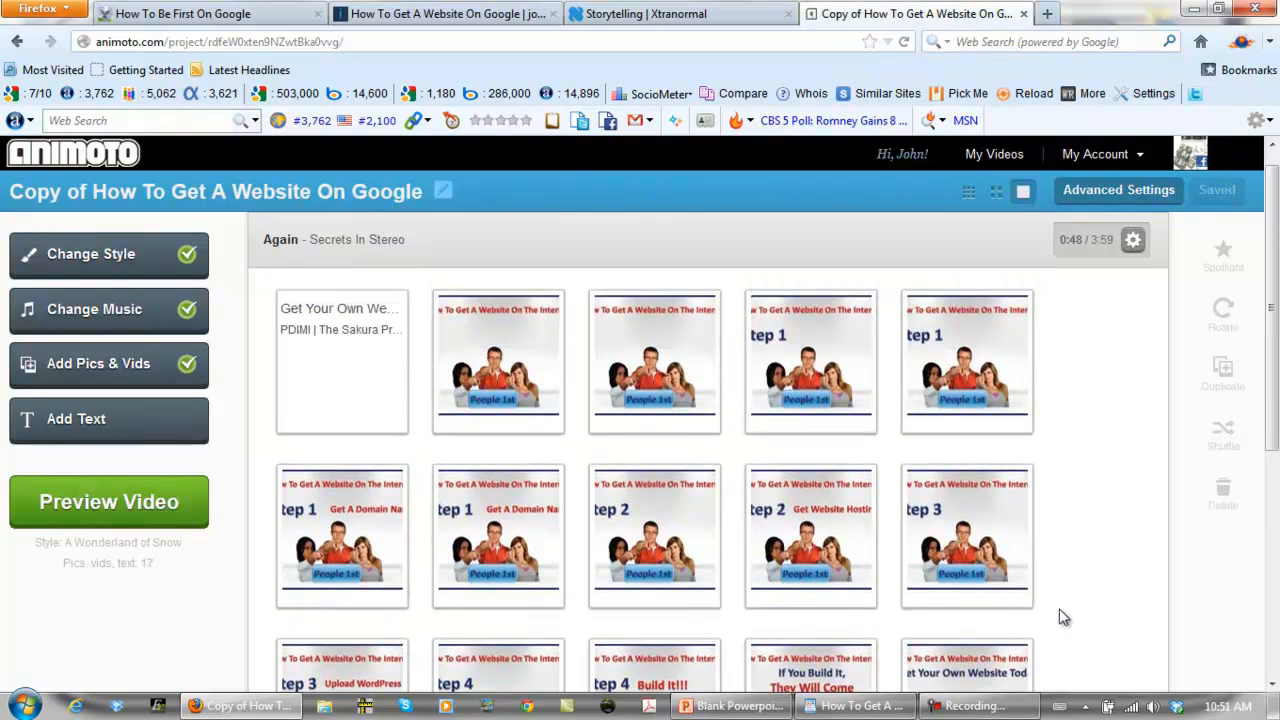
pyautogui.scroll(-3)
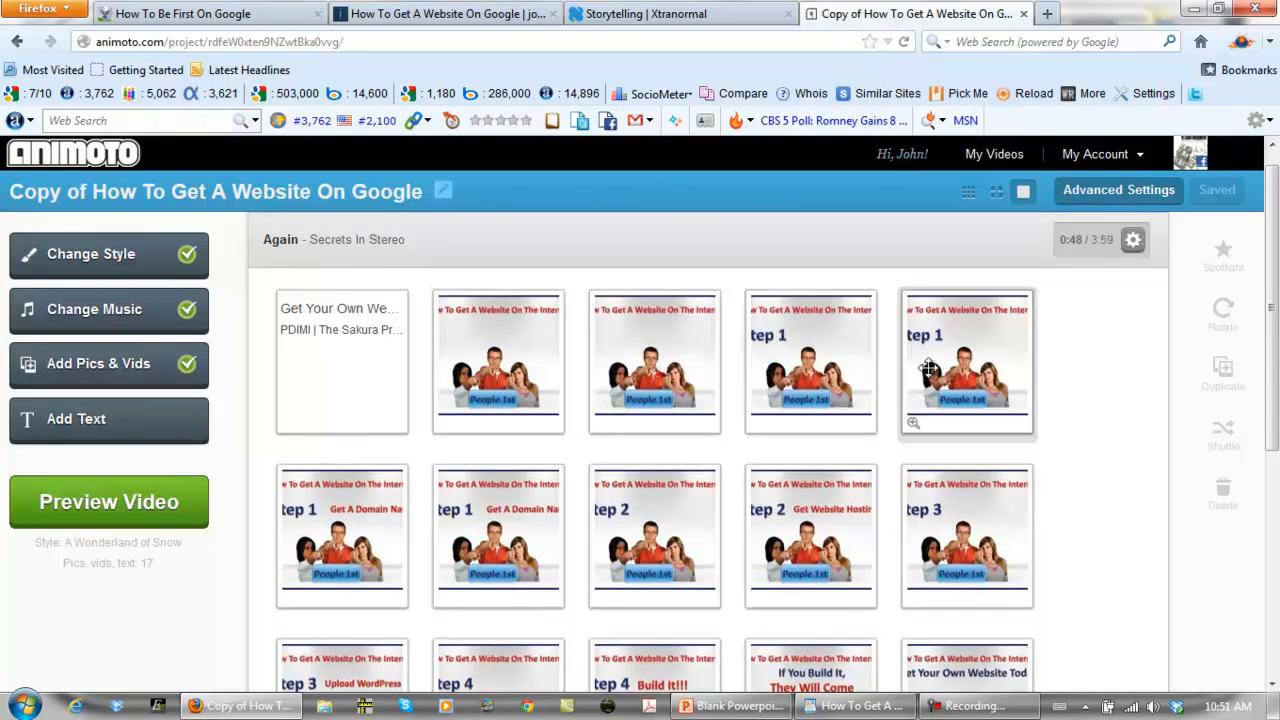
pyautogui.moveTo(930, 375)
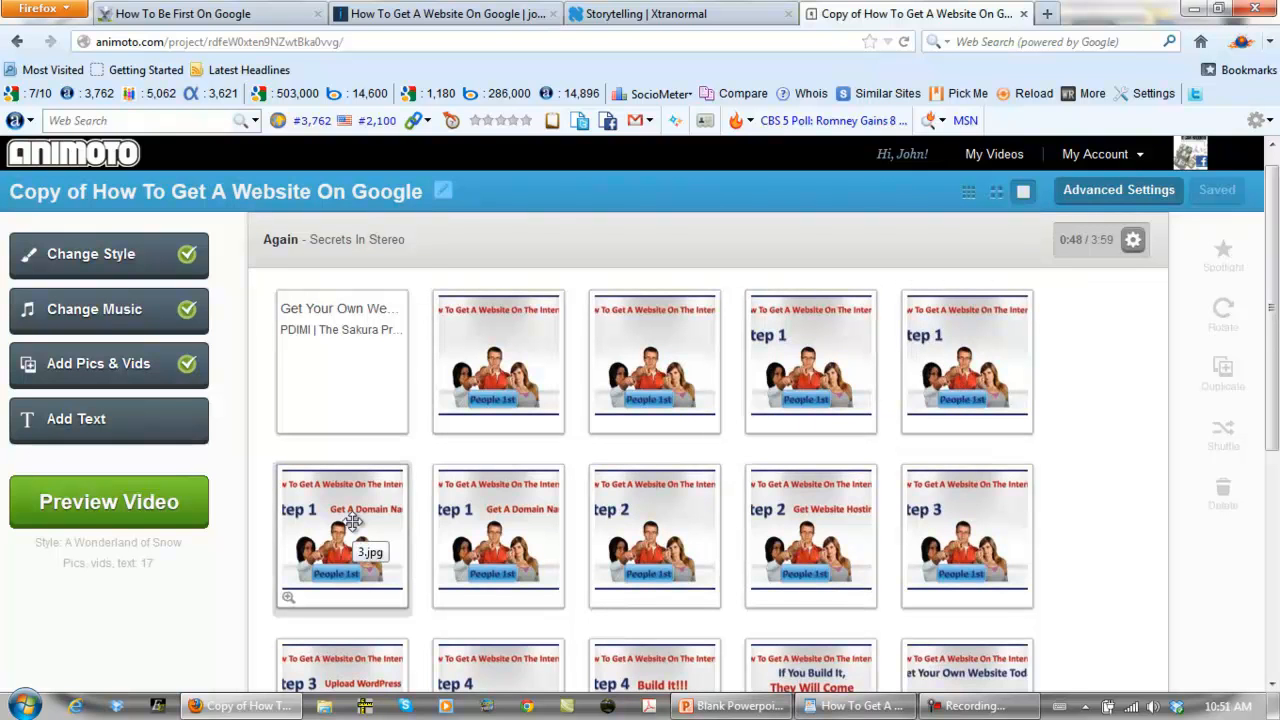
pyautogui.moveTo(498, 510)
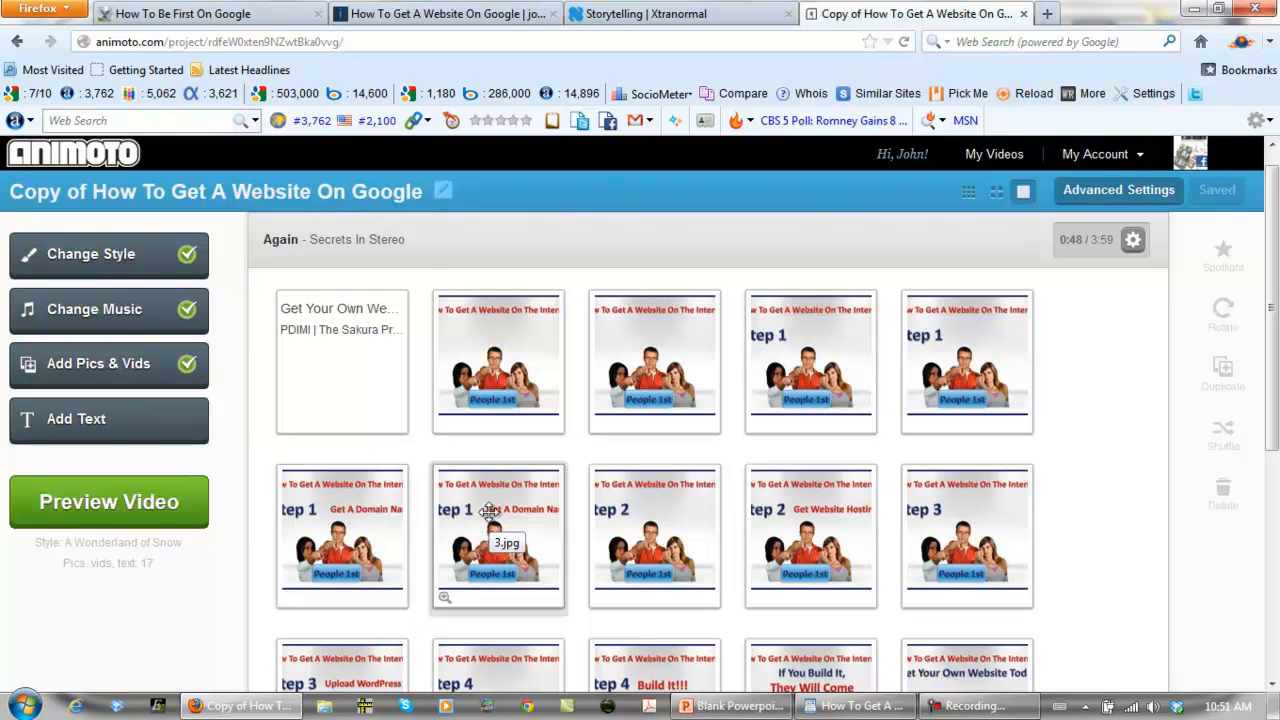
pyautogui.moveTo(655, 525)
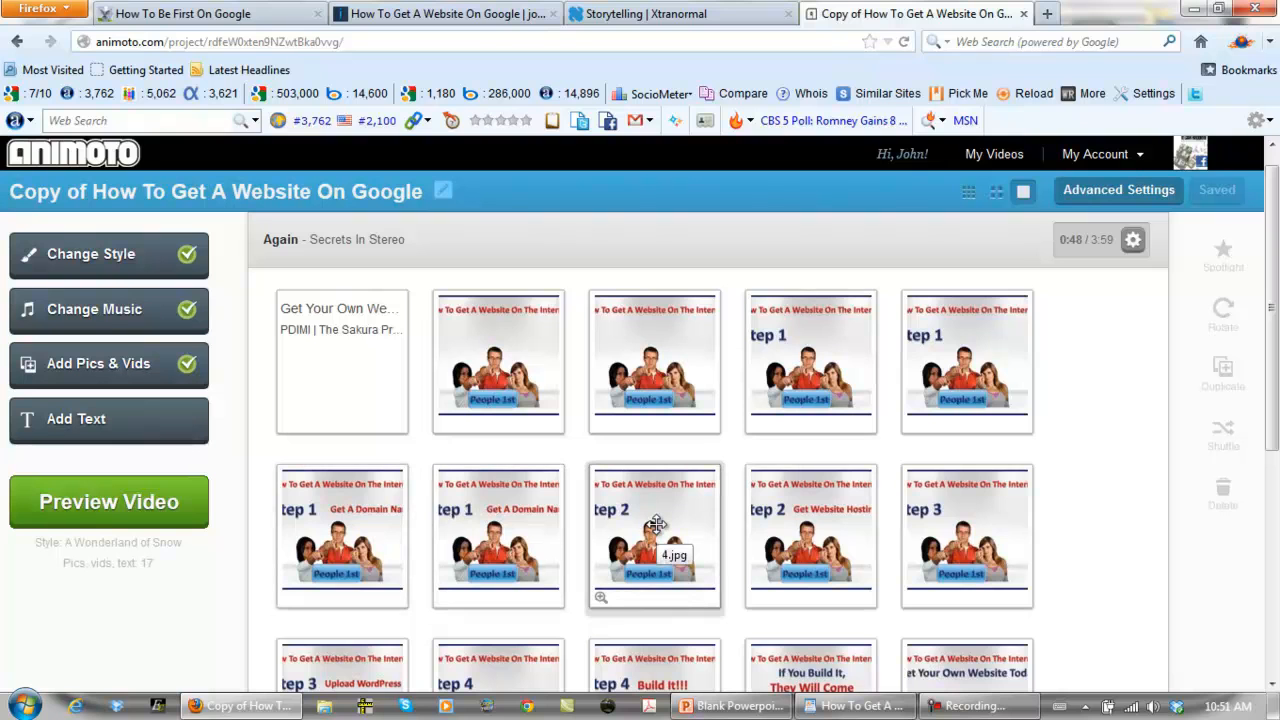
pyautogui.moveTo(810, 535)
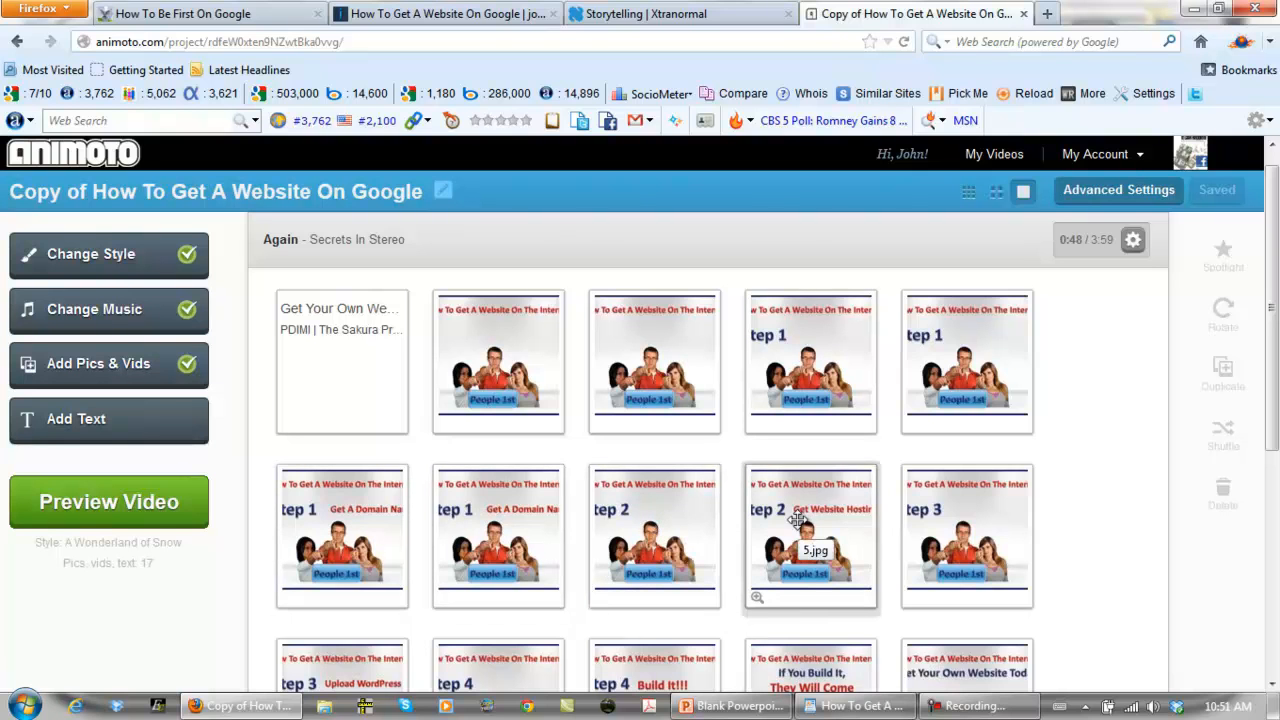
pyautogui.moveTo(810, 535)
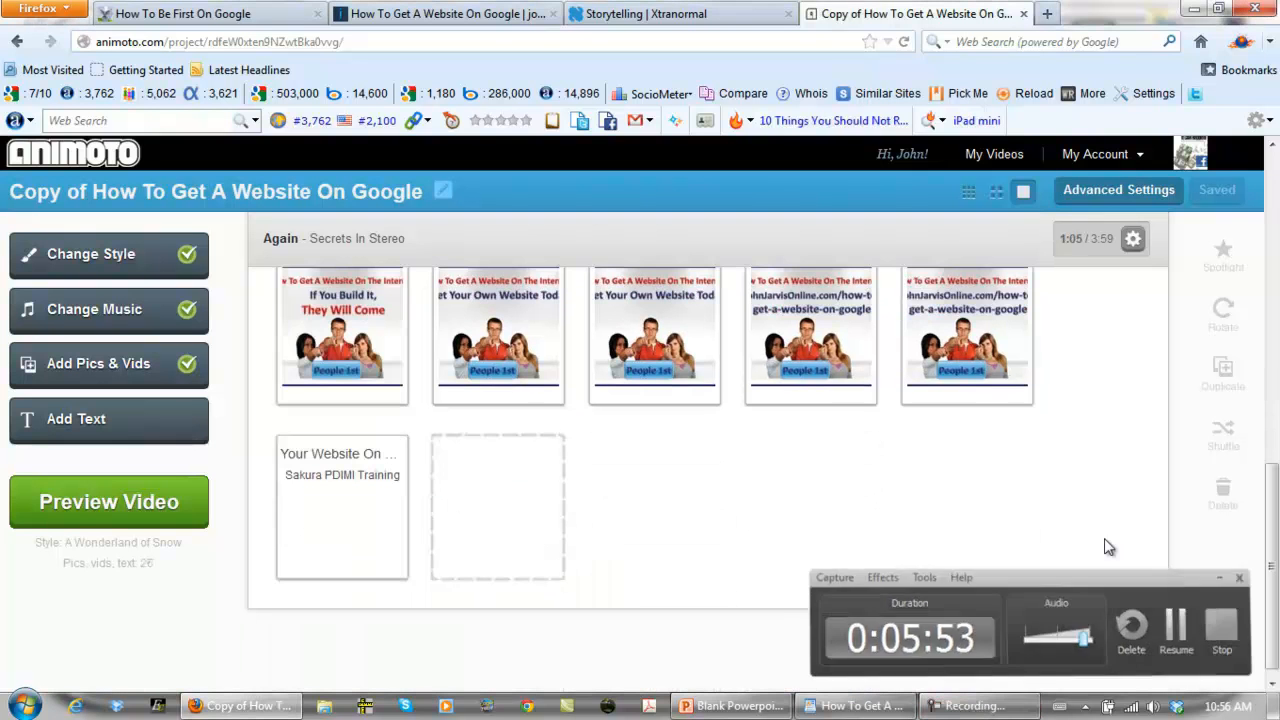
pyautogui.scroll(-3)
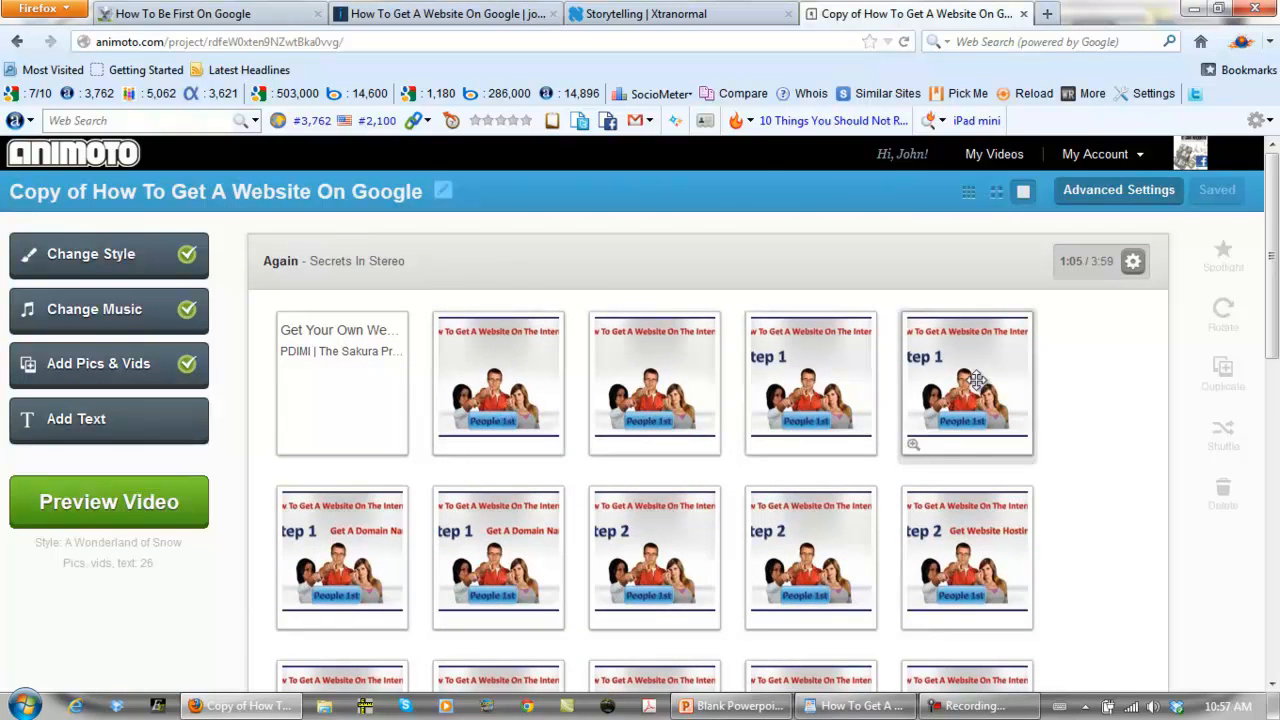
pyautogui.scroll(-3)
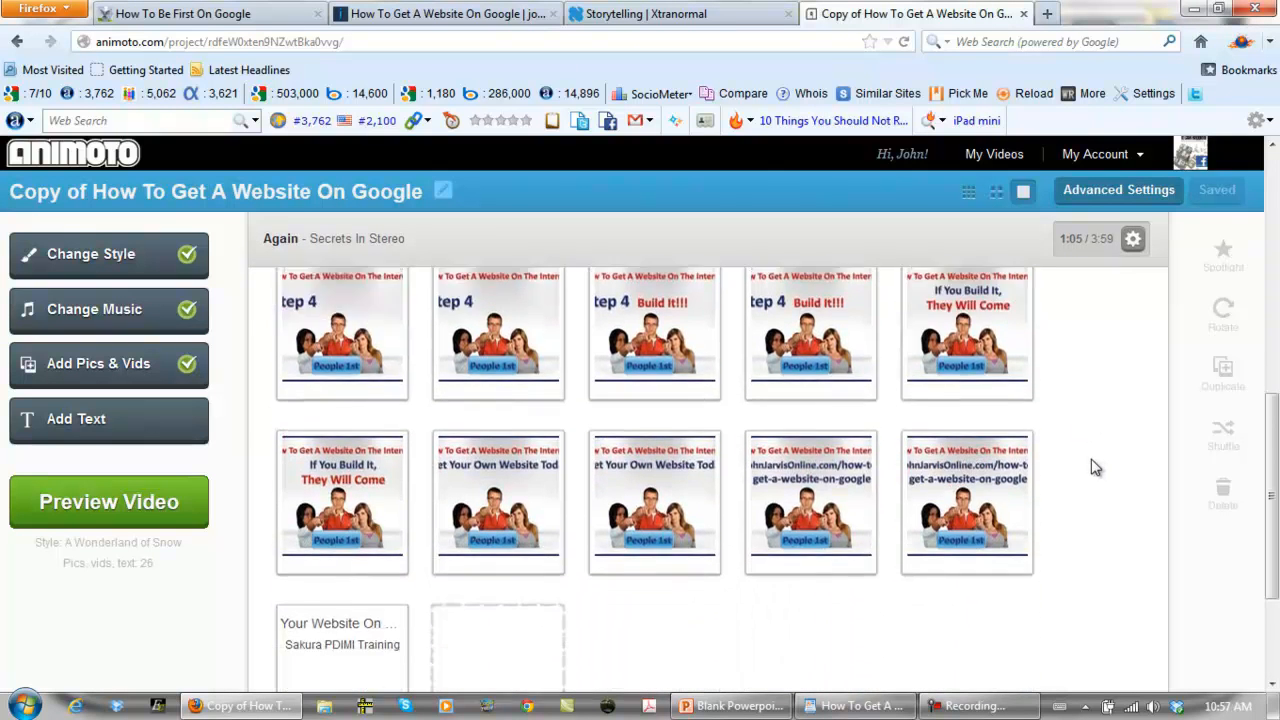
pyautogui.scroll(-3)
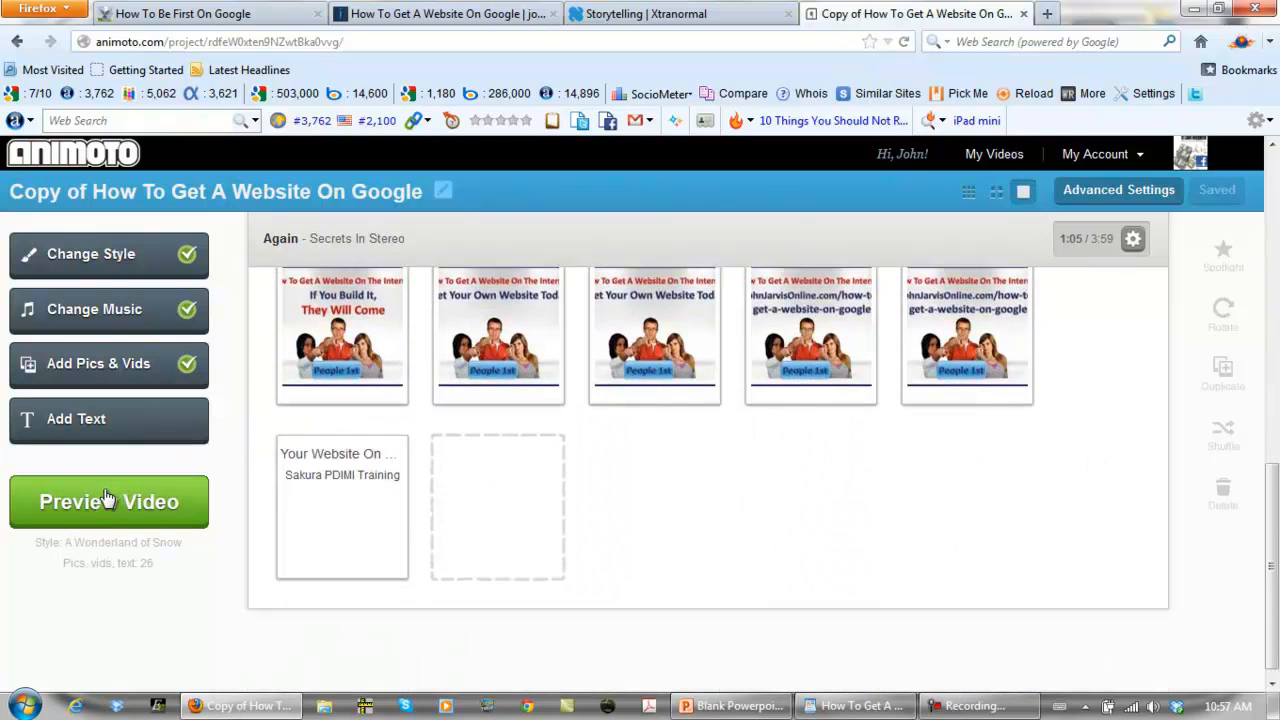
# Step: Skip the preview and produce the final video
pyautogui.click(108, 501)
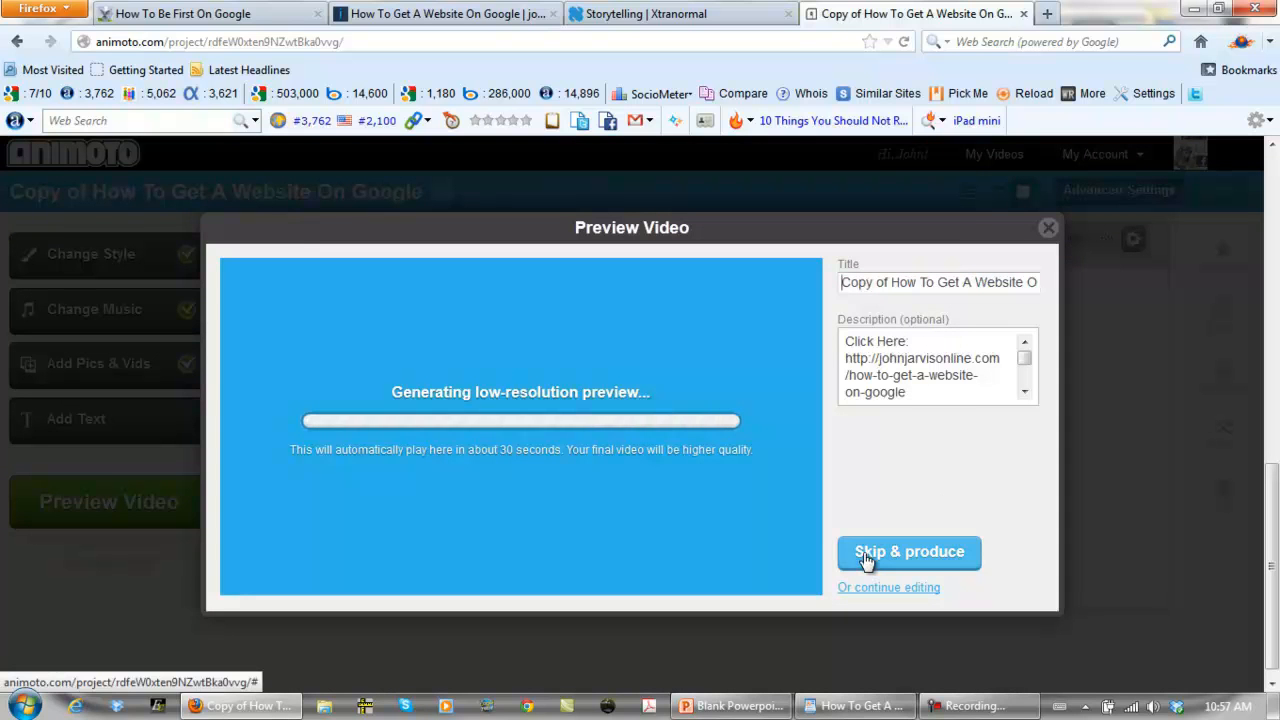
pyautogui.click(908, 551)
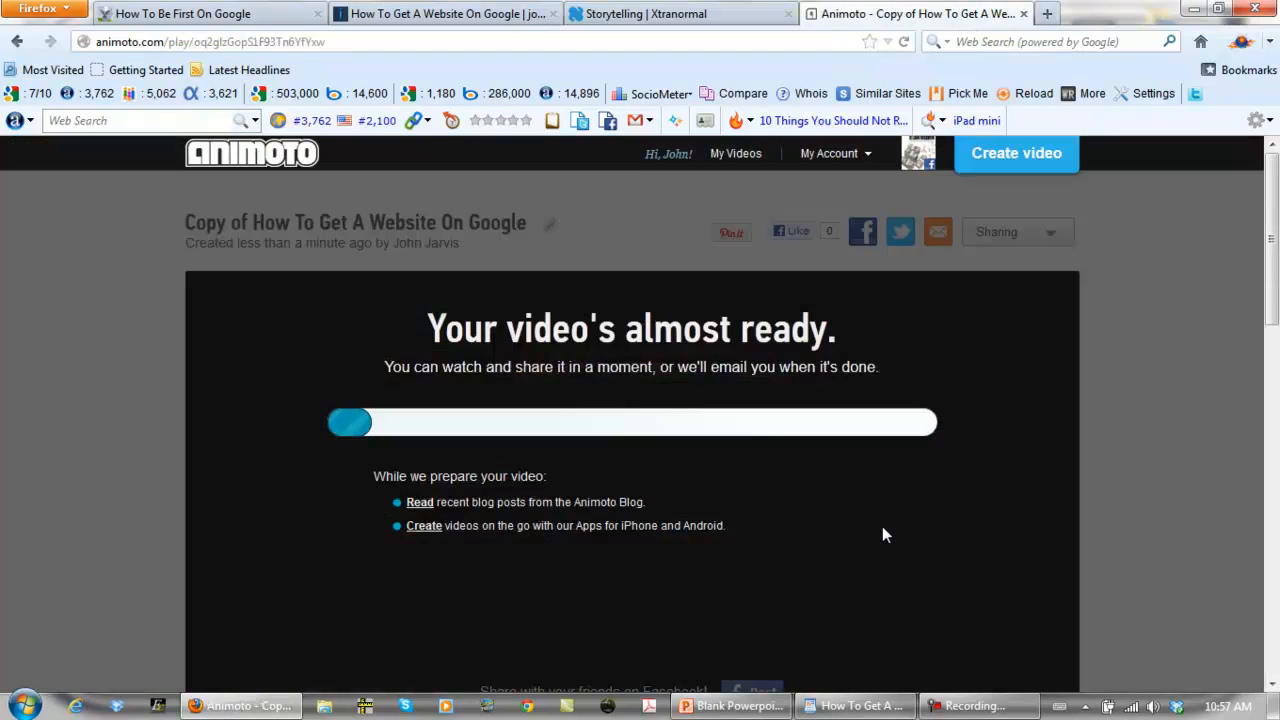
pyautogui.moveTo(858, 525)
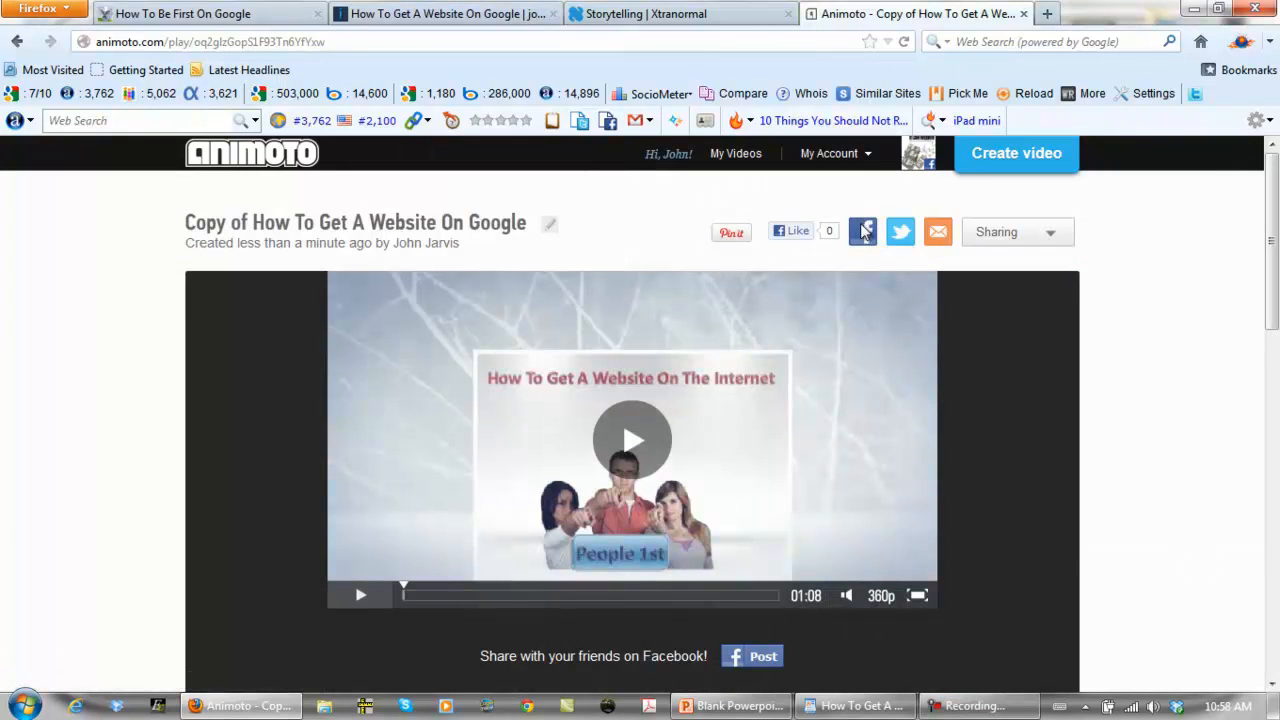
# Step: Share the video on your own Facebook wall captioned 'New Impact Video For ATOM Course'
pyautogui.click(862, 231)
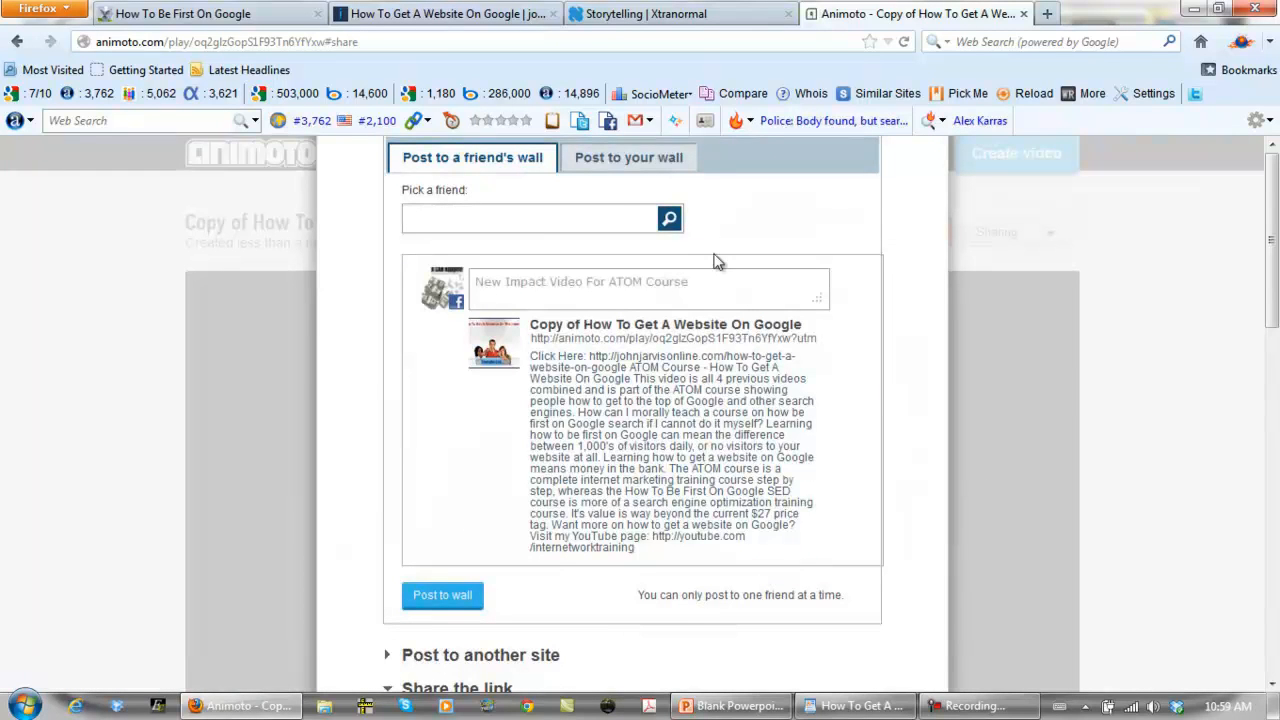
pyautogui.click(627, 157)
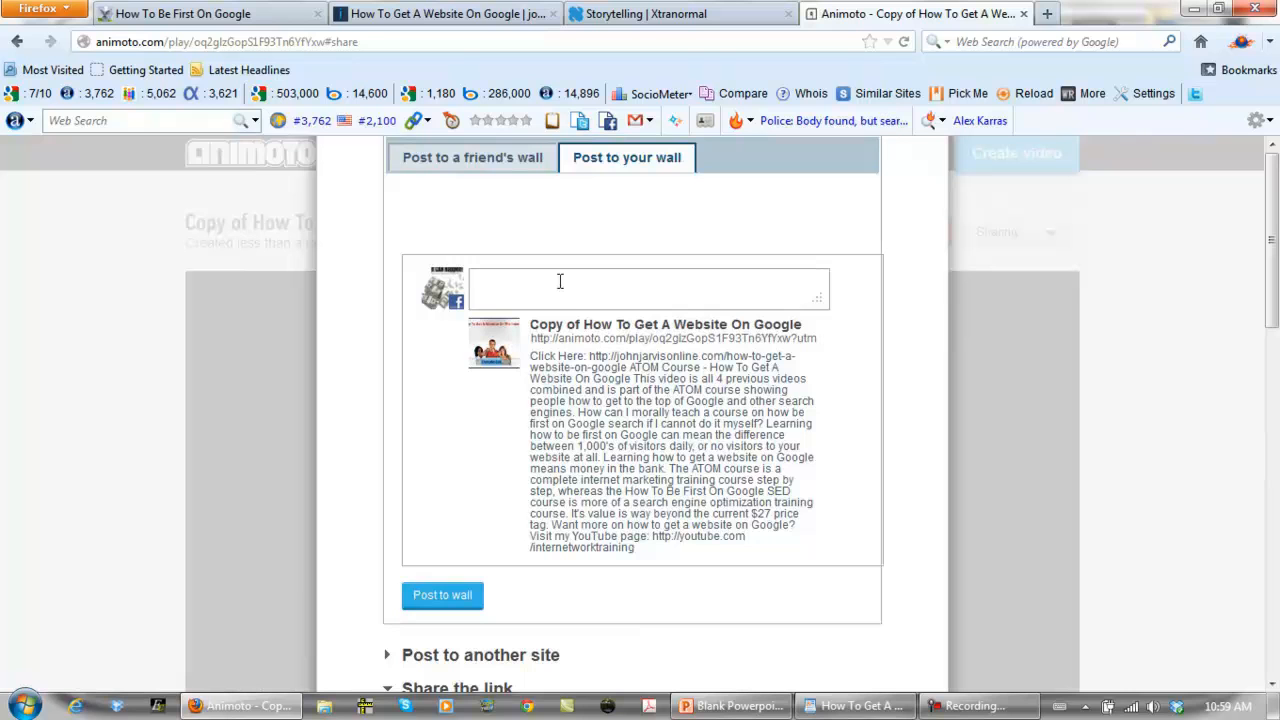
pyautogui.write('New Impact Video For ATOM Course')
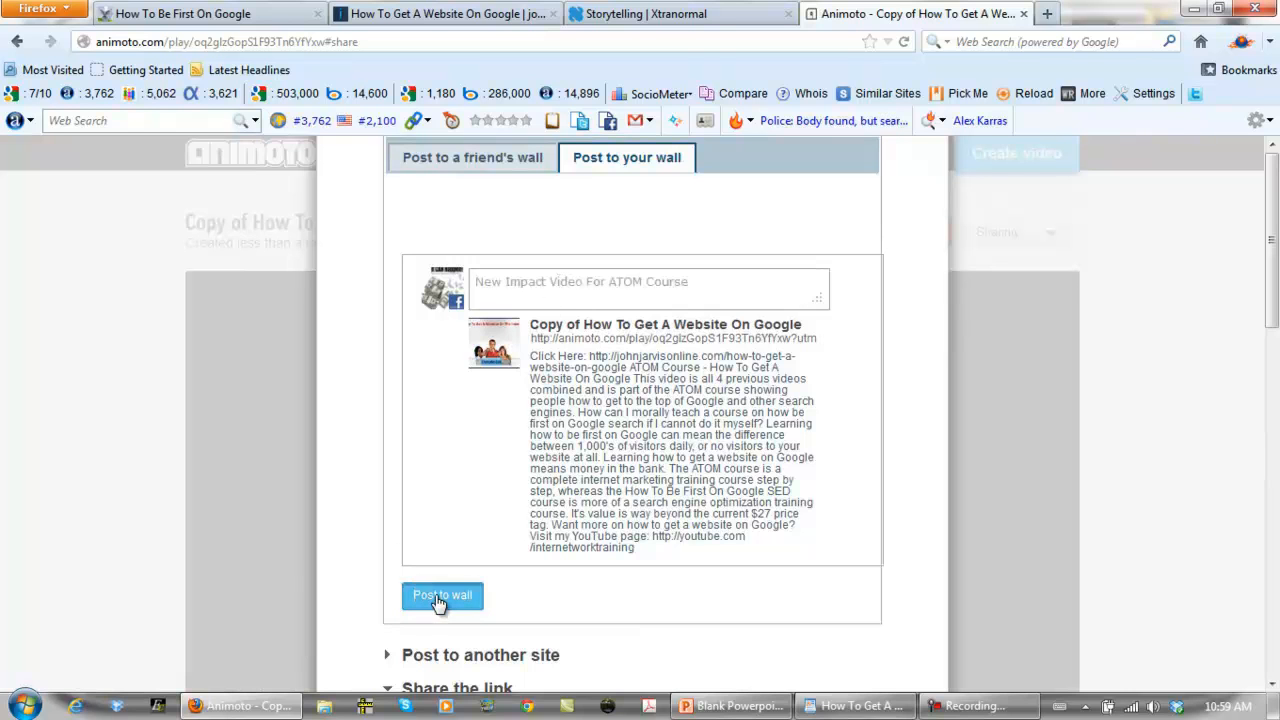
pyautogui.click(442, 595)
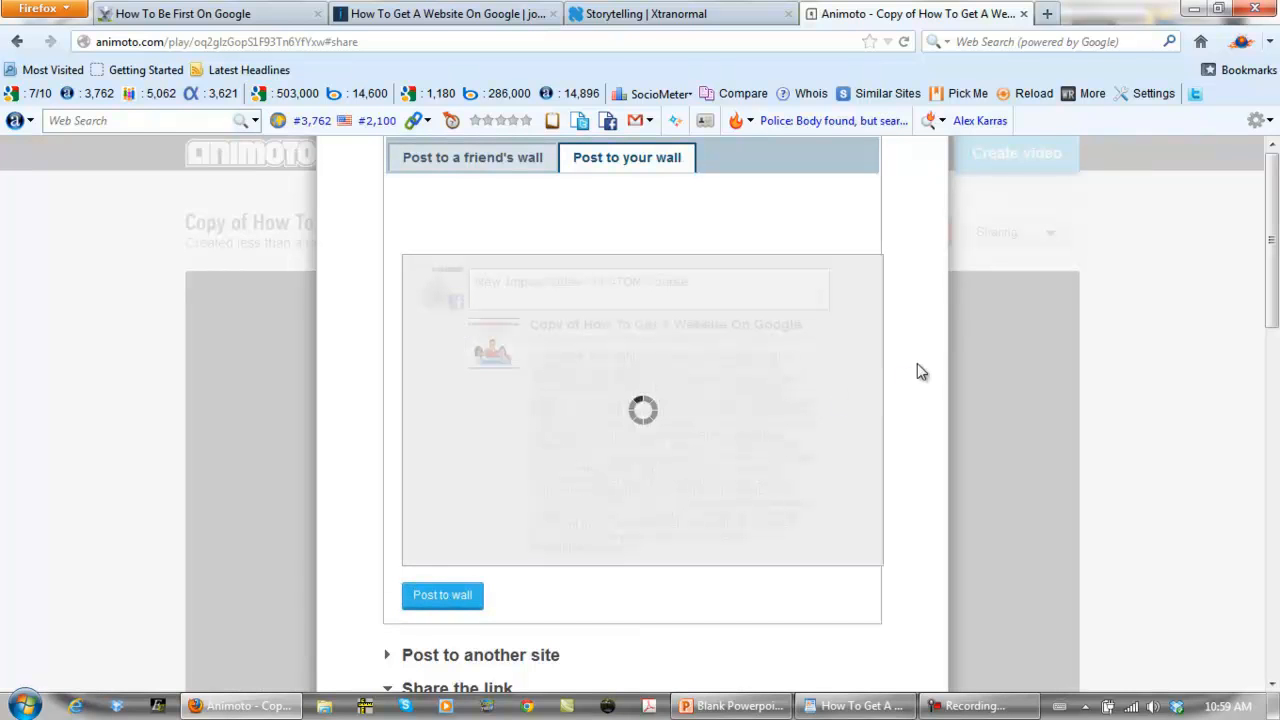
pyautogui.click(442, 594)
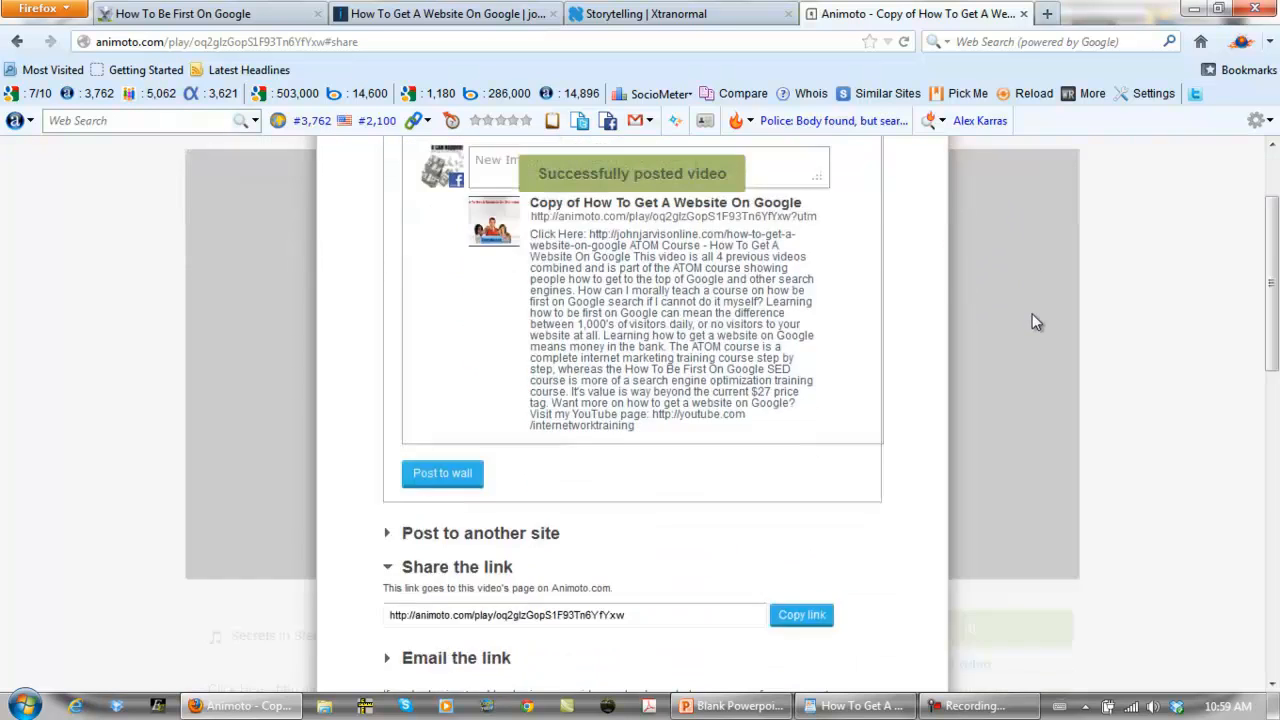
pyautogui.scroll(-3)
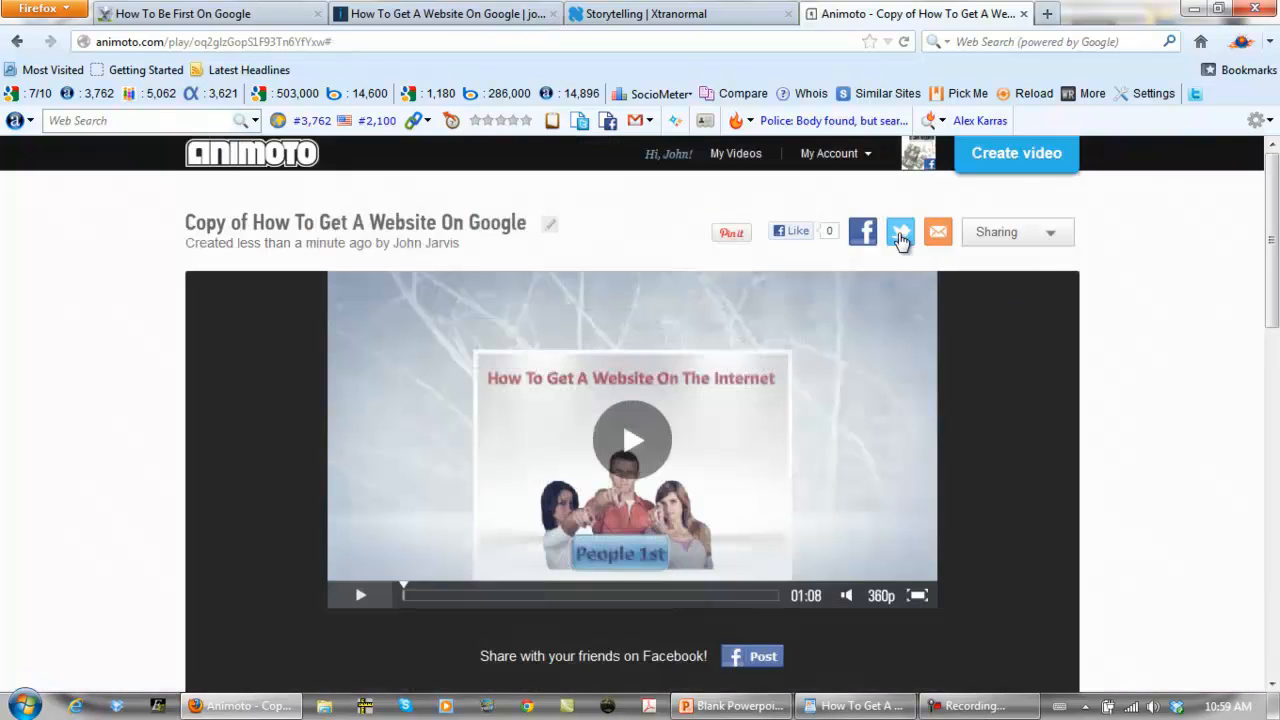
# Step: Tweet the video link with the text 'How To Get A Website On Google'
pyautogui.click(899, 231)
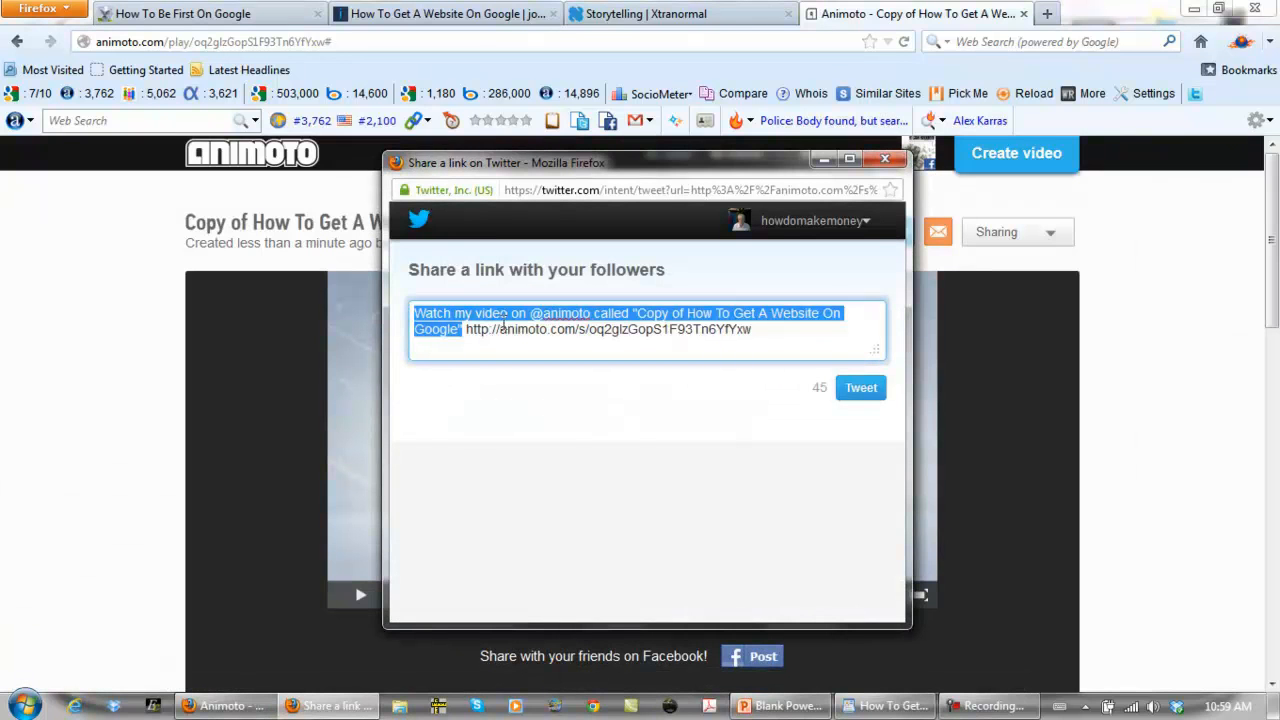
pyautogui.moveTo(480, 310)
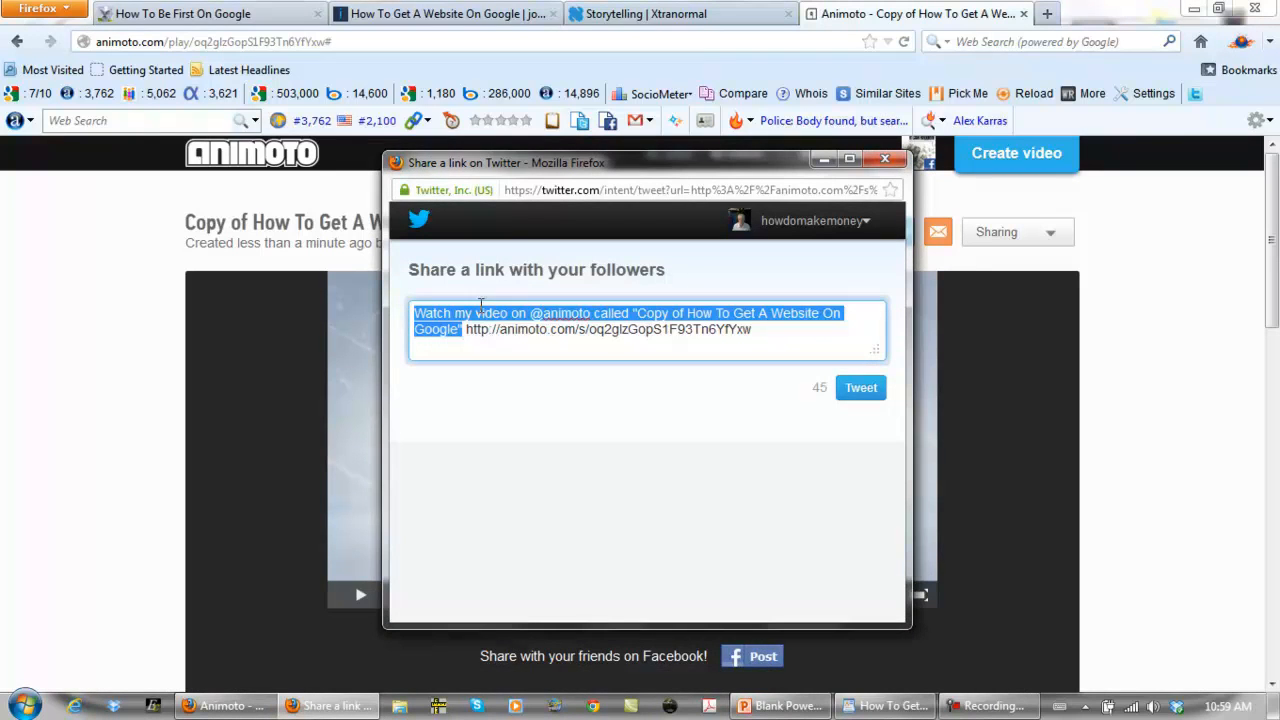
pyautogui.moveTo(652, 308)
pyautogui.write('New Impact Video For ATOM Course')
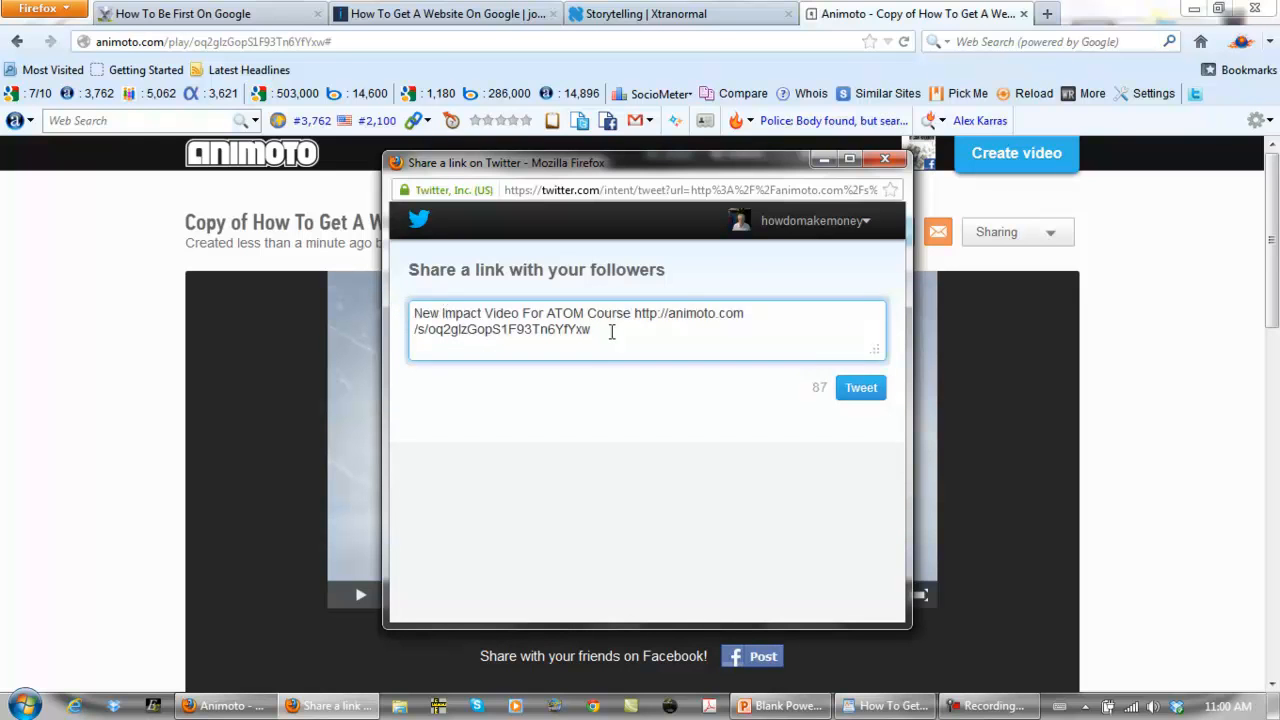
pyautogui.write('on')
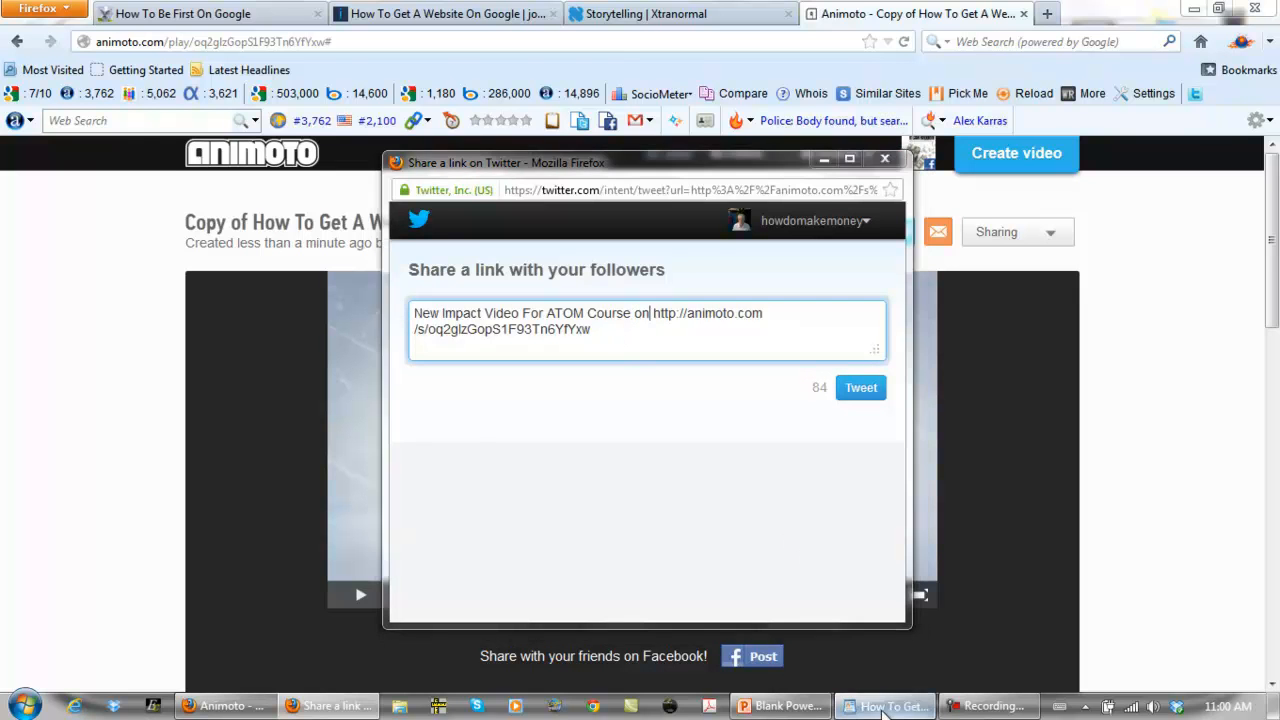
pyautogui.click(885, 705)
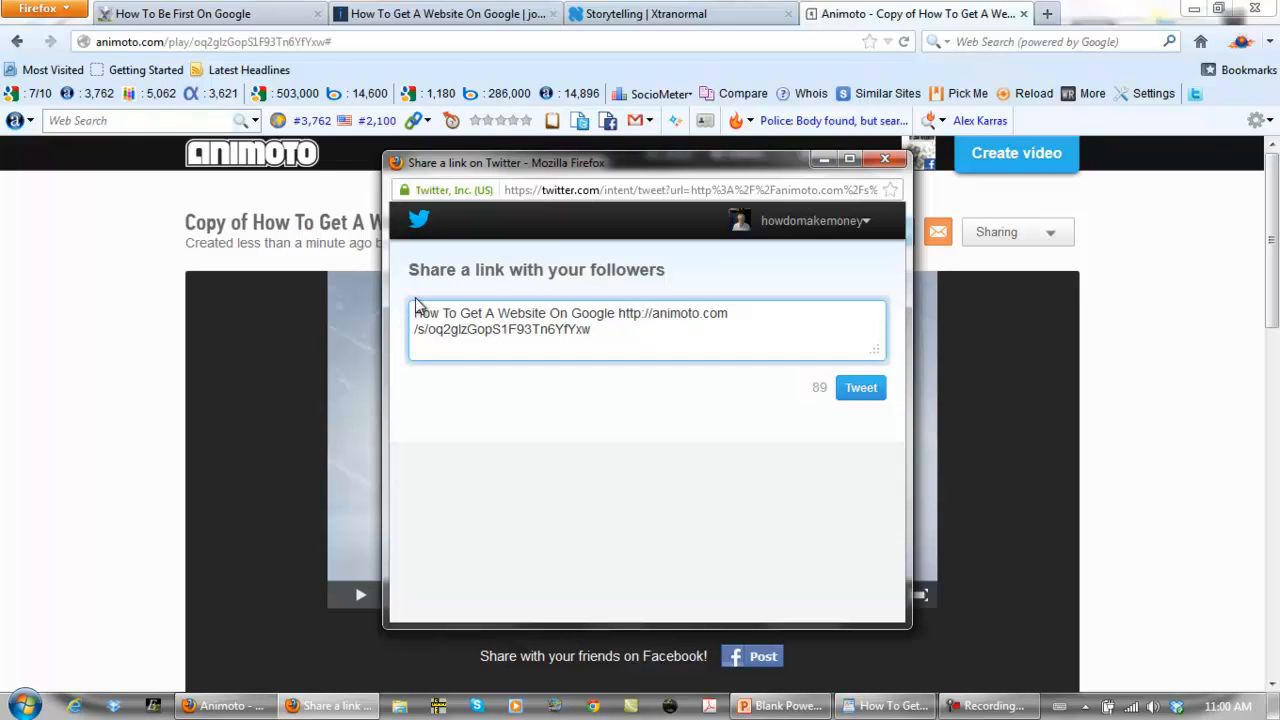
pyautogui.click(860, 388)
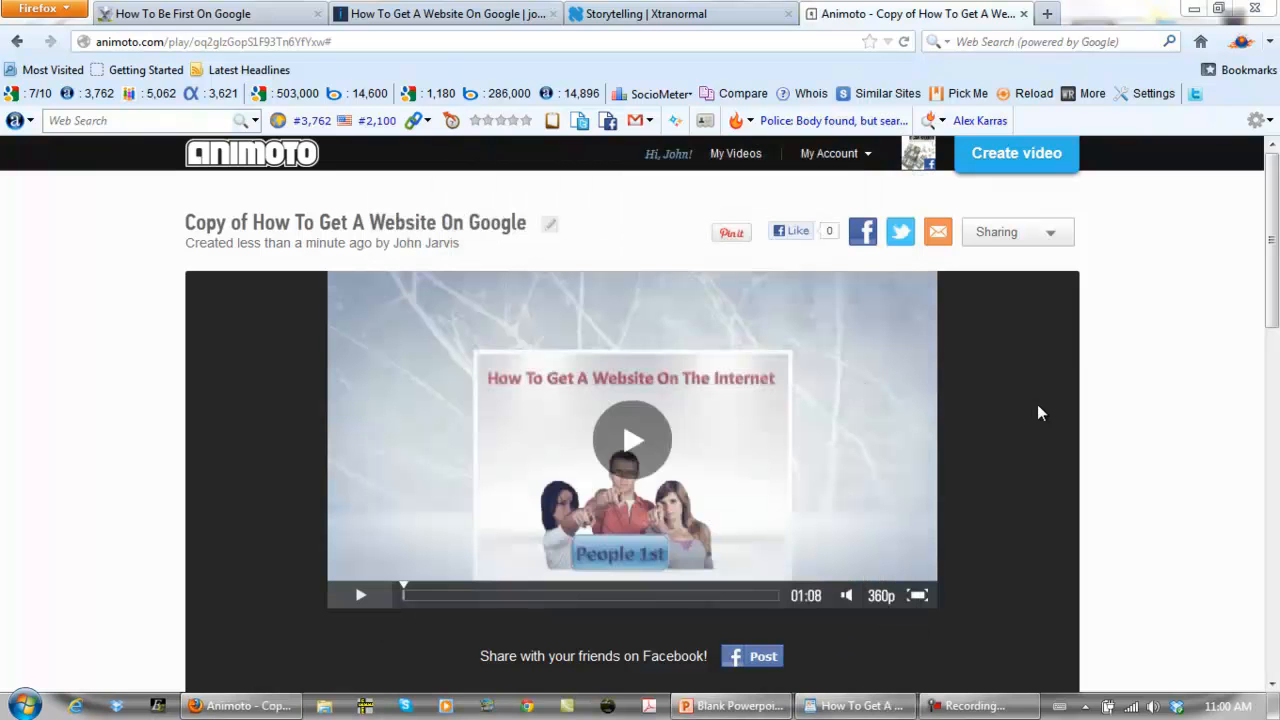
pyautogui.moveTo(1018, 506)
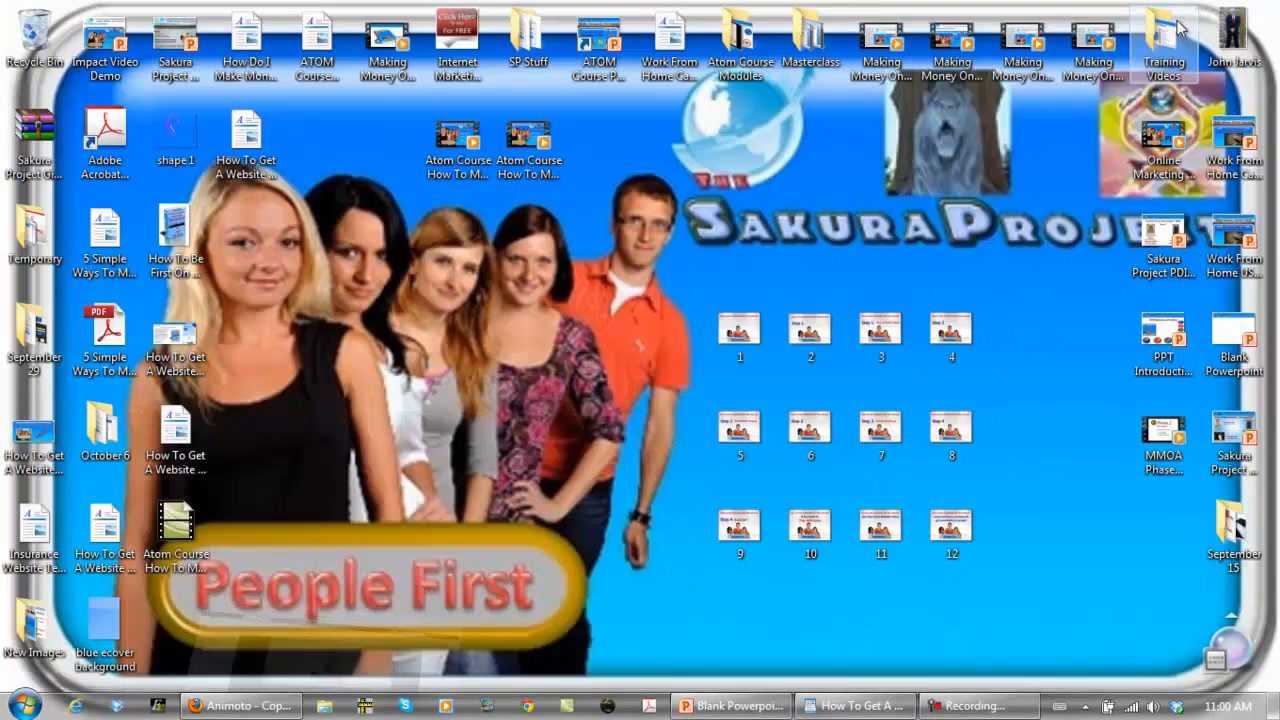
# Step: Open the 'Blank Powerpoint' file from the desktop in PowerPoint
pyautogui.moveTo(700, 270); pyautogui.dragTo(1020, 570)
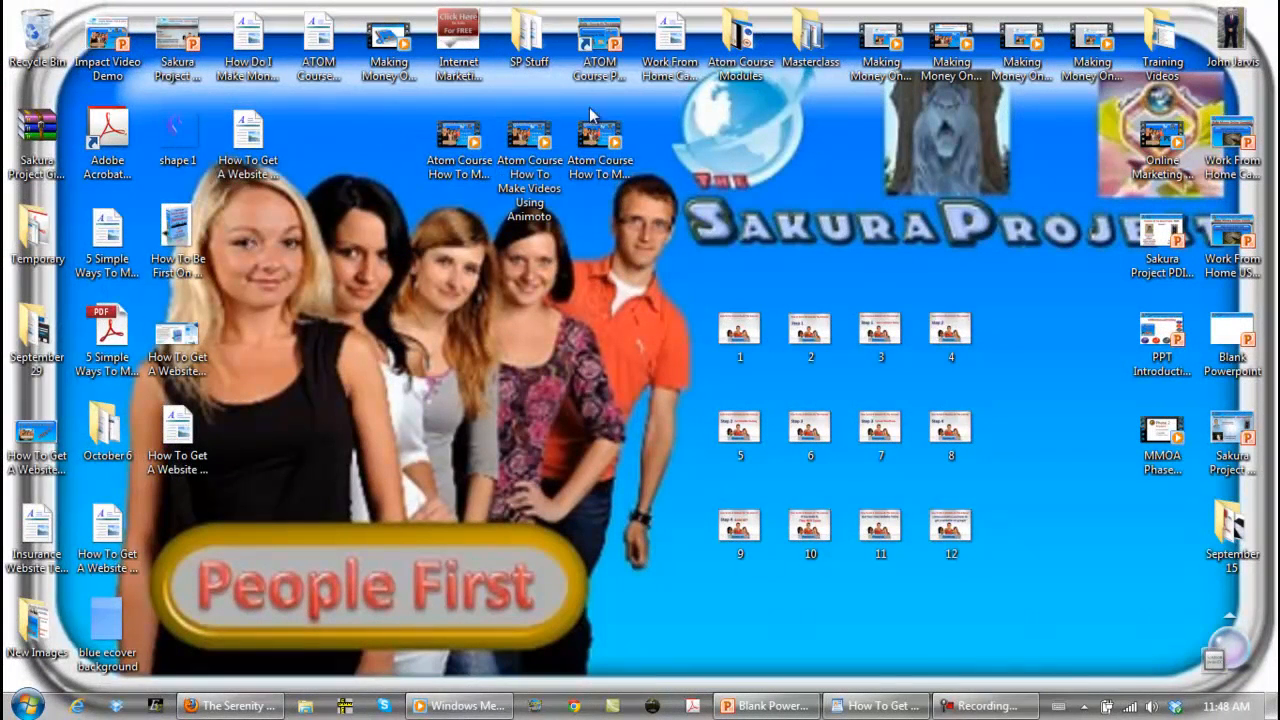
pyautogui.moveTo(765, 197)
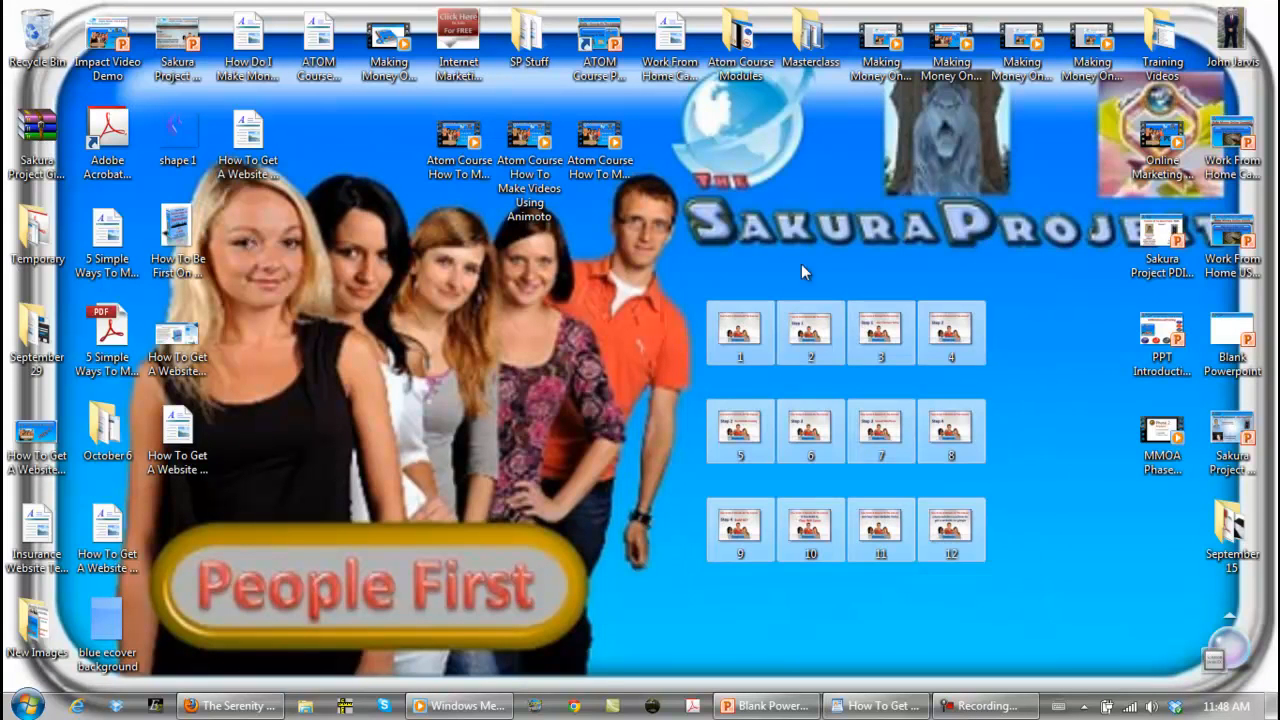
pyautogui.moveTo(815, 180)
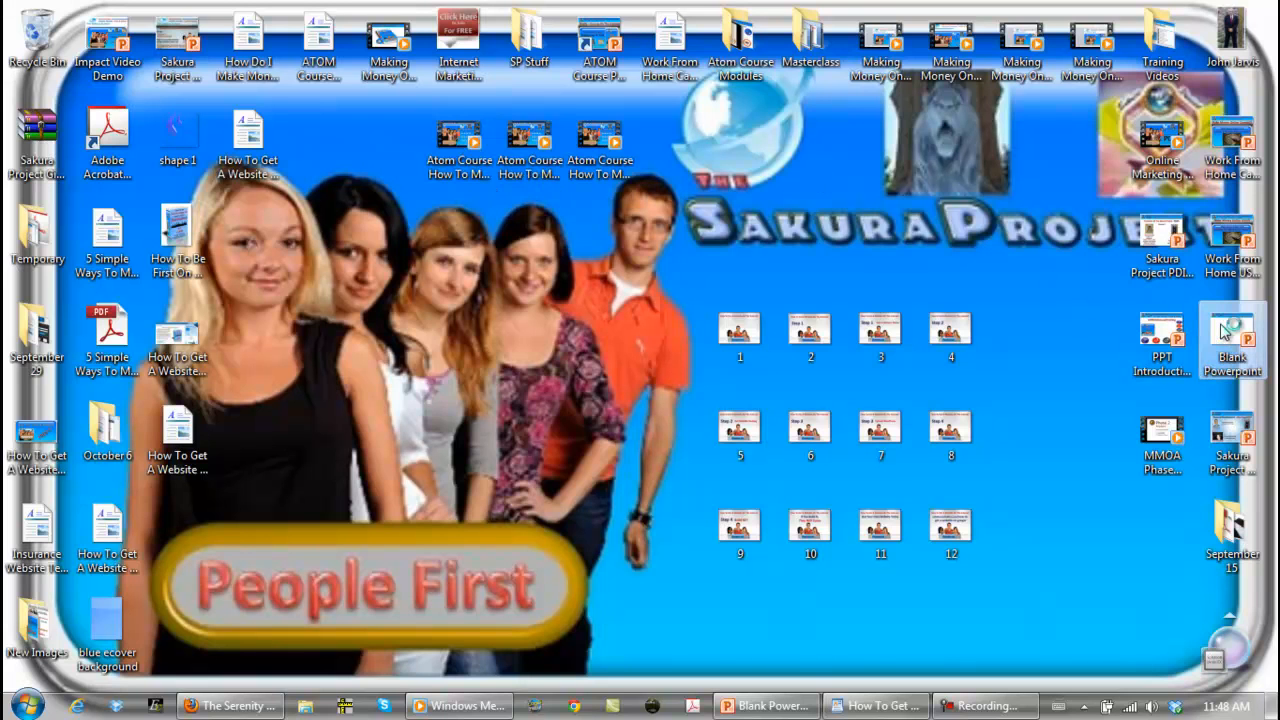
pyautogui.doubleClick(1232, 340)
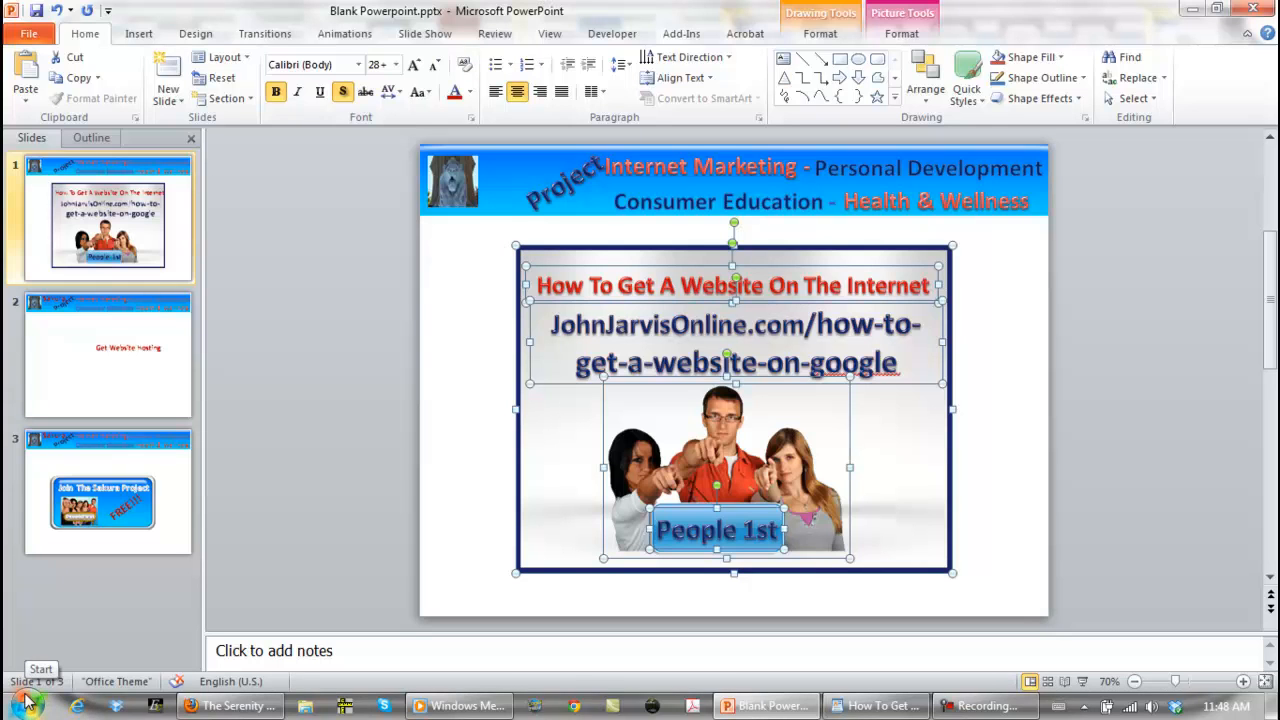
pyautogui.moveTo(370, 435)
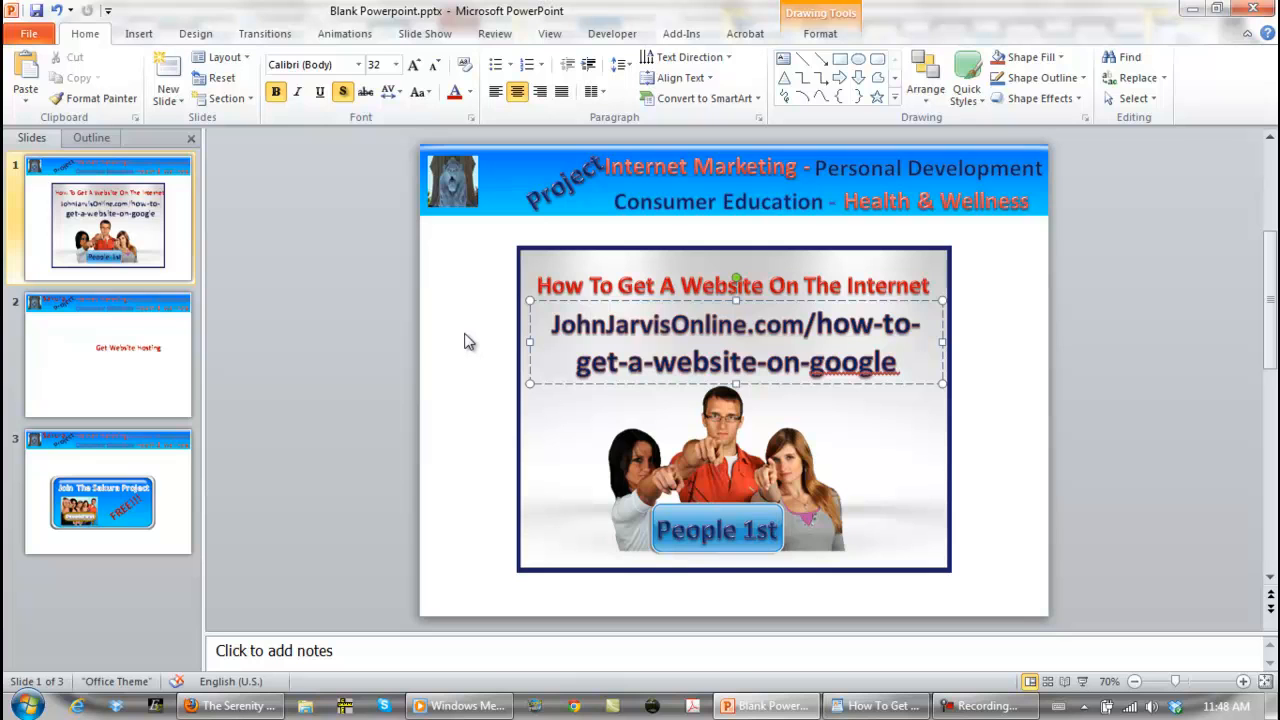
pyautogui.click(590, 323)
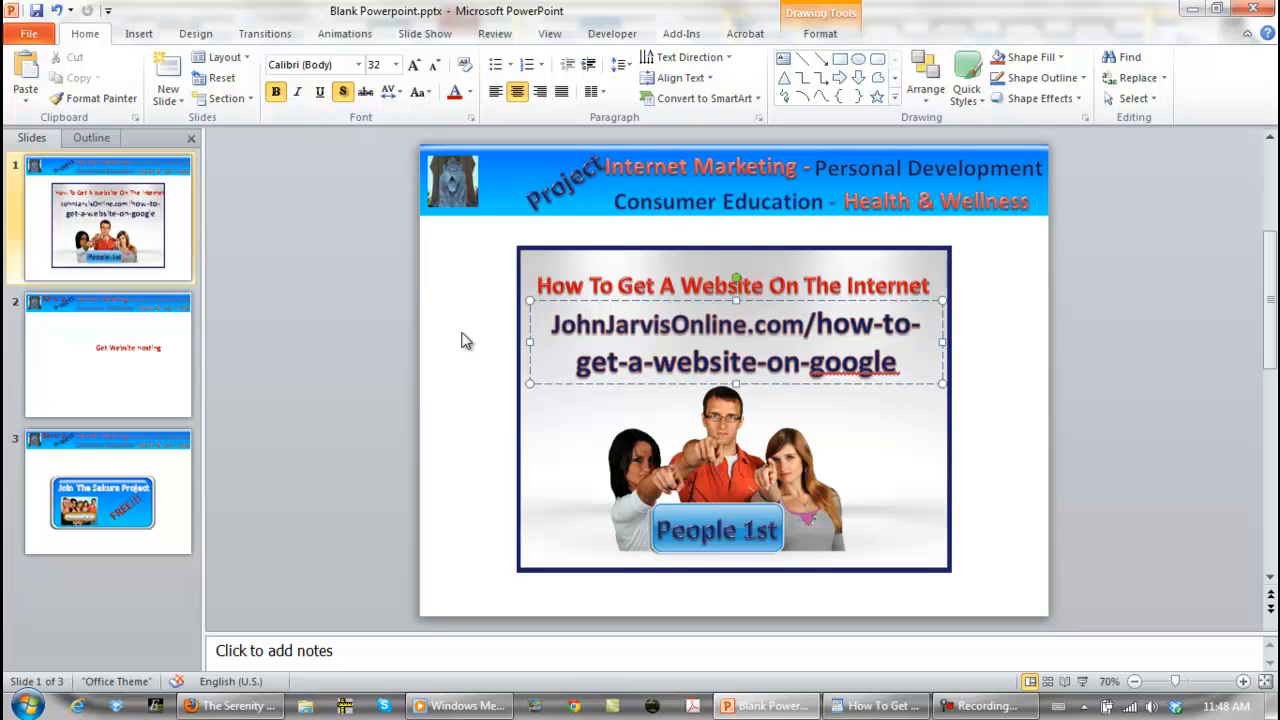
pyautogui.moveTo(480, 242)
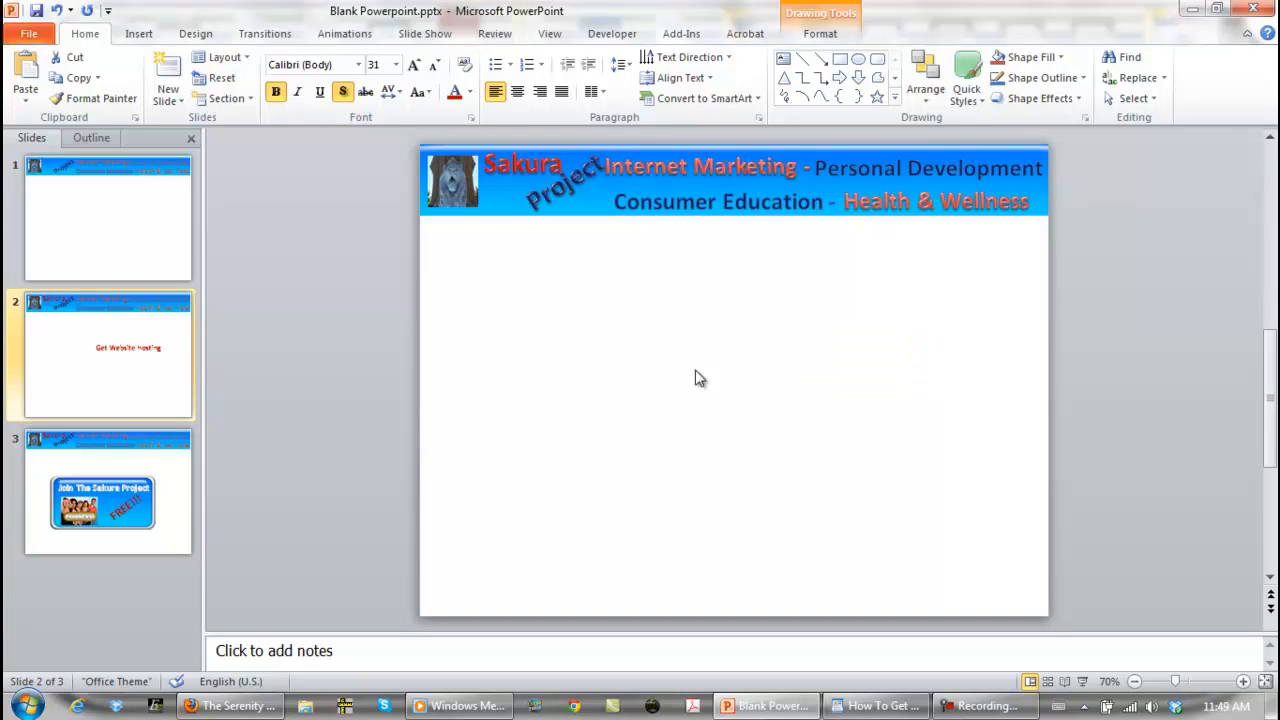
# Step: Remove the Join The Sakura Project picture and FREE!!! text from slide 3
pyautogui.click(107, 490)
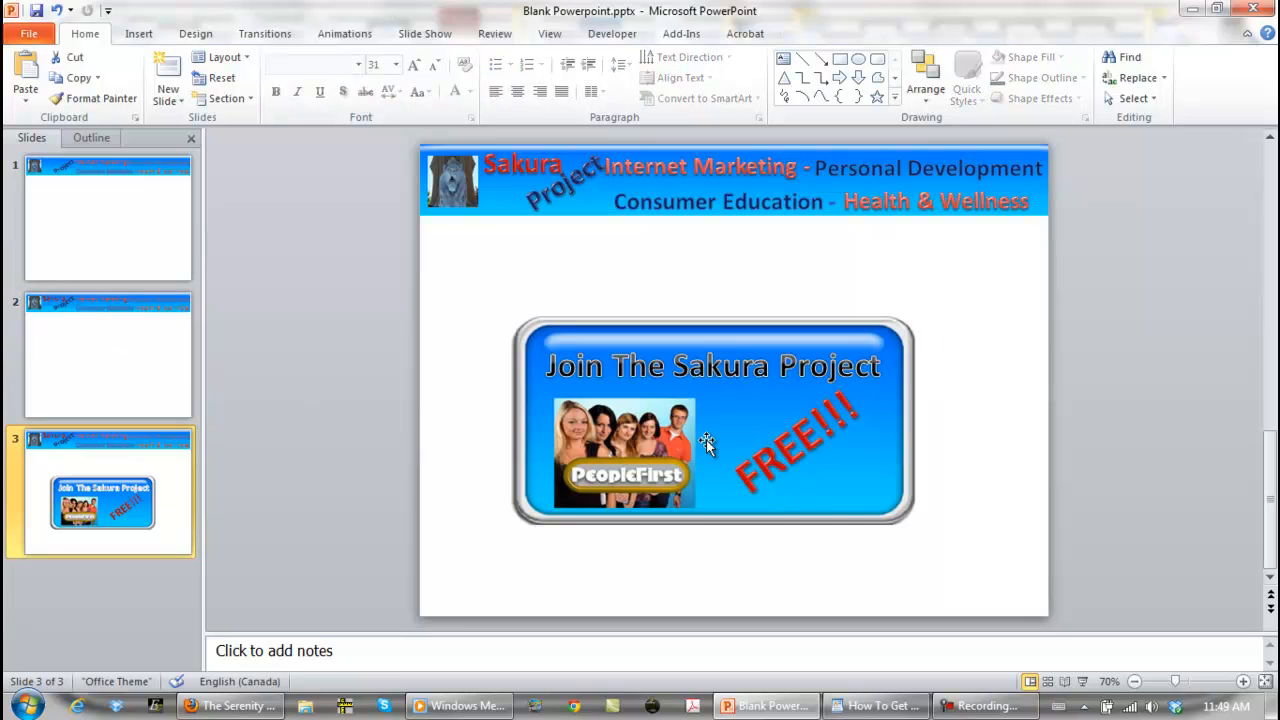
pyautogui.click(712, 420)
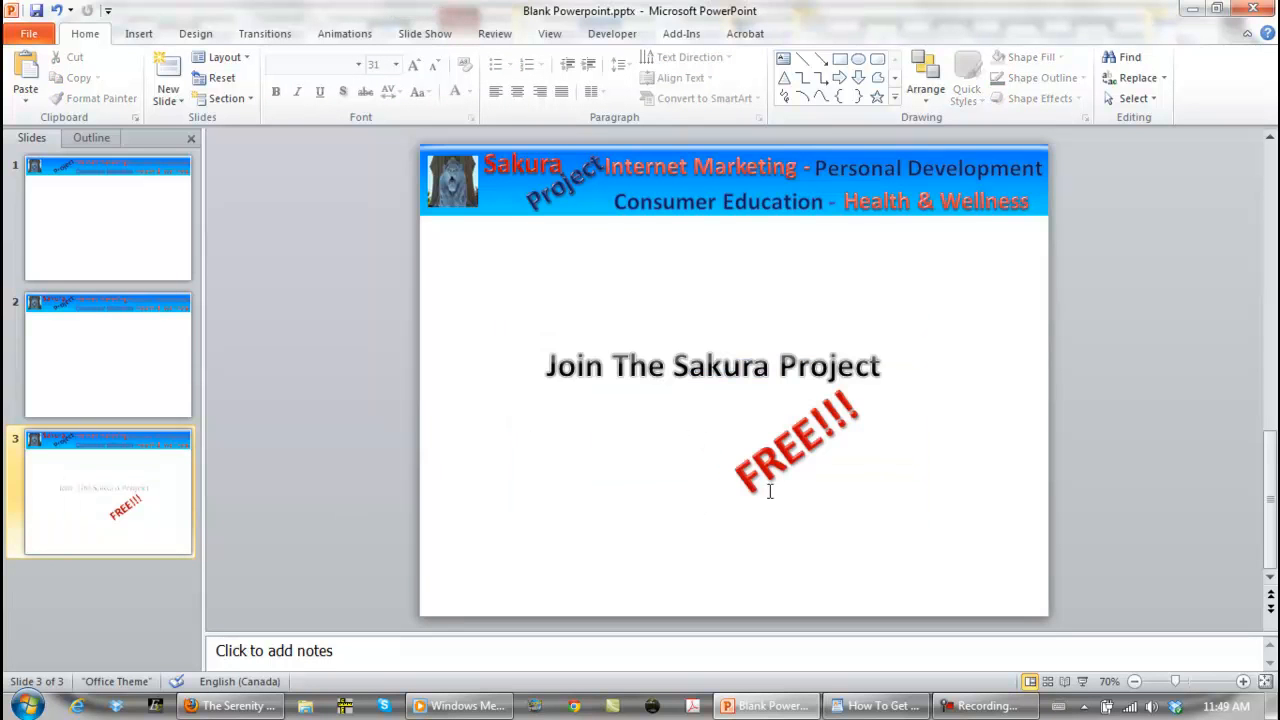
pyautogui.click(790, 450)
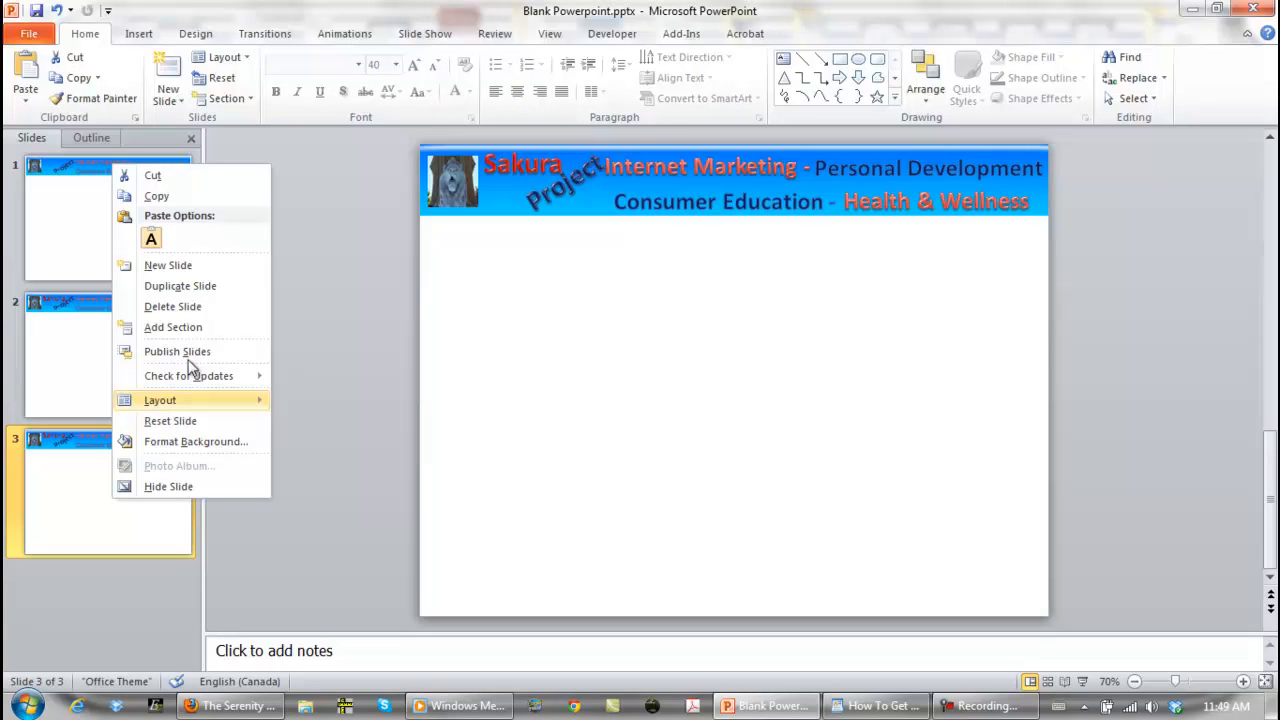
# Step: Duplicate the blank slide twice so the presentation has five slides
pyautogui.click(168, 265)
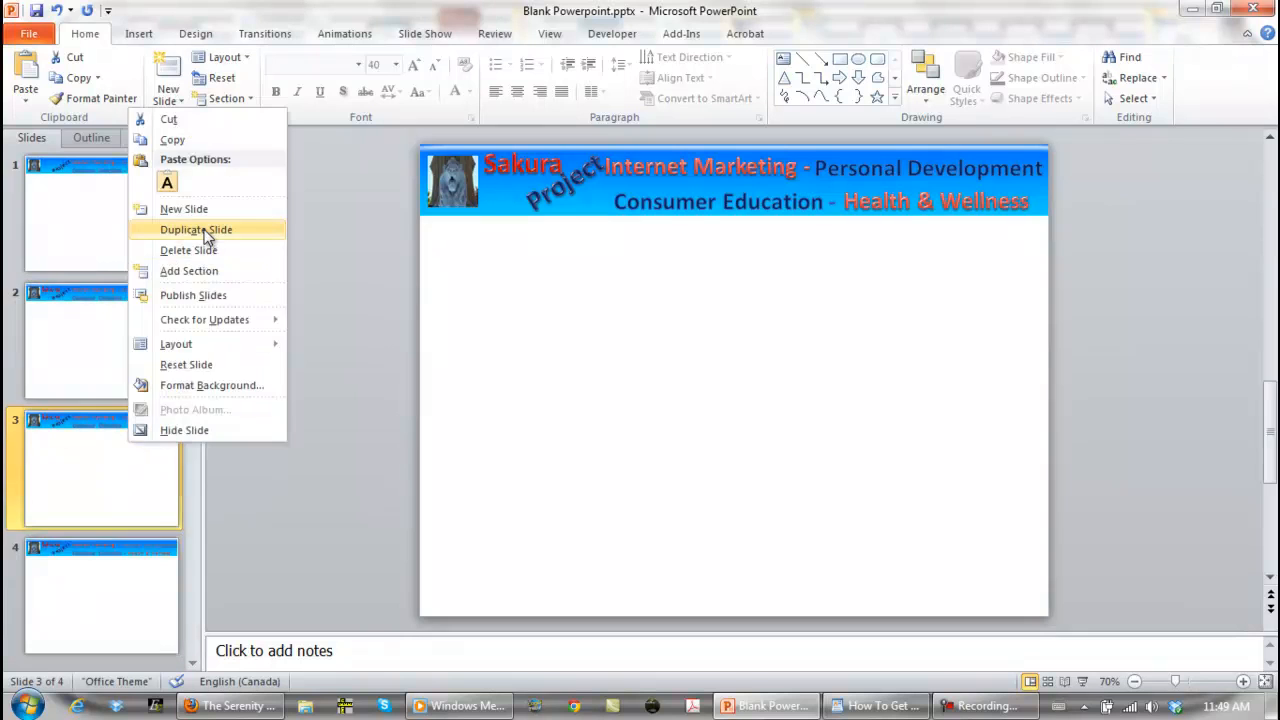
pyautogui.click(196, 229)
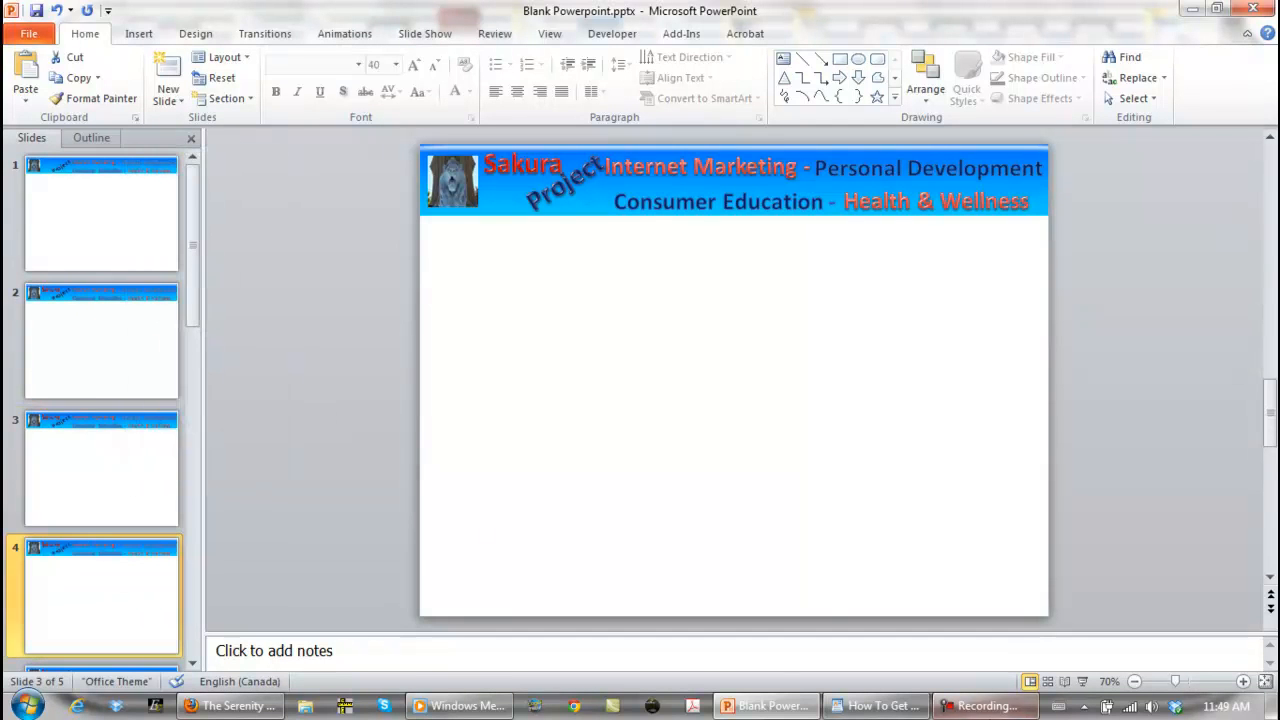
pyautogui.click(100, 468)
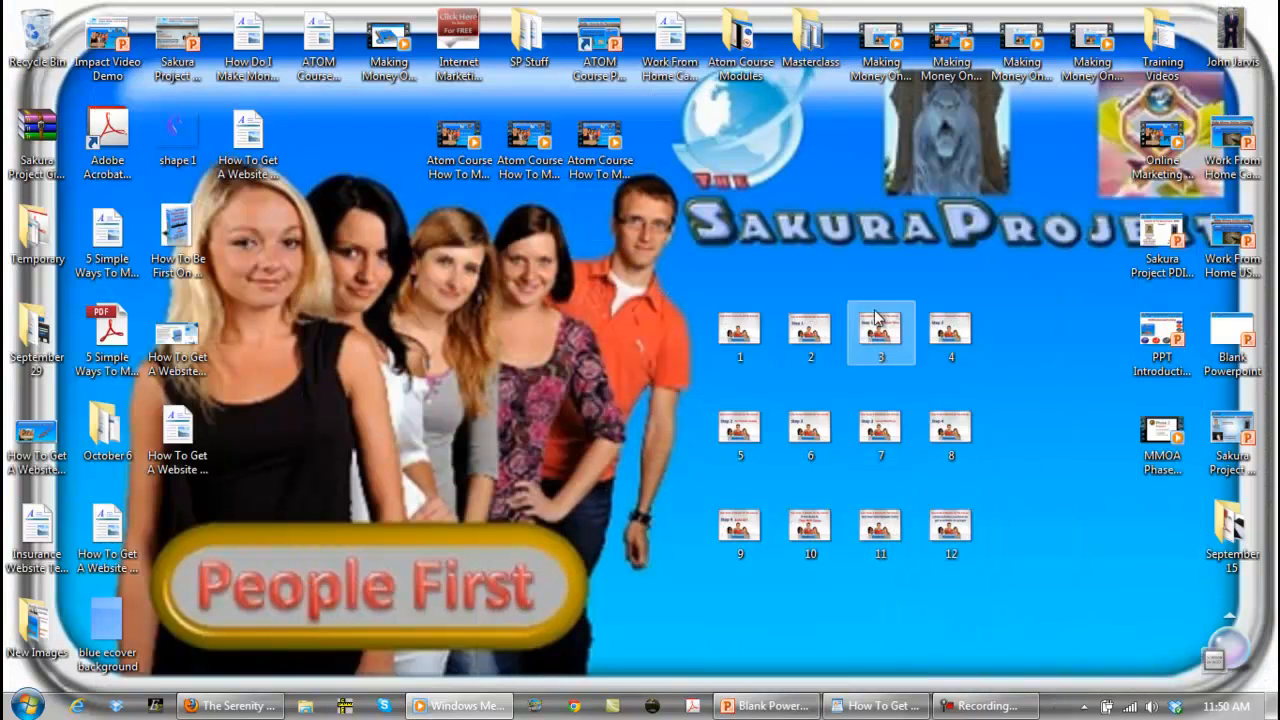
# Step: Copy desktop image 1 onto slide 1 and enlarge it to fill the slide
pyautogui.rightClick(881, 331)
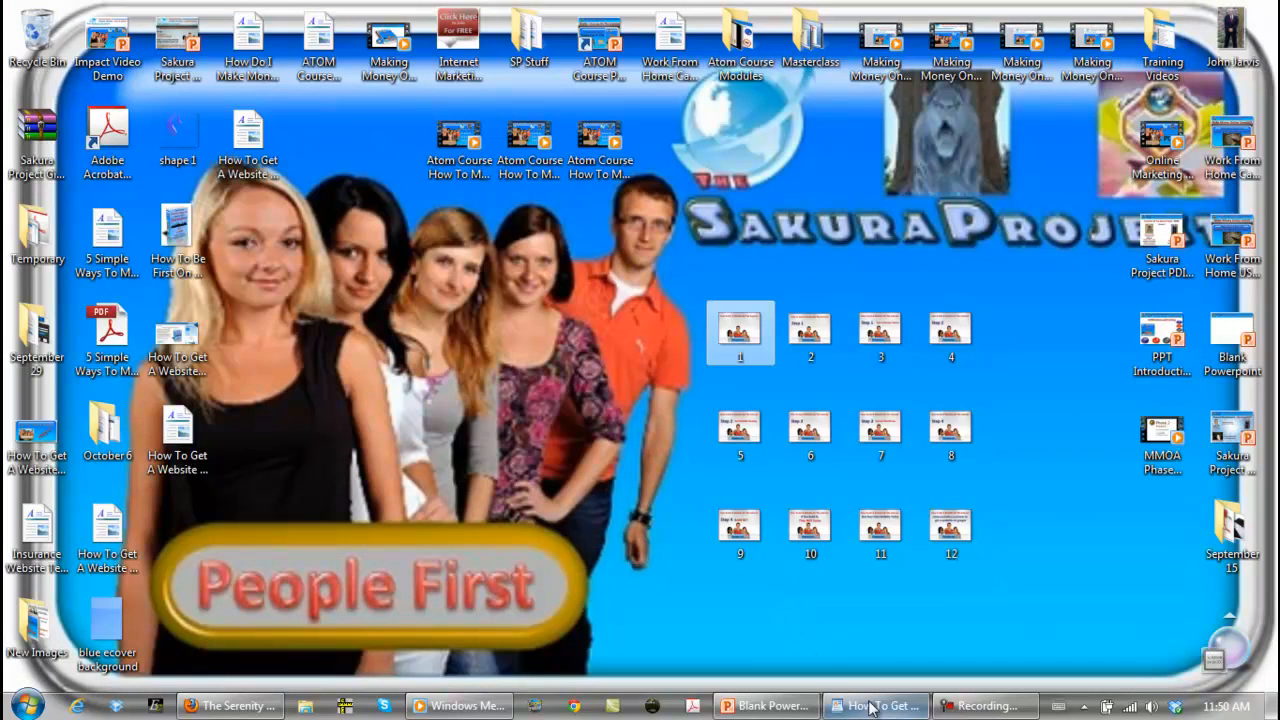
pyautogui.click(765, 705)
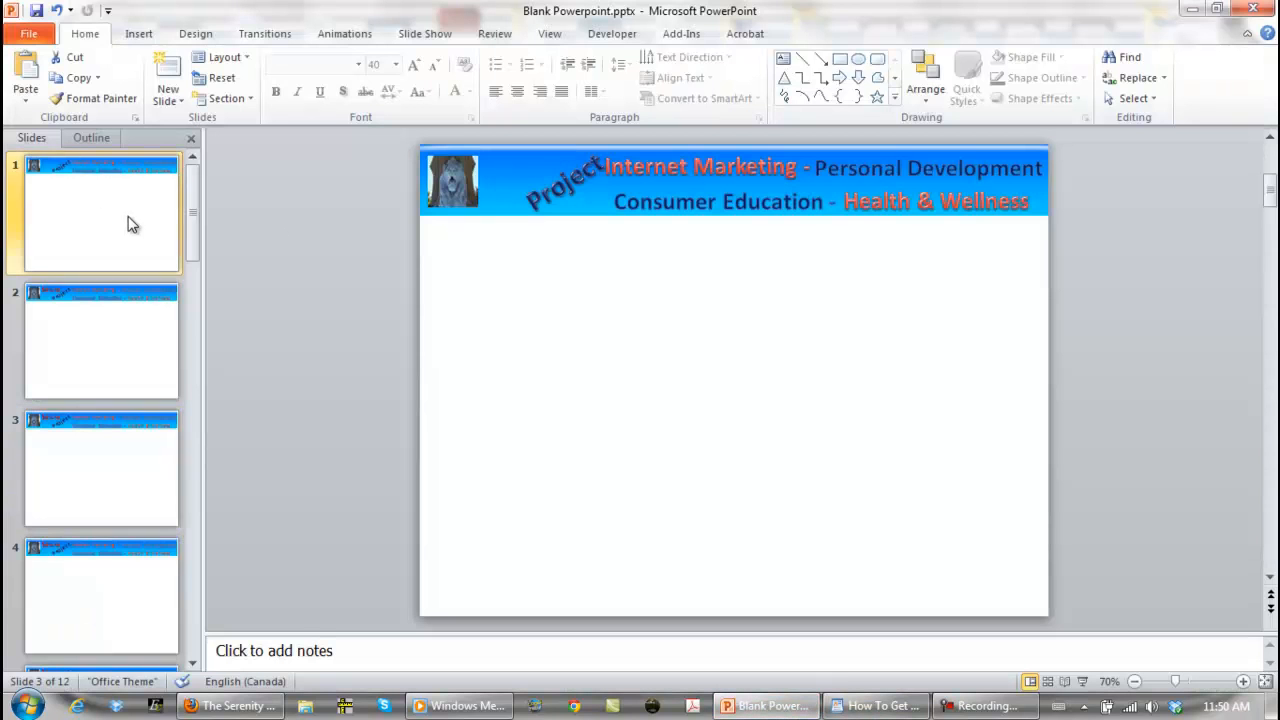
pyautogui.click(100, 212)
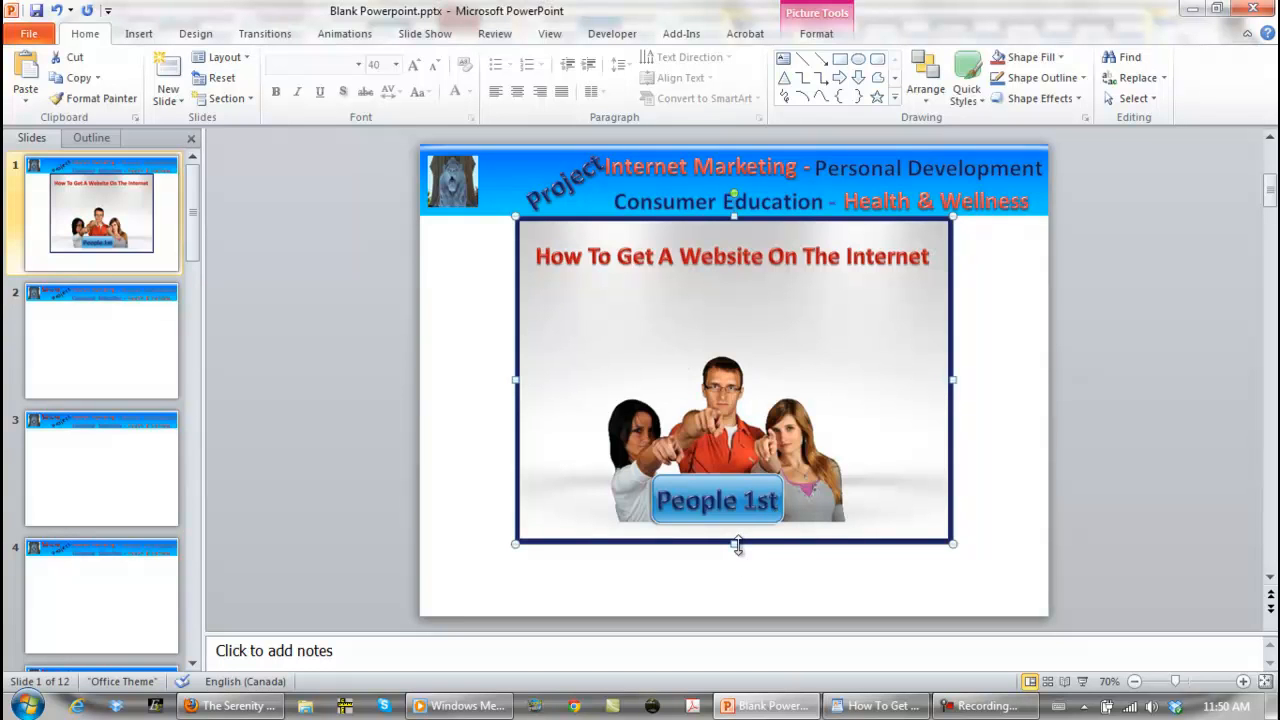
pyautogui.moveTo(735, 543); pyautogui.dragTo(750, 618)
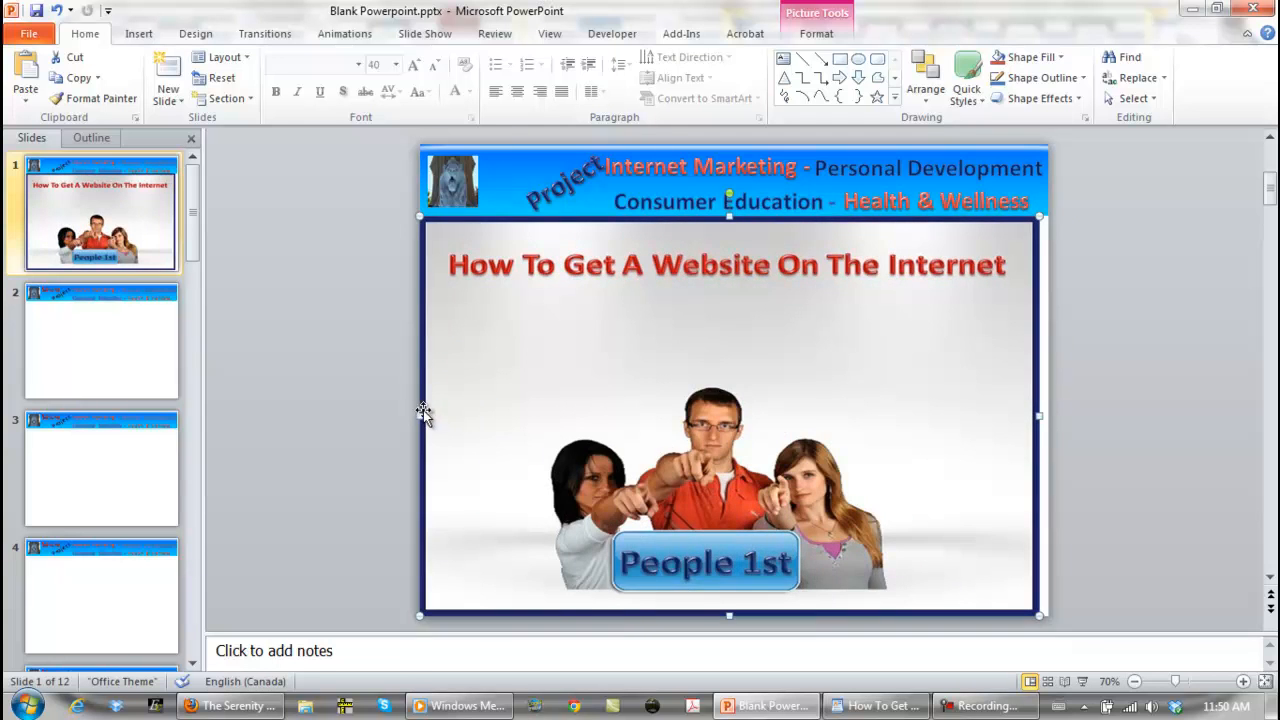
pyautogui.moveTo(1045, 416)
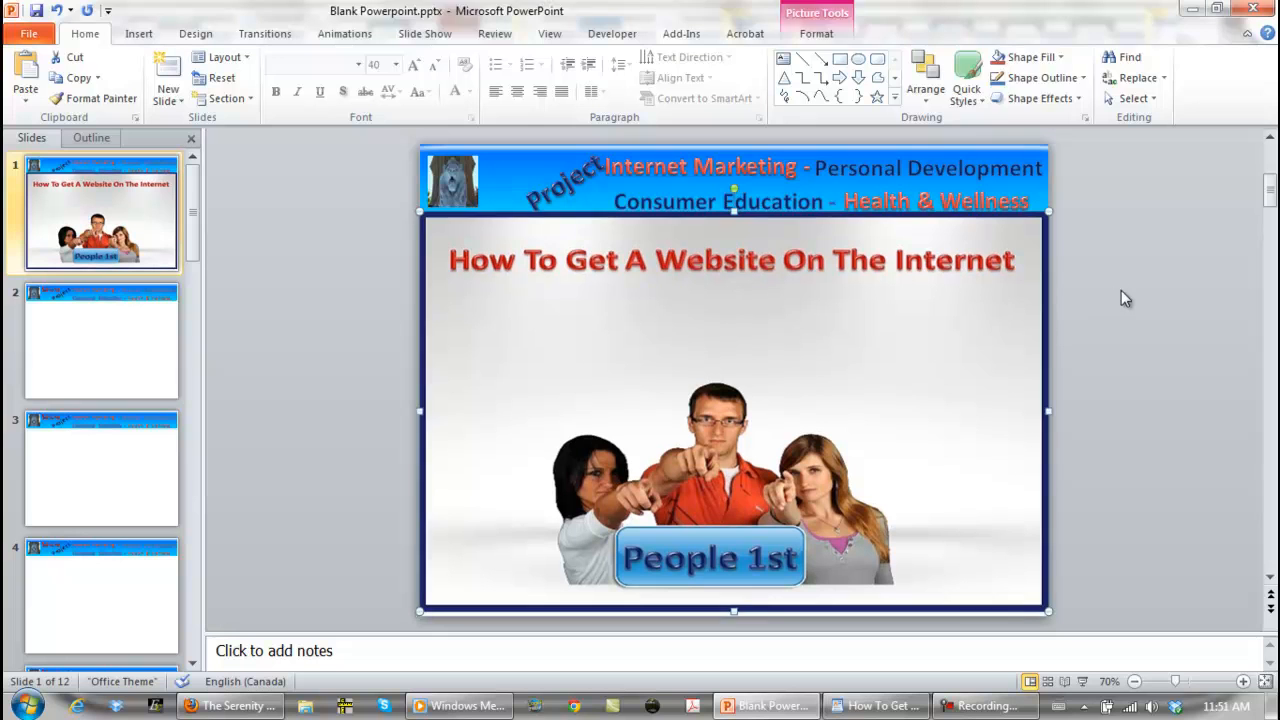
pyautogui.moveTo(735, 611)
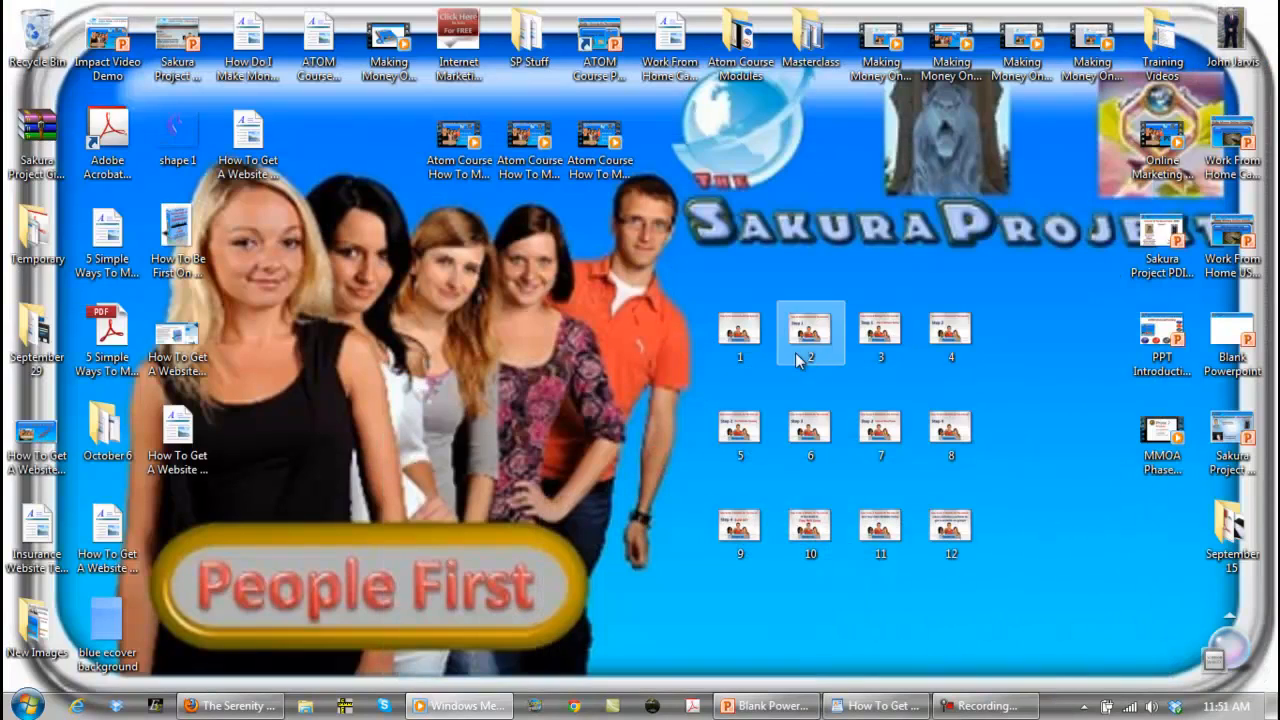
# Step: Copy desktop image 2 onto slide 2 and enlarge the Step 1 picture
pyautogui.rightClick(810, 328)
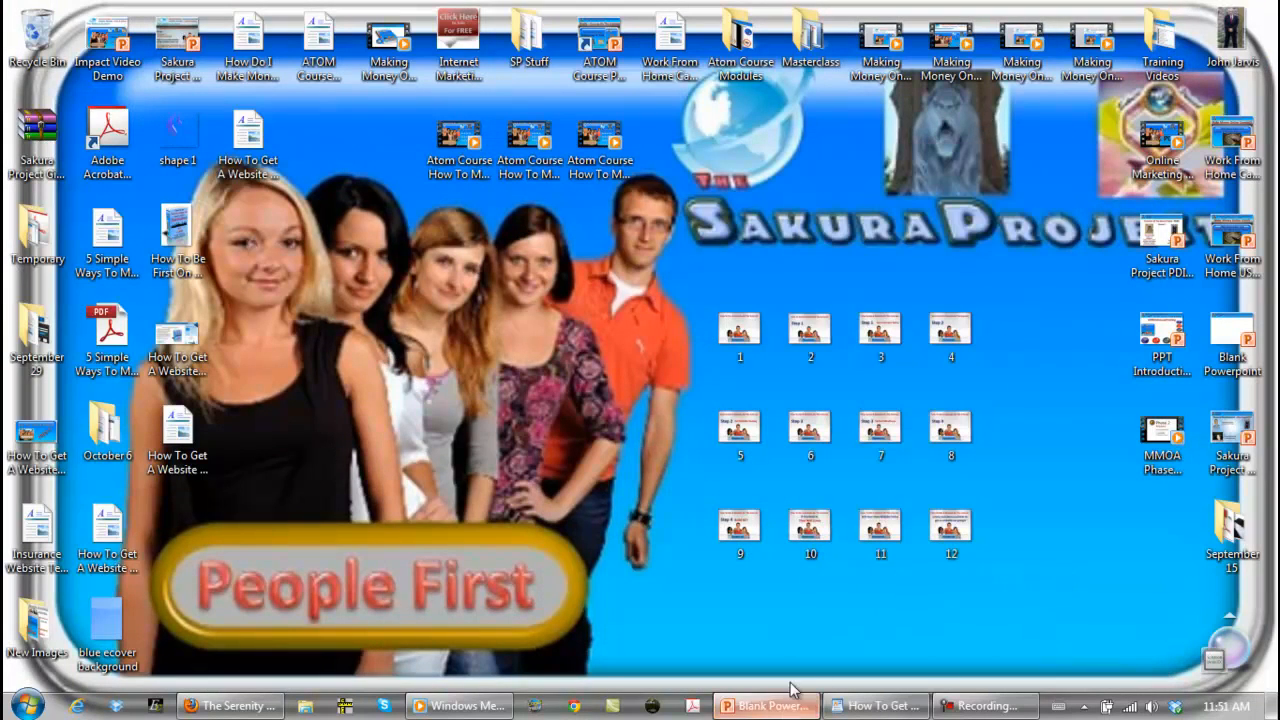
pyautogui.click(765, 705)
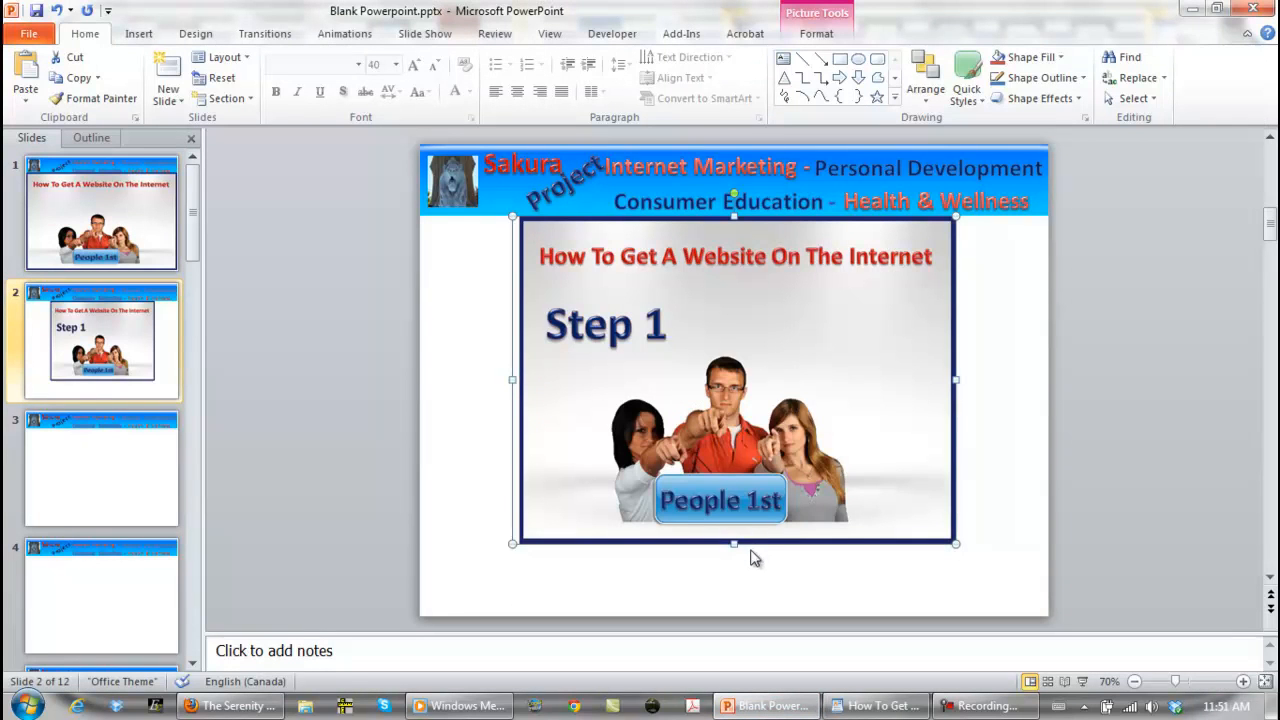
pyautogui.moveTo(734, 543); pyautogui.dragTo(726, 622)
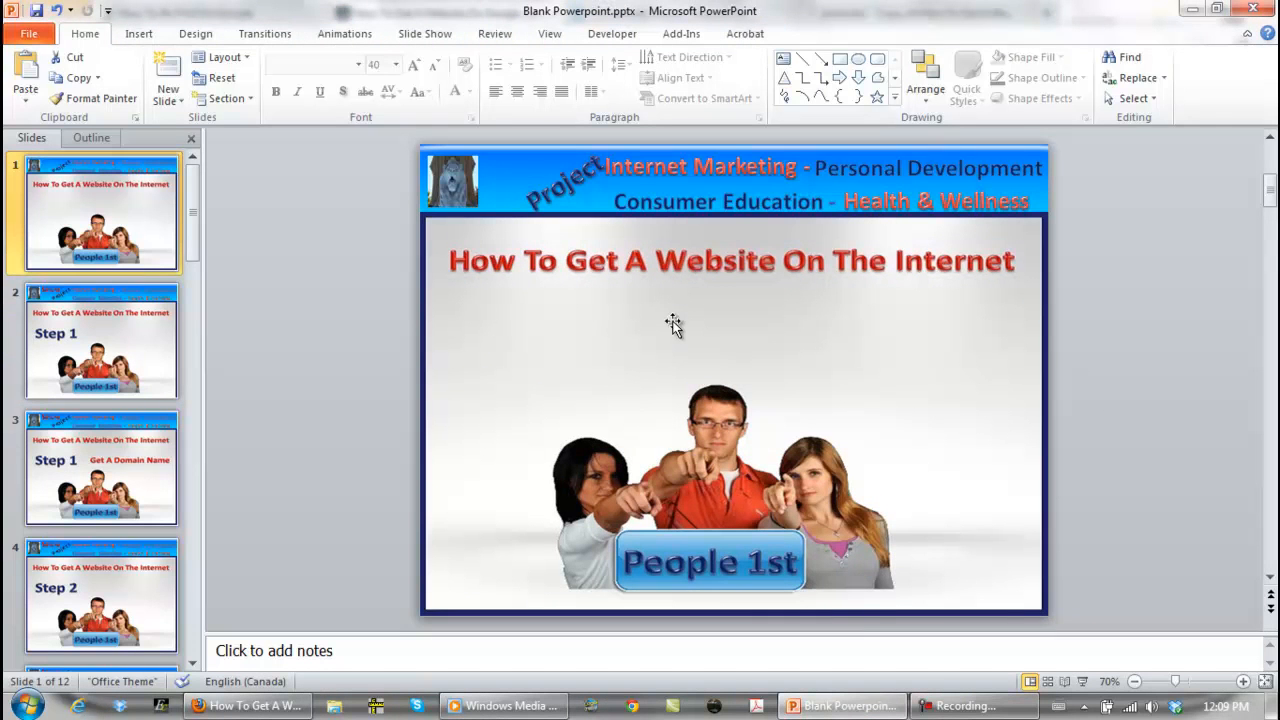
pyautogui.moveTo(130, 353)
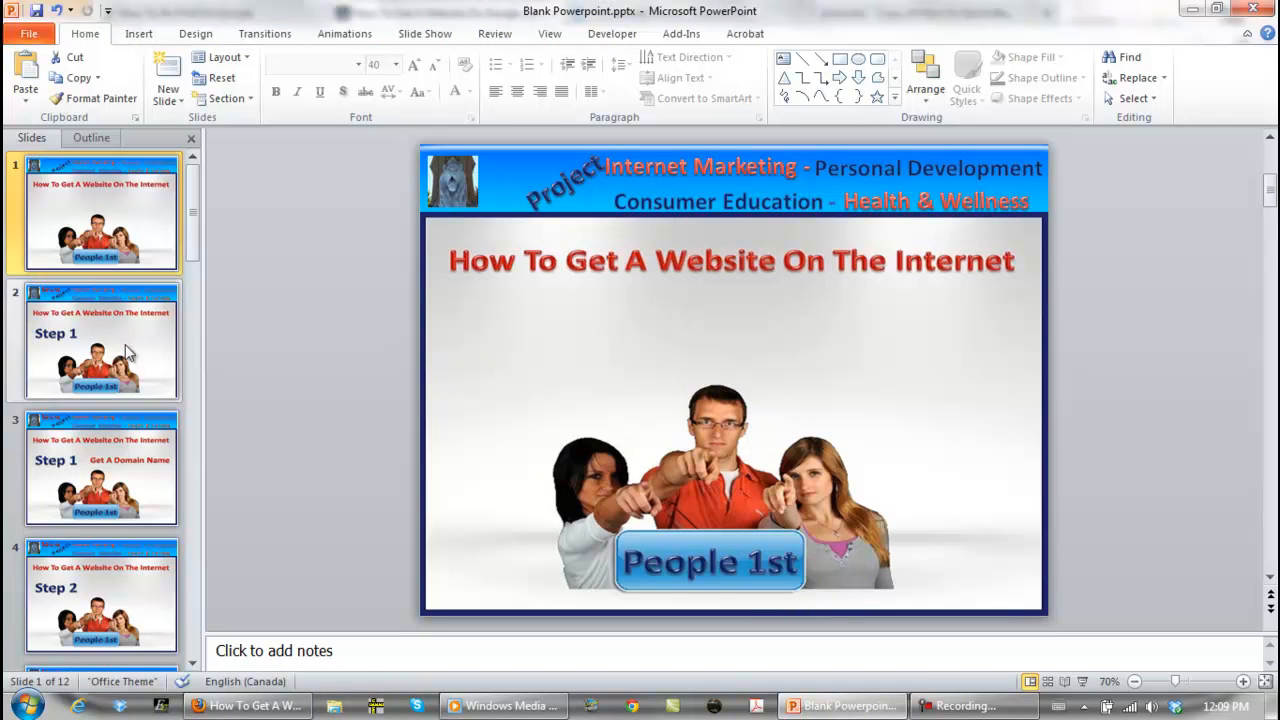
# Step: Step through Step 1, Get A Domain Name and later slides to the website-address slide
pyautogui.click(101, 467)
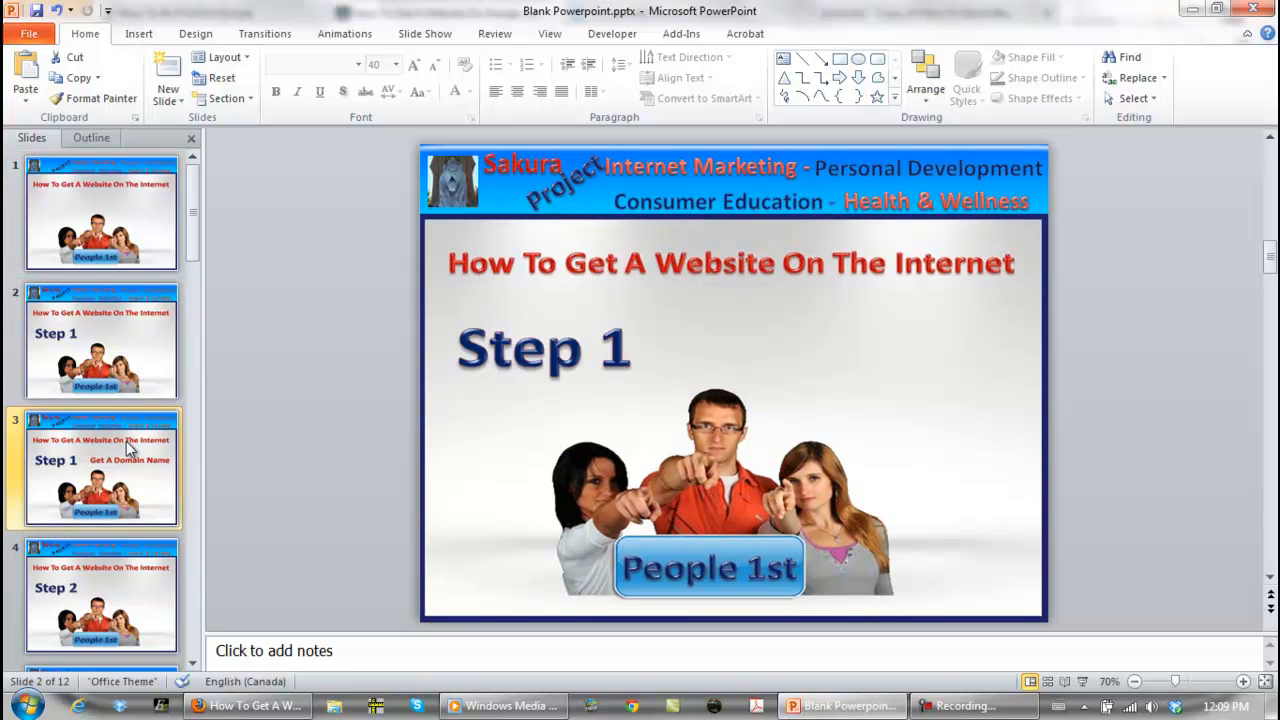
pyautogui.click(100, 340)
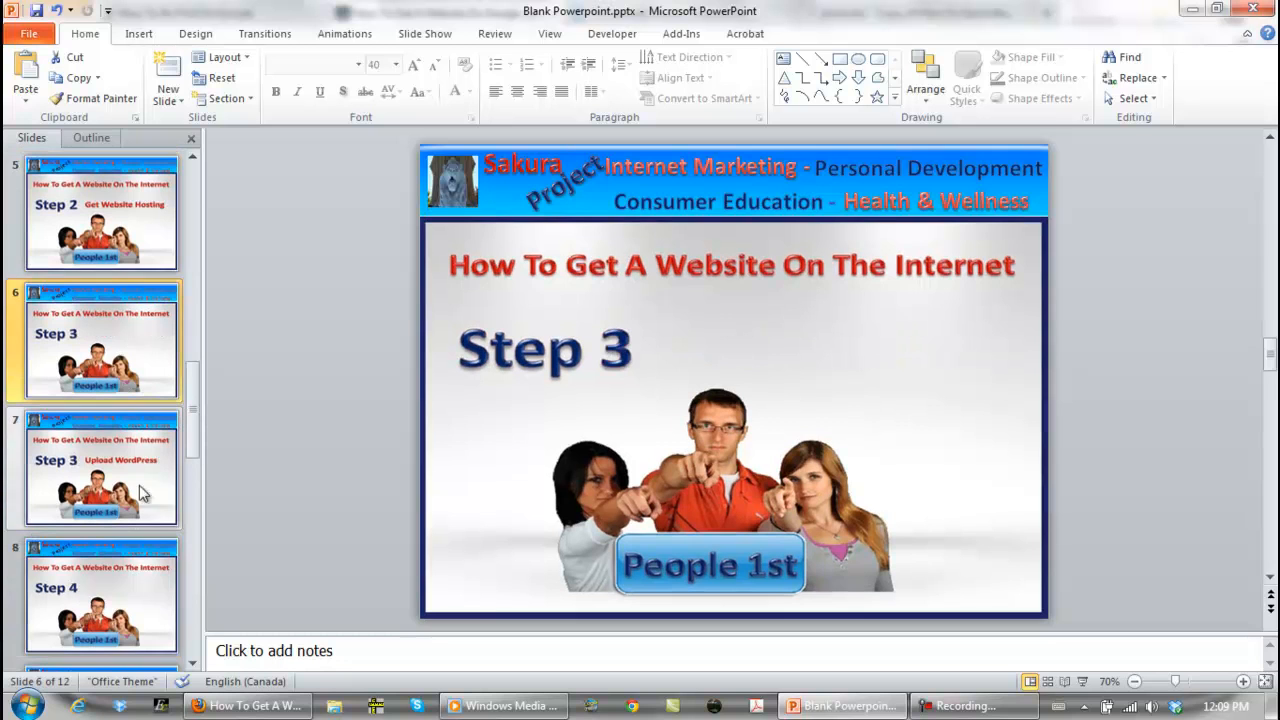
pyautogui.click(101, 468)
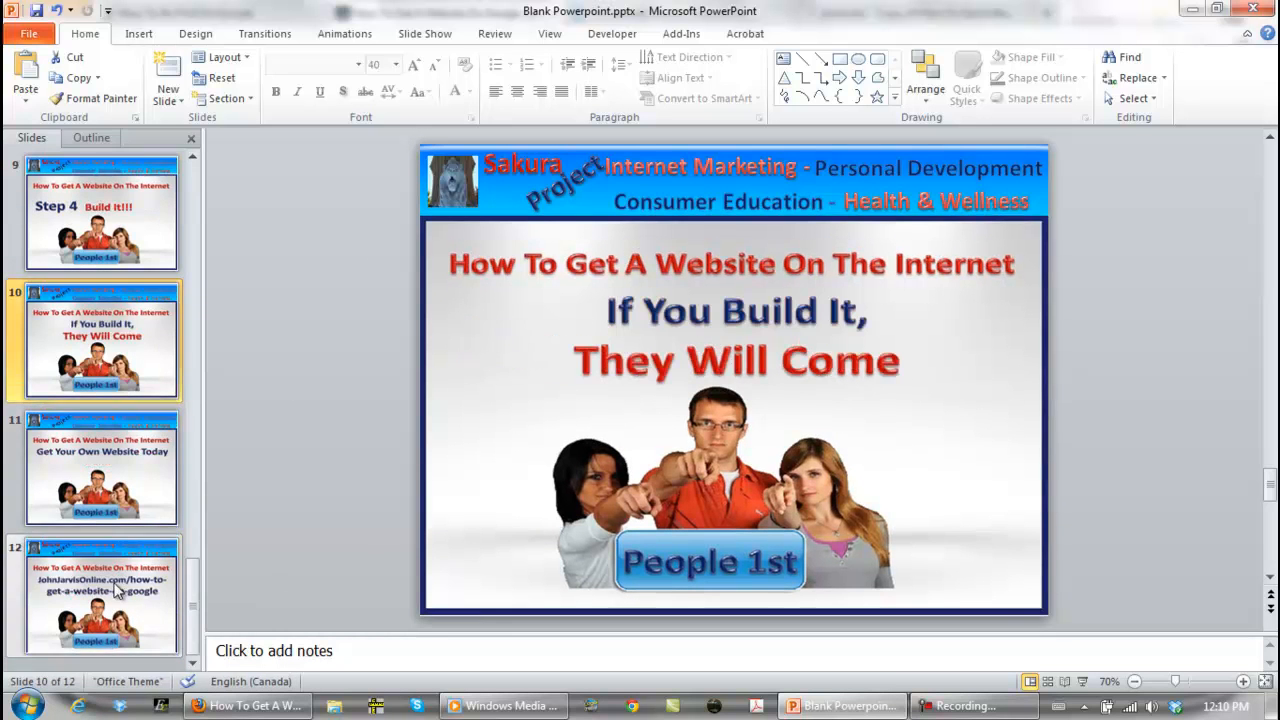
pyautogui.click(101, 595)
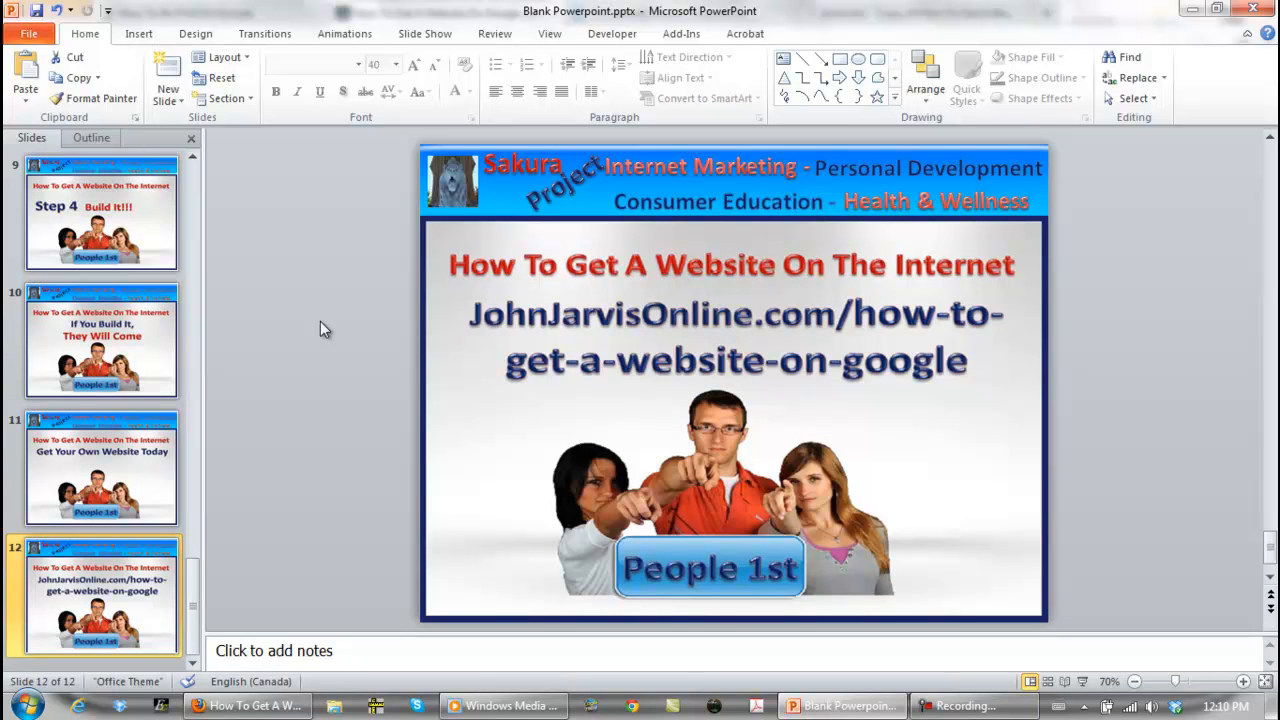
pyautogui.moveTo(550, 328)
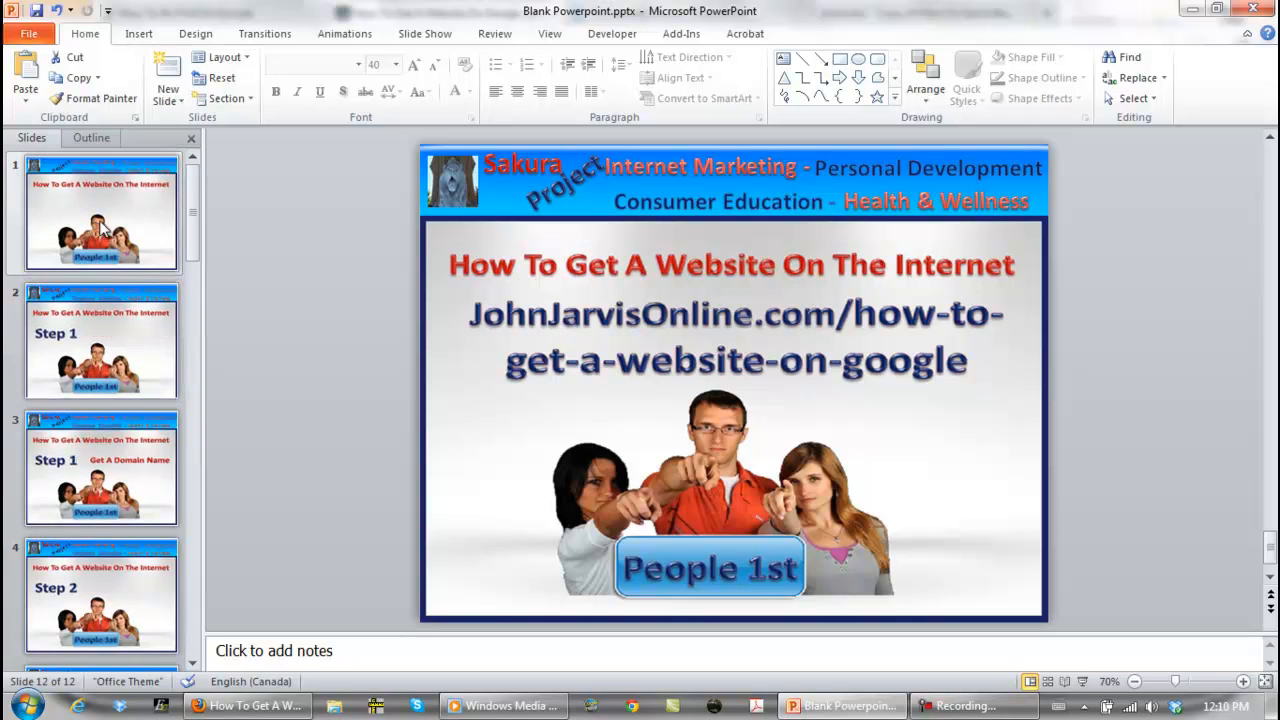
pyautogui.moveTo(115, 210)
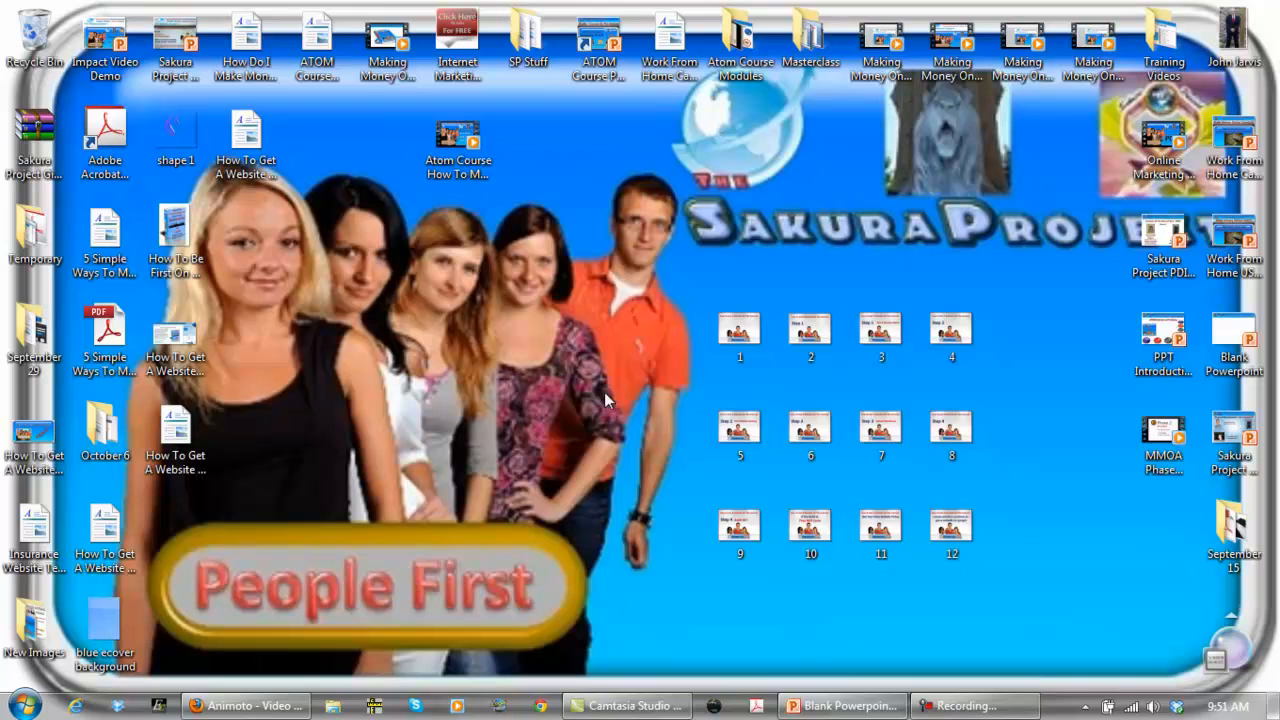
pyautogui.moveTo(622, 291)
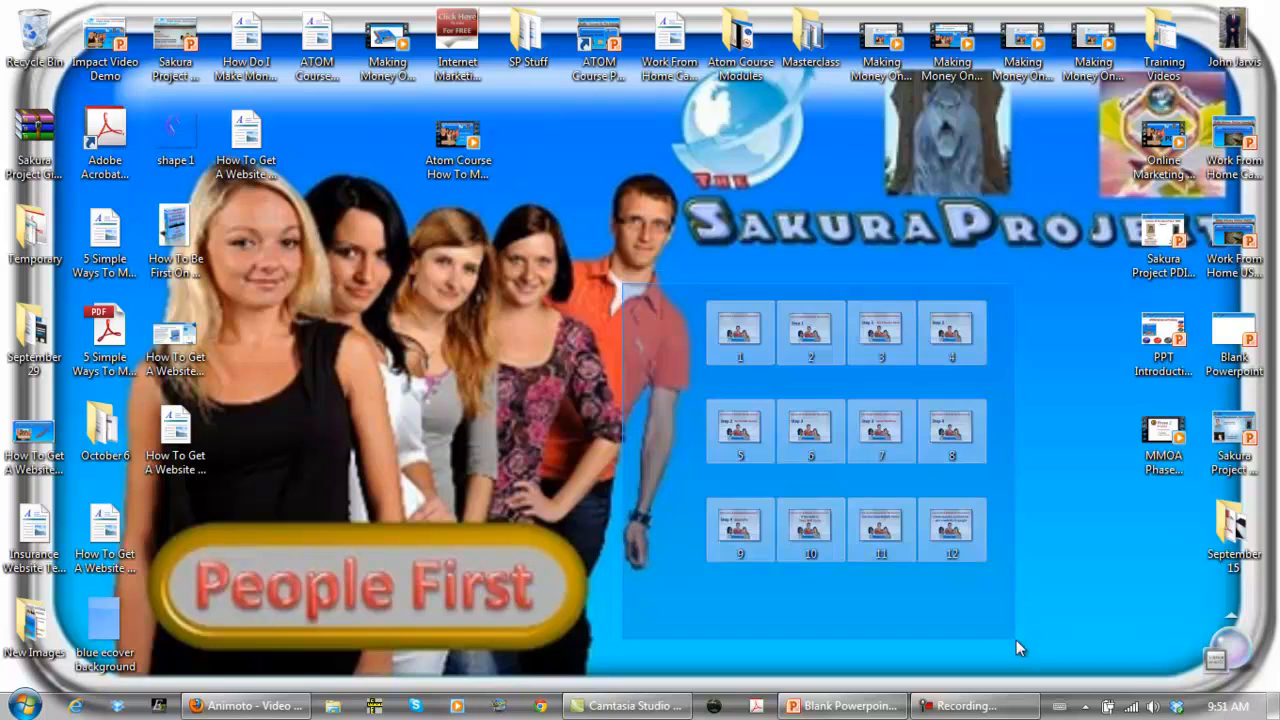
pyautogui.click(240, 705)
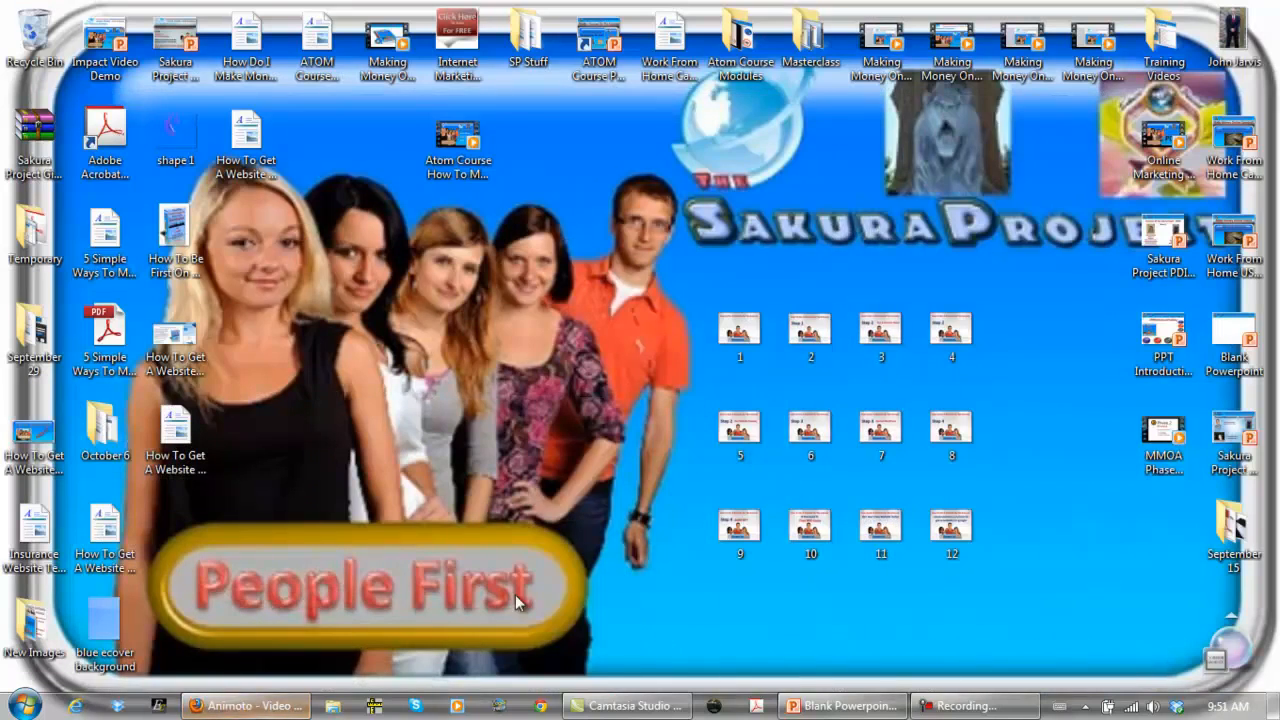
pyautogui.click(739, 330)
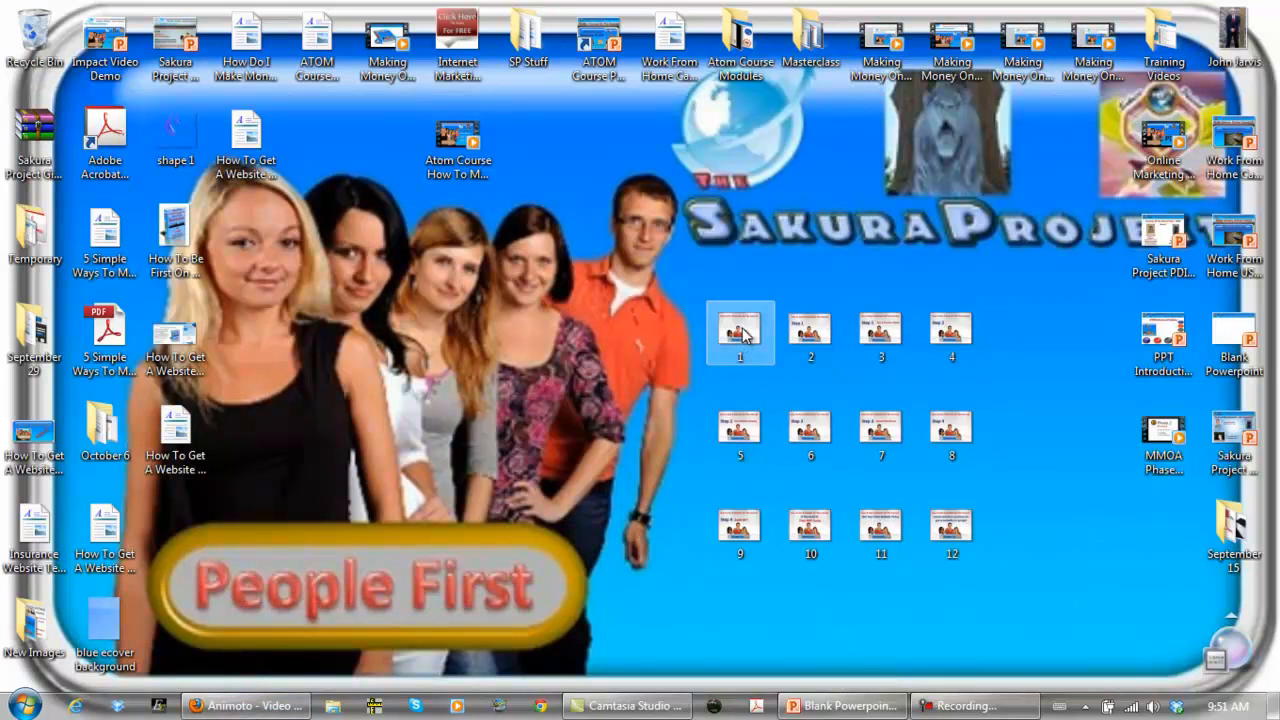
pyautogui.doubleClick(740, 332)
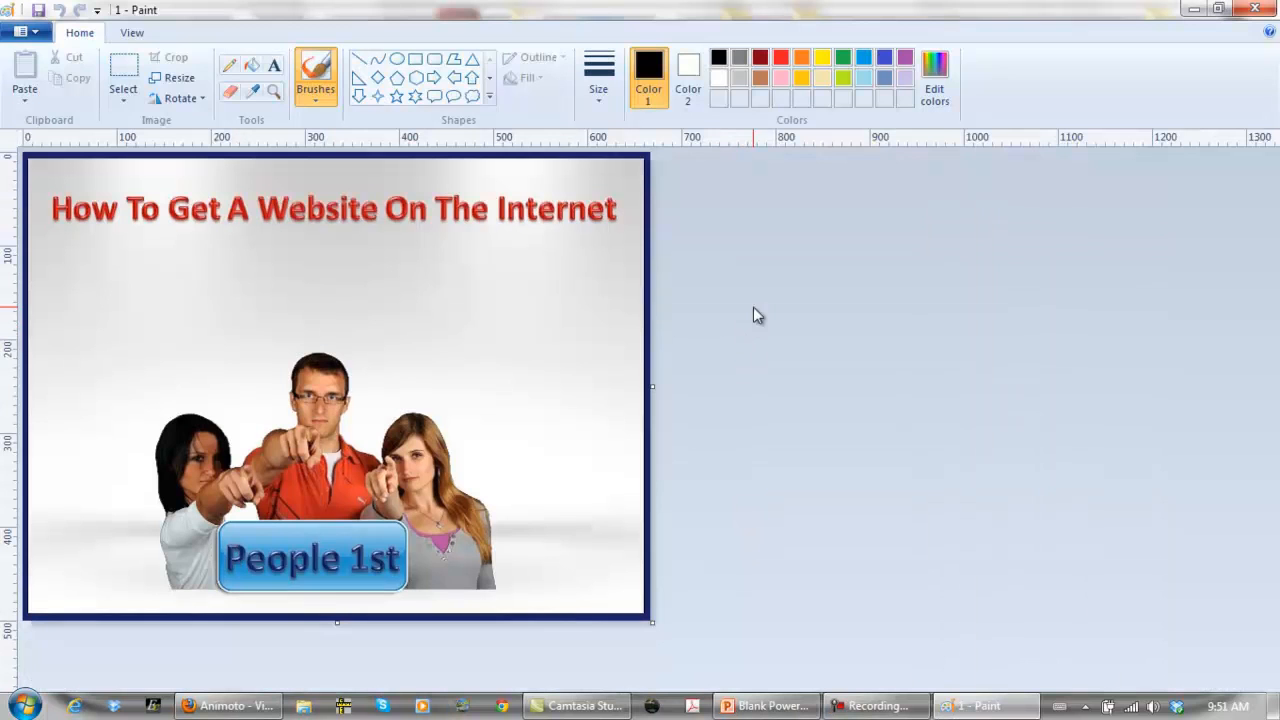
pyautogui.moveTo(178, 78)
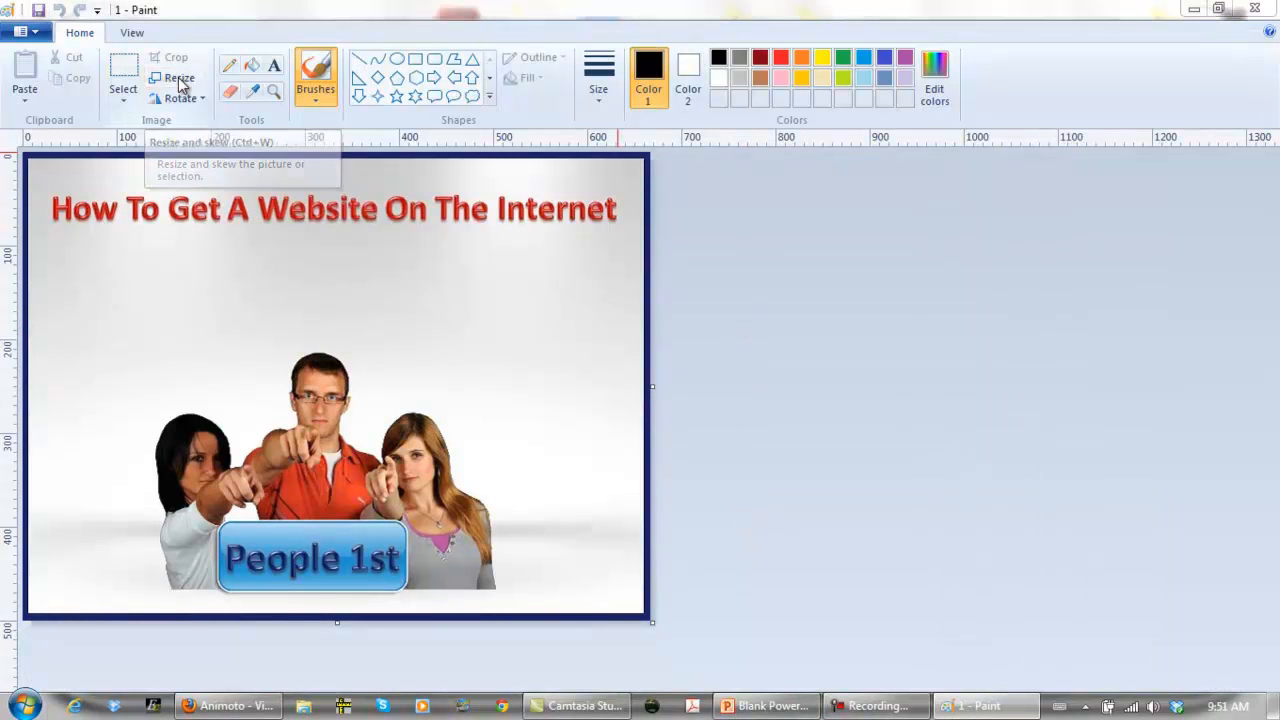
pyautogui.click(178, 78)
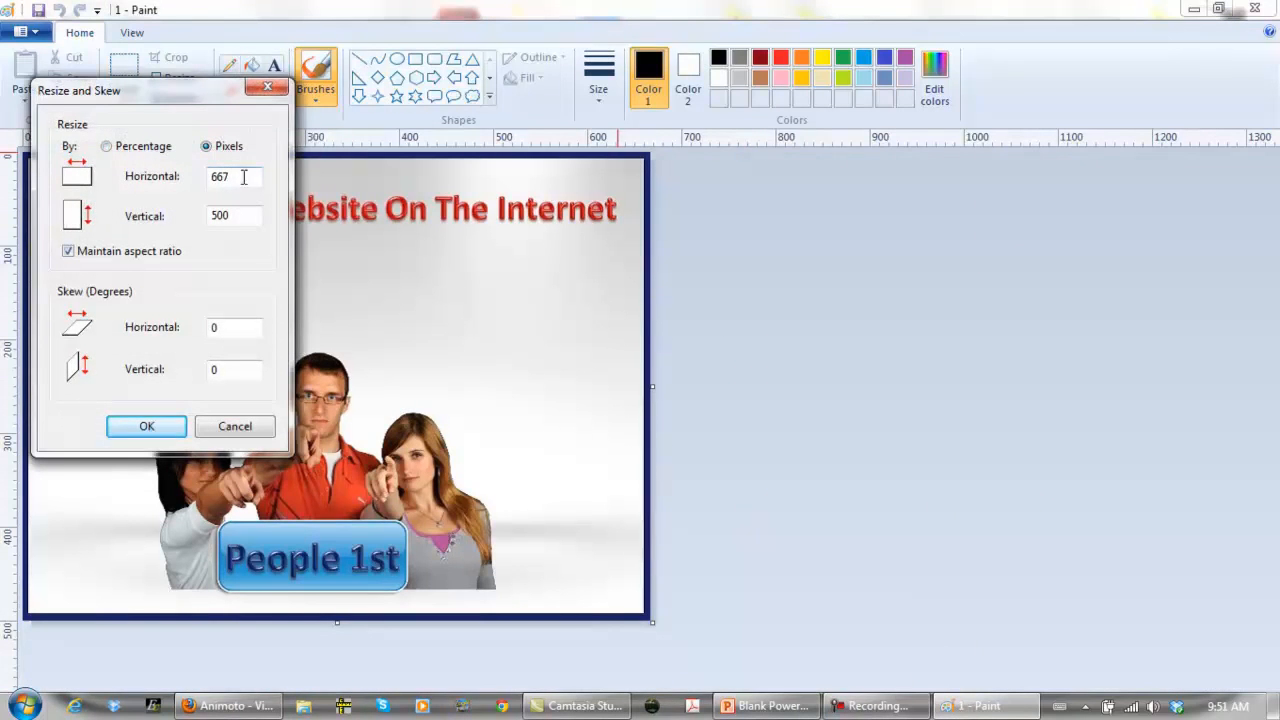
pyautogui.moveTo(191, 412)
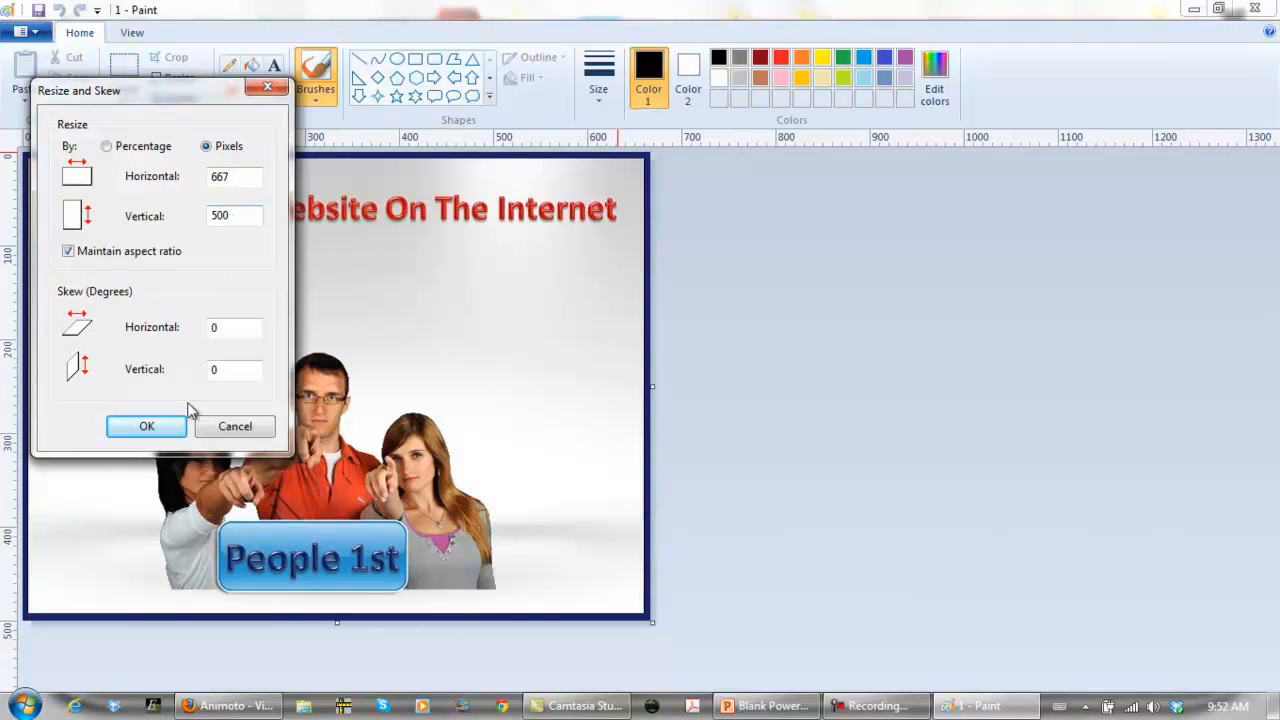
pyautogui.click(146, 426)
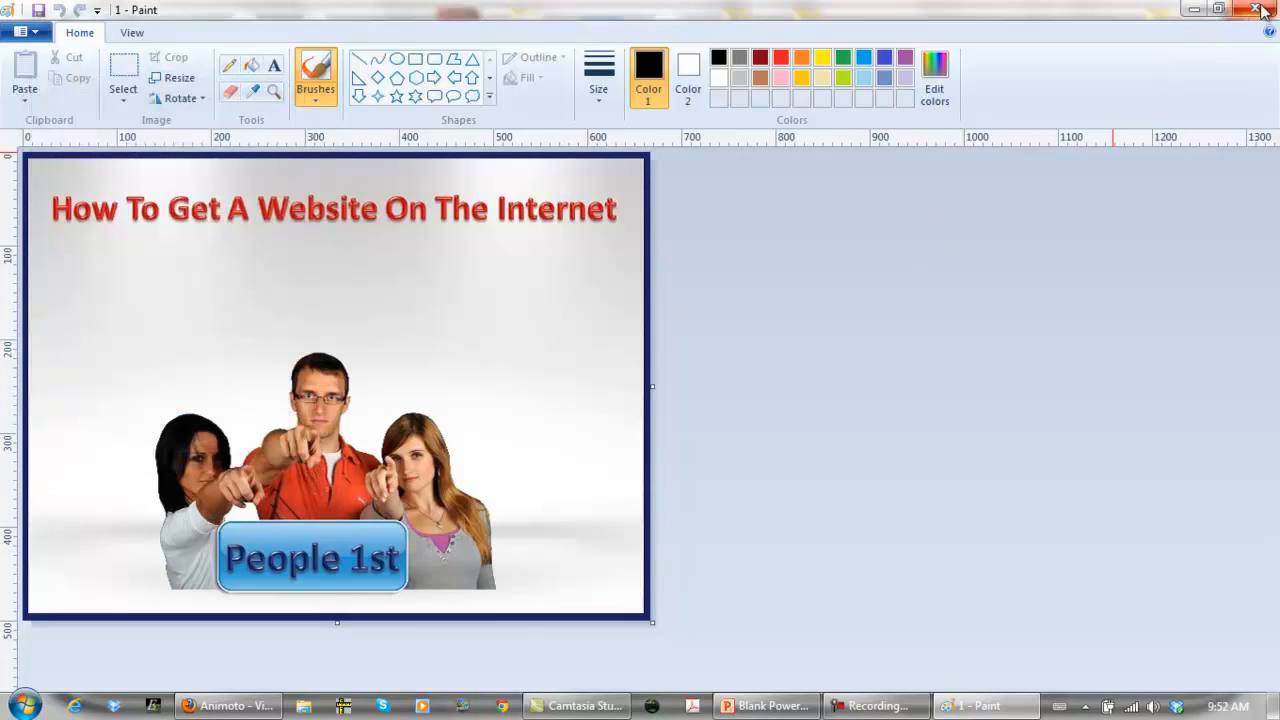
pyautogui.click(1257, 9)
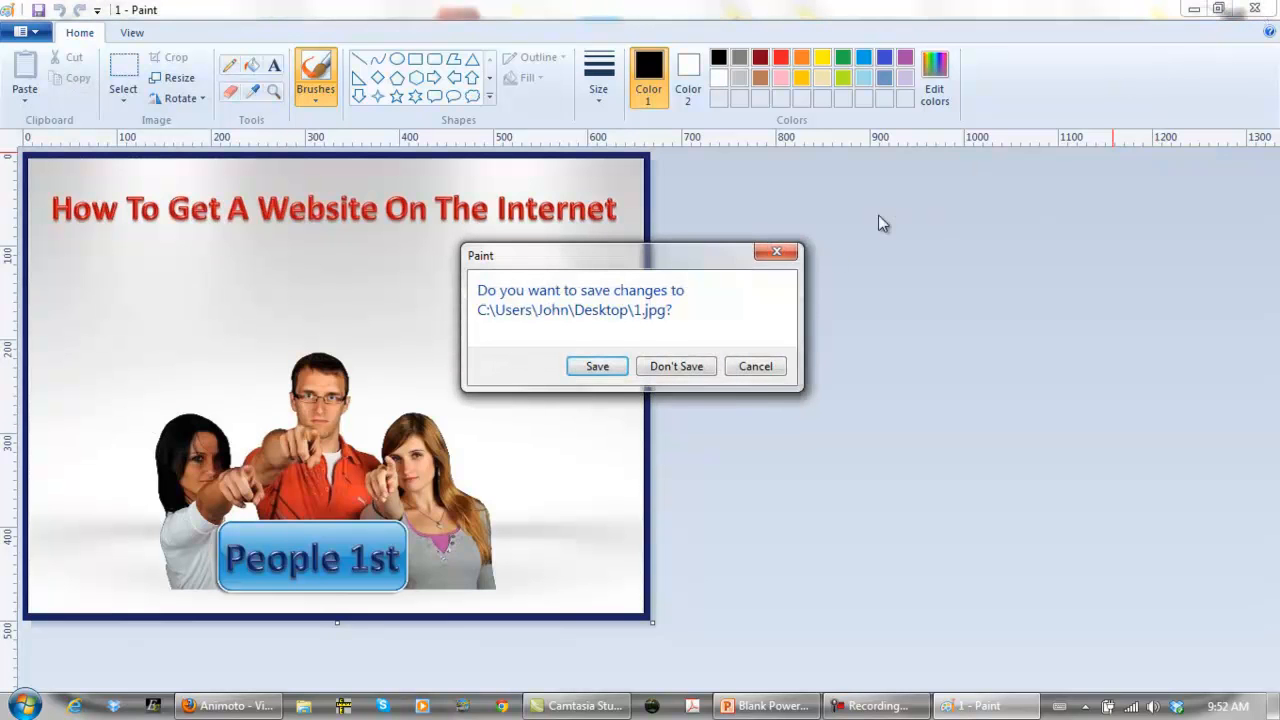
pyautogui.click(676, 366)
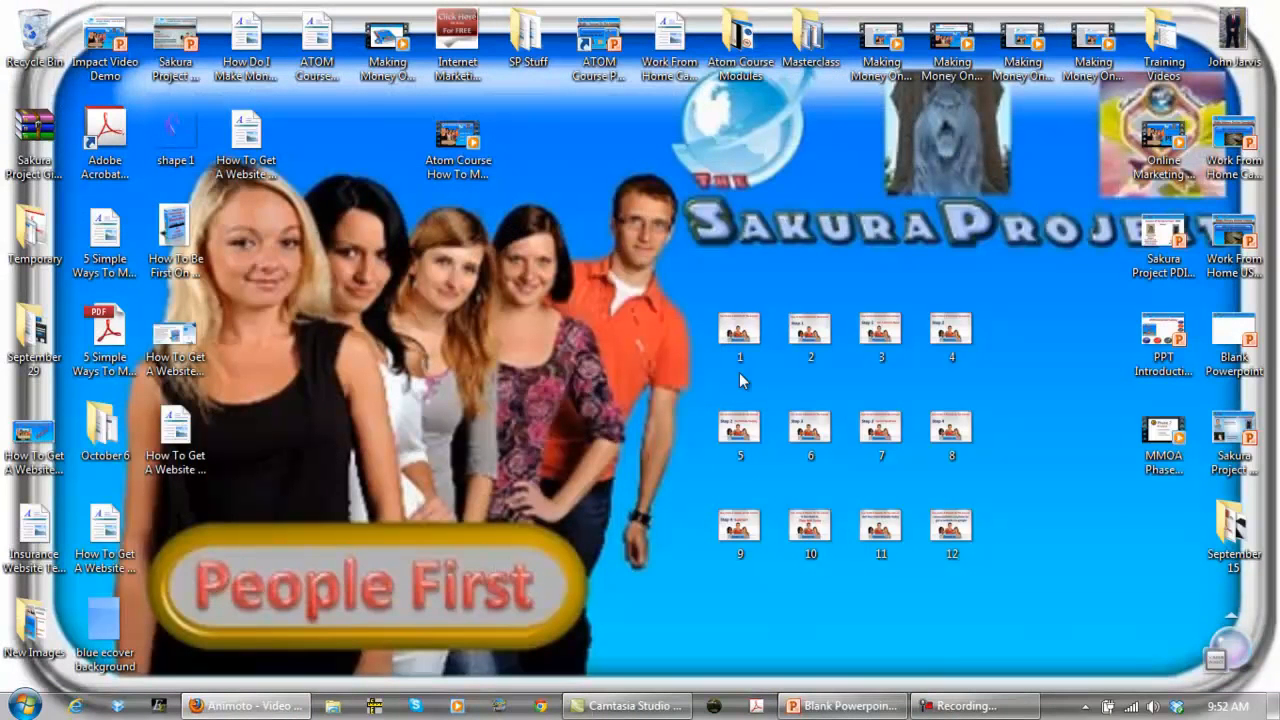
pyautogui.moveTo(810, 485)
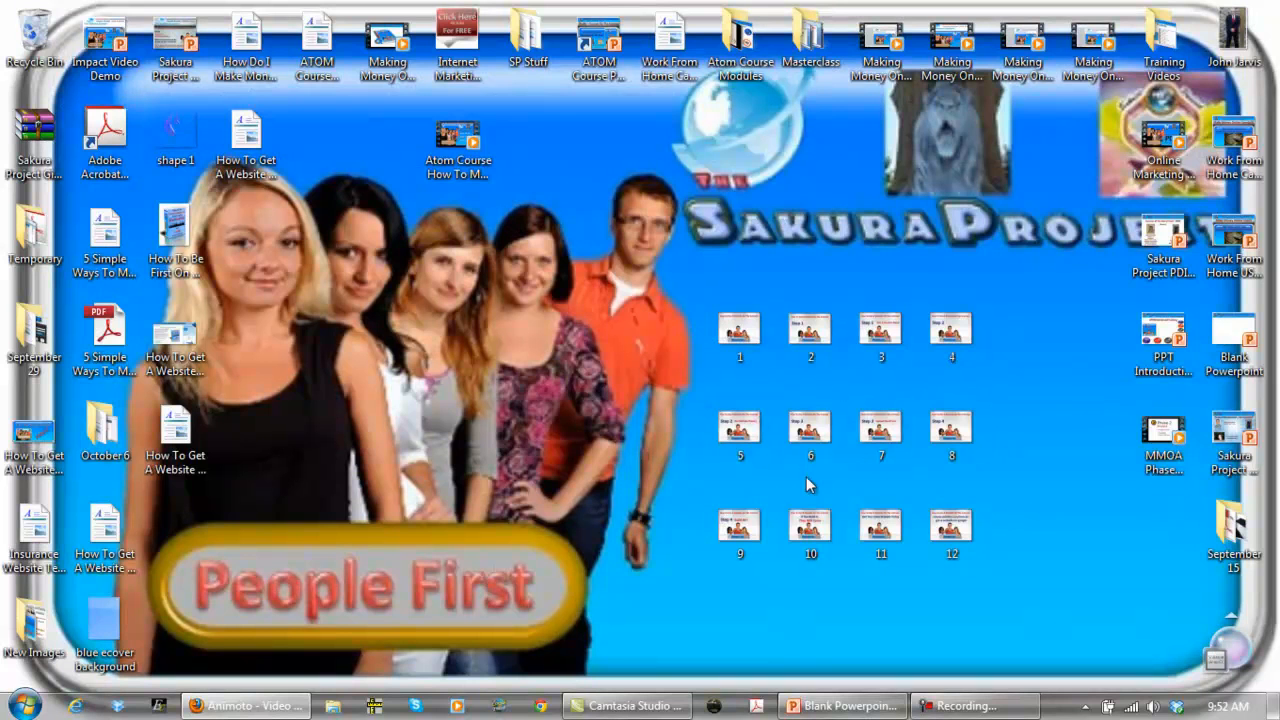
pyautogui.moveTo(625, 393)
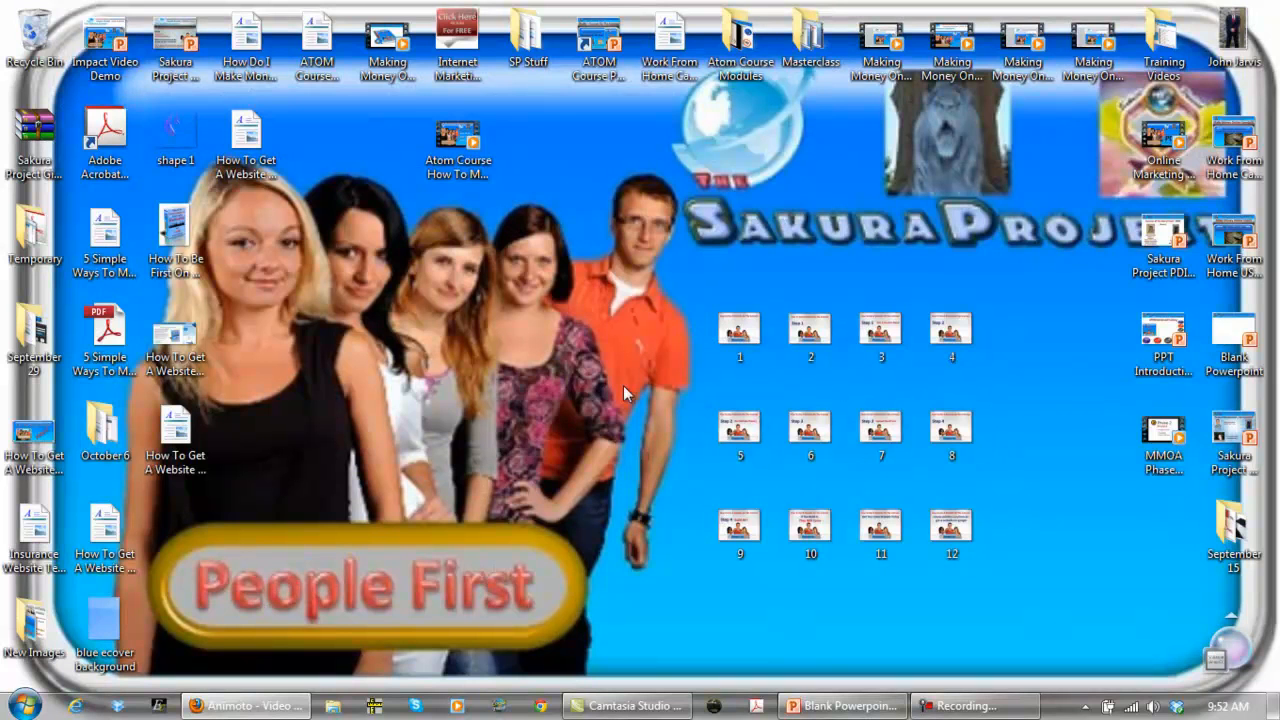
pyautogui.moveTo(658, 413)
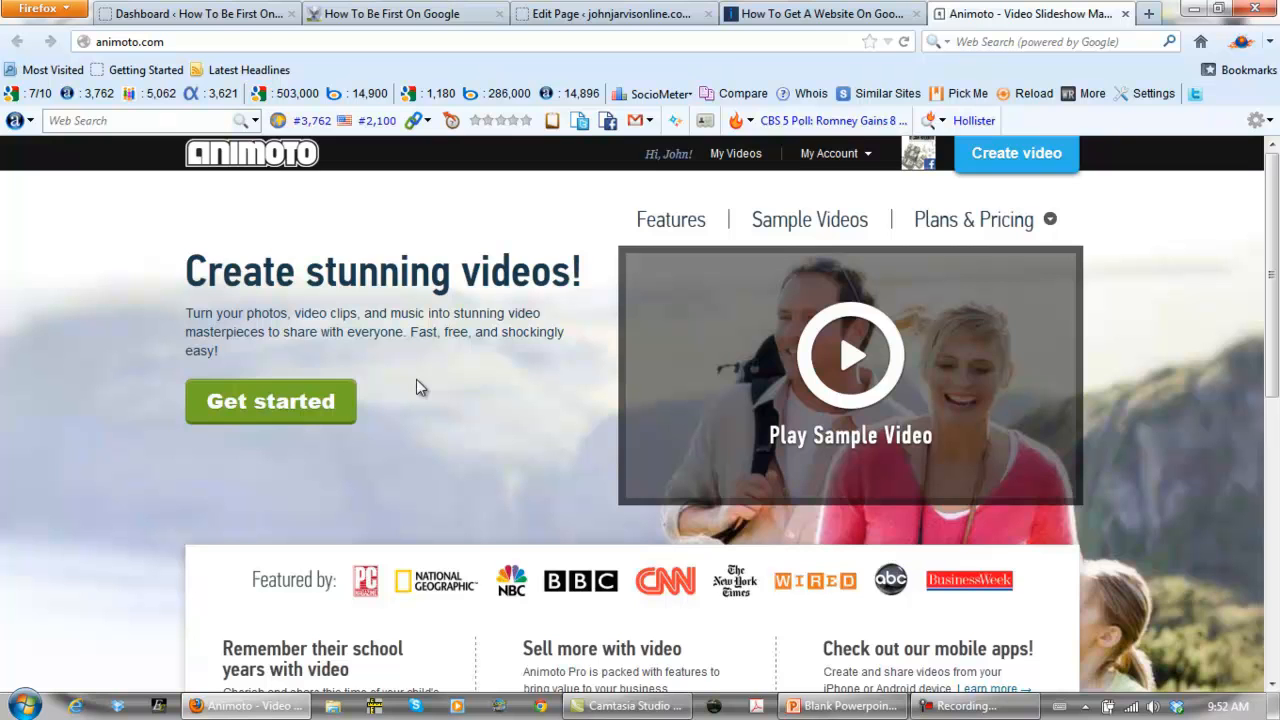
pyautogui.moveTo(1016, 153)
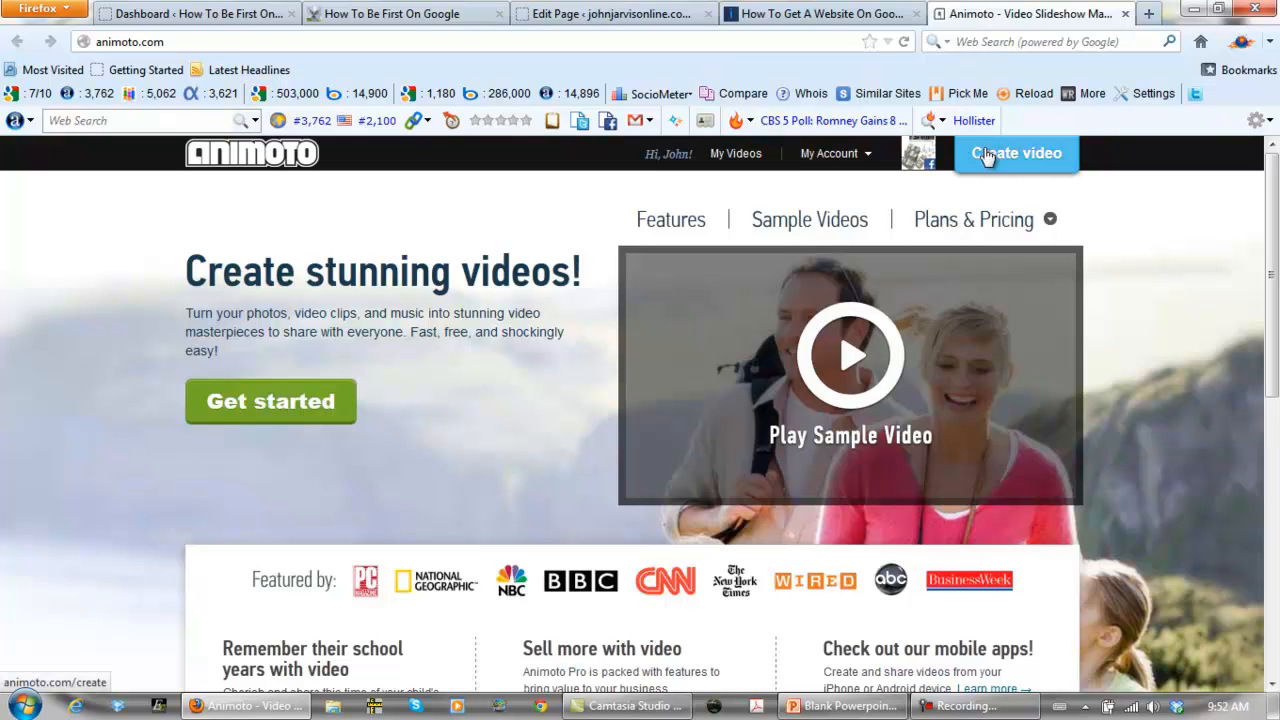
# Step: Create a new video using the 'A Wonderland of Snow' style from the gallery
pyautogui.click(1016, 153)
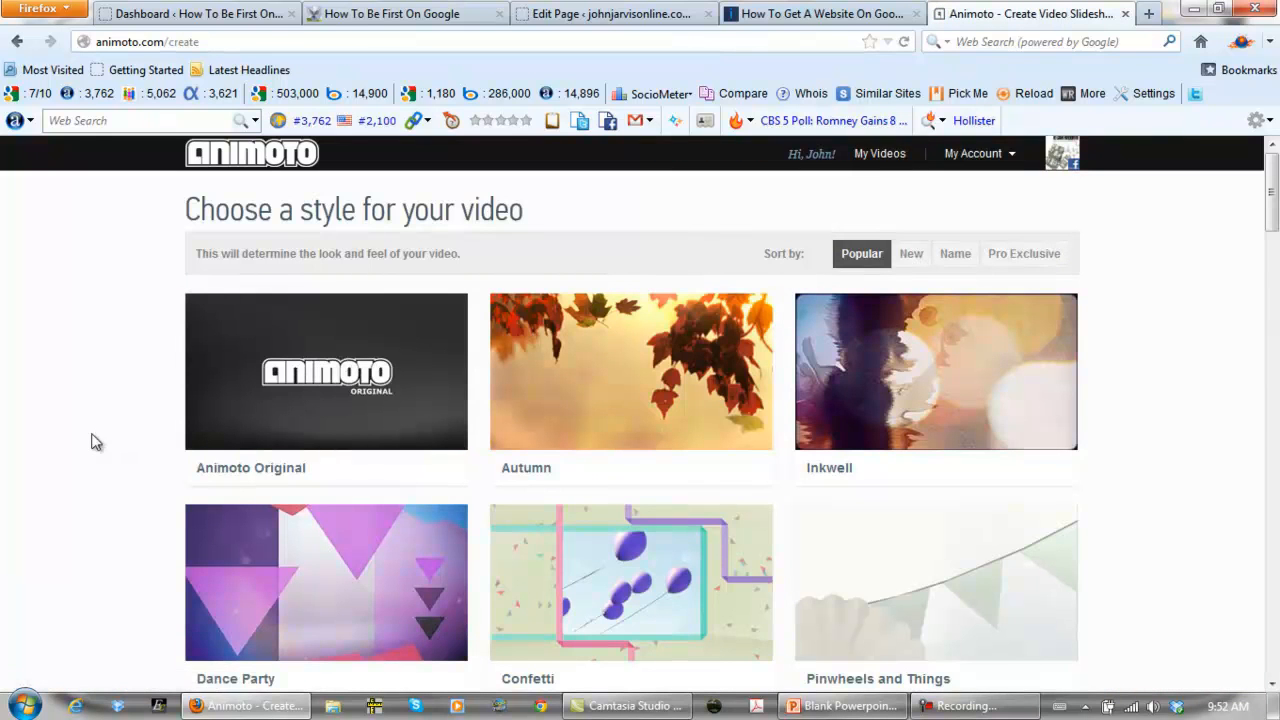
pyautogui.scroll(-3)
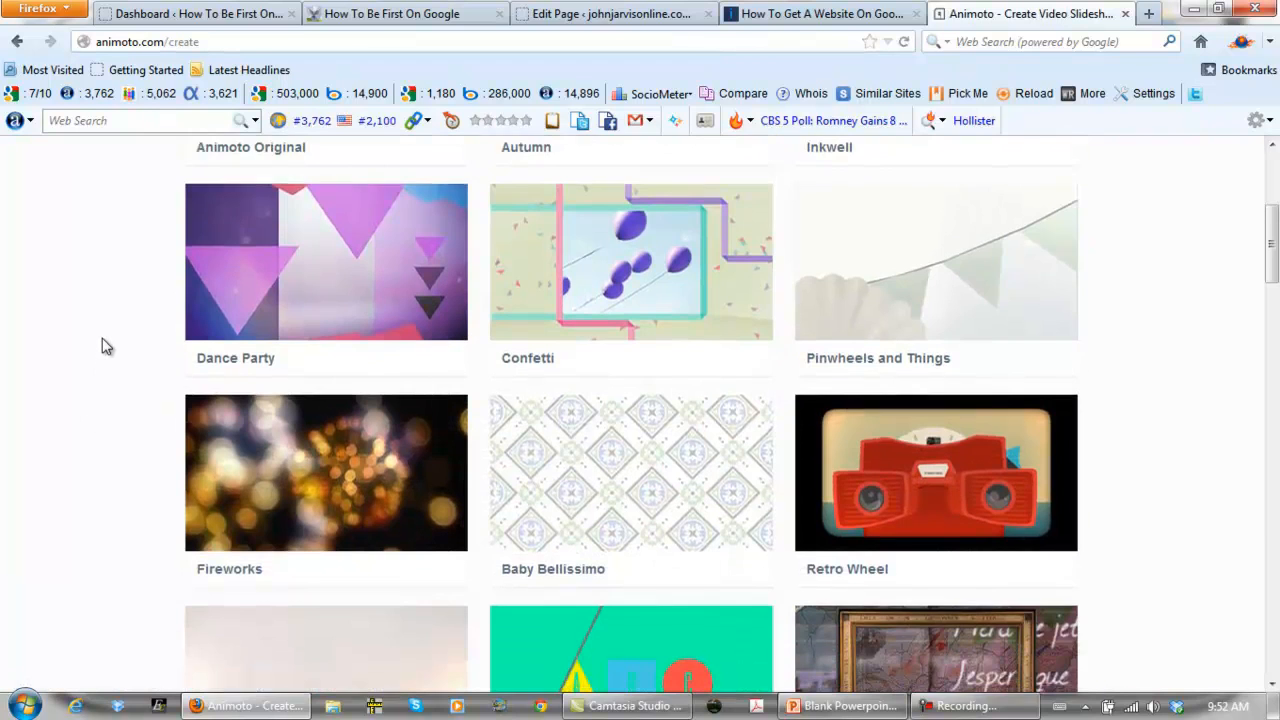
pyautogui.scroll(-3)
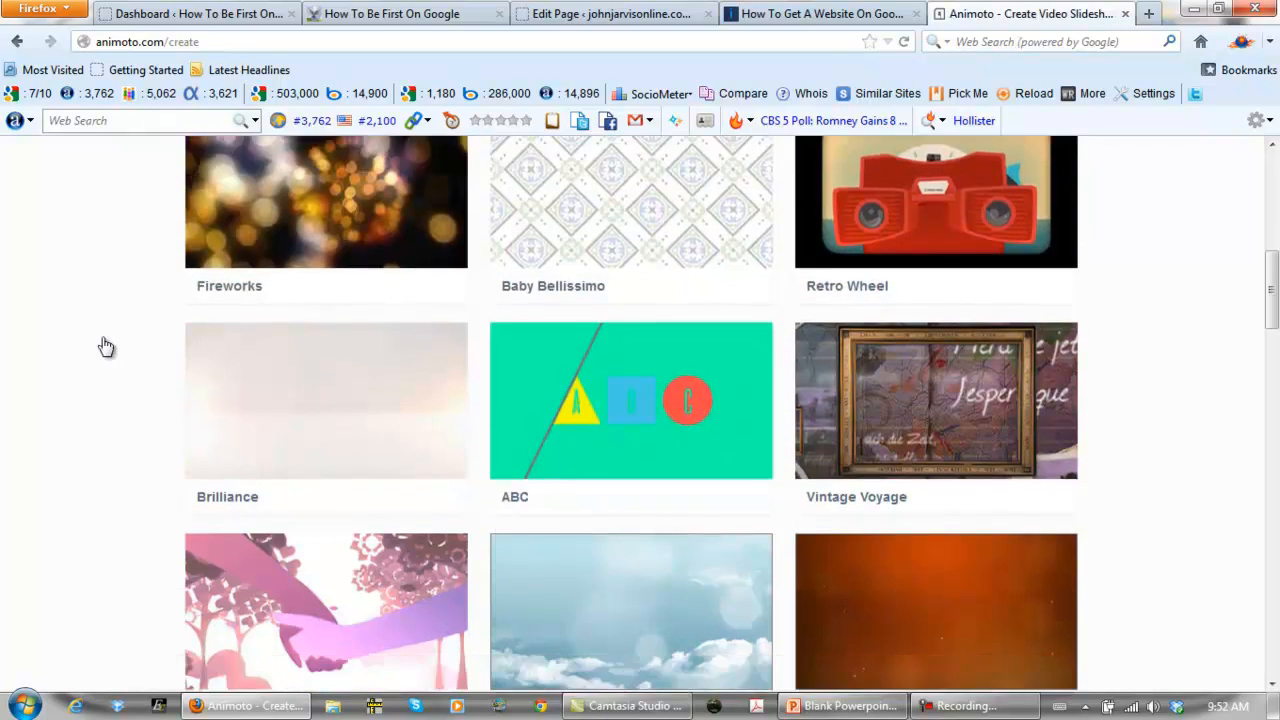
pyautogui.scroll(-3)
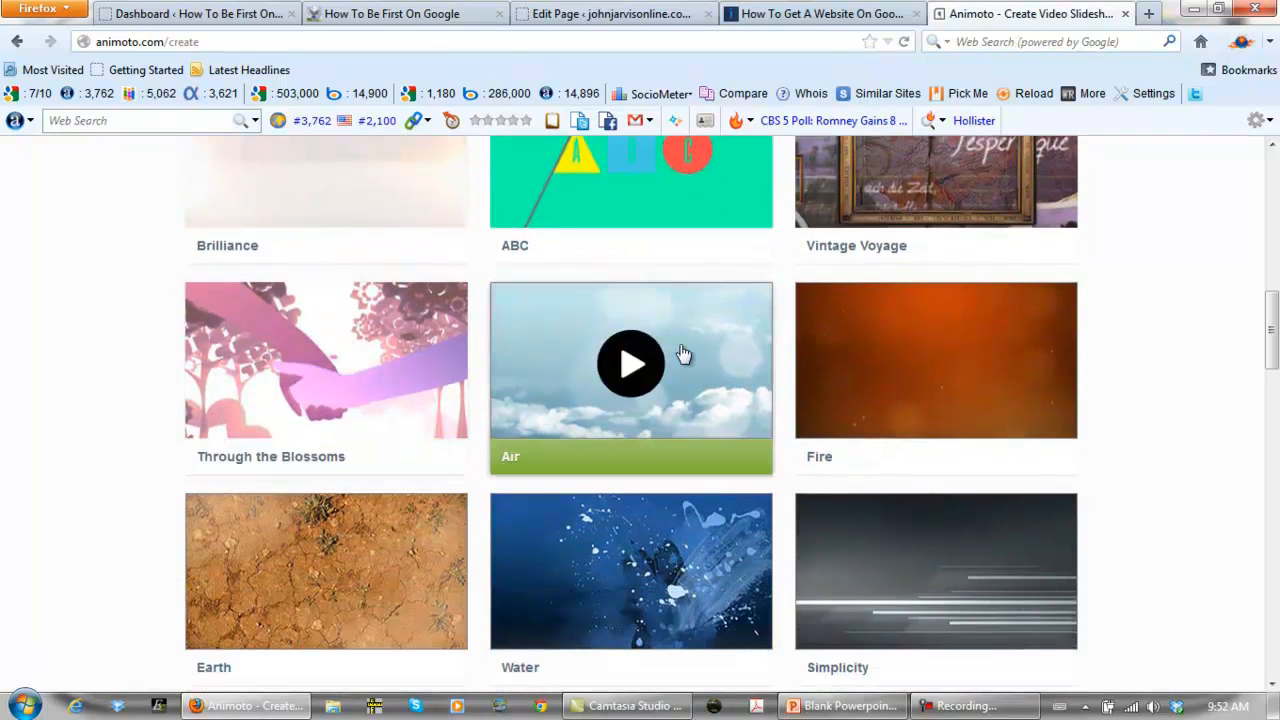
pyautogui.scroll(-3)
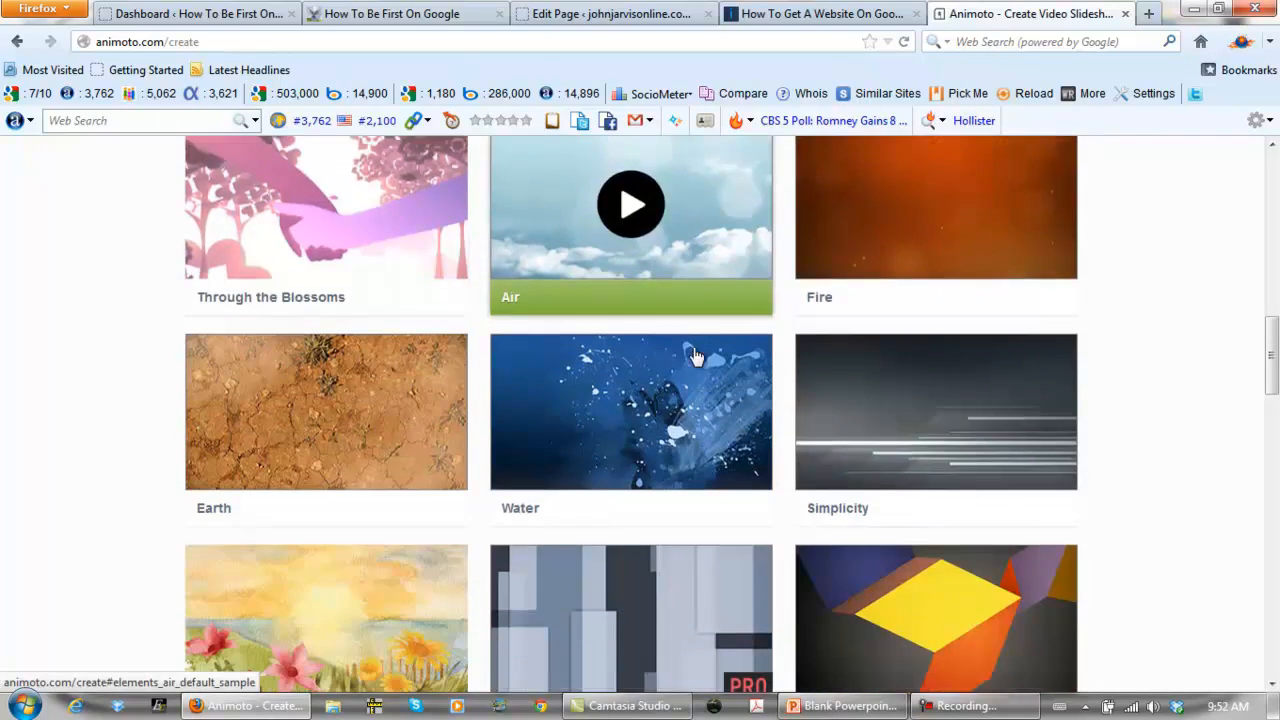
pyautogui.scroll(-3)
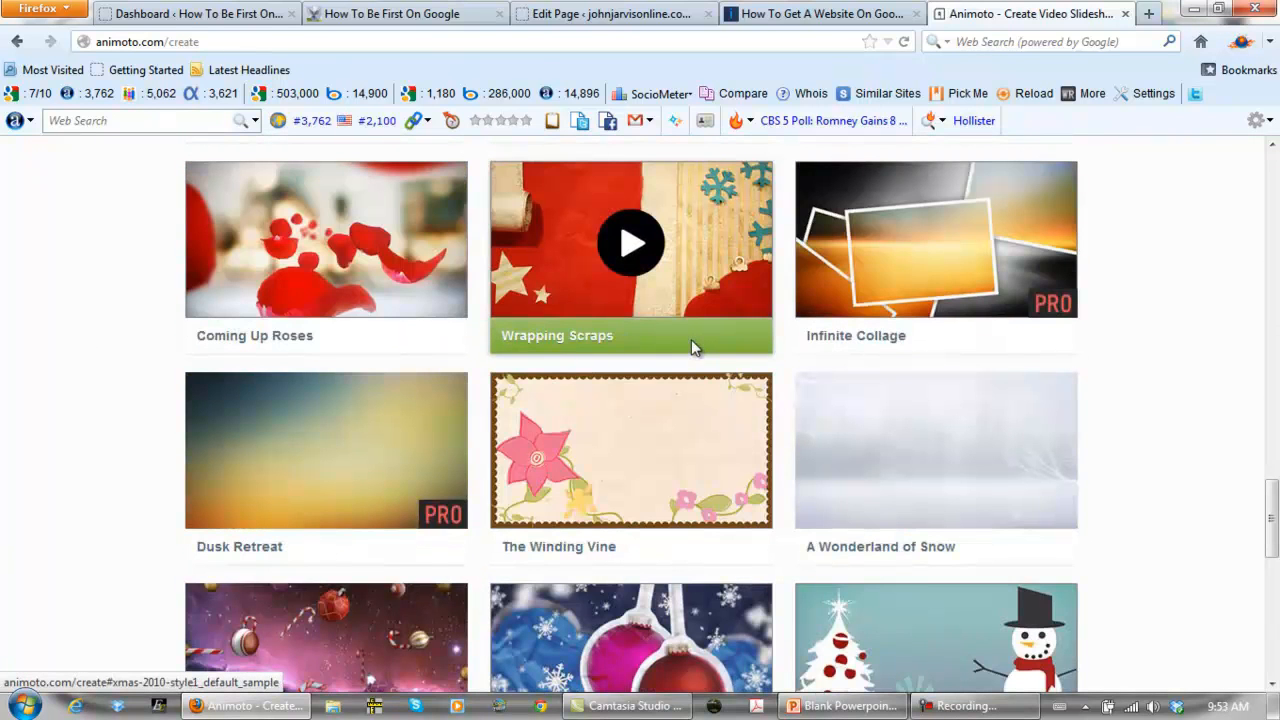
pyautogui.moveTo(936, 454)
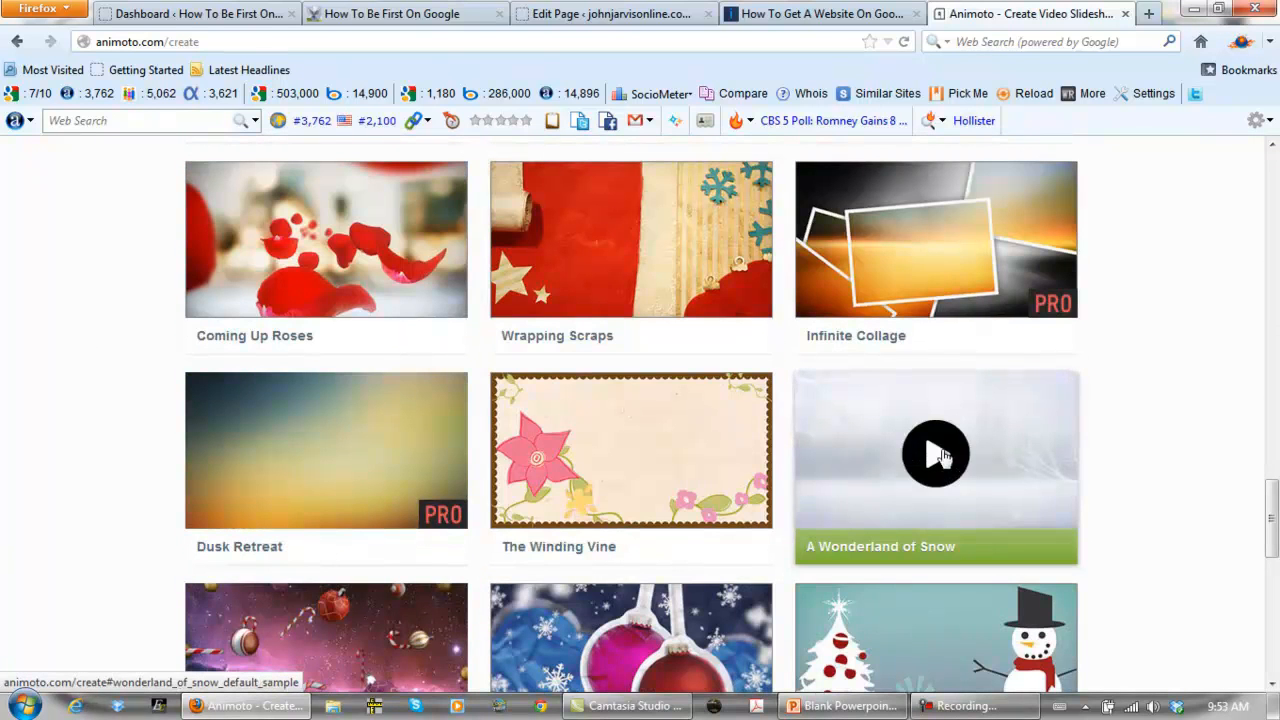
pyautogui.click(936, 453)
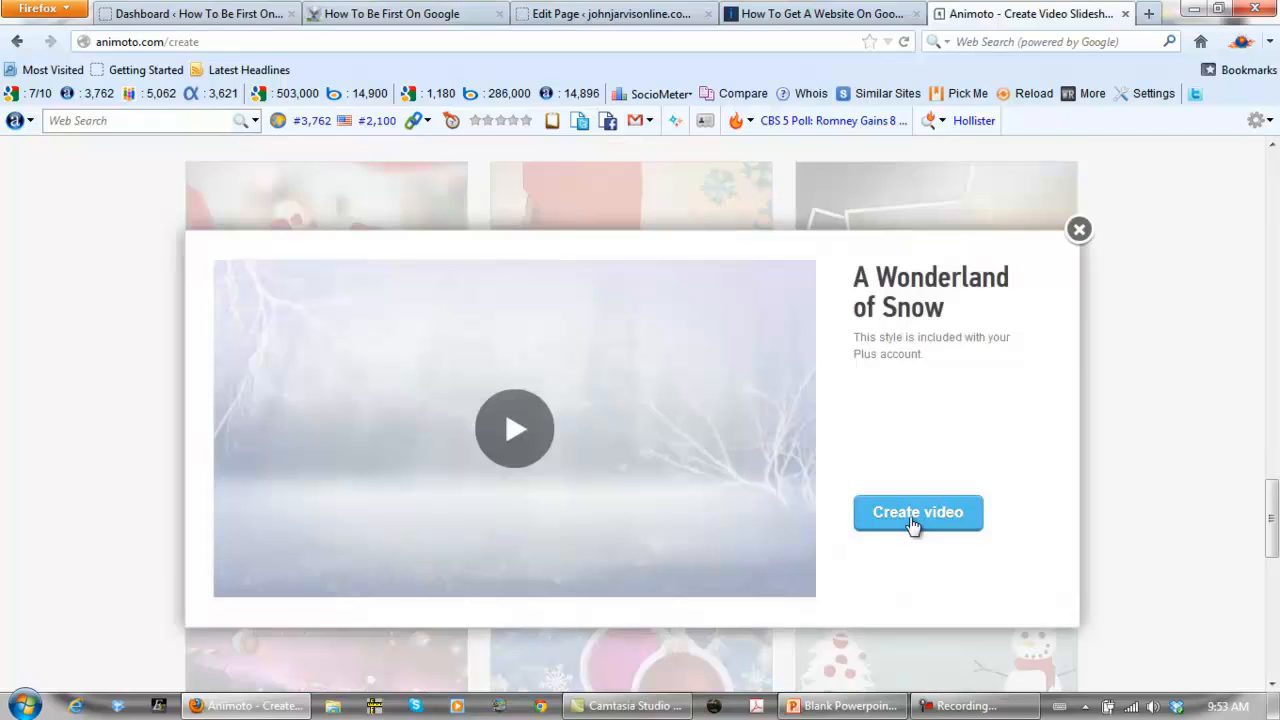
pyautogui.click(917, 512)
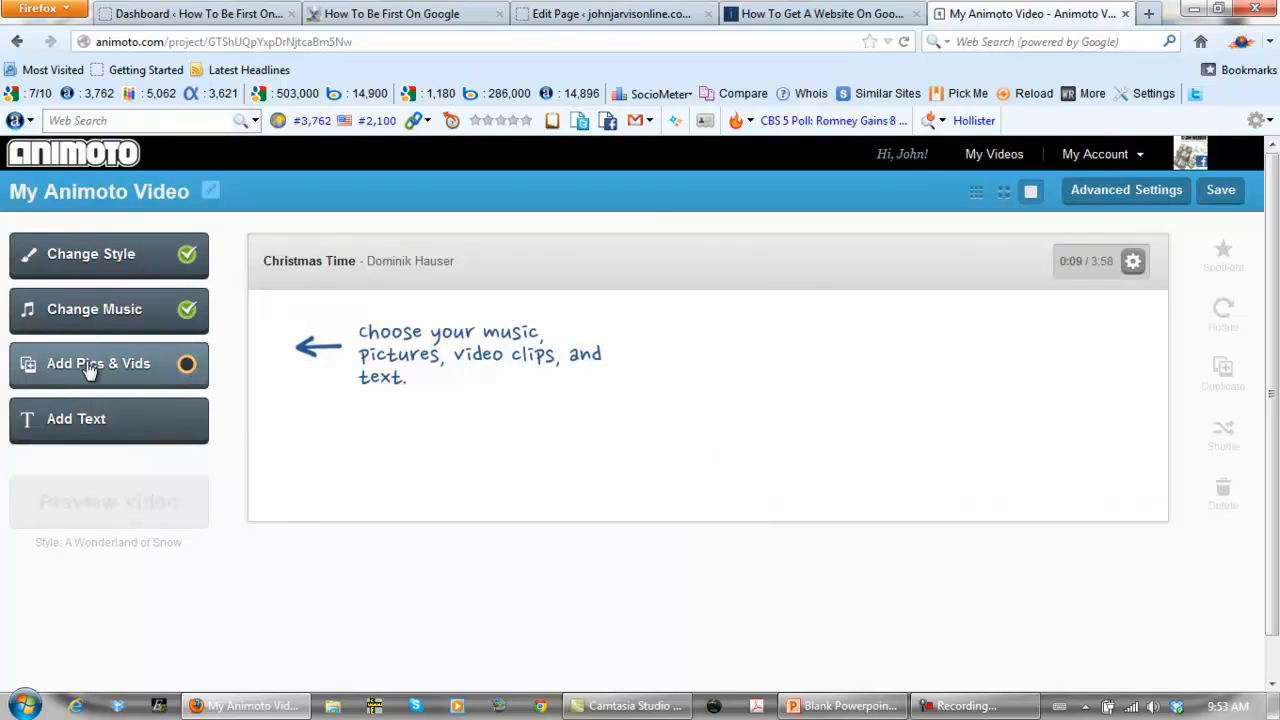
# Step: Upload slide images 2.jpg and 3.jpg from the computer into the storyboard
pyautogui.click(98, 363)
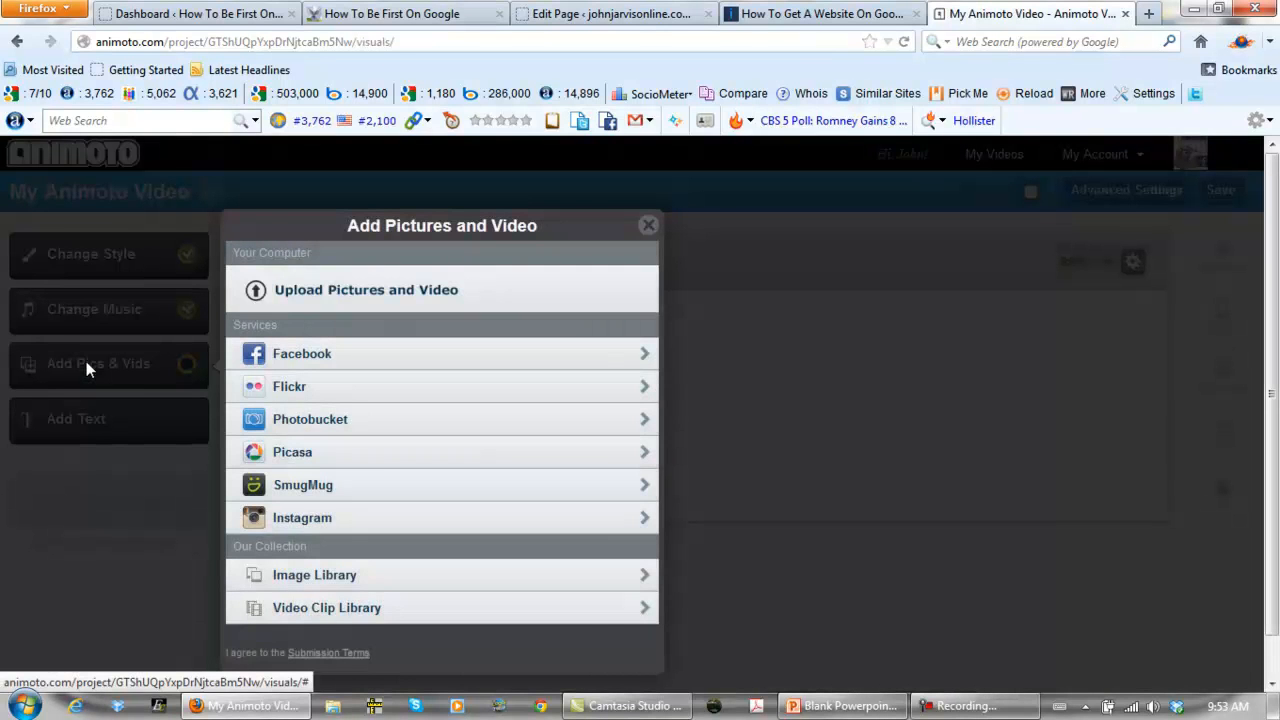
pyautogui.moveTo(366, 289)
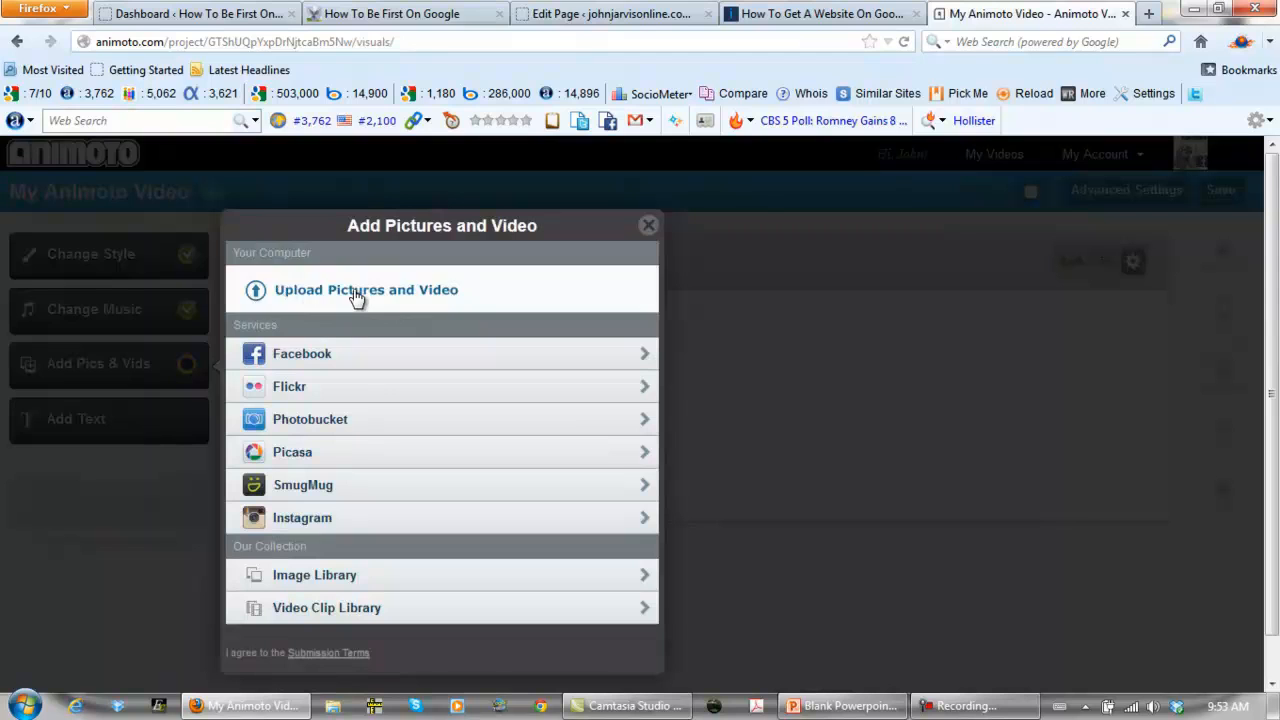
pyautogui.click(366, 289)
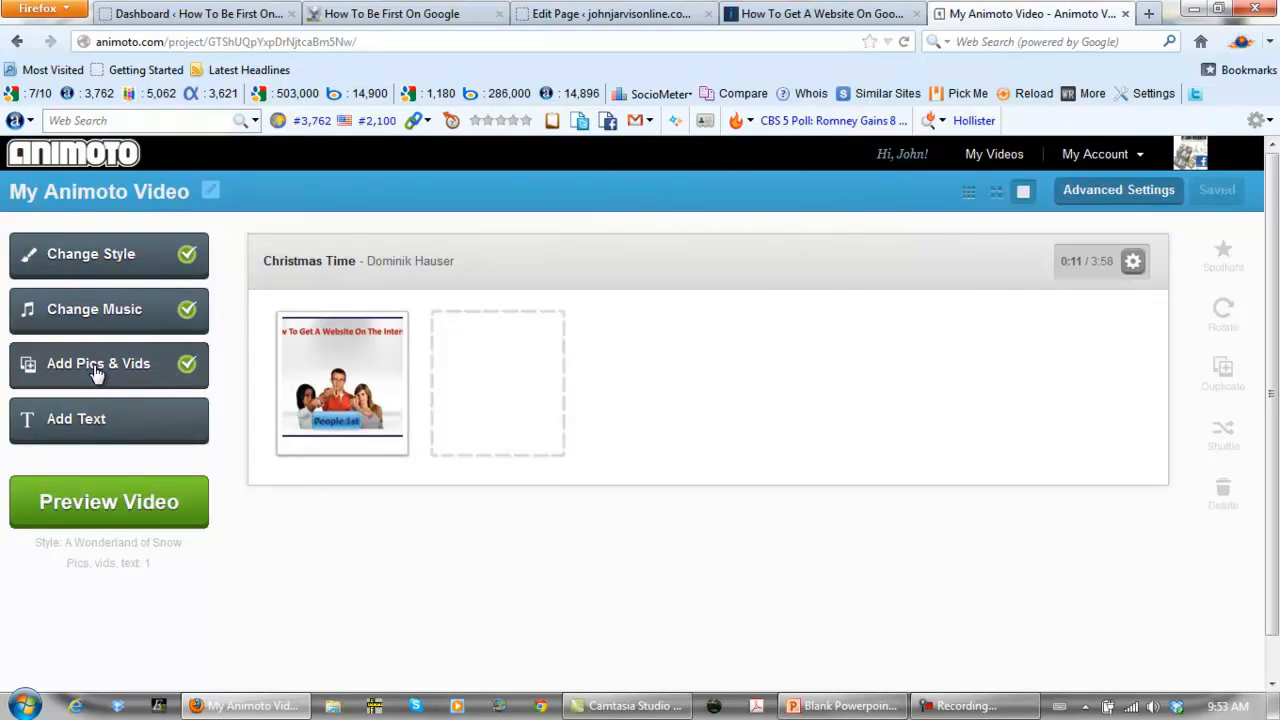
pyautogui.click(98, 363)
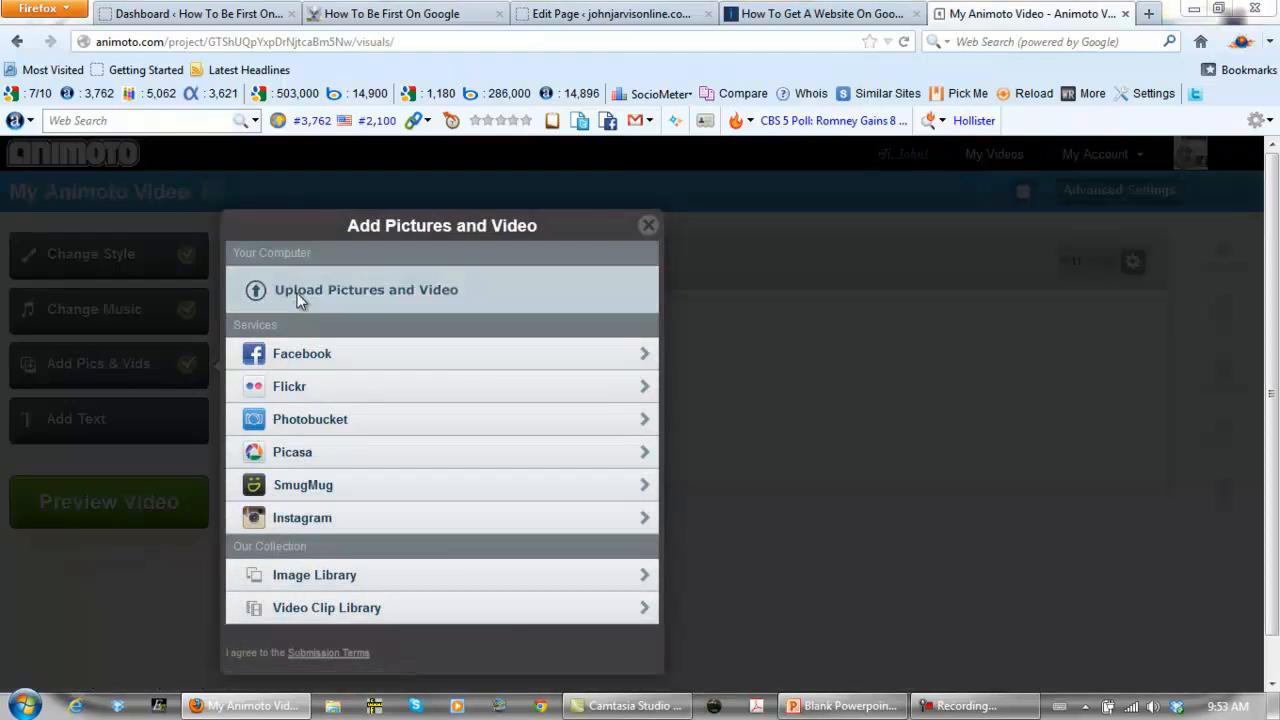
pyautogui.click(366, 289)
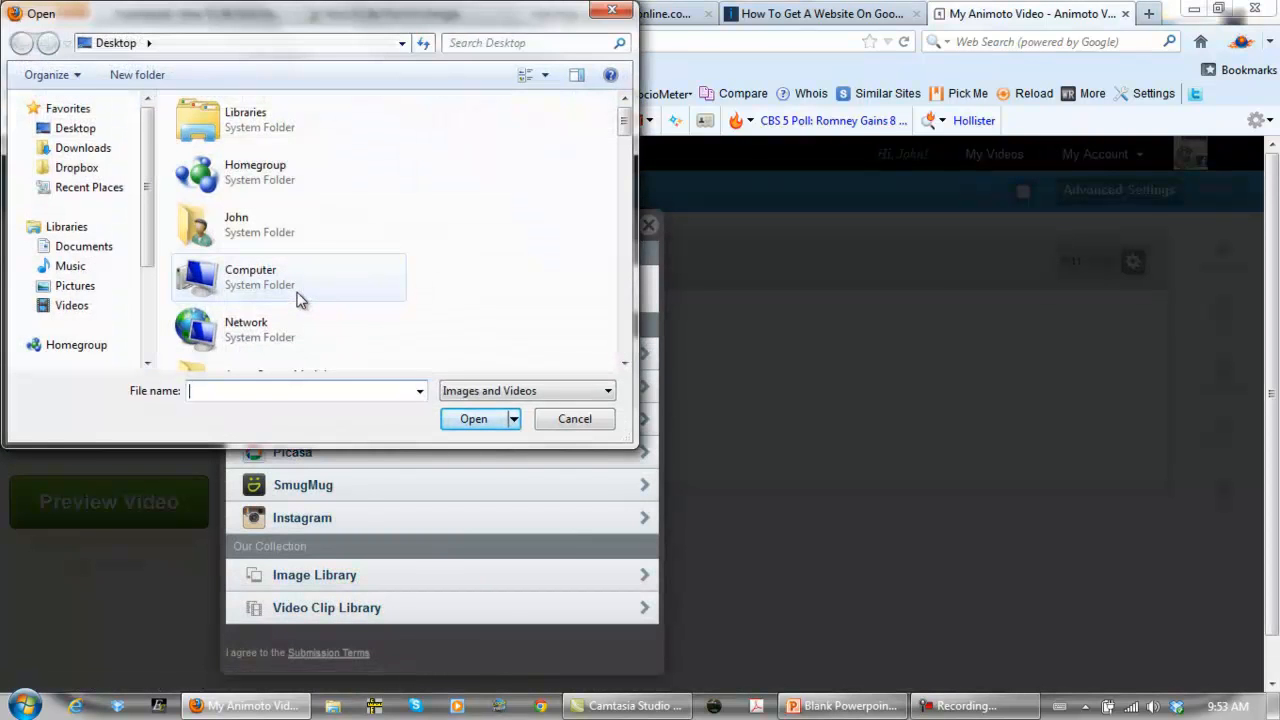
pyautogui.write('2')
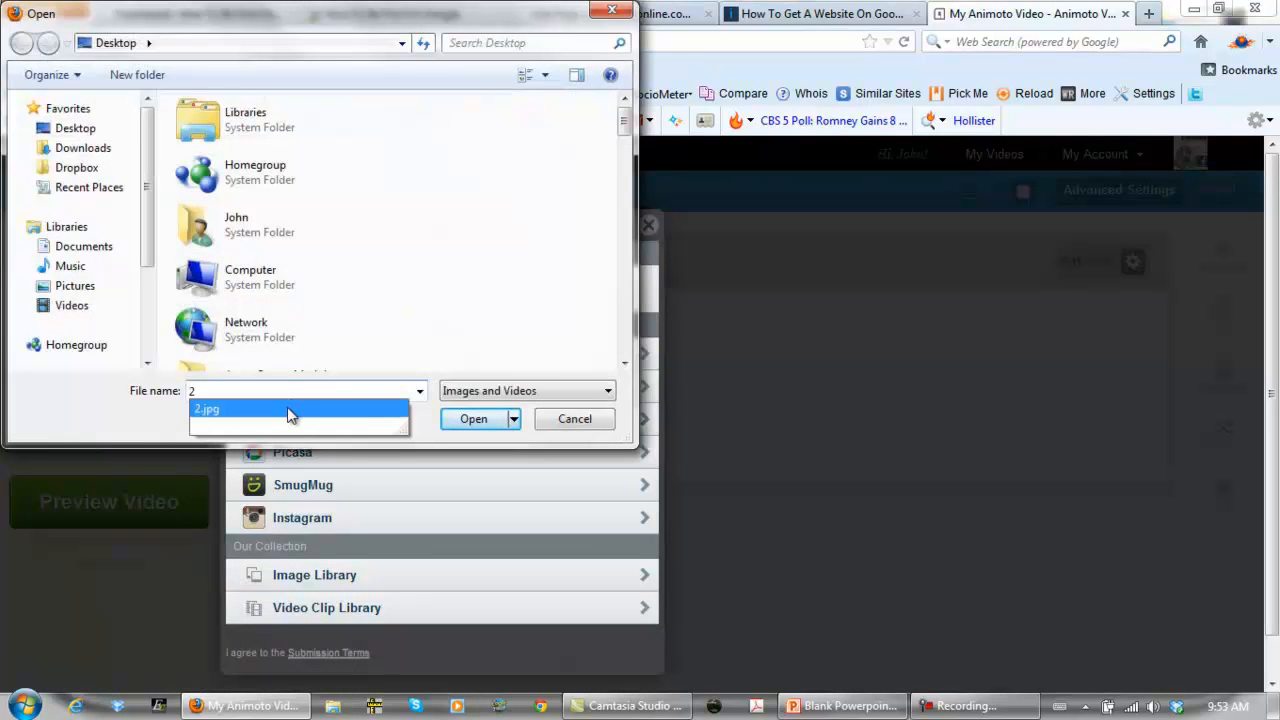
pyautogui.click(473, 418)
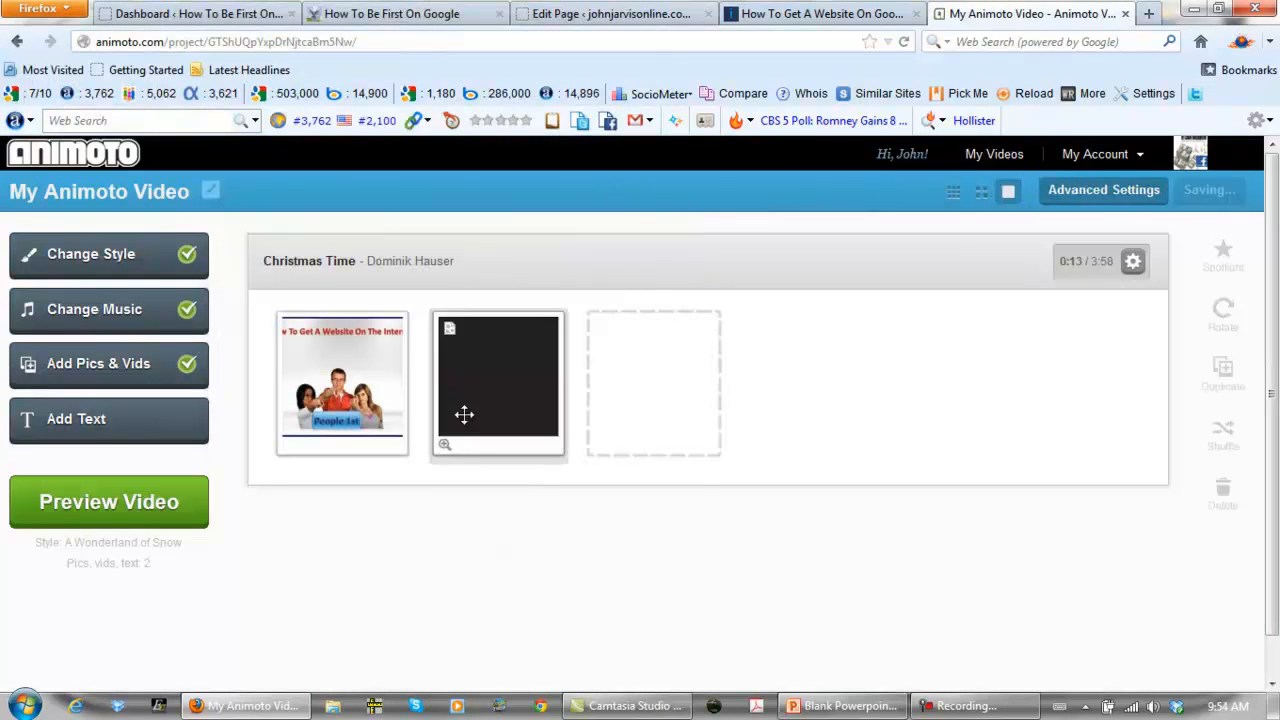
pyautogui.click(98, 363)
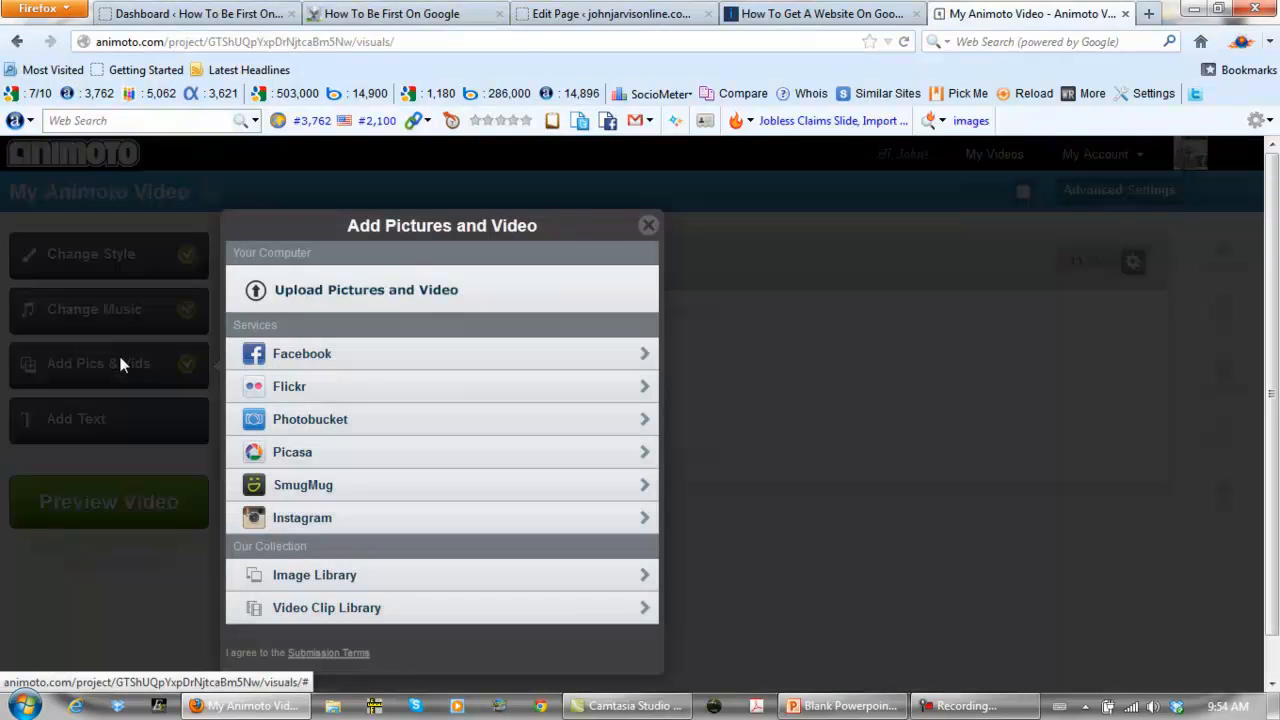
pyautogui.click(366, 289)
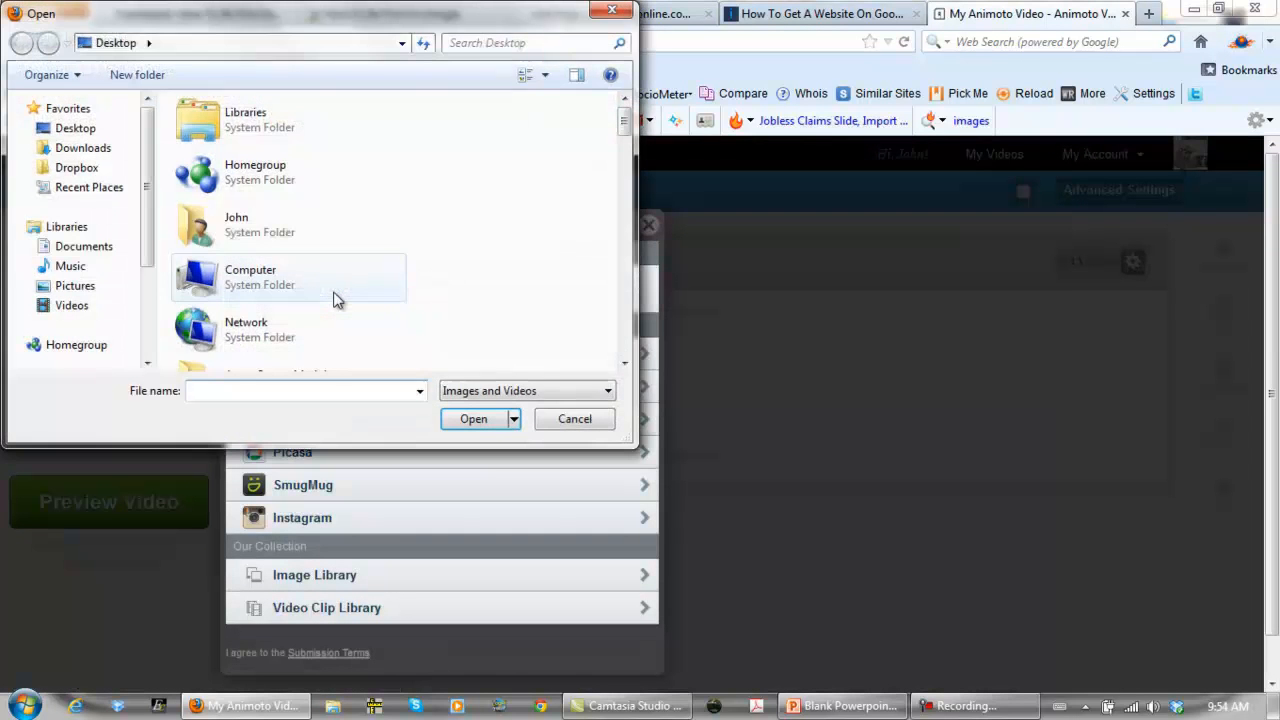
pyautogui.write('3.jpg')
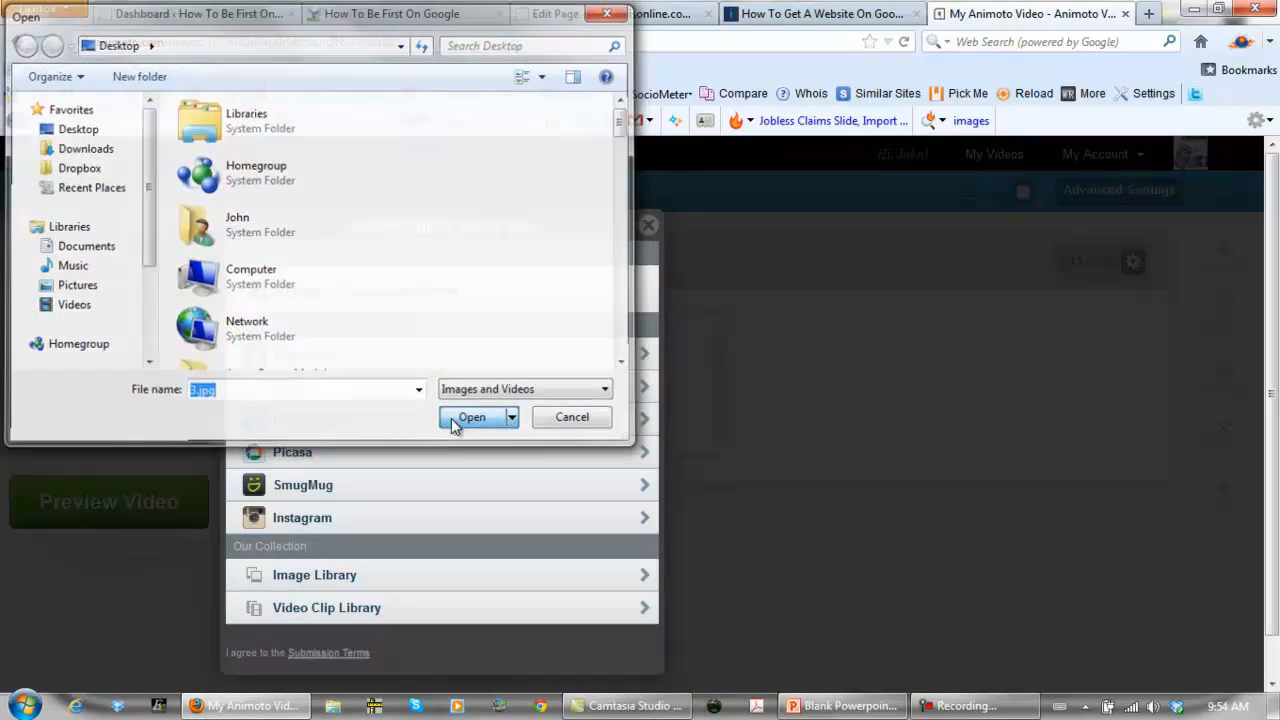
pyautogui.click(471, 417)
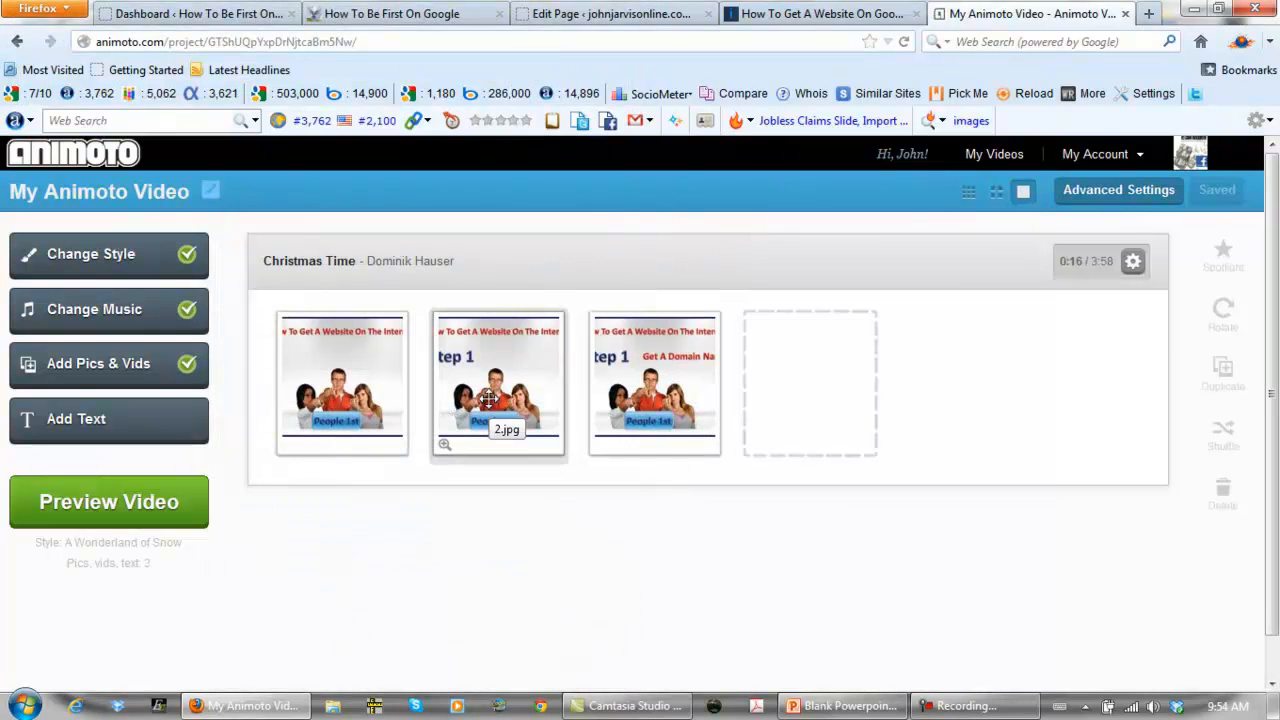
pyautogui.moveTo(675, 521)
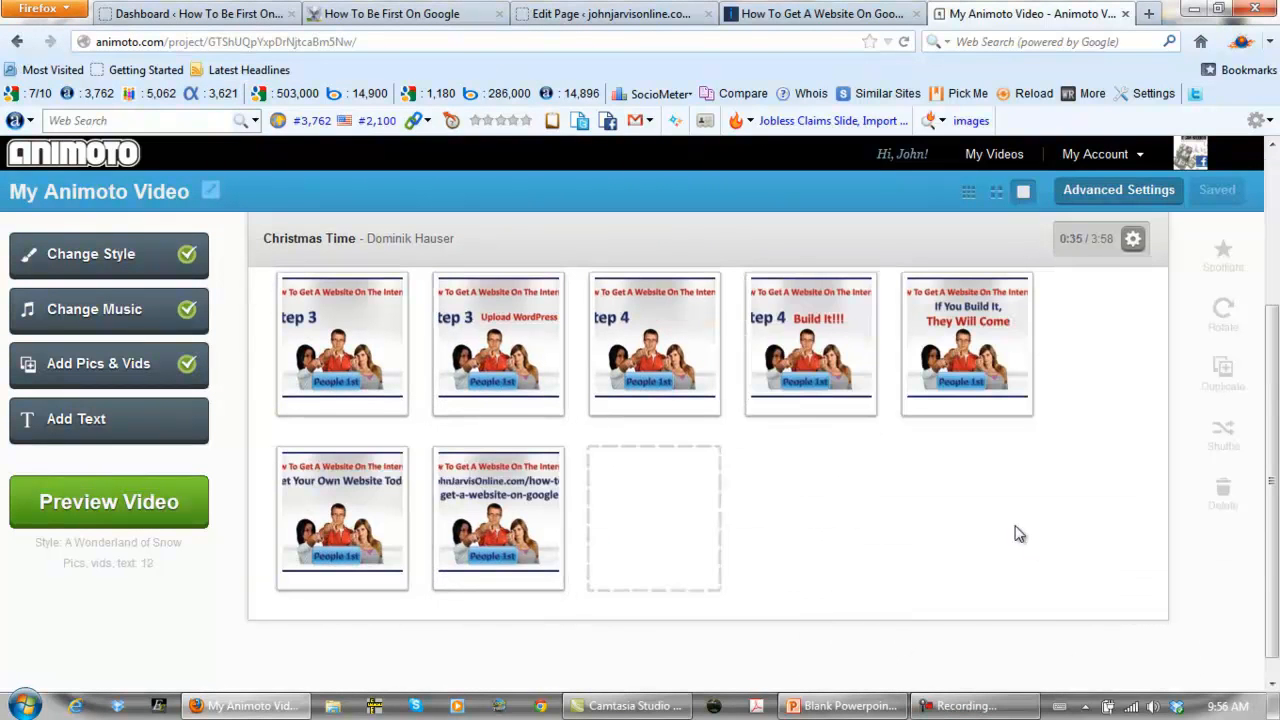
pyautogui.moveTo(258, 360)
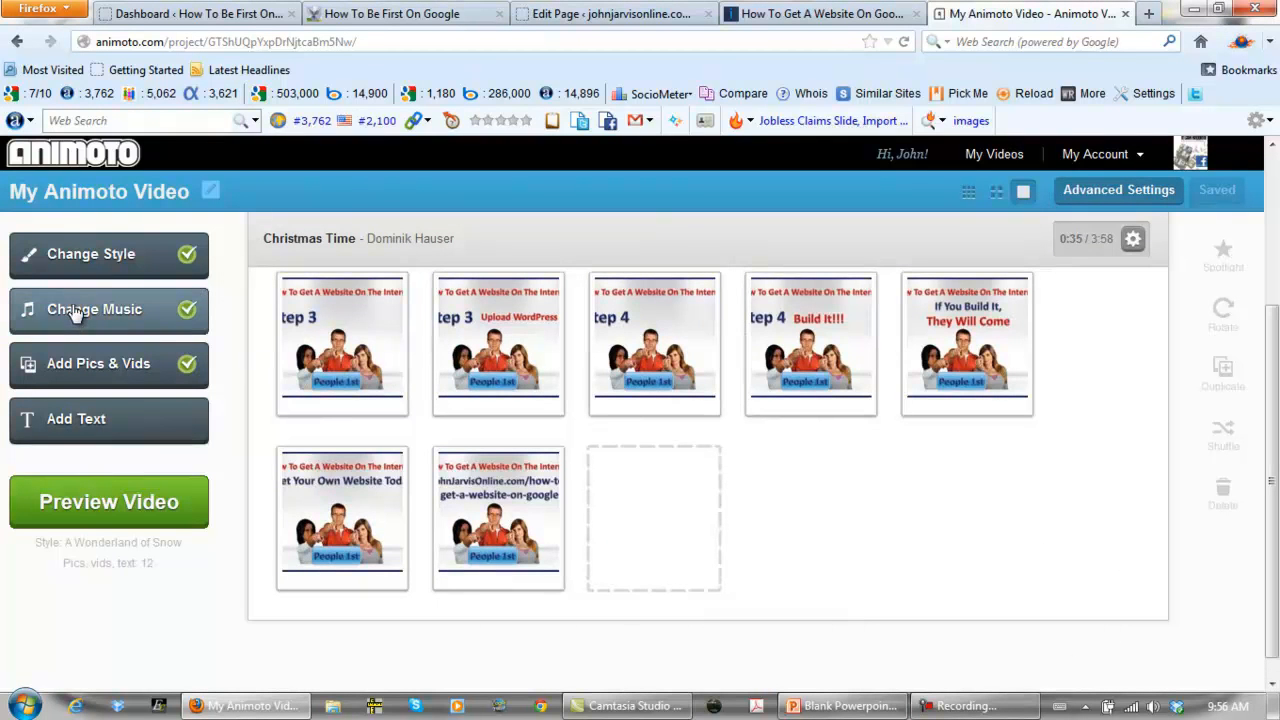
# Step: Preview library songs, then set Secrets In Stereo's 'Again' as the soundtrack
pyautogui.click(94, 309)
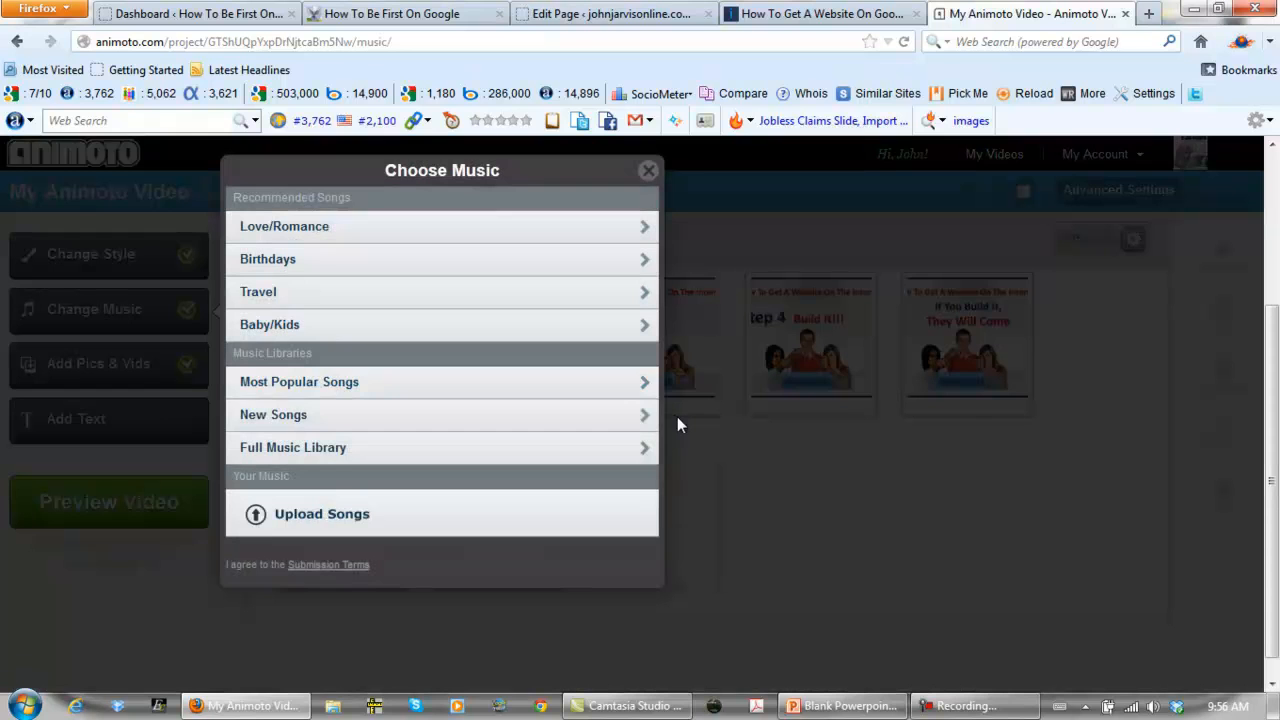
pyautogui.moveTo(293, 447)
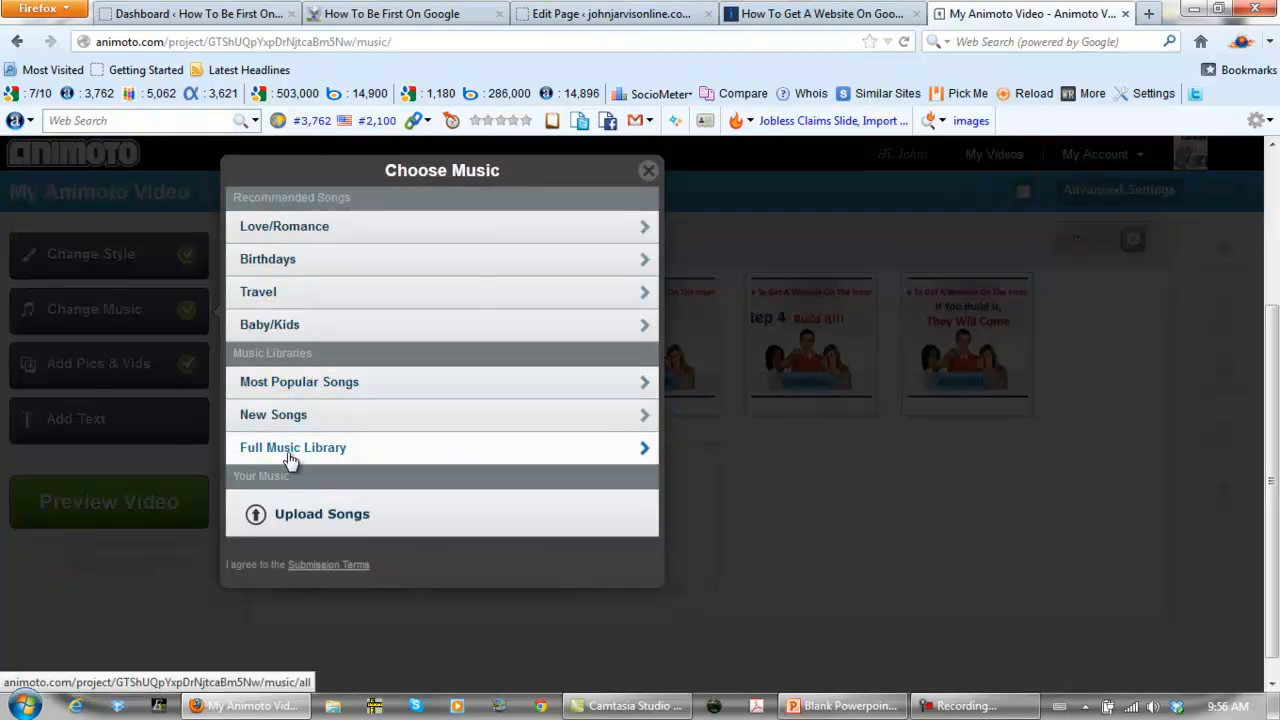
pyautogui.click(293, 447)
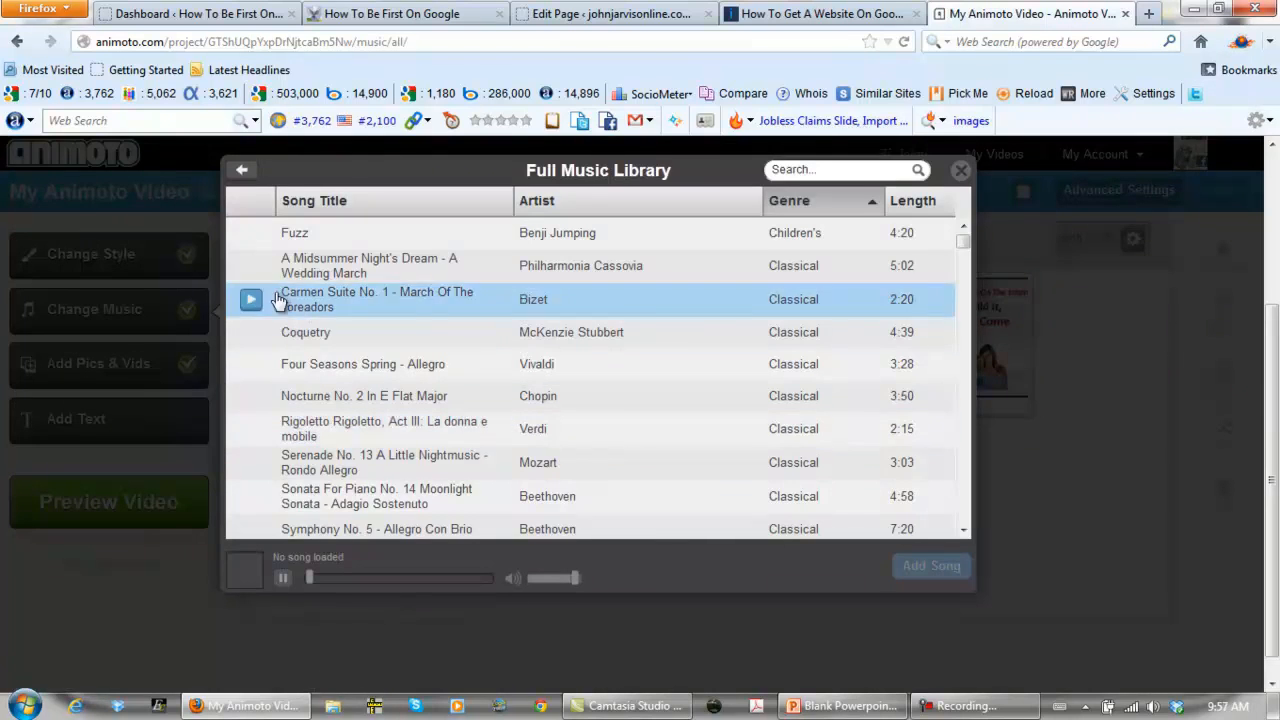
pyautogui.click(251, 272)
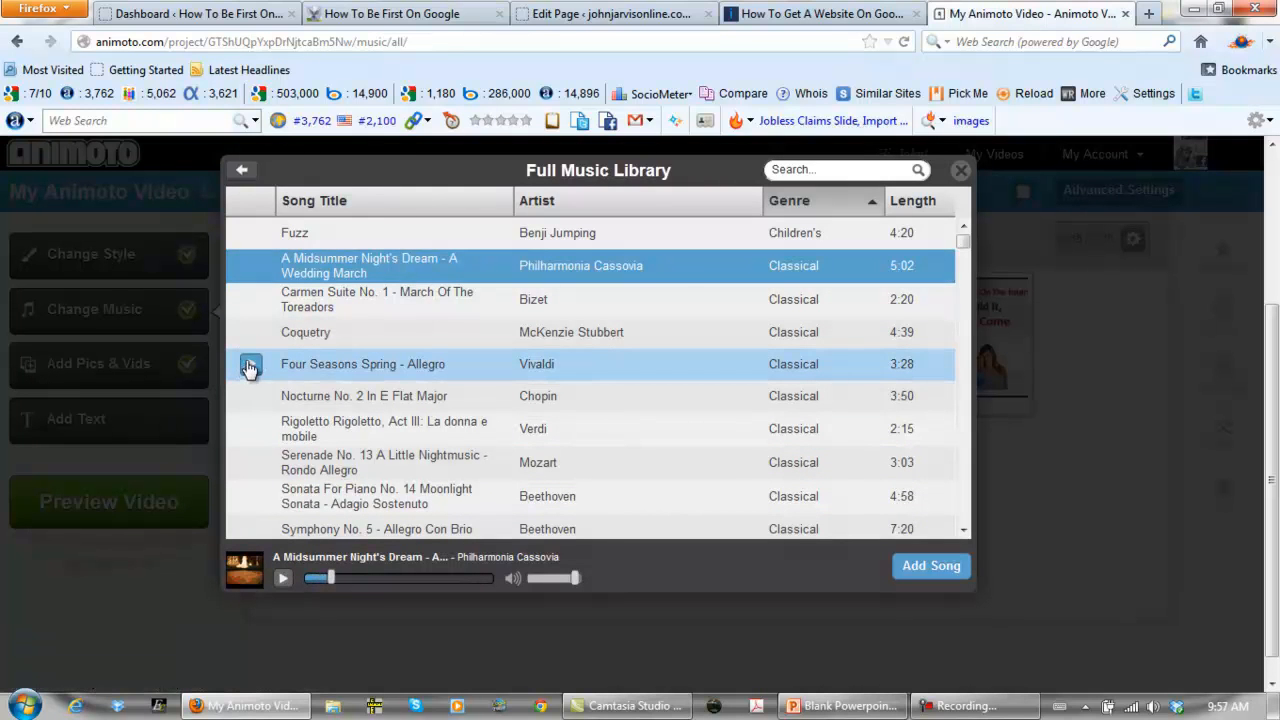
pyautogui.click(250, 363)
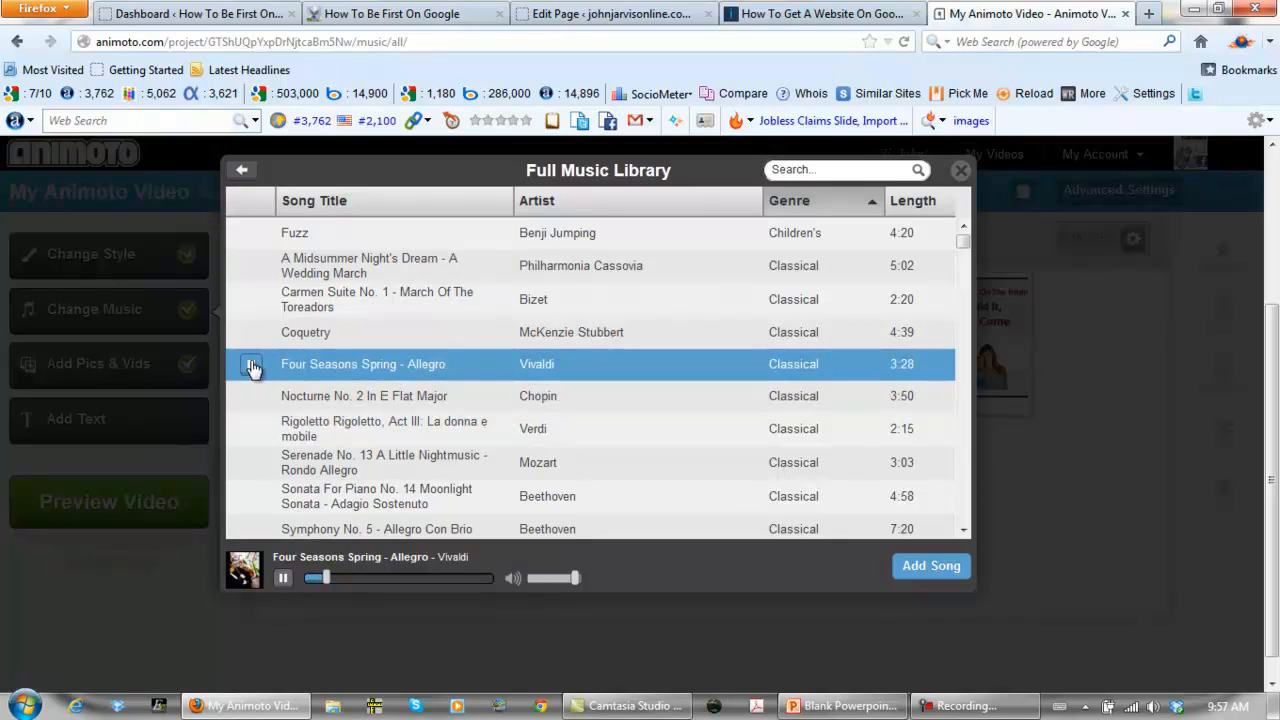
pyautogui.click(283, 577)
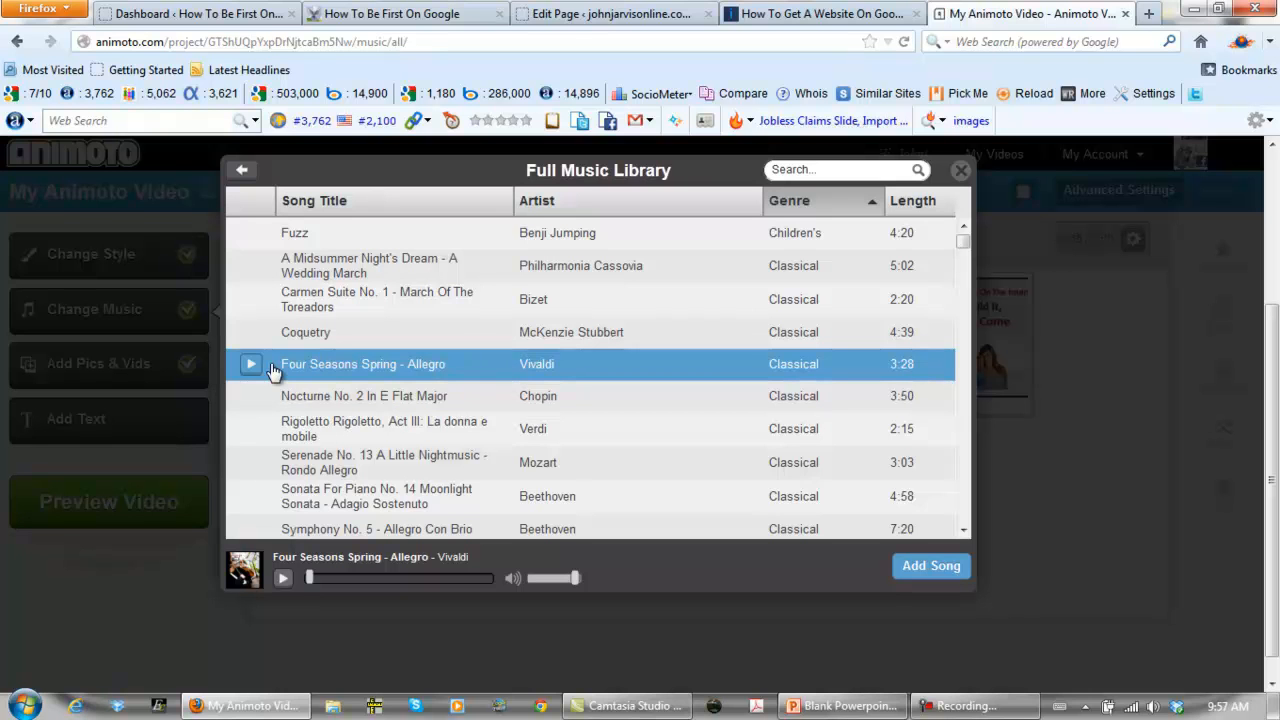
pyautogui.click(970, 706)
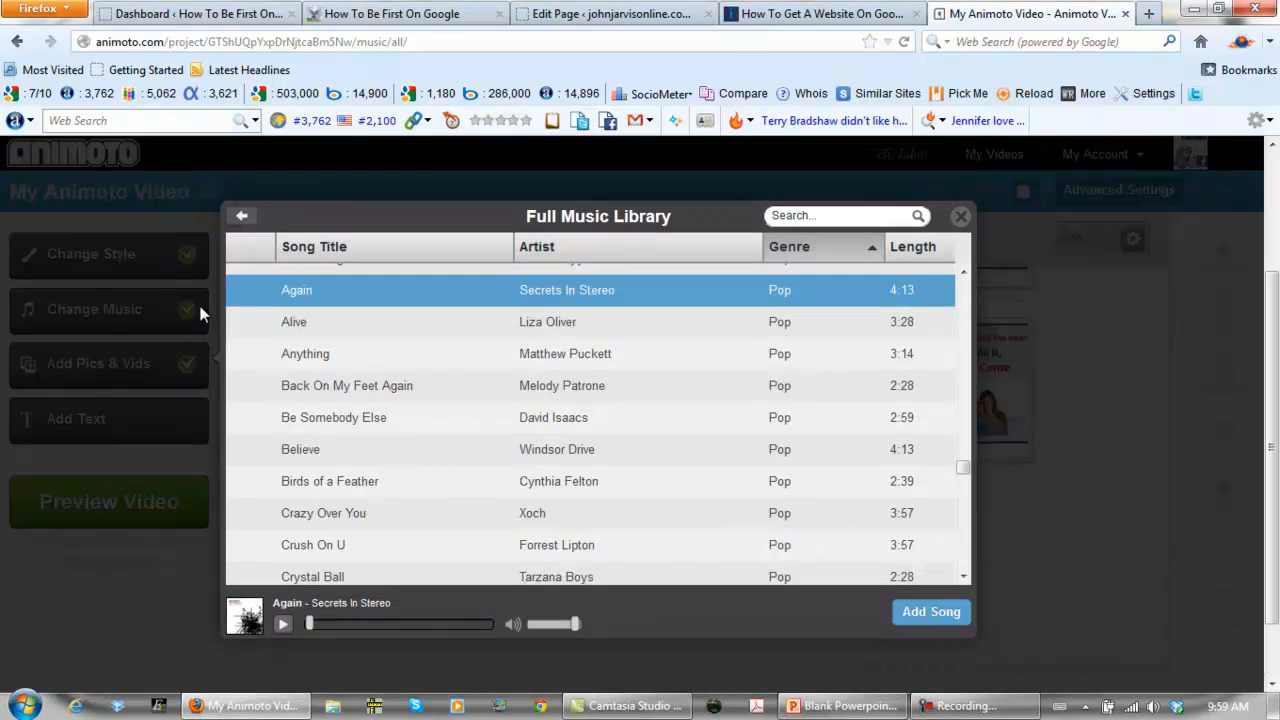
pyautogui.moveTo(395, 291)
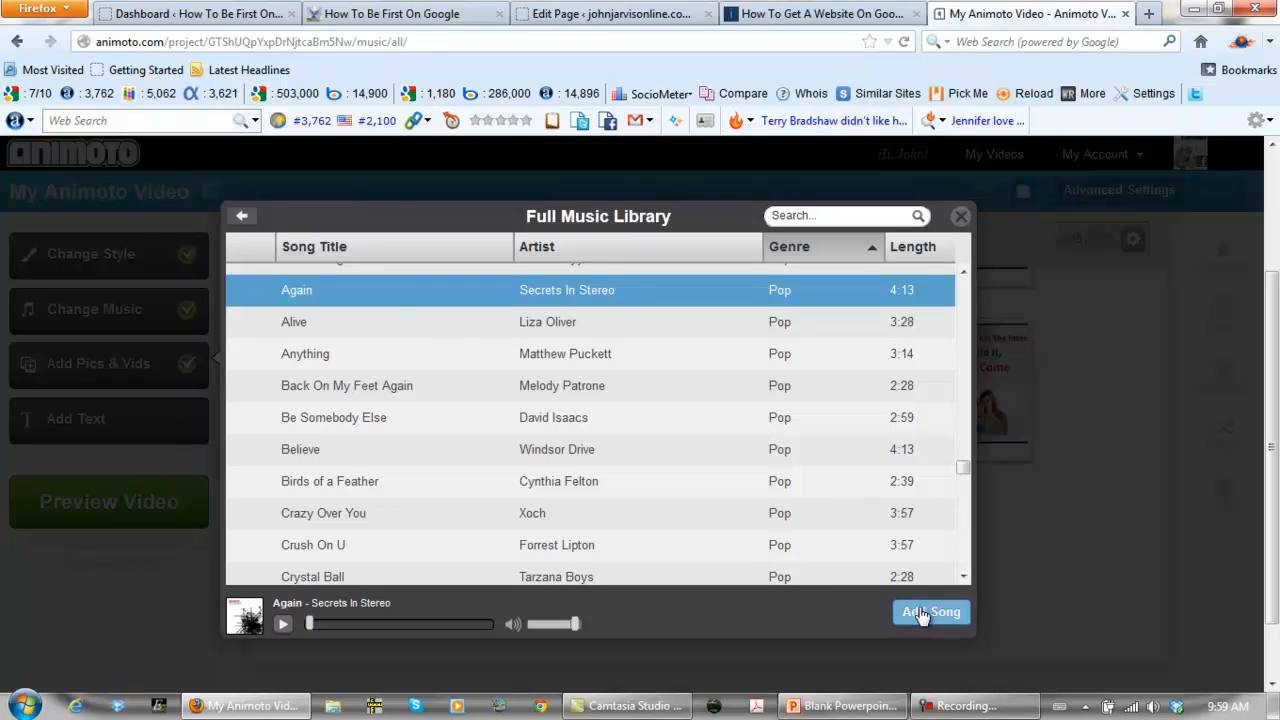
pyautogui.click(930, 611)
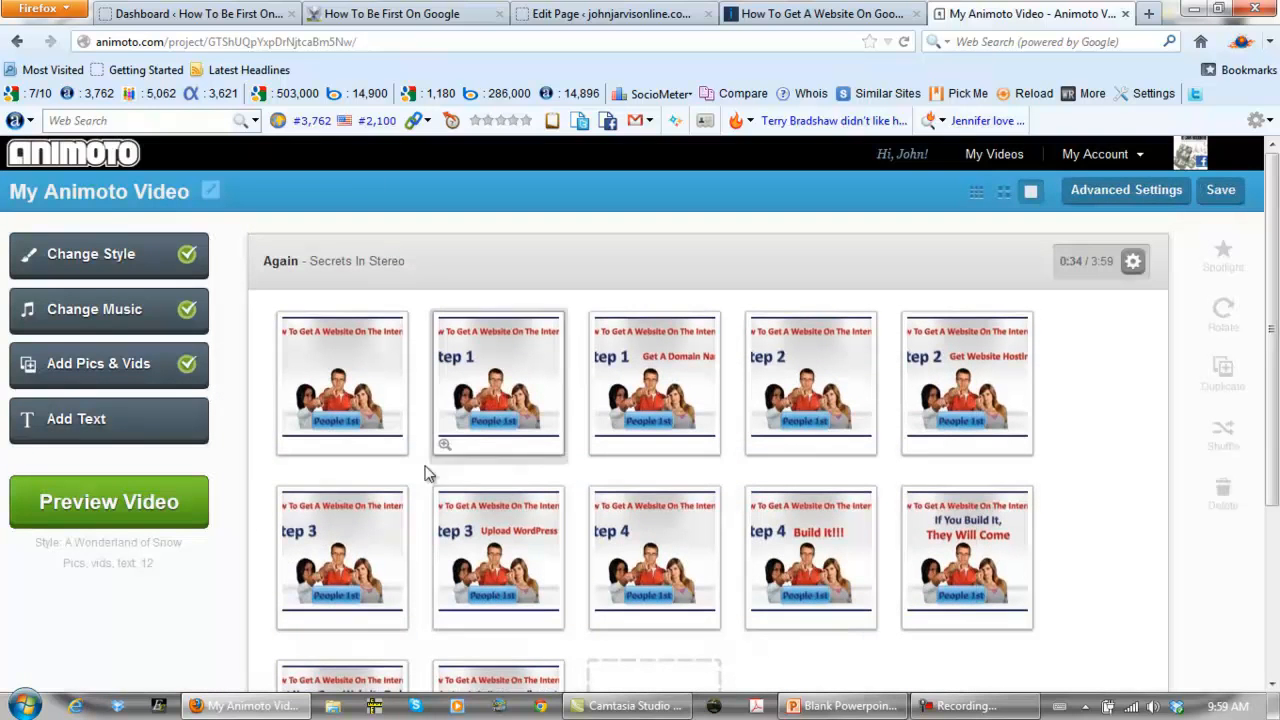
pyautogui.moveTo(80, 425)
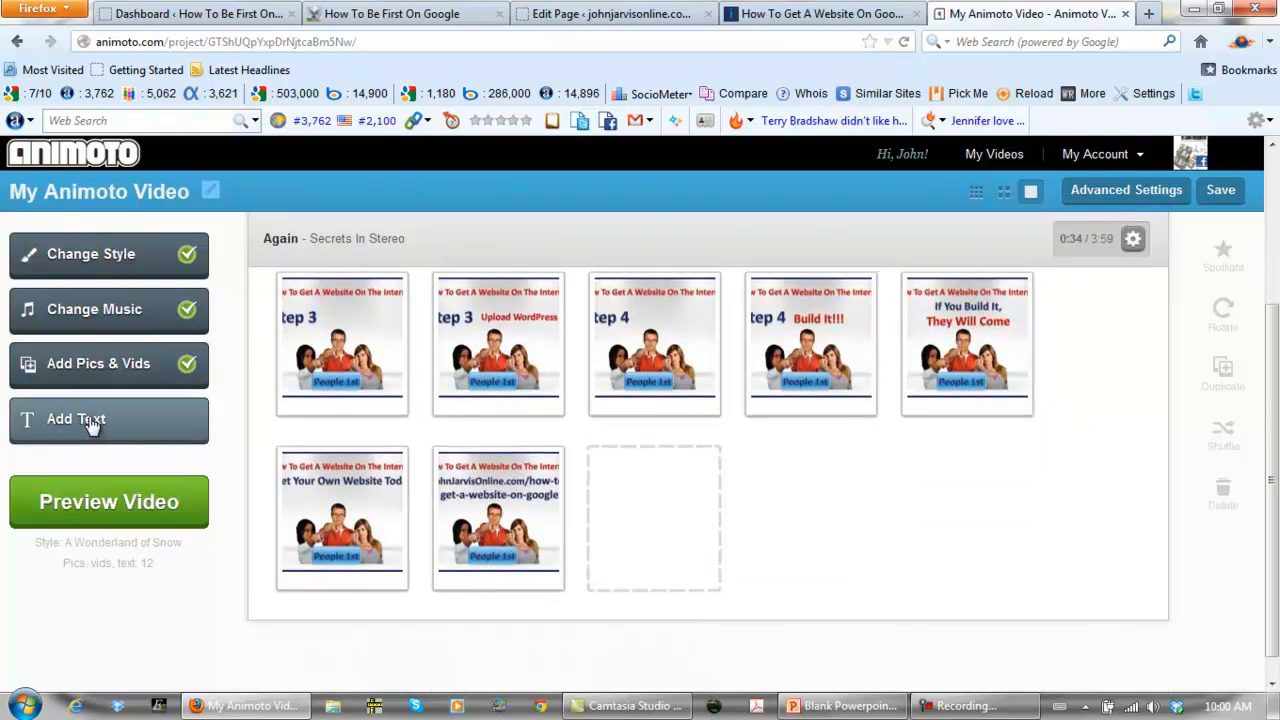
pyautogui.click(76, 419)
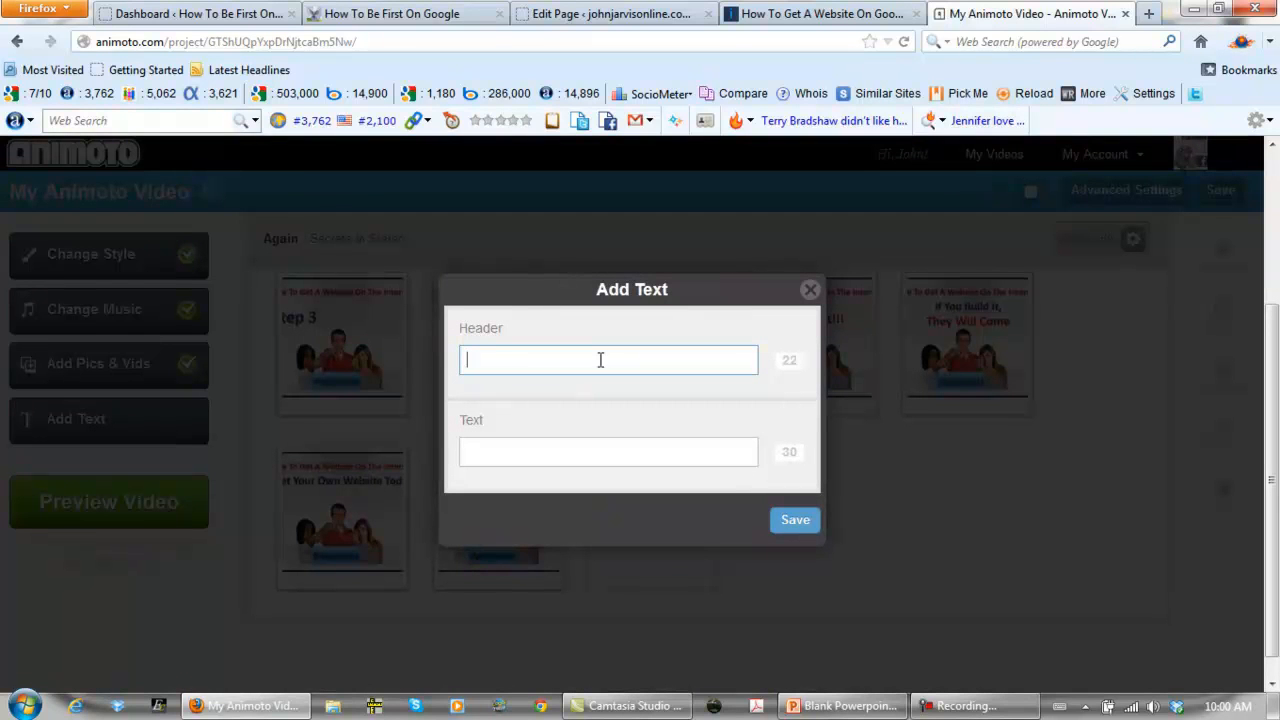
# Step: Edit the text slide header to read 'Your Website On Google'
pyautogui.write('How To Get')
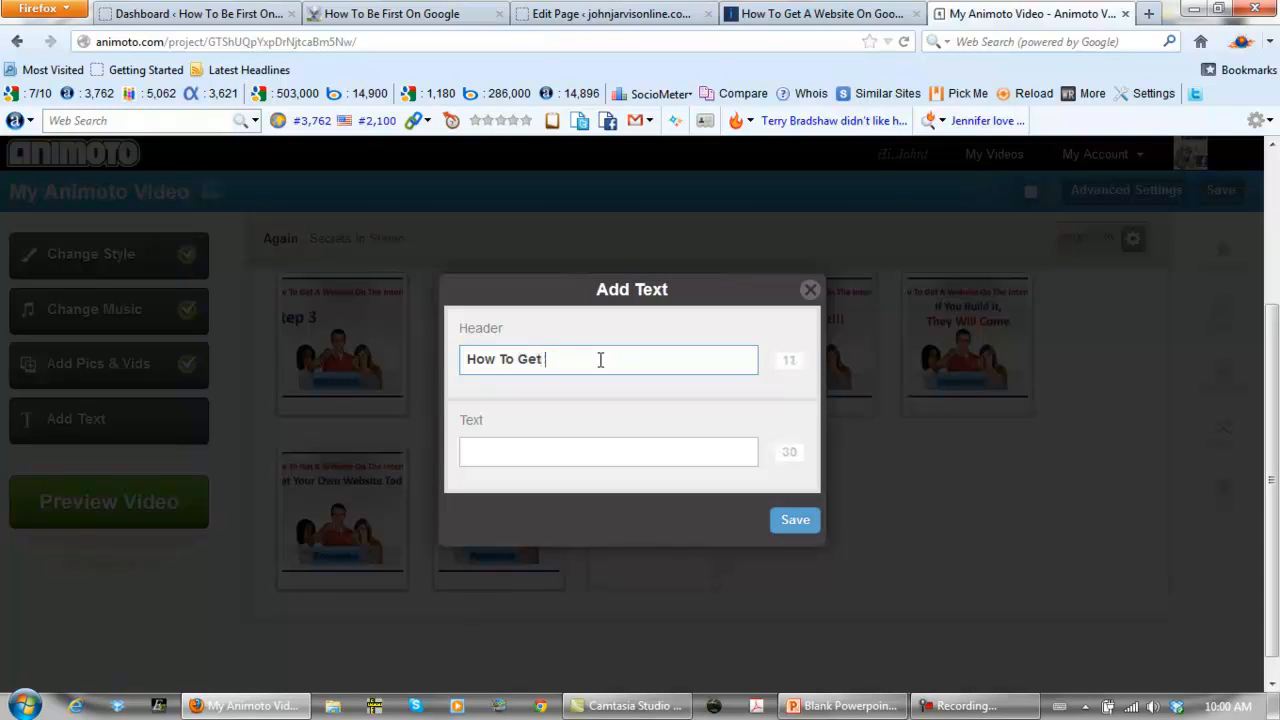
pyautogui.write('A Website O')
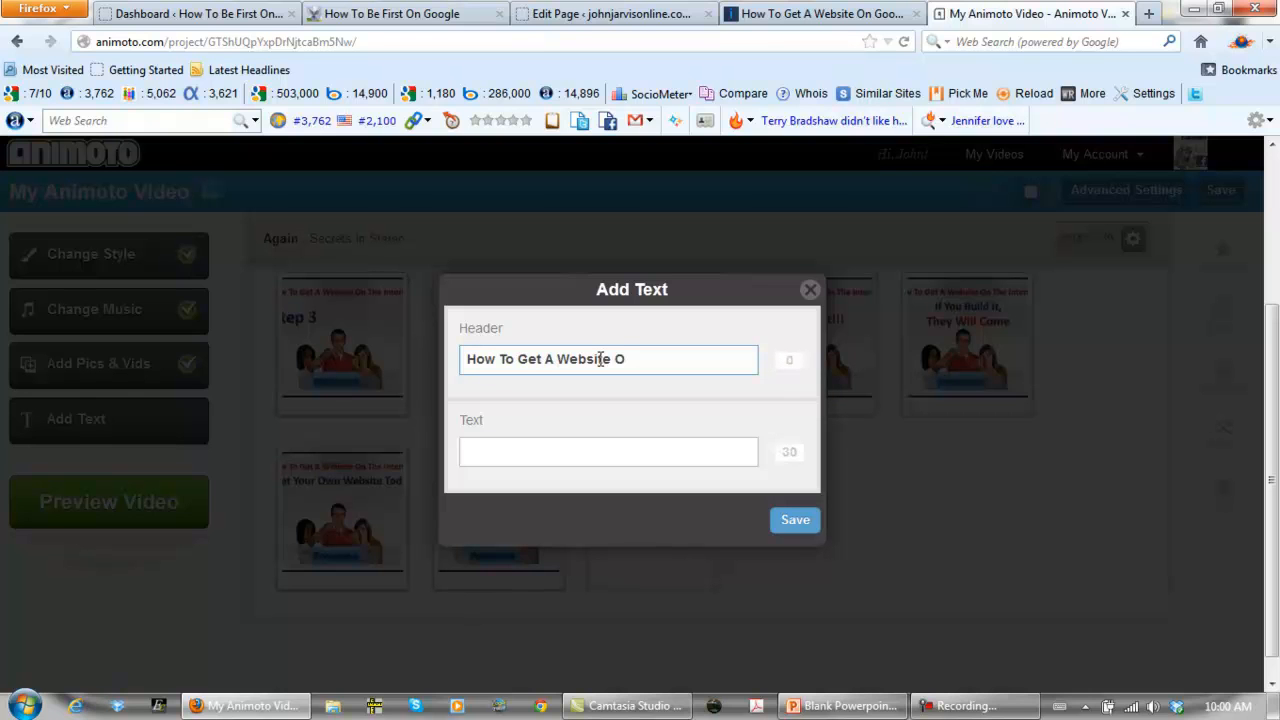
pyautogui.moveTo(508, 358)
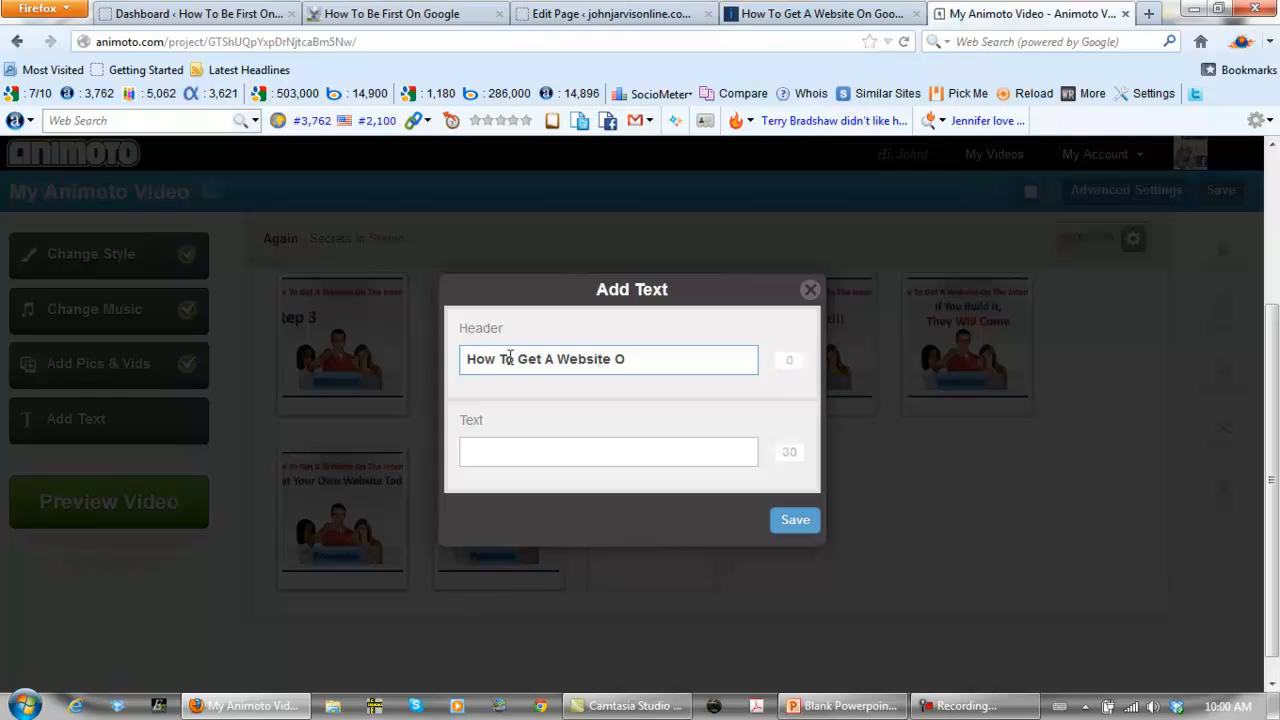
pyautogui.doubleClick(490, 359)
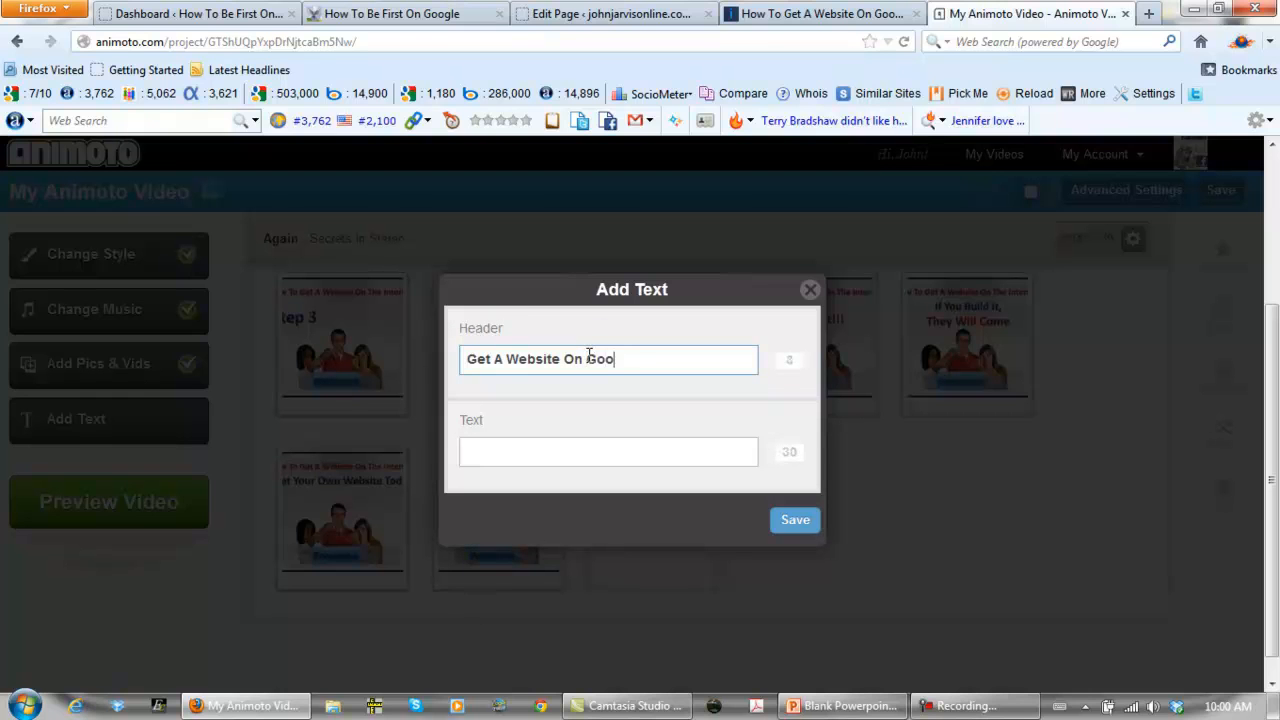
pyautogui.write('l')
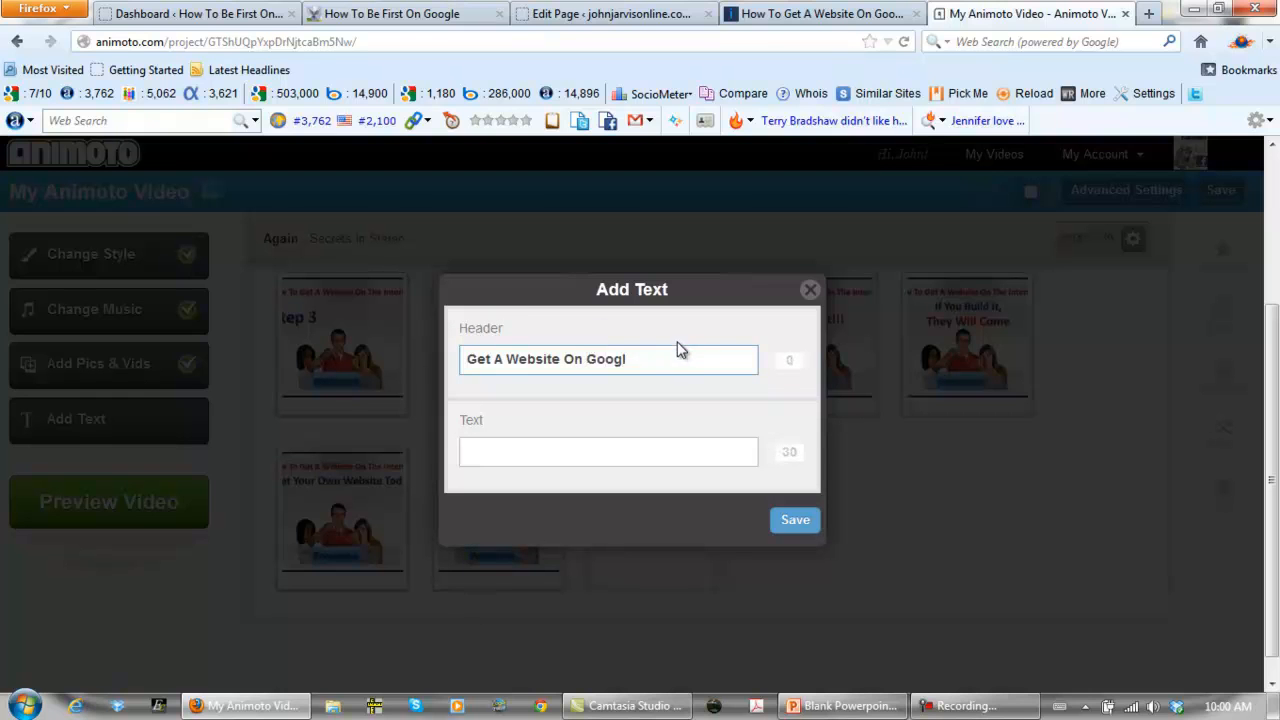
pyautogui.click(610, 359)
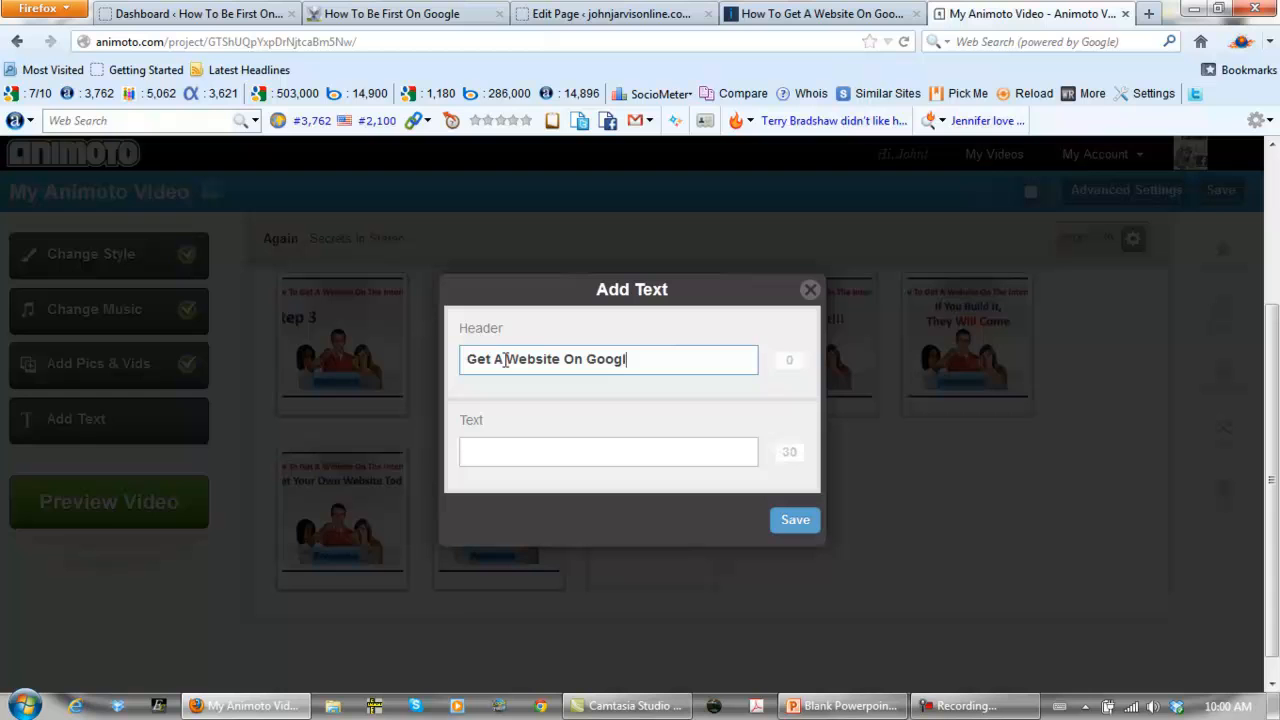
pyautogui.doubleClick(483, 359)
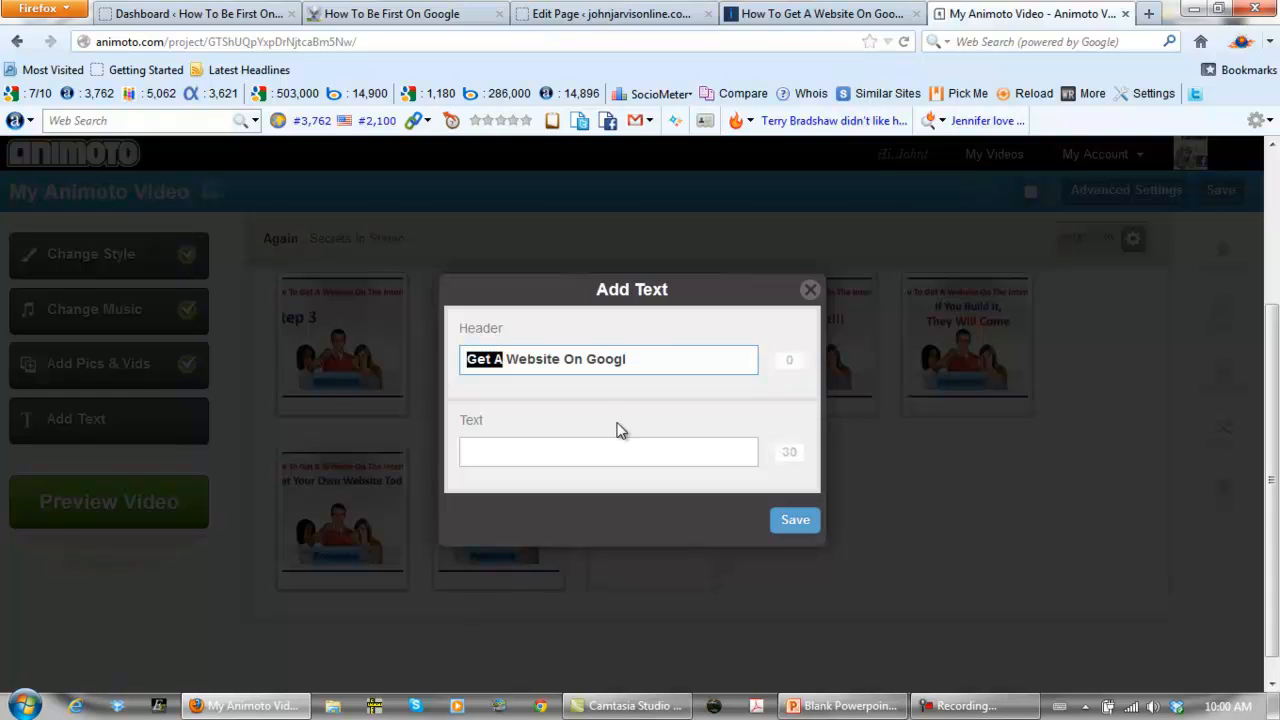
pyautogui.write('Your')
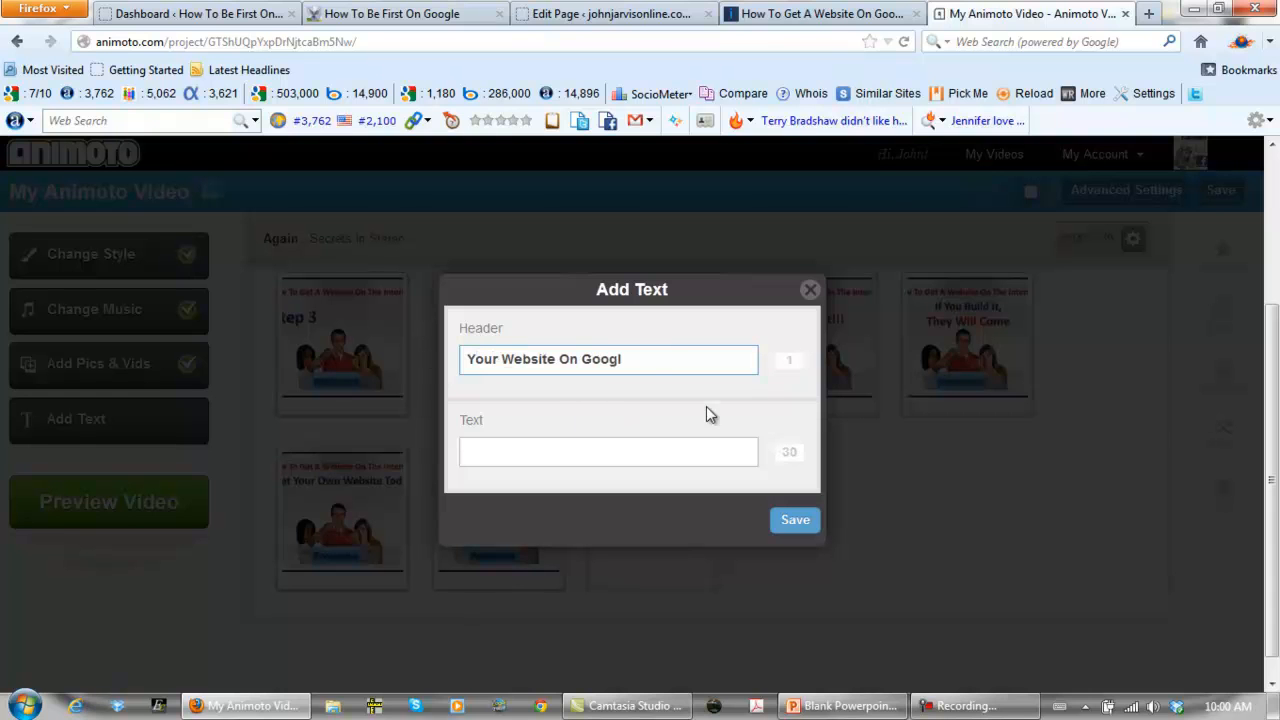
pyautogui.write('e')
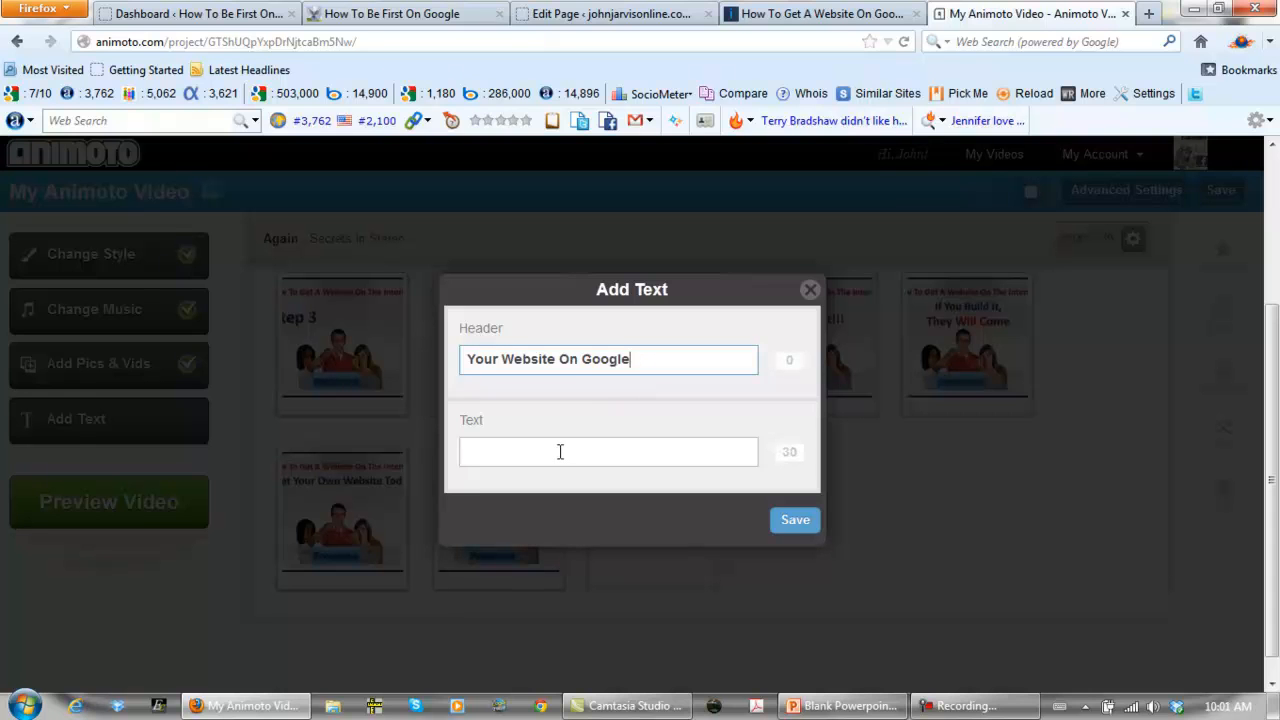
# Step: Add the line 'Sakura PDIMI Training' and save the text slide
pyautogui.write('Sakura PDIMI Training')
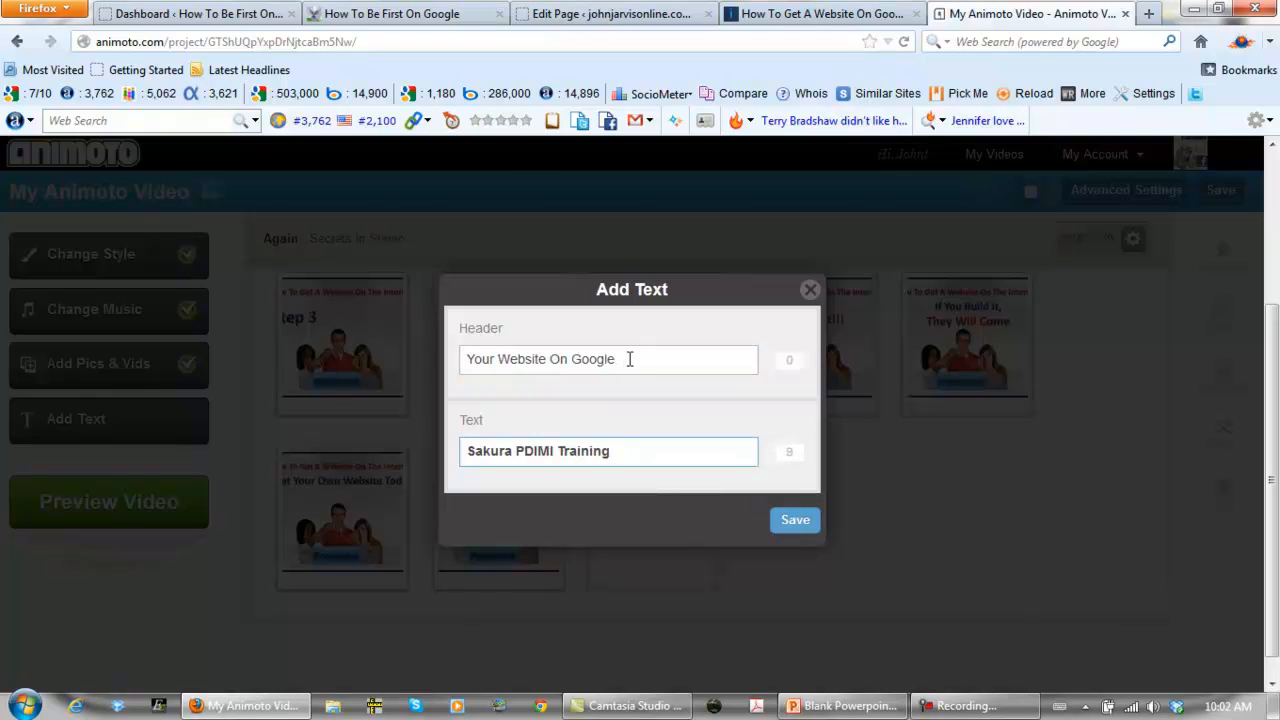
pyautogui.doubleClick(591, 451)
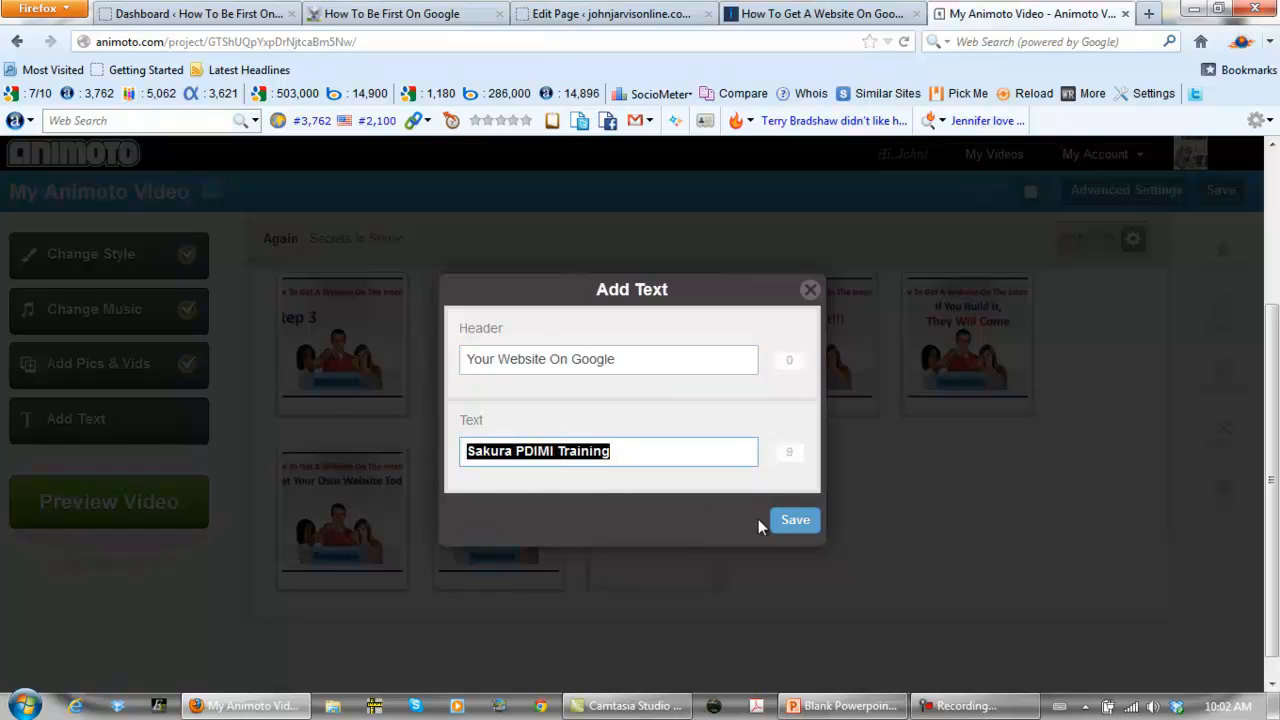
pyautogui.click(795, 519)
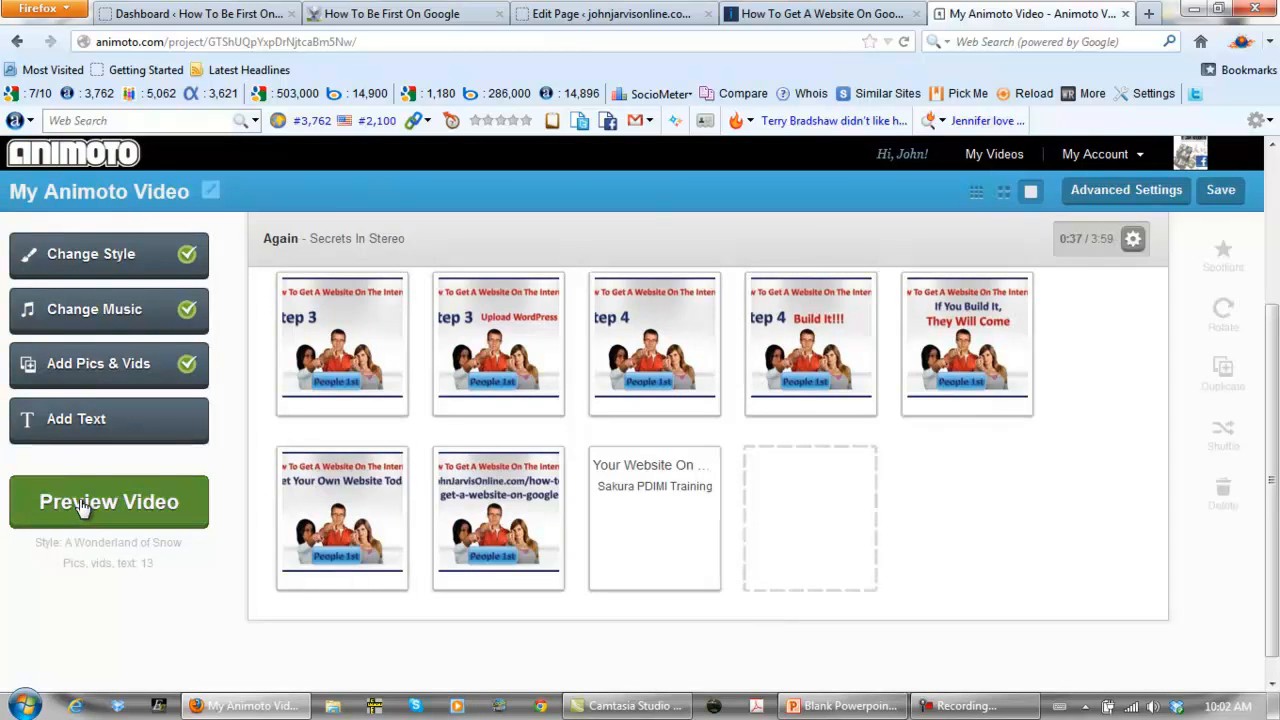
# Step: Add a description linking youtube.com/internetworktraining in the preview, then produce the video
pyautogui.click(108, 501)
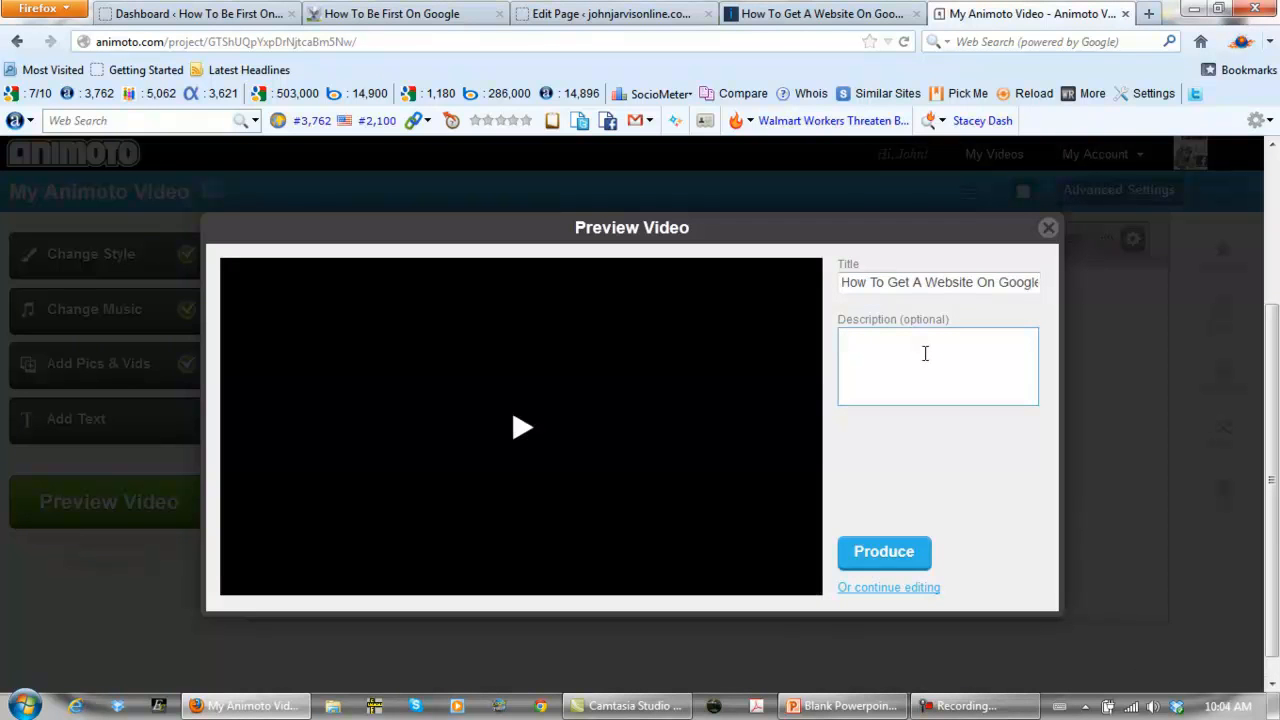
pyautogui.write('Visit my YouTube page: http://youtube.com/internetworktraining')
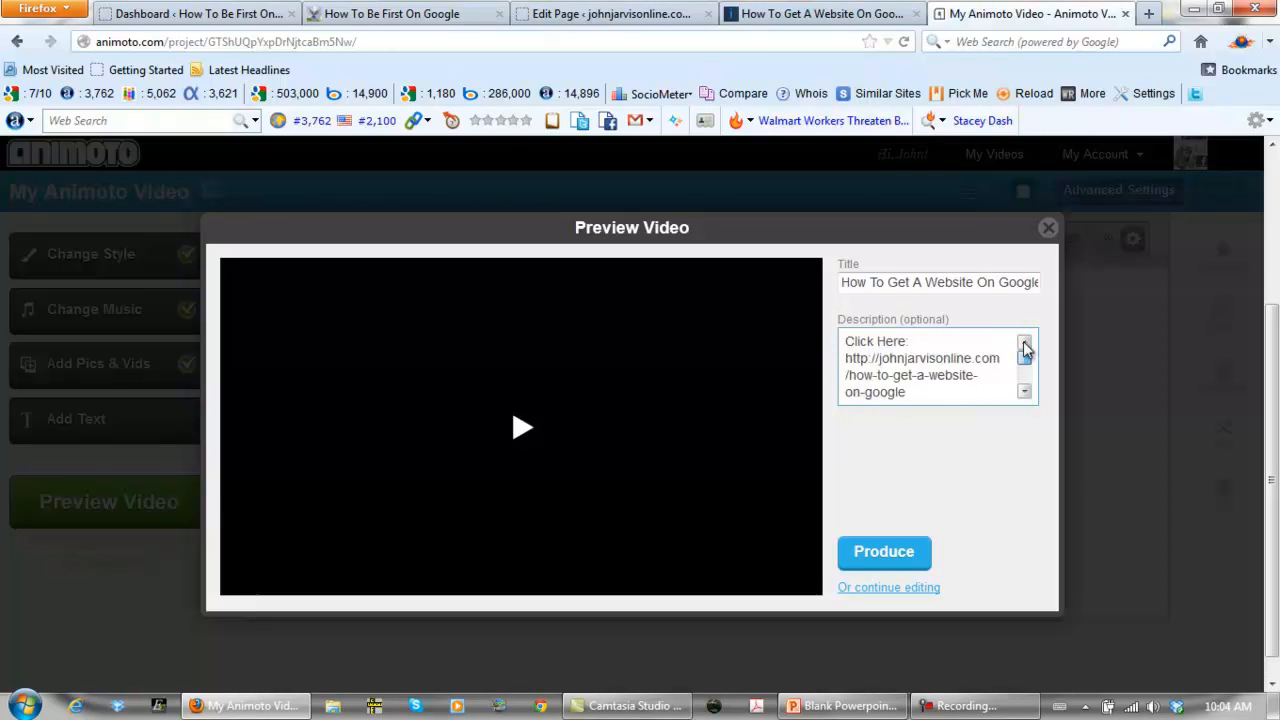
pyautogui.write('Visit my YouTube page: http://youtube.com/internetworktraining')
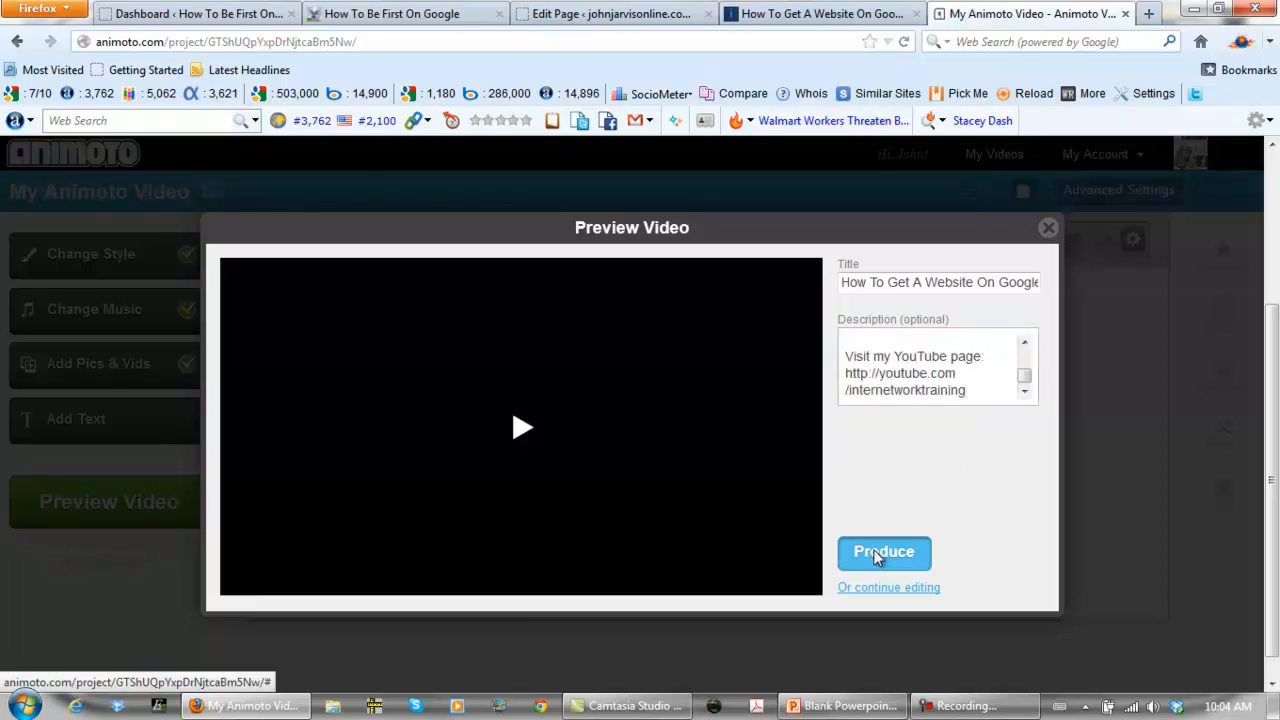
pyautogui.click(884, 552)
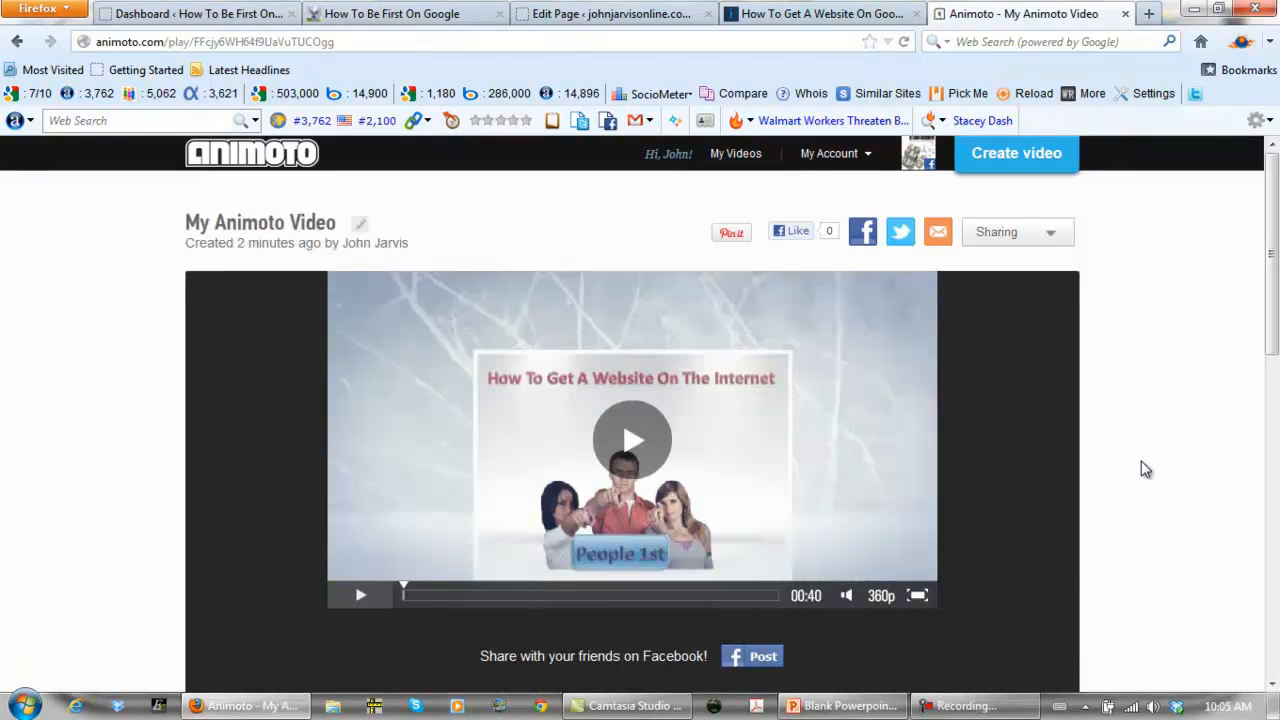
pyautogui.moveTo(1024, 411)
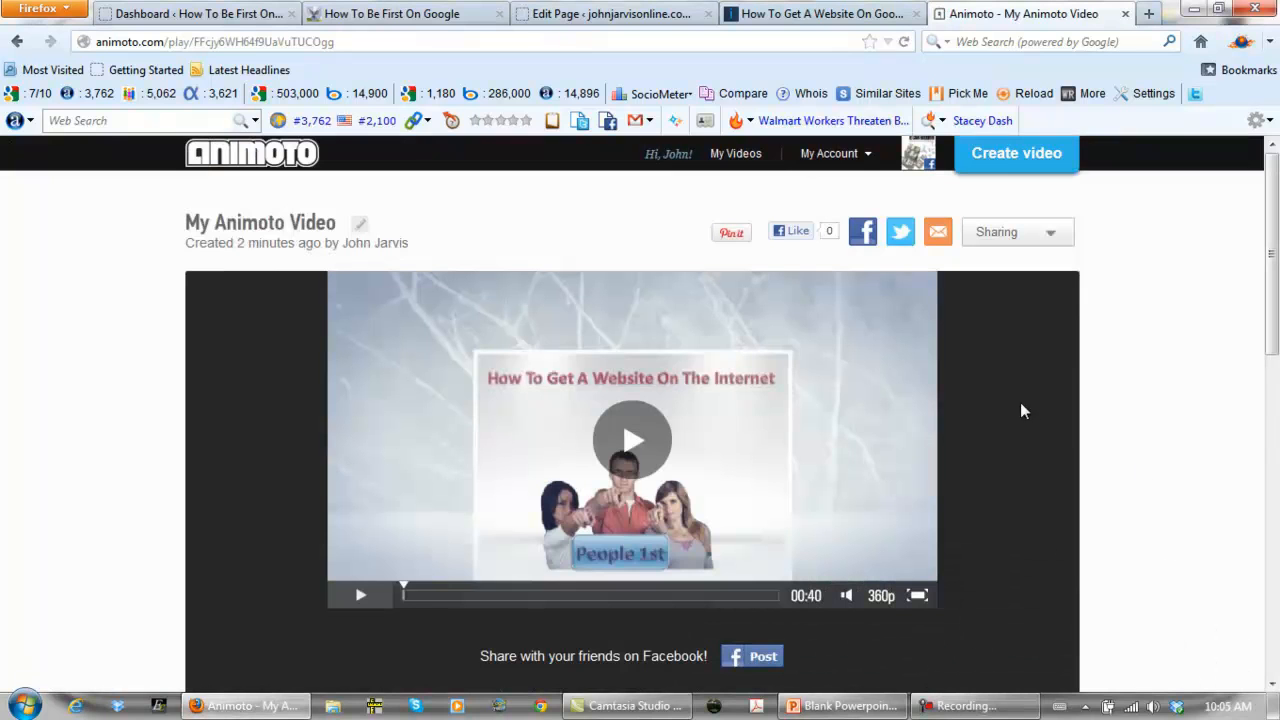
pyautogui.moveTo(888, 266)
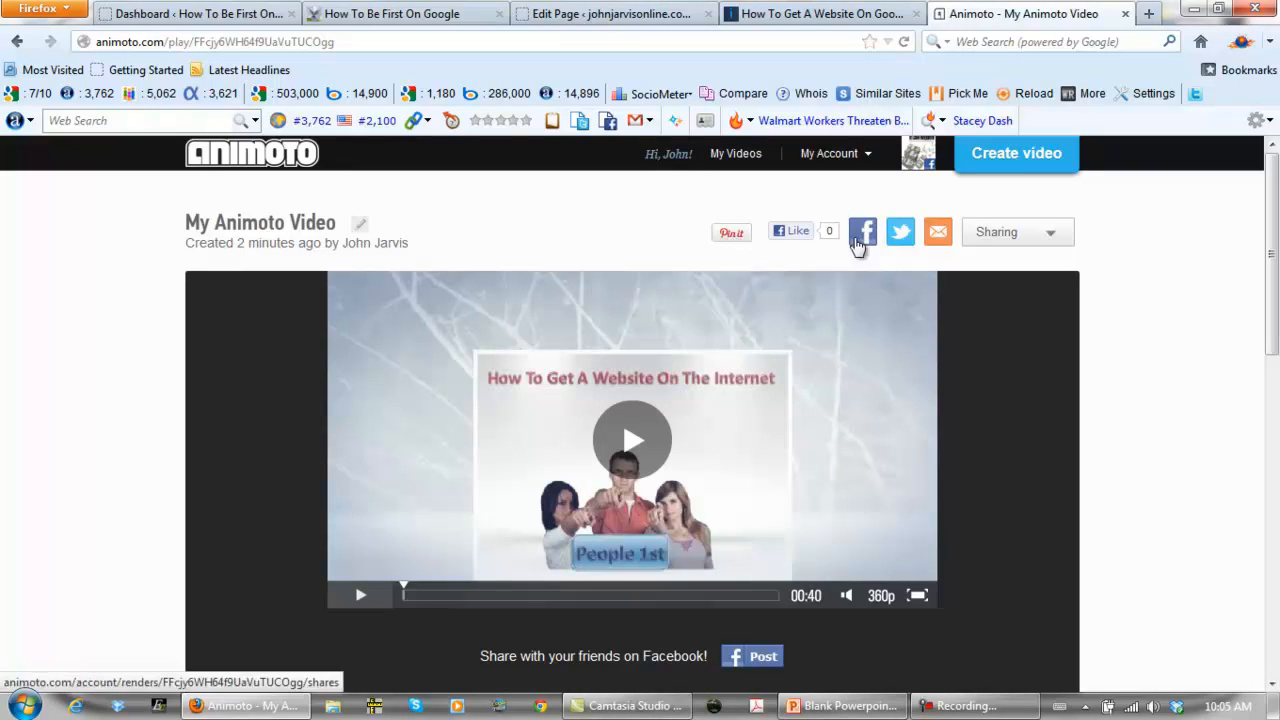
pyautogui.moveTo(898, 231)
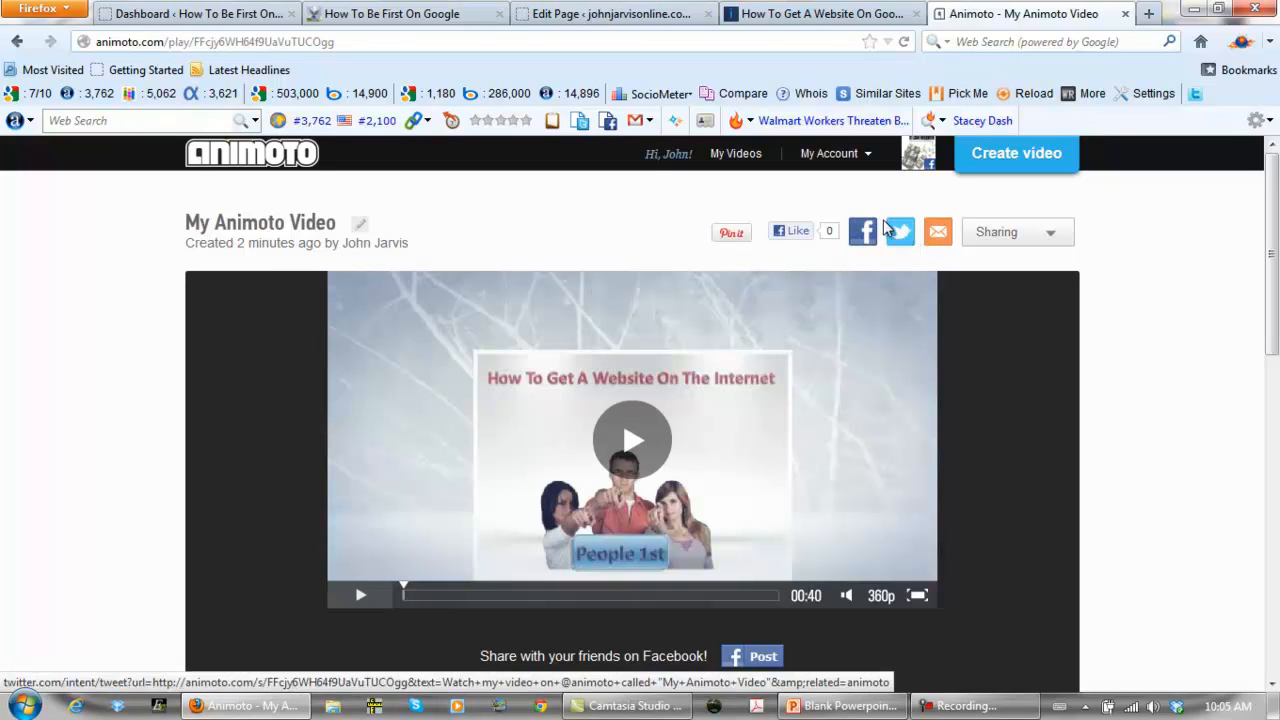
pyautogui.moveTo(1142, 302)
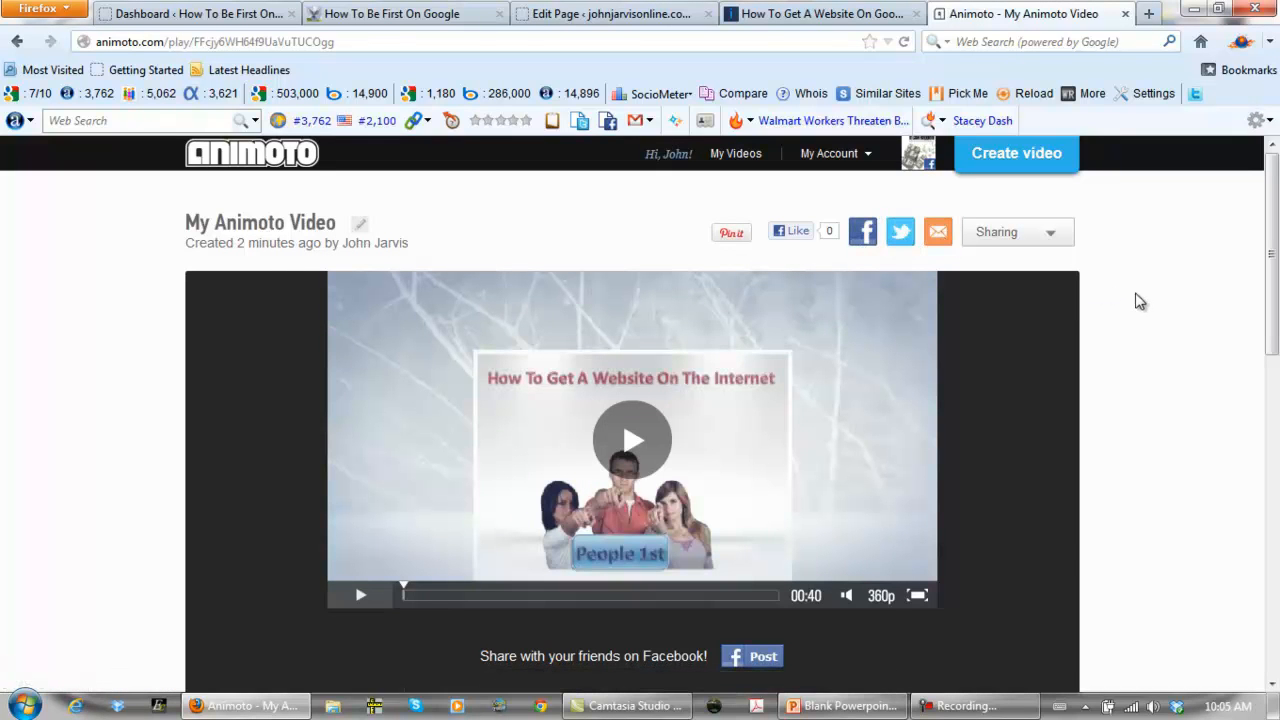
pyautogui.moveTo(1148, 302)
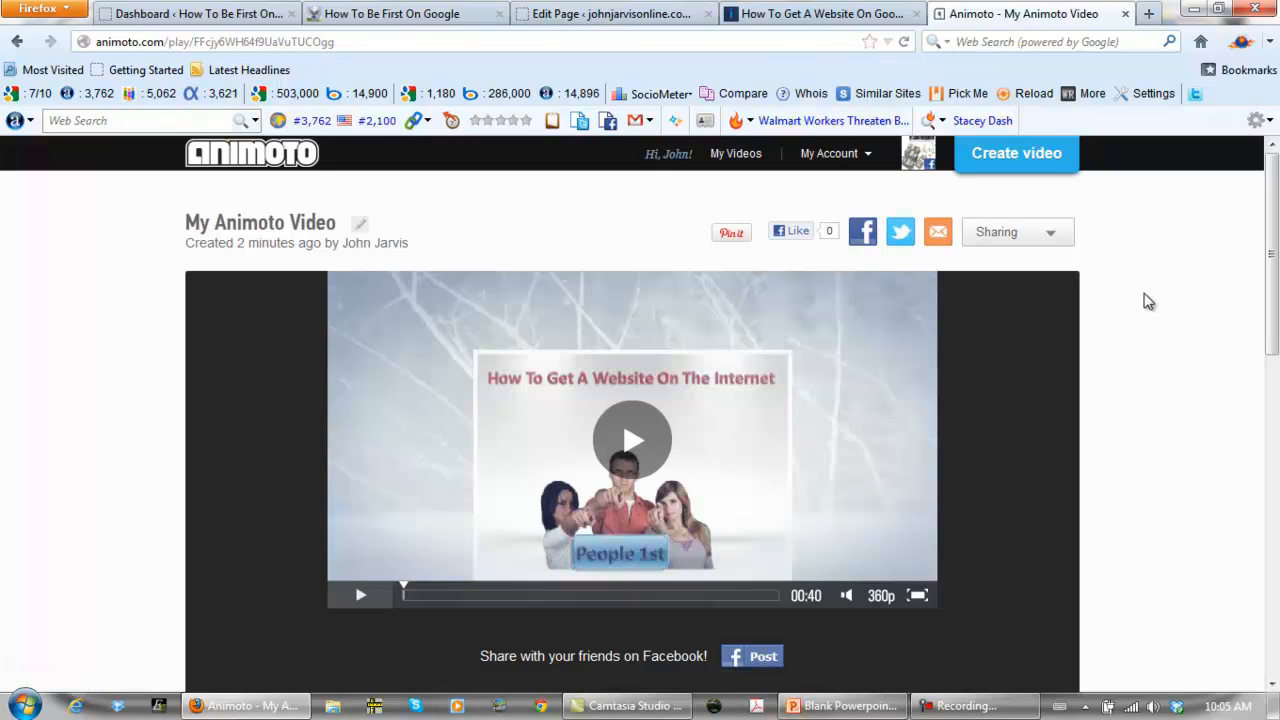
pyautogui.moveTo(547, 203)
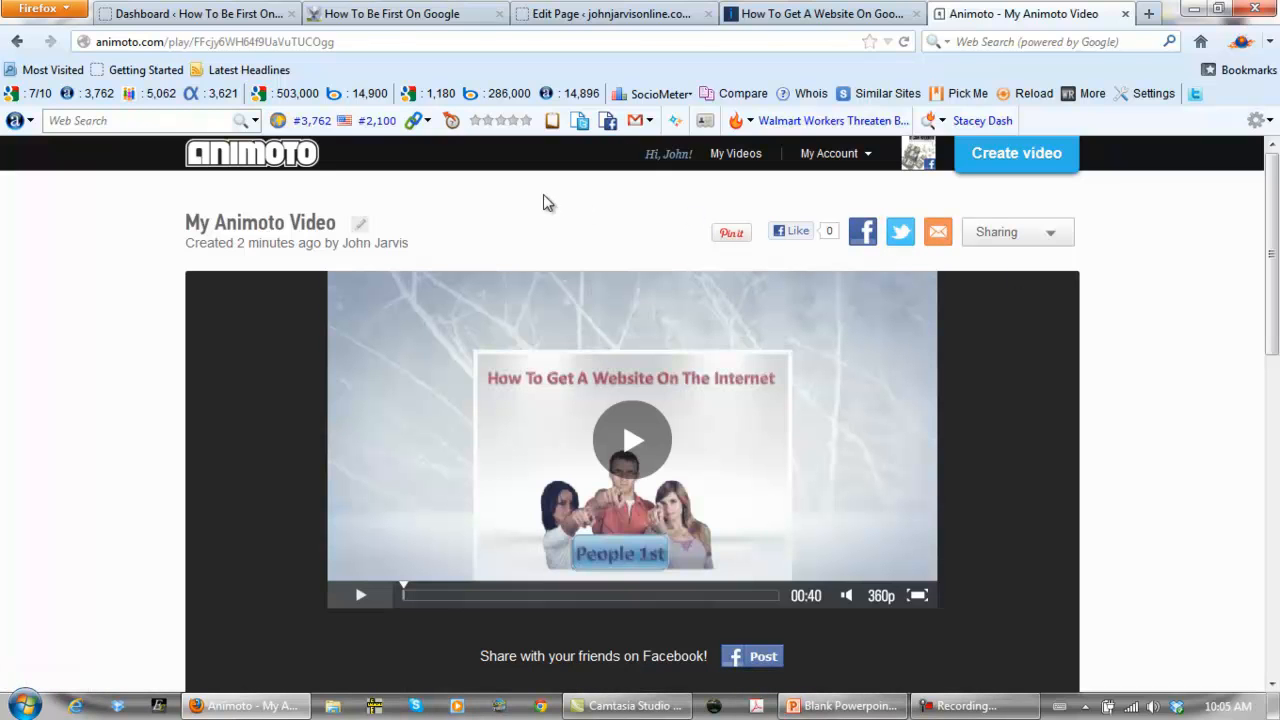
pyautogui.moveTo(543, 204)
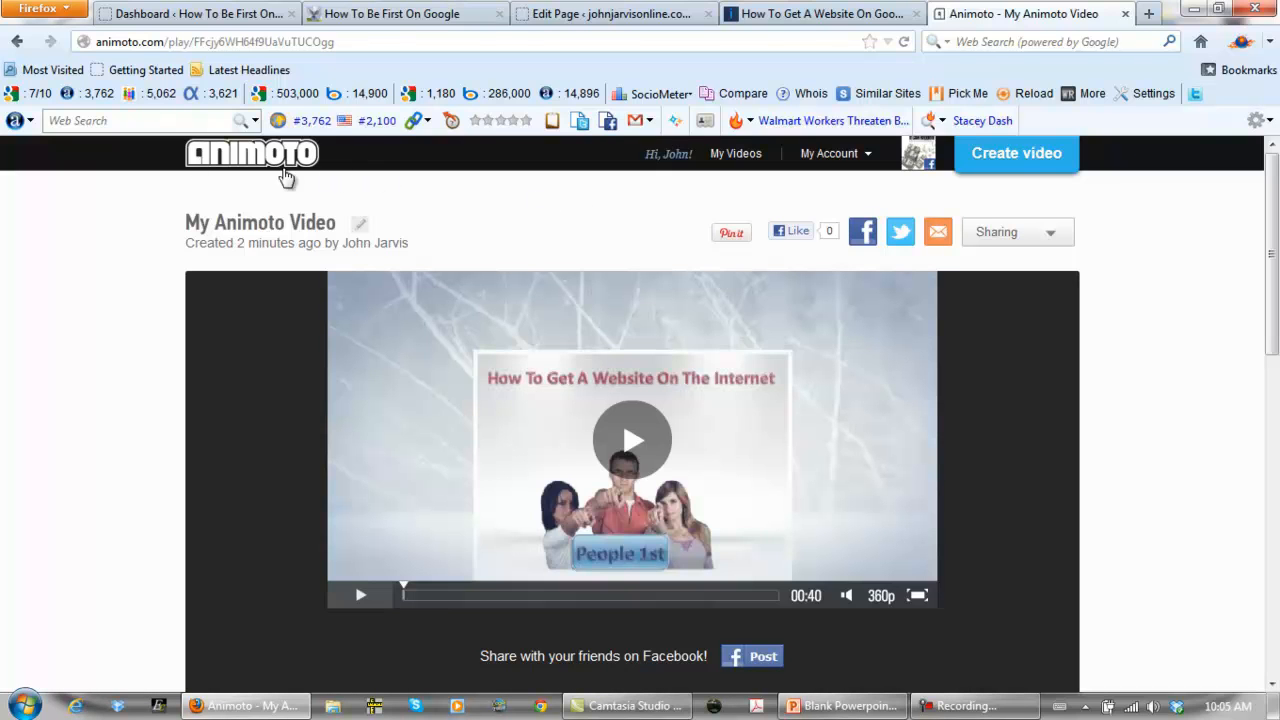
pyautogui.moveTo(287, 212)
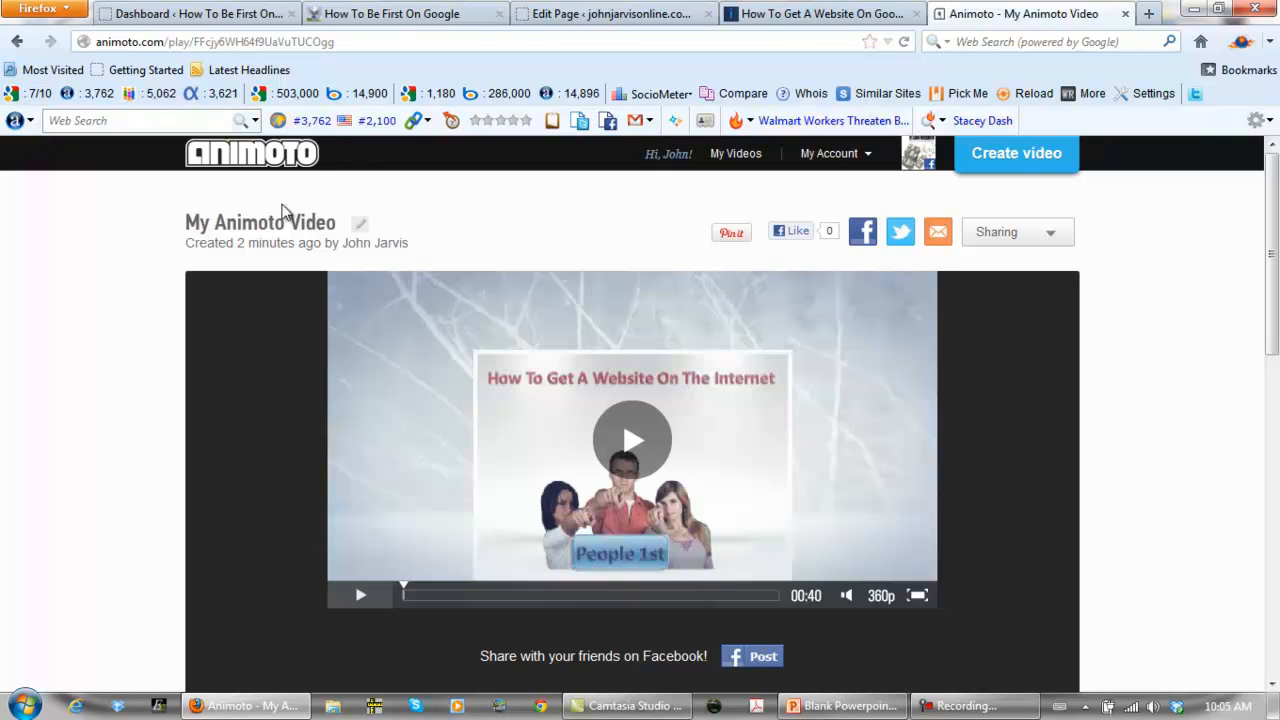
pyautogui.moveTo(478, 175)
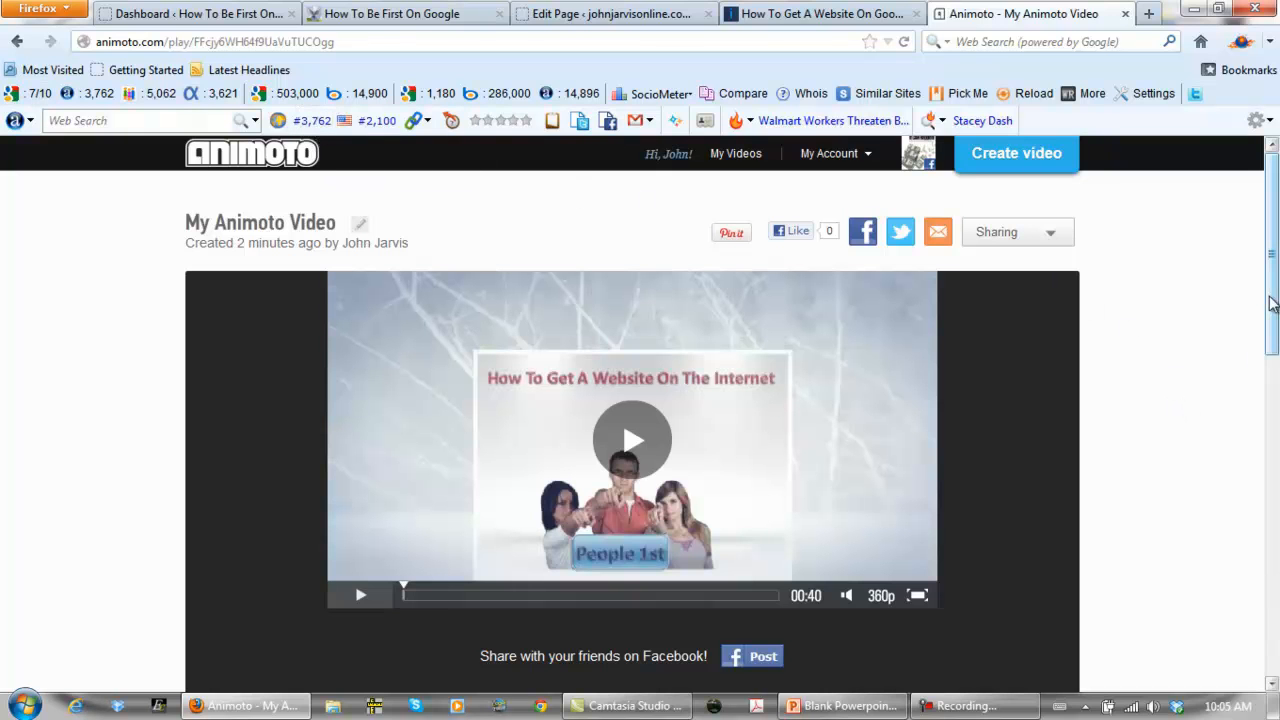
pyautogui.scroll(-3)
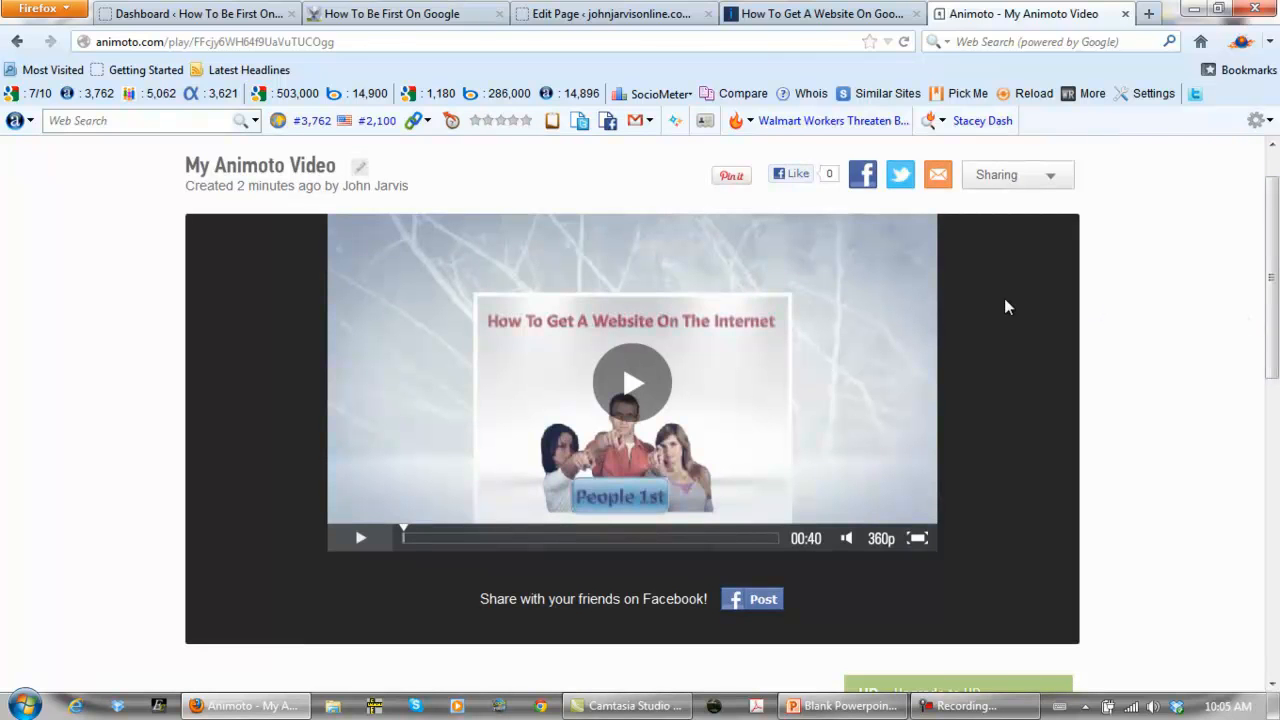
pyautogui.moveTo(632, 383)
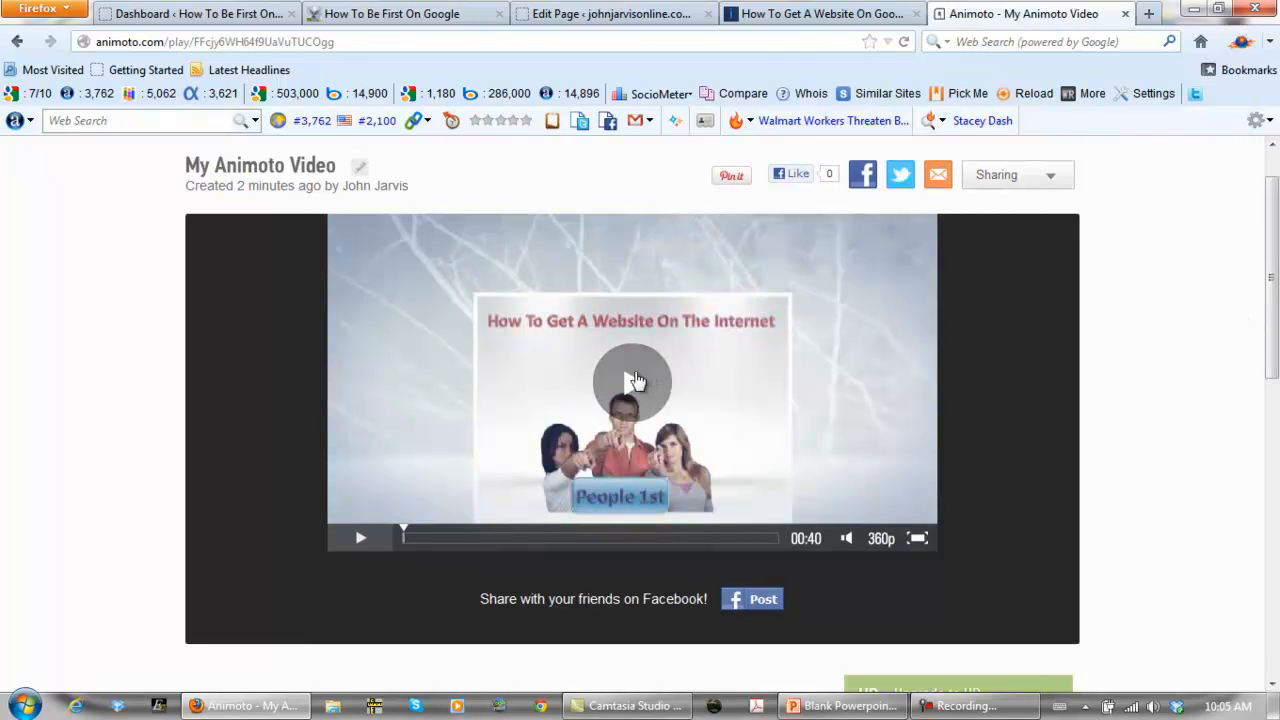
pyautogui.moveTo(916, 540)
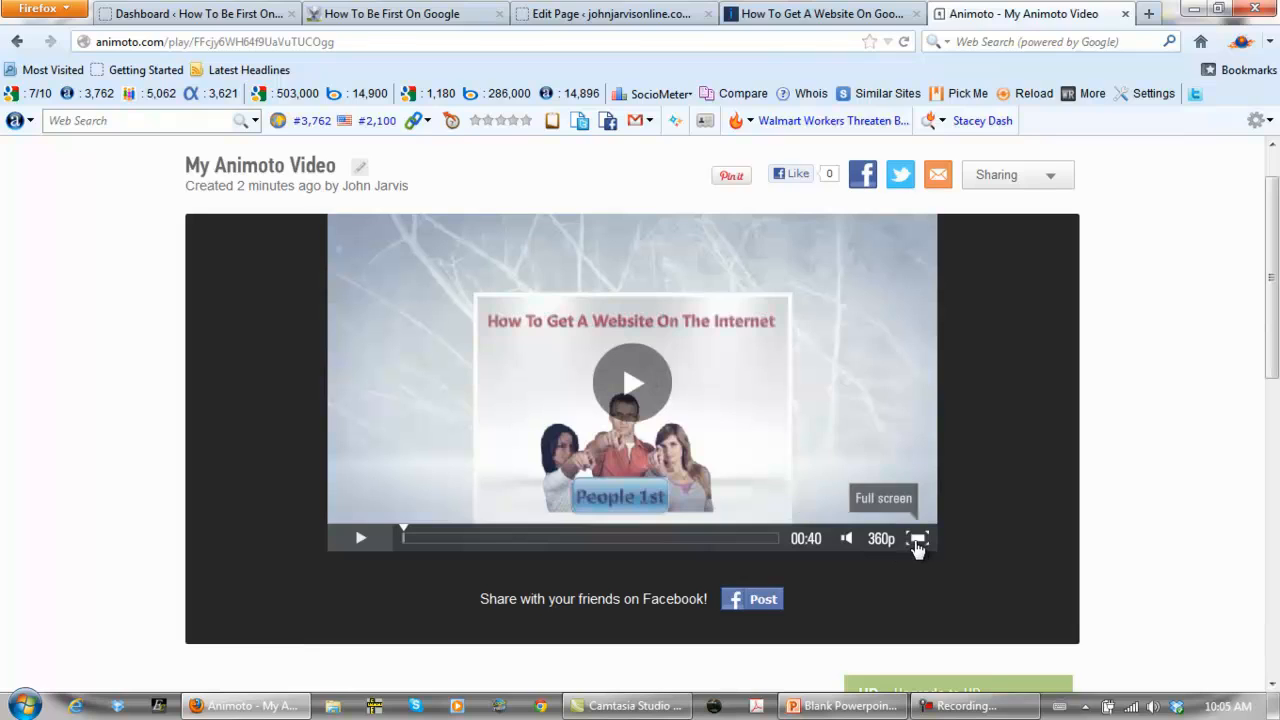
# Step: Play the produced video full screen until about 0:38 of 0:40
pyautogui.click(917, 538)
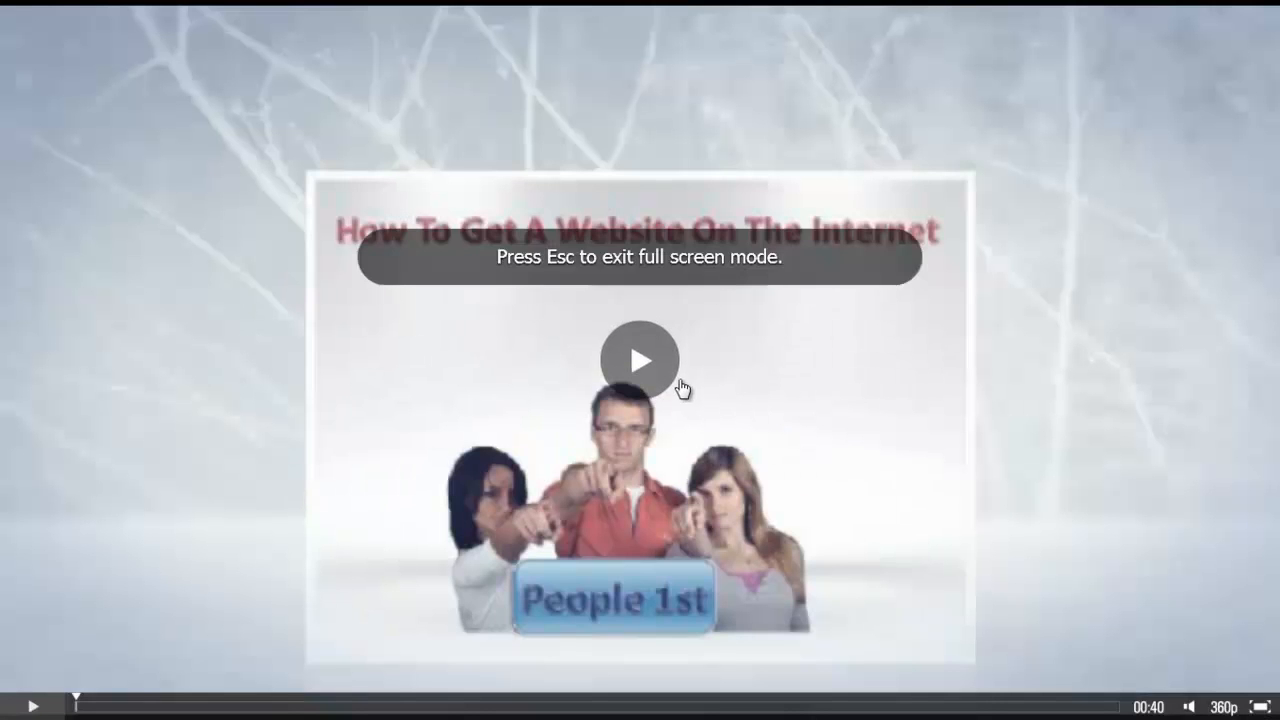
pyautogui.click(640, 359)
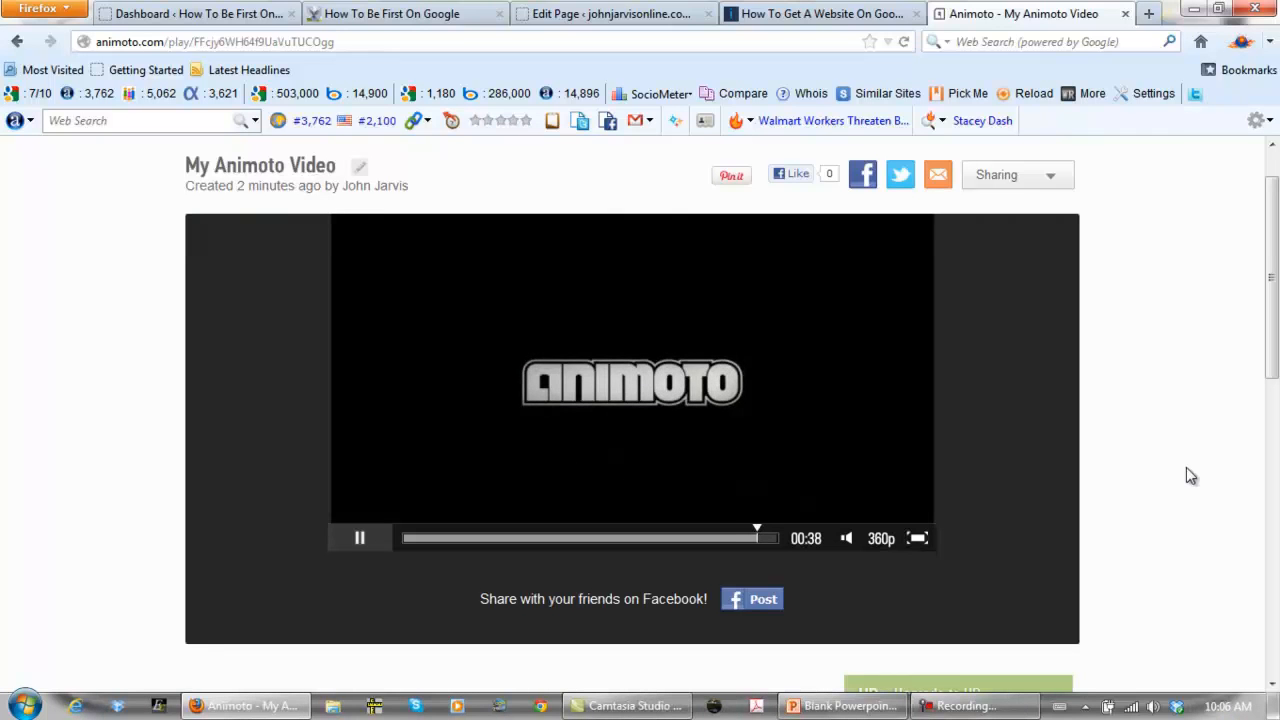
# Step: Let playback reach 0:40 and click the player to reset it
pyautogui.click(359, 538)
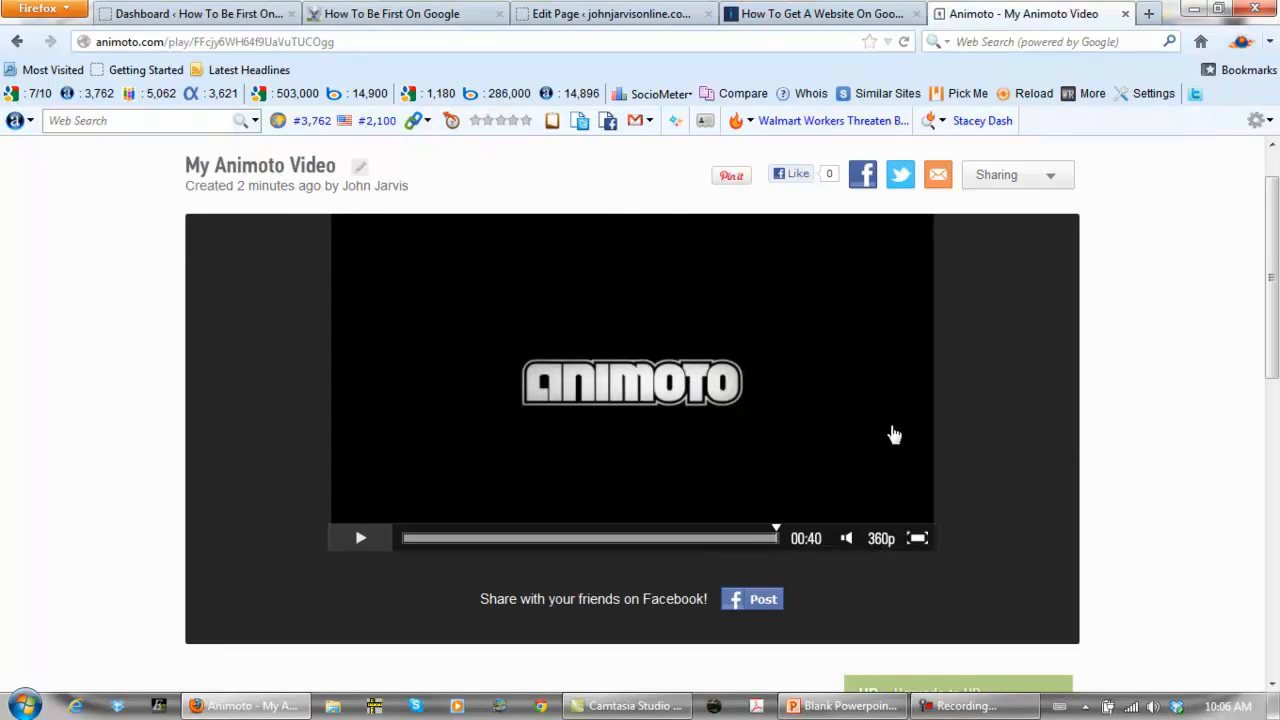
pyautogui.moveTo(822, 557)
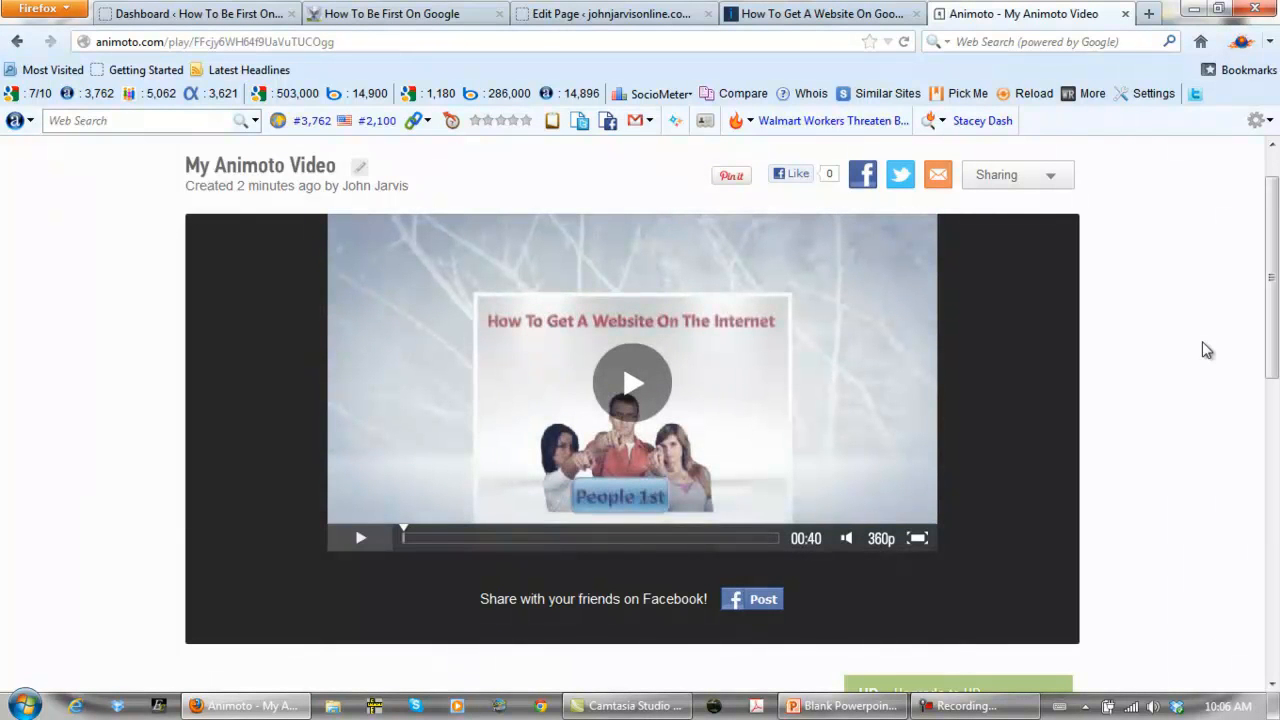
pyautogui.moveTo(1193, 348)
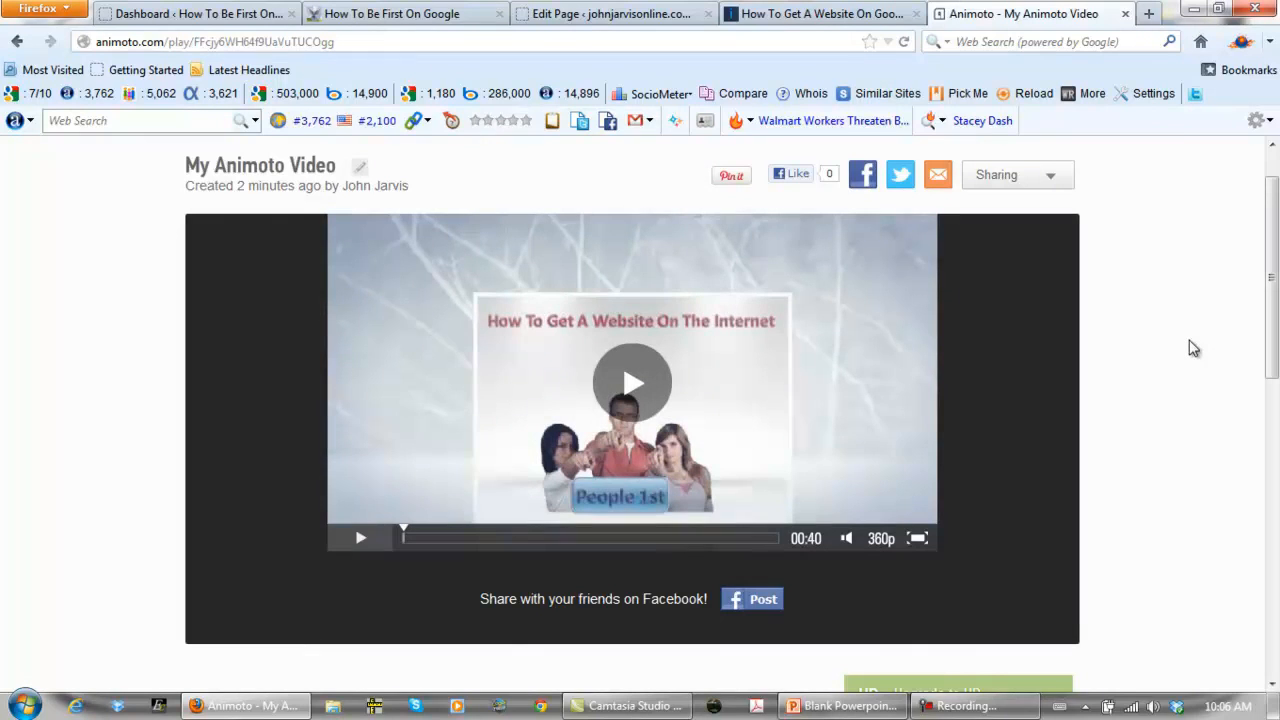